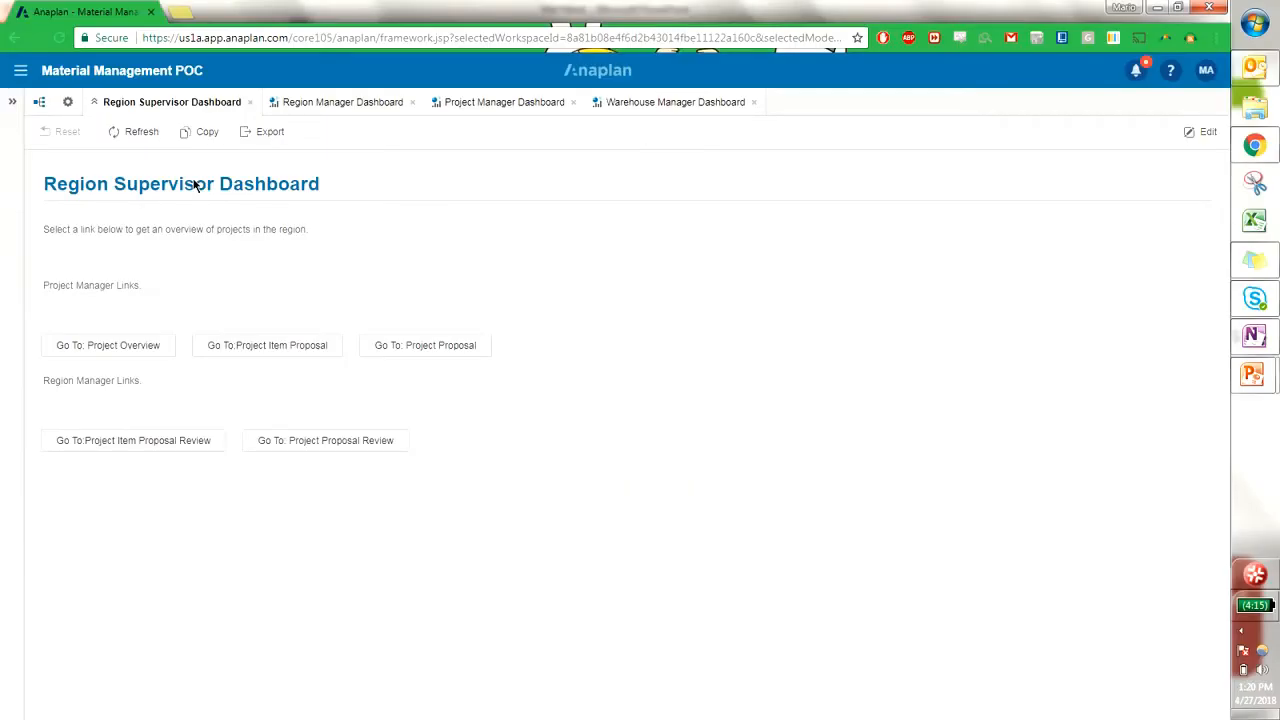
pyautogui.moveTo(344, 200)
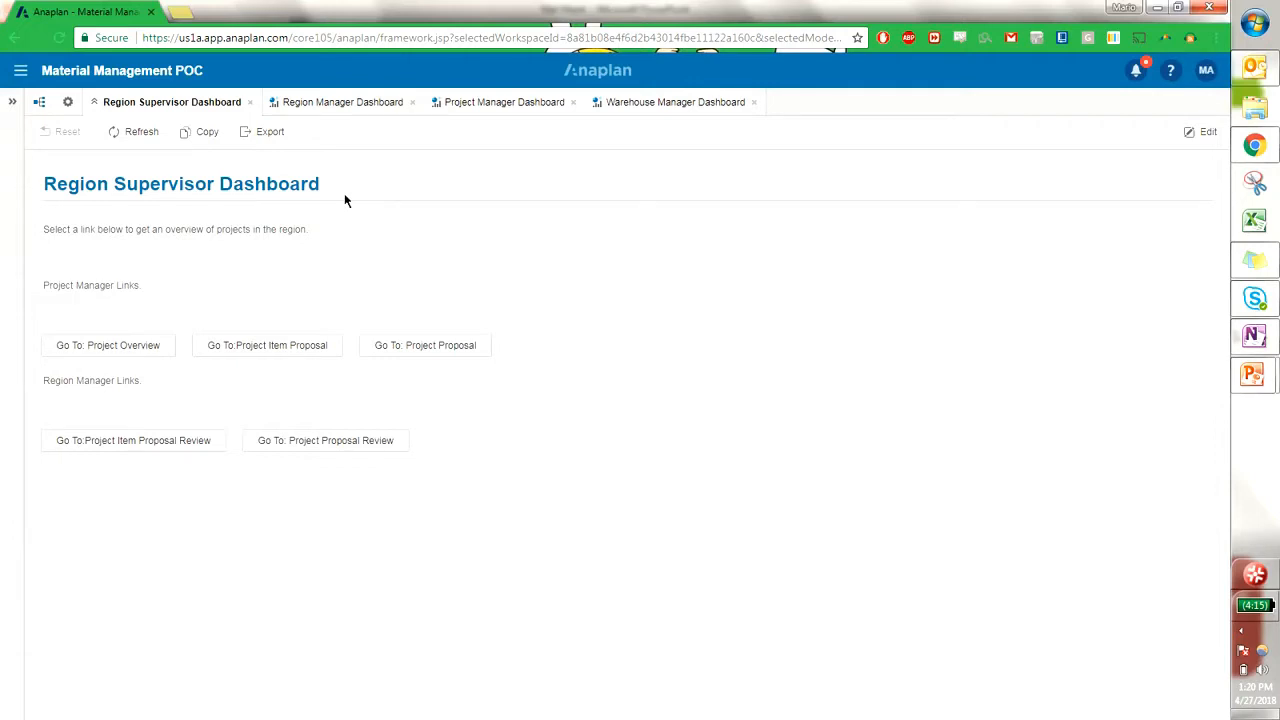
pyautogui.moveTo(318, 248)
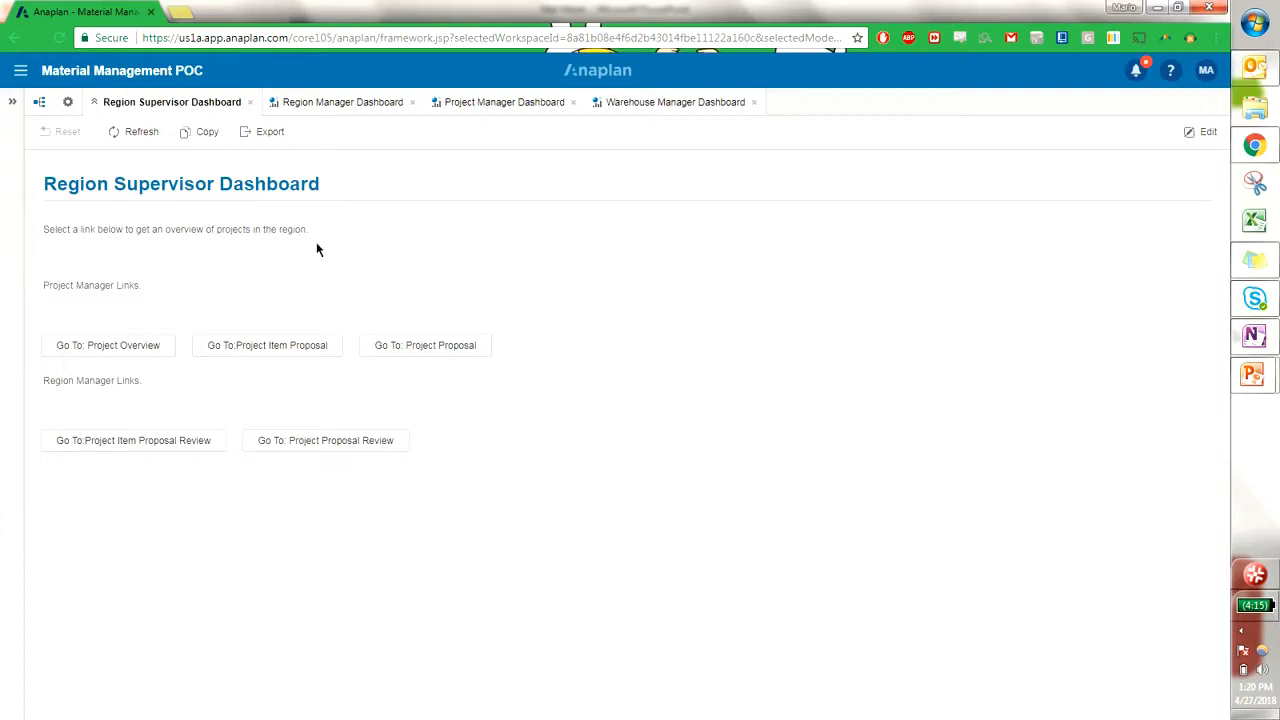
pyautogui.moveTo(98, 314)
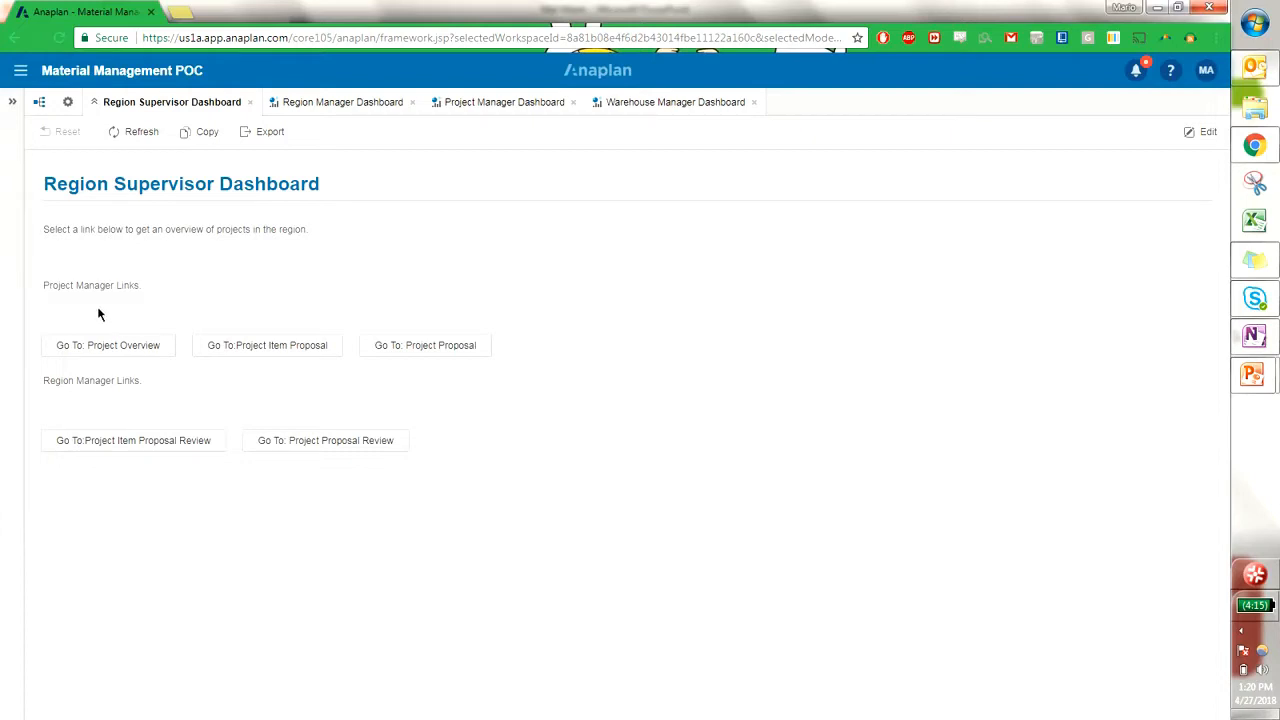
pyautogui.moveTo(126, 392)
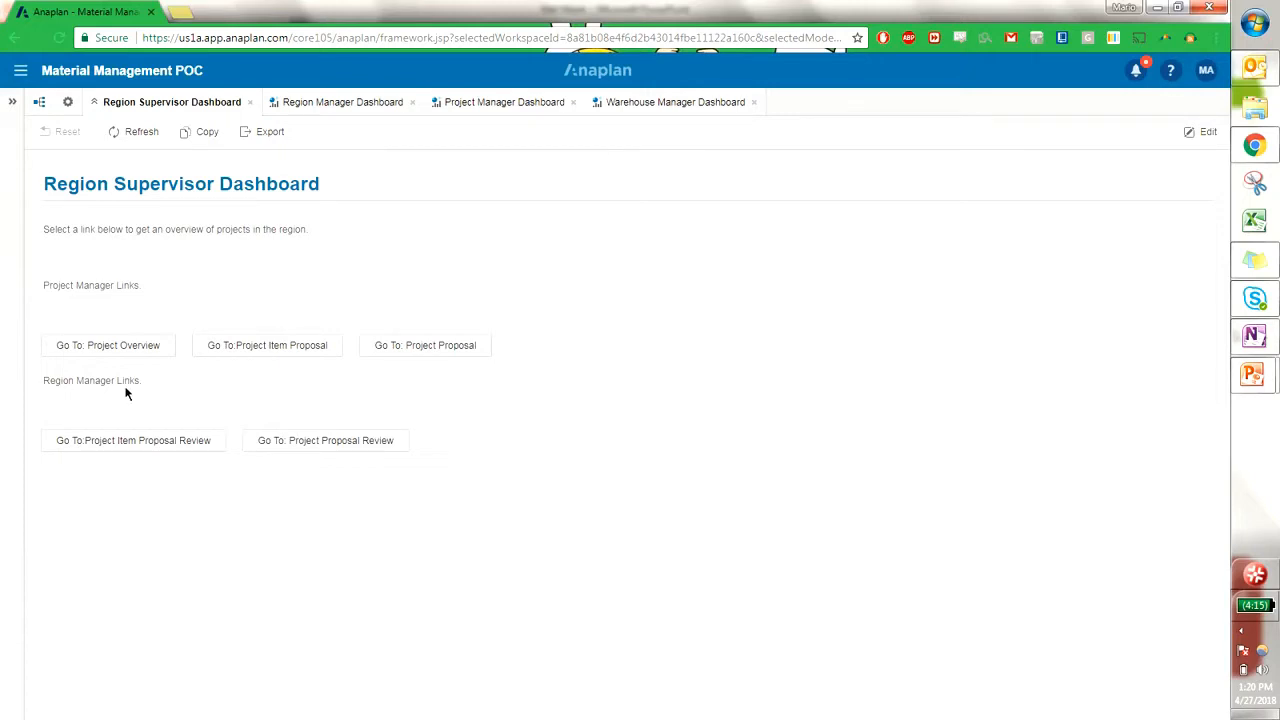
pyautogui.moveTo(324, 440)
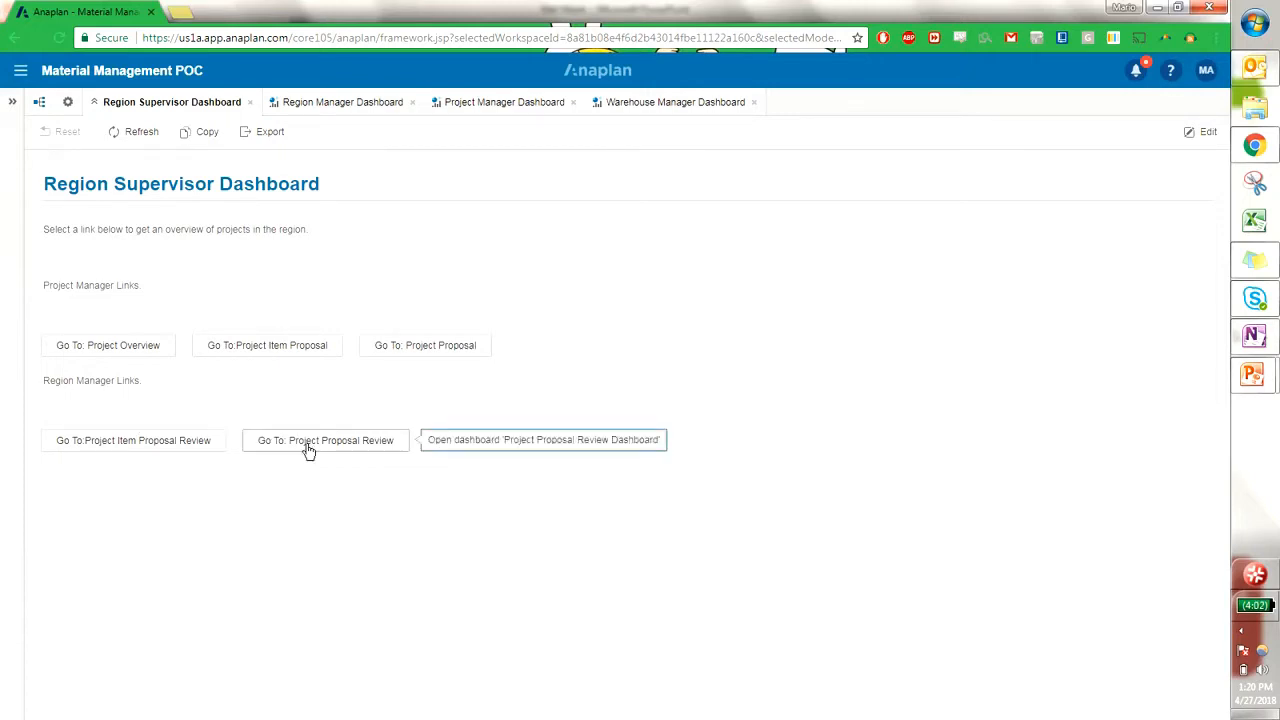
# Switch from the Region Supervisor Dashboard to the Region Manager Dashboard.
pyautogui.click(336, 100)
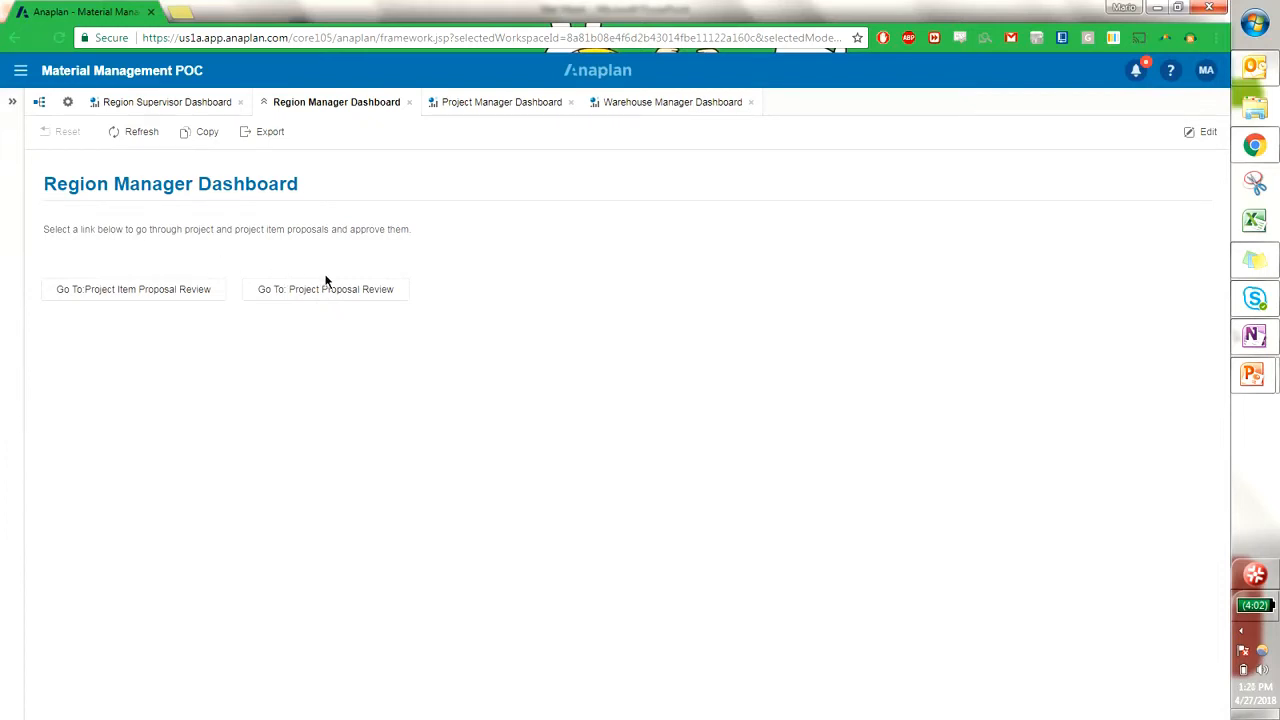
pyautogui.moveTo(372, 320)
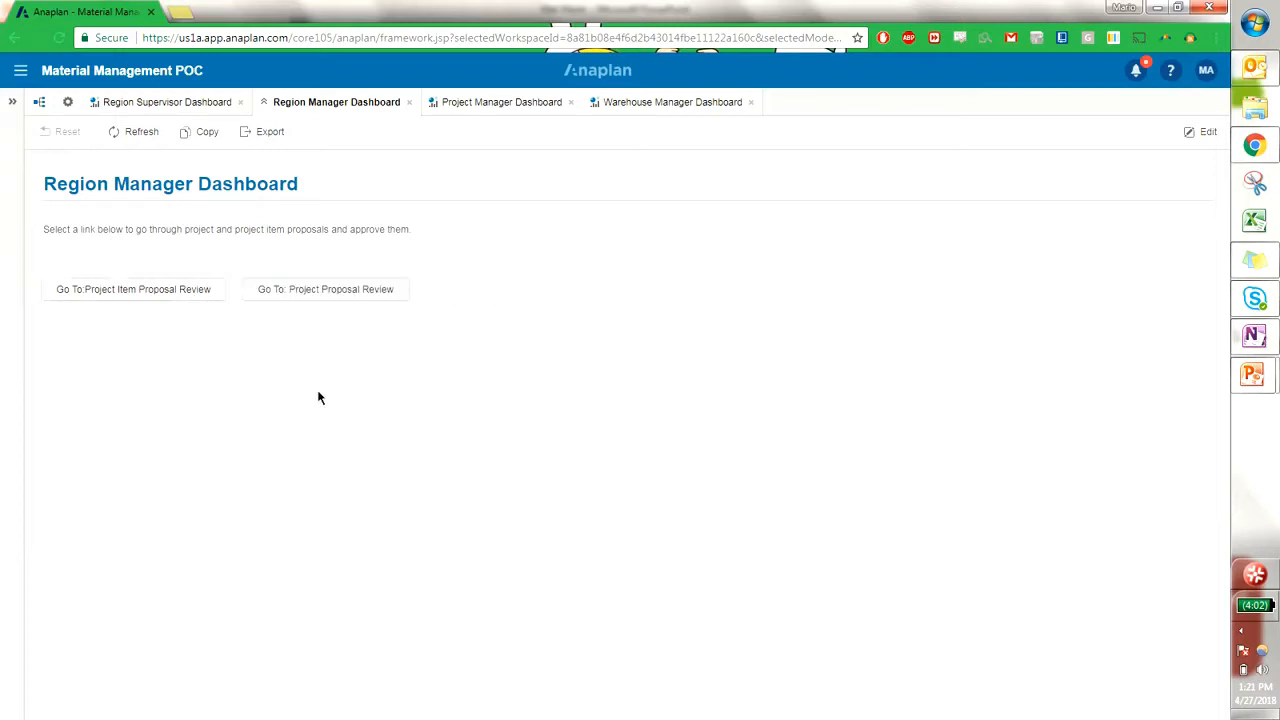
pyautogui.moveTo(410, 248)
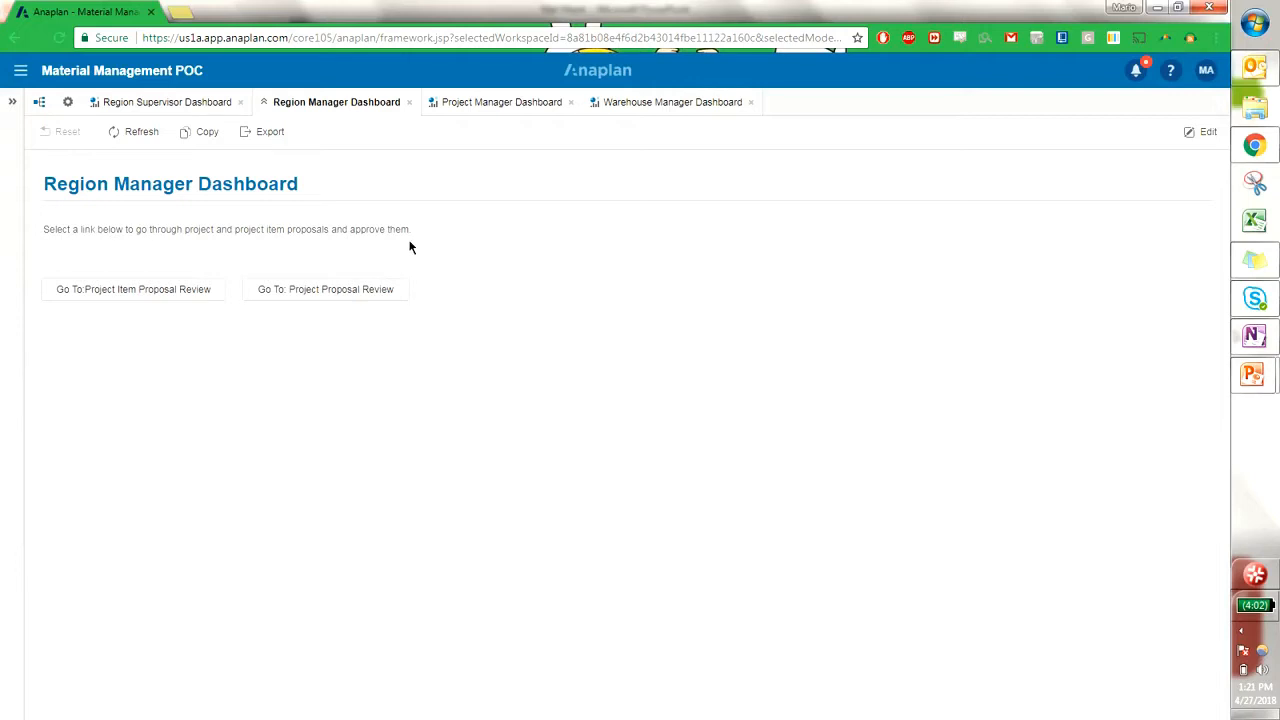
pyautogui.moveTo(430, 244)
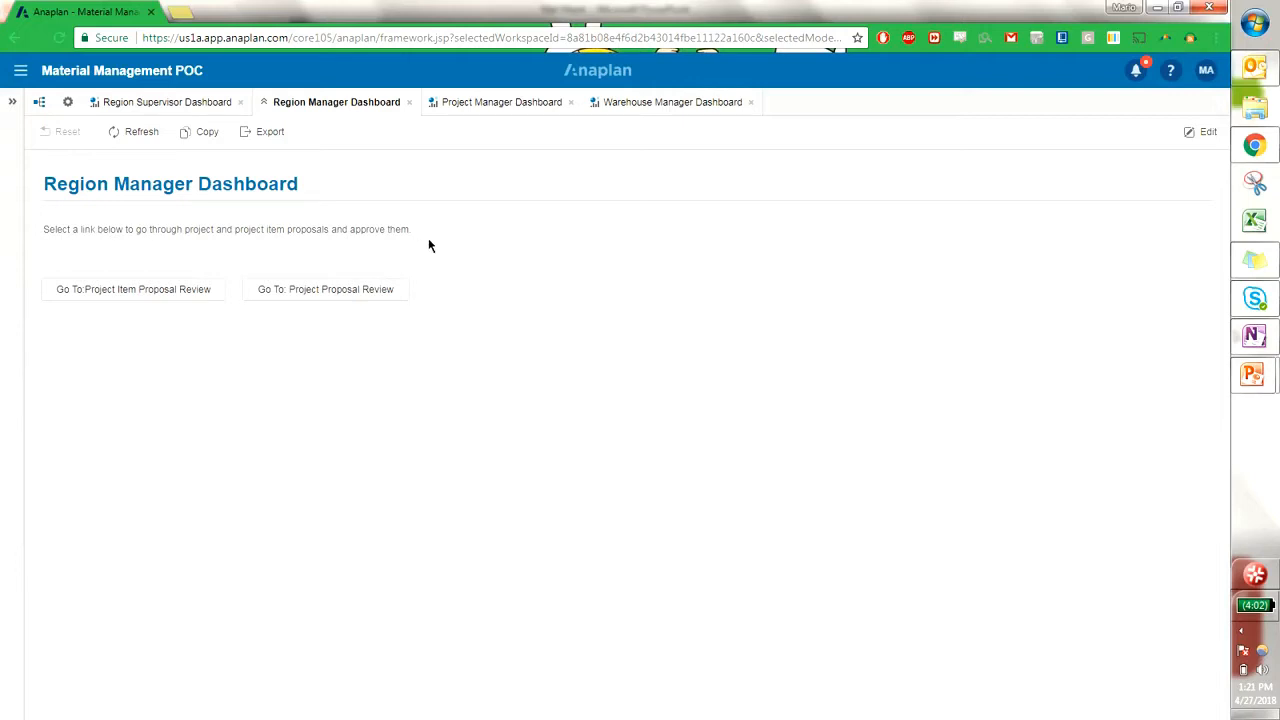
pyautogui.moveTo(484, 108)
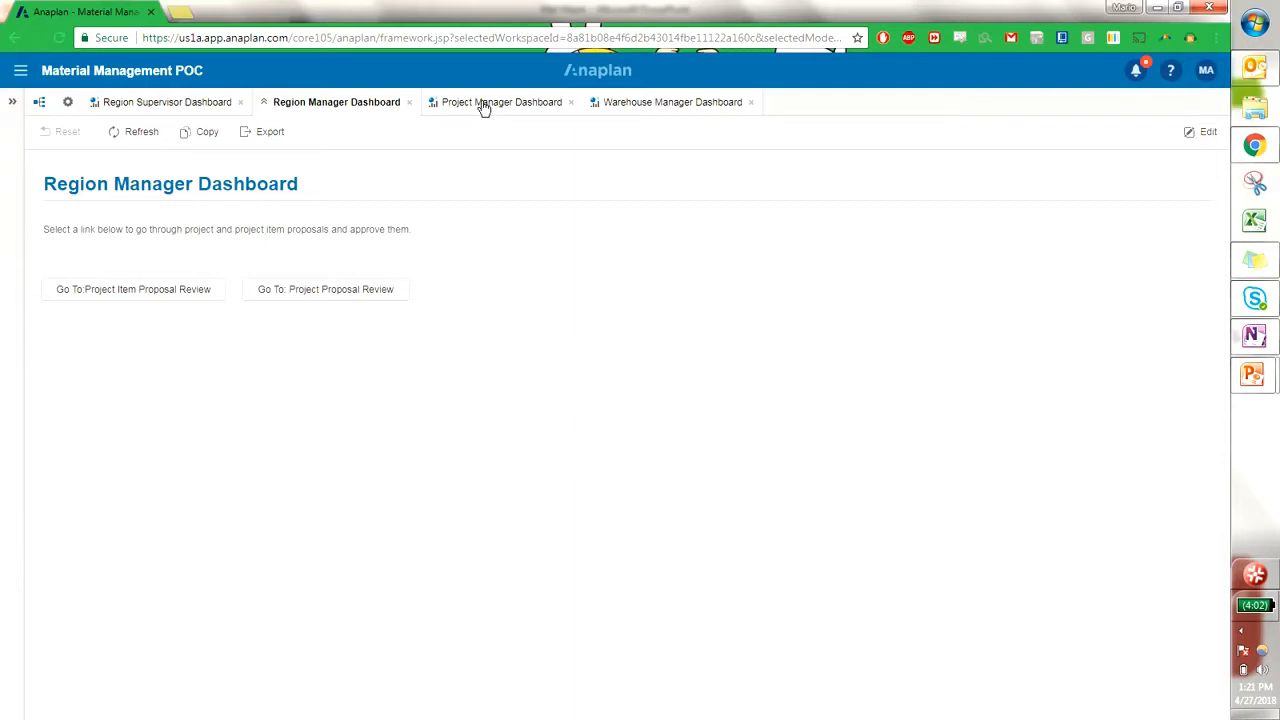
# Visit the Project Manager Dashboard, then bring up the Warehouse Manager Dashboard.
pyautogui.click(500, 100)
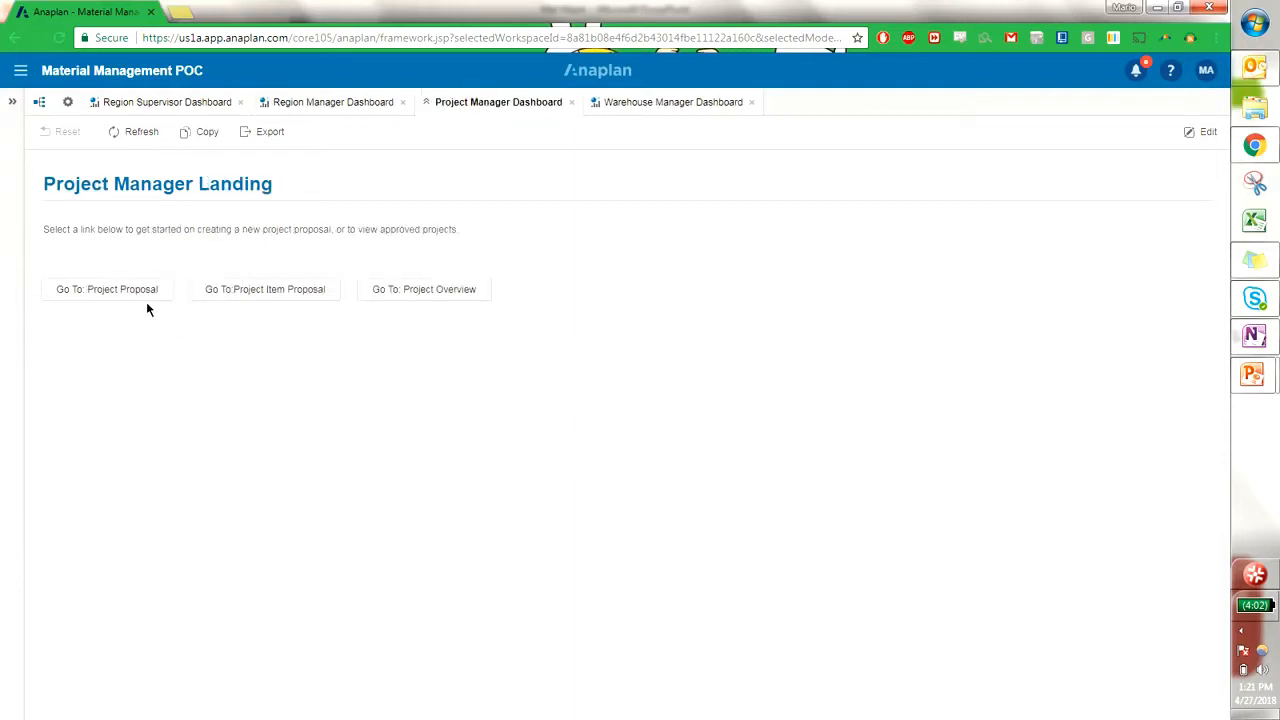
pyautogui.moveTo(248, 314)
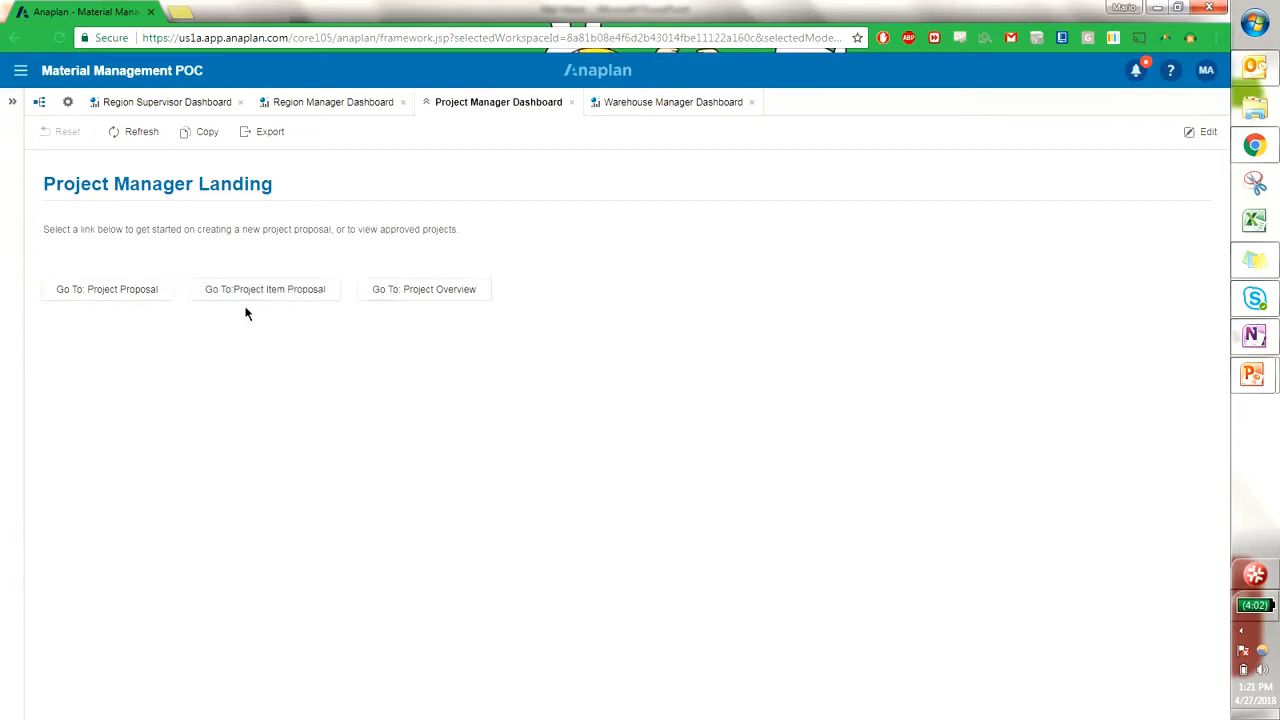
pyautogui.moveTo(352, 366)
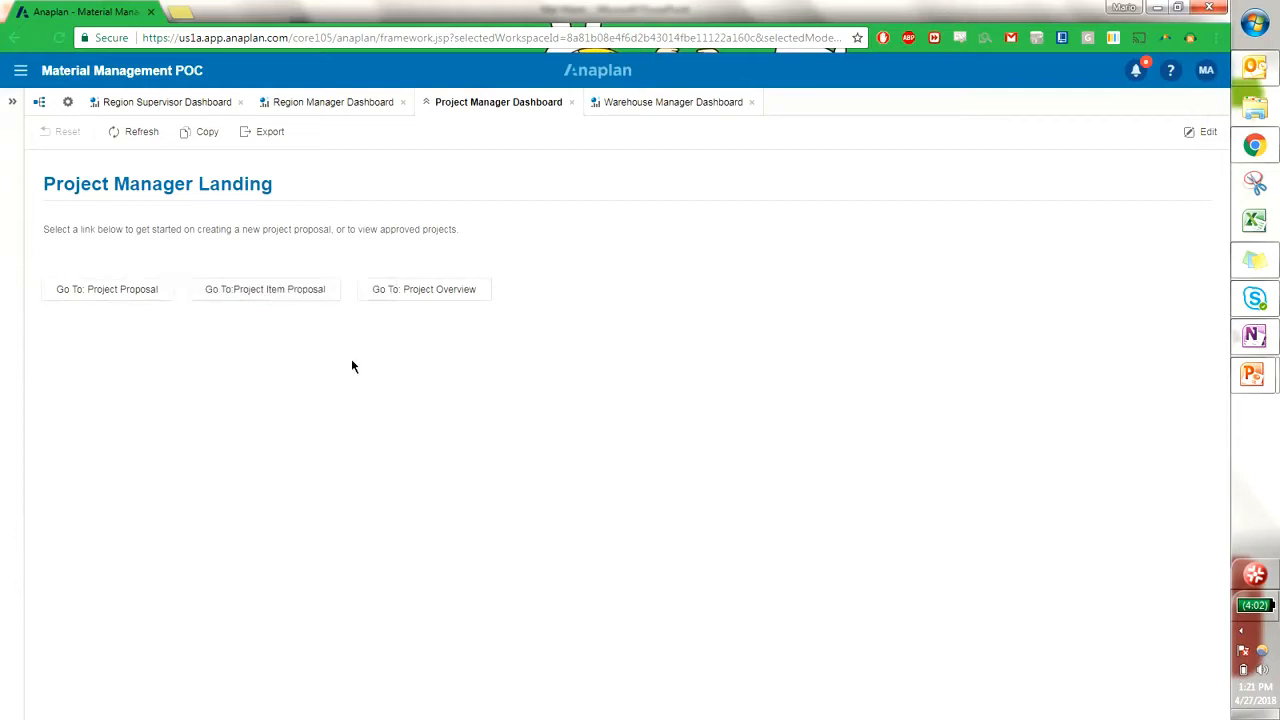
pyautogui.moveTo(508, 310)
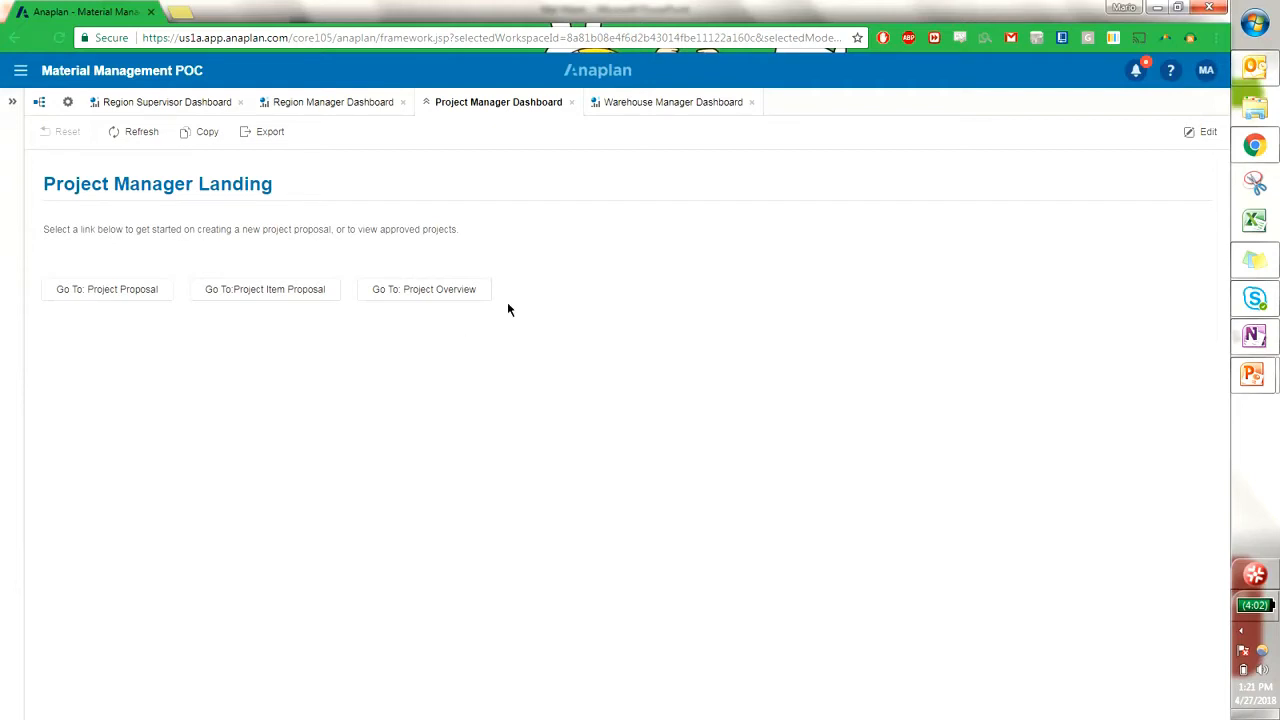
pyautogui.moveTo(624, 116)
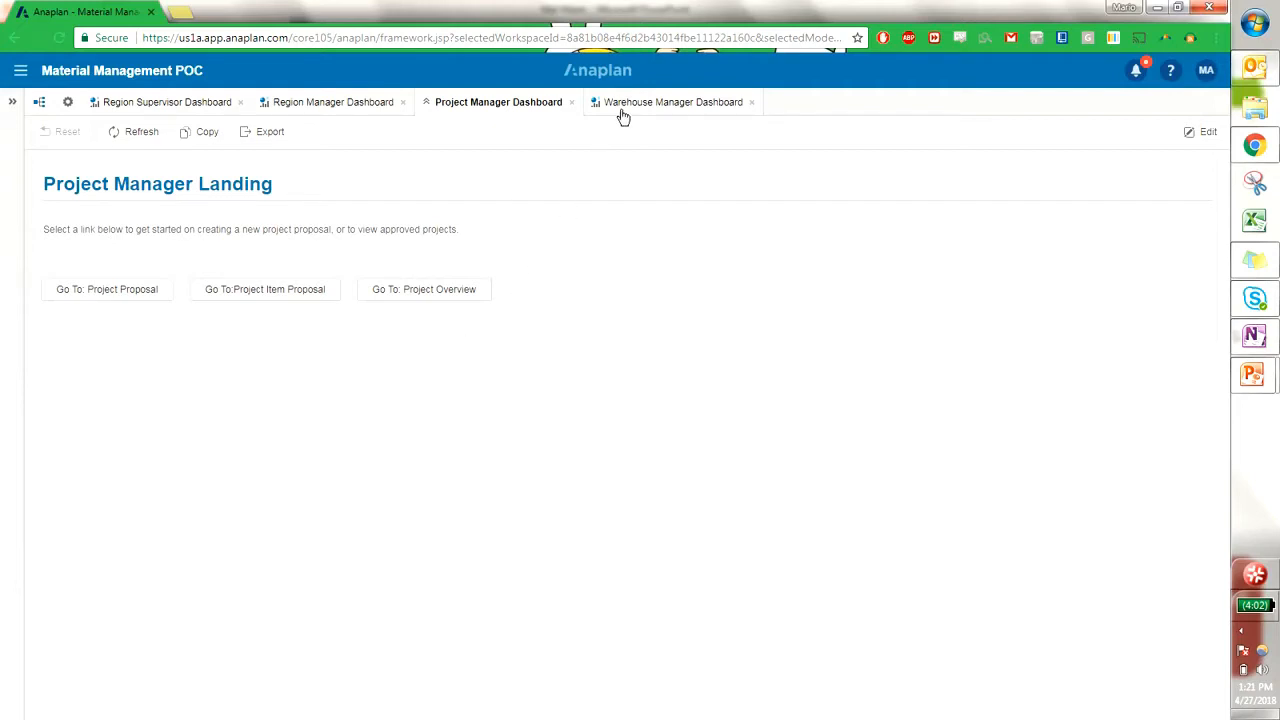
pyautogui.click(672, 100)
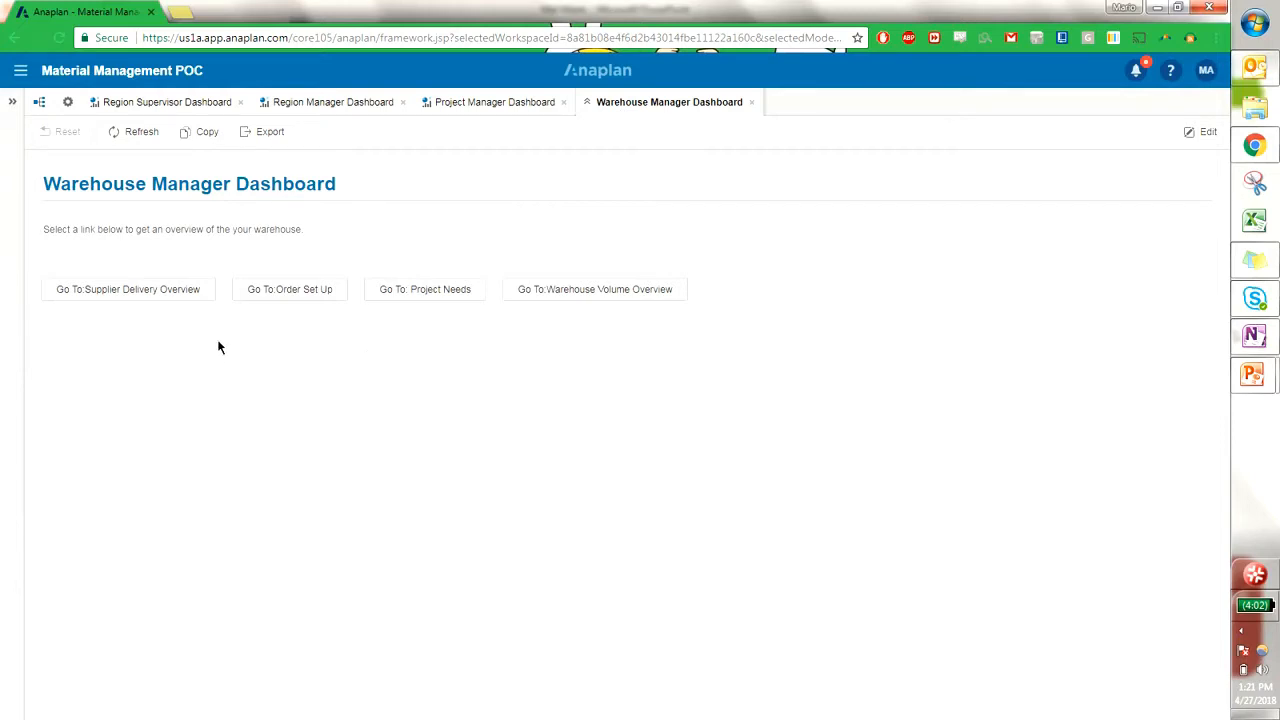
pyautogui.moveTo(156, 344)
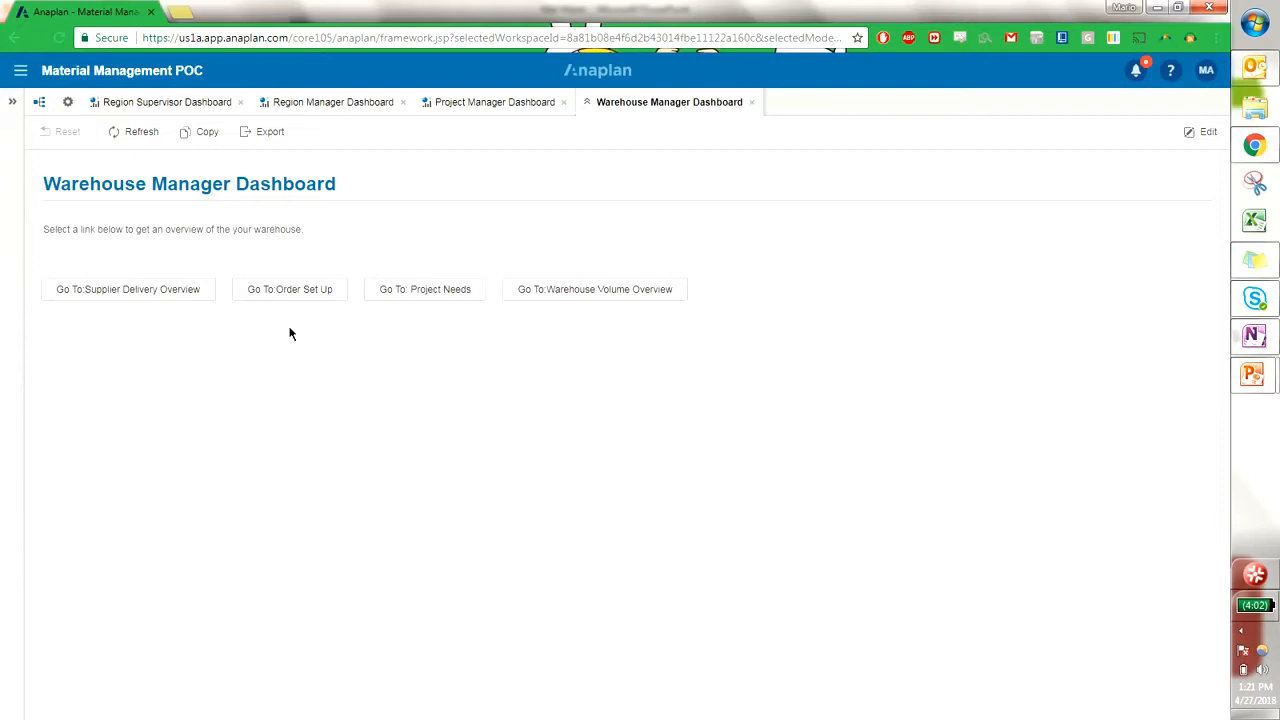
pyautogui.moveTo(424, 288)
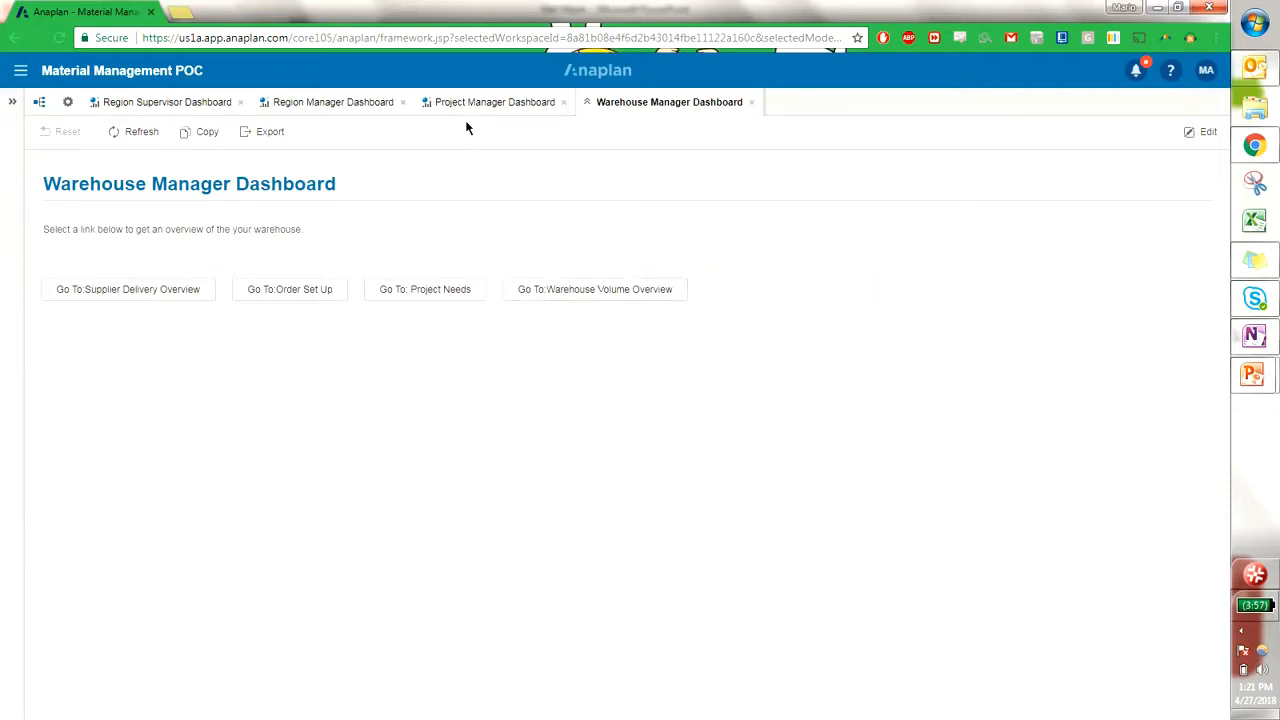
# From the Project Manager Dashboard, go to Project Proposal and filter the region to East.
pyautogui.click(494, 100)
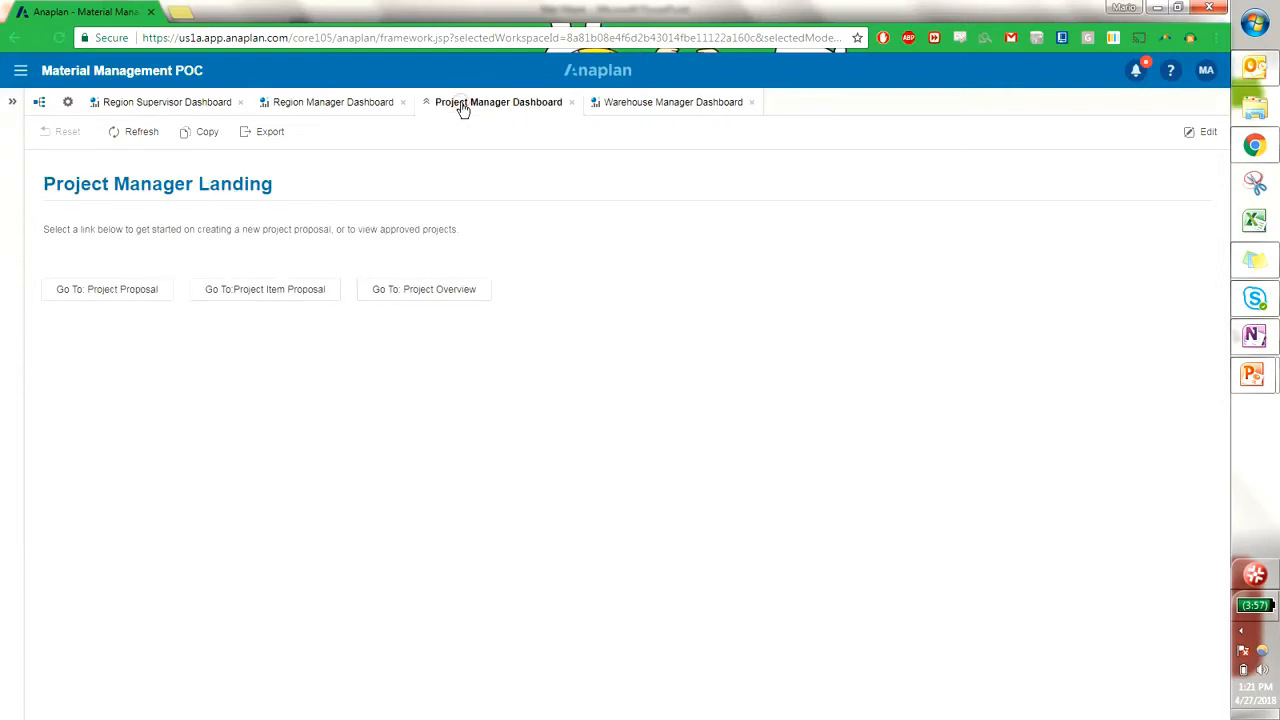
pyautogui.moveTo(144, 296)
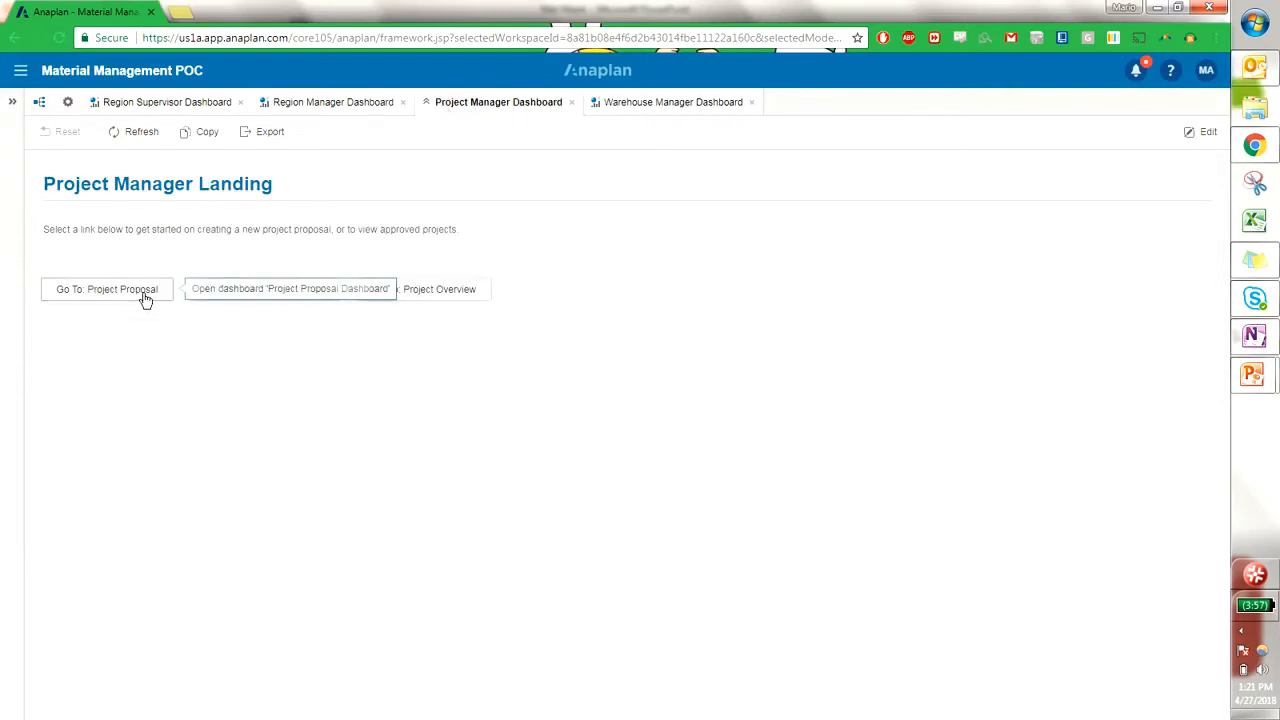
pyautogui.click(106, 288)
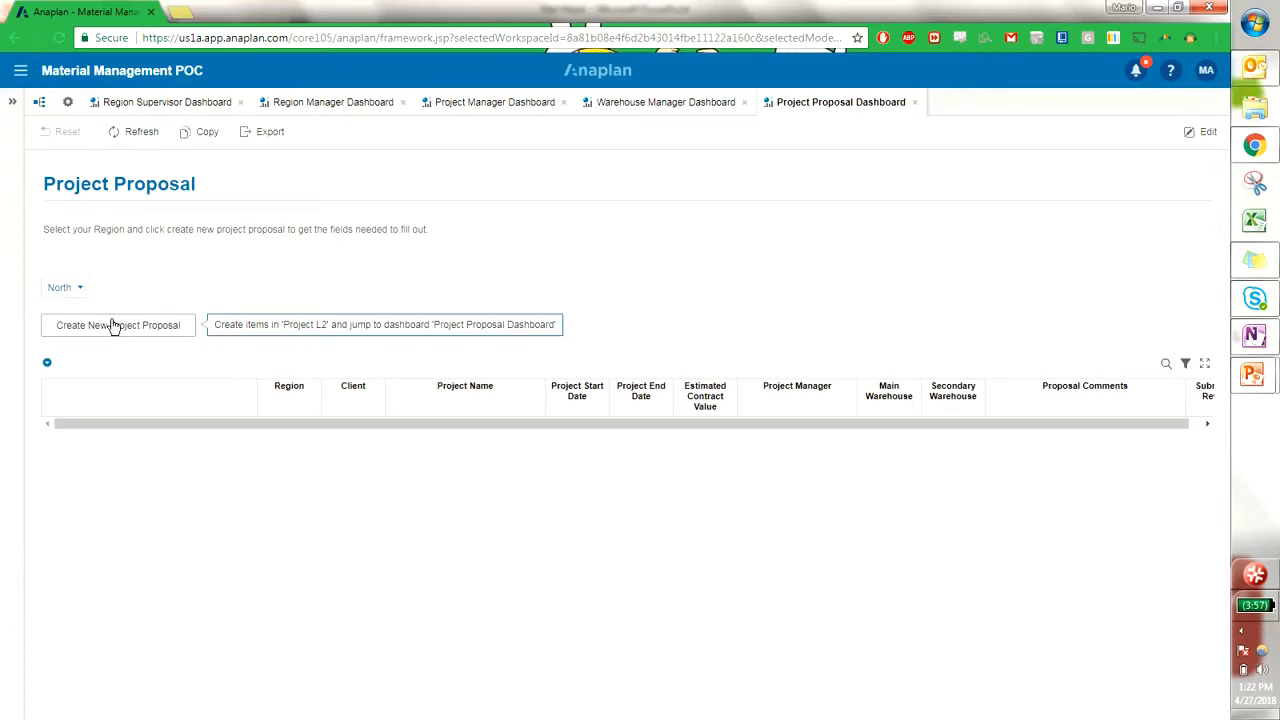
pyautogui.moveTo(84, 280)
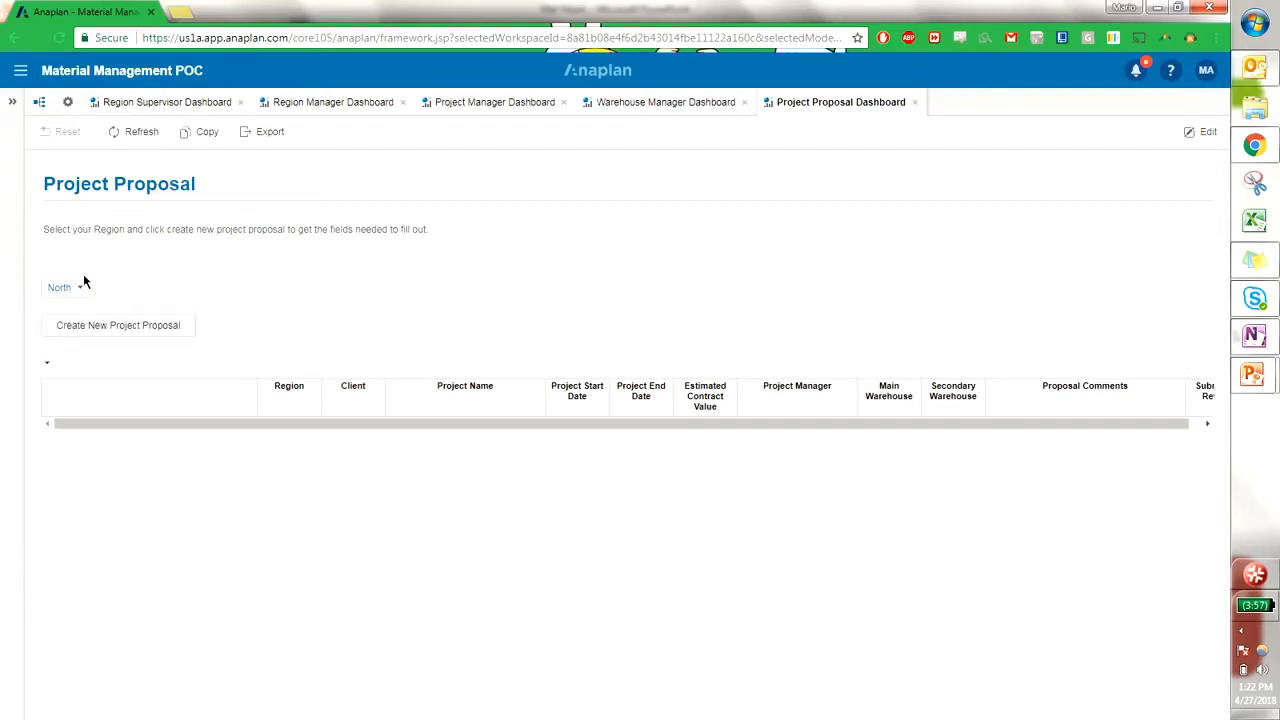
pyautogui.click(68, 288)
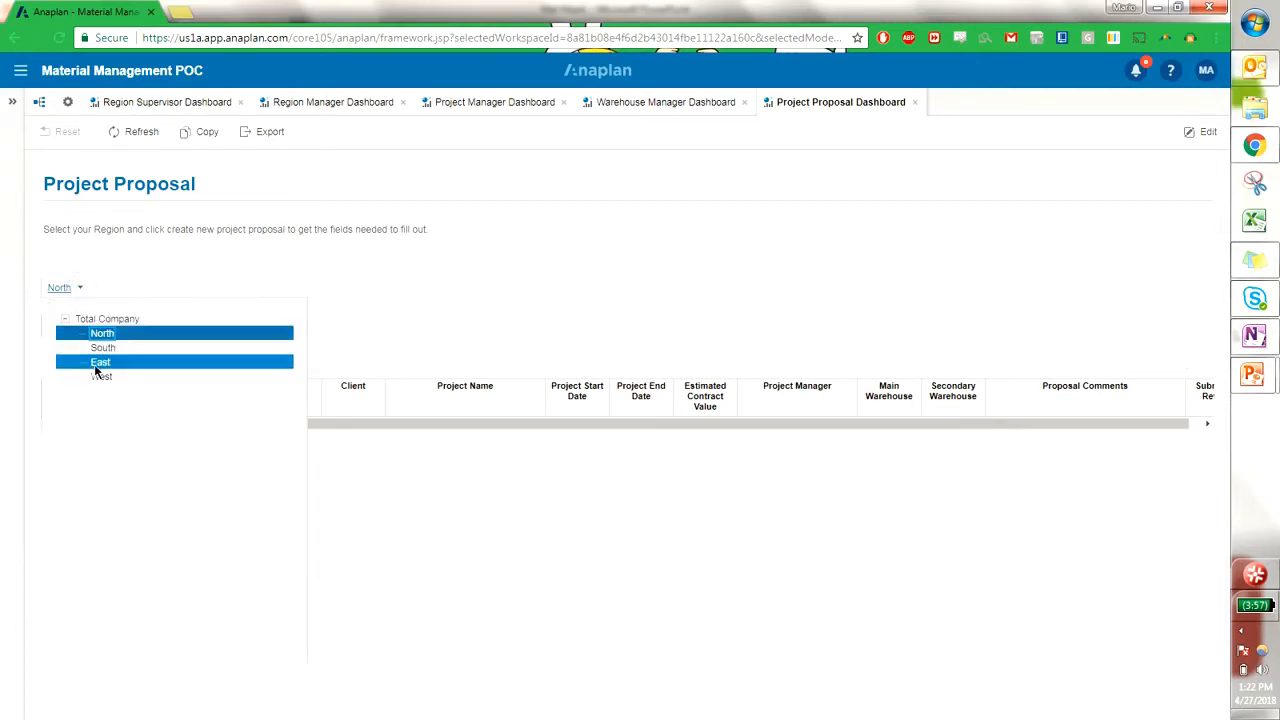
pyautogui.click(100, 360)
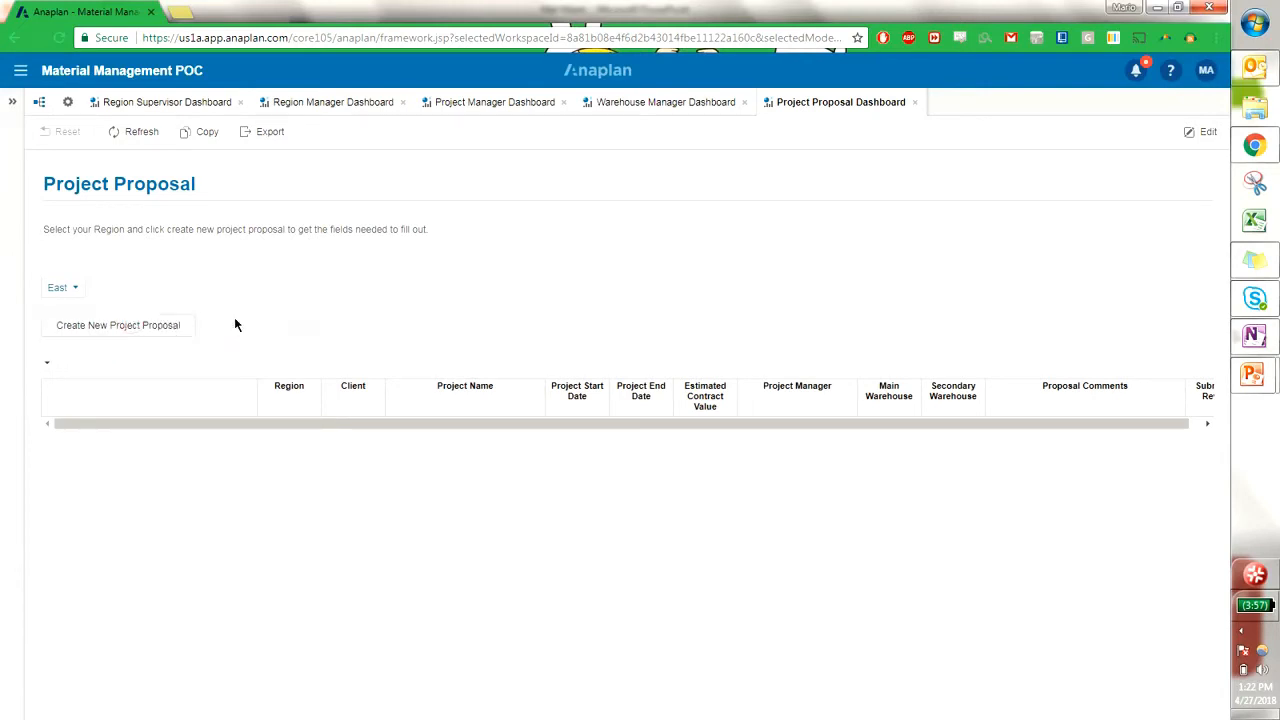
# Create a new project proposal for the East region and confirm it.
pyautogui.click(116, 324)
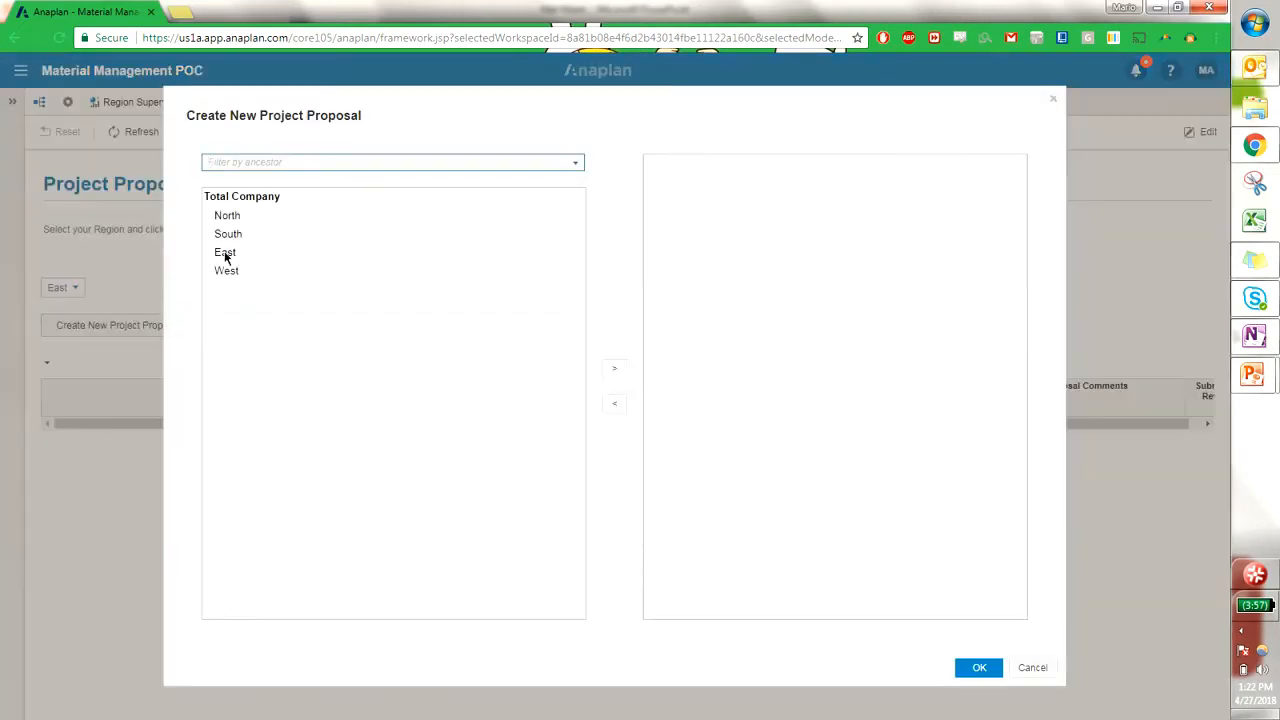
pyautogui.click(614, 368)
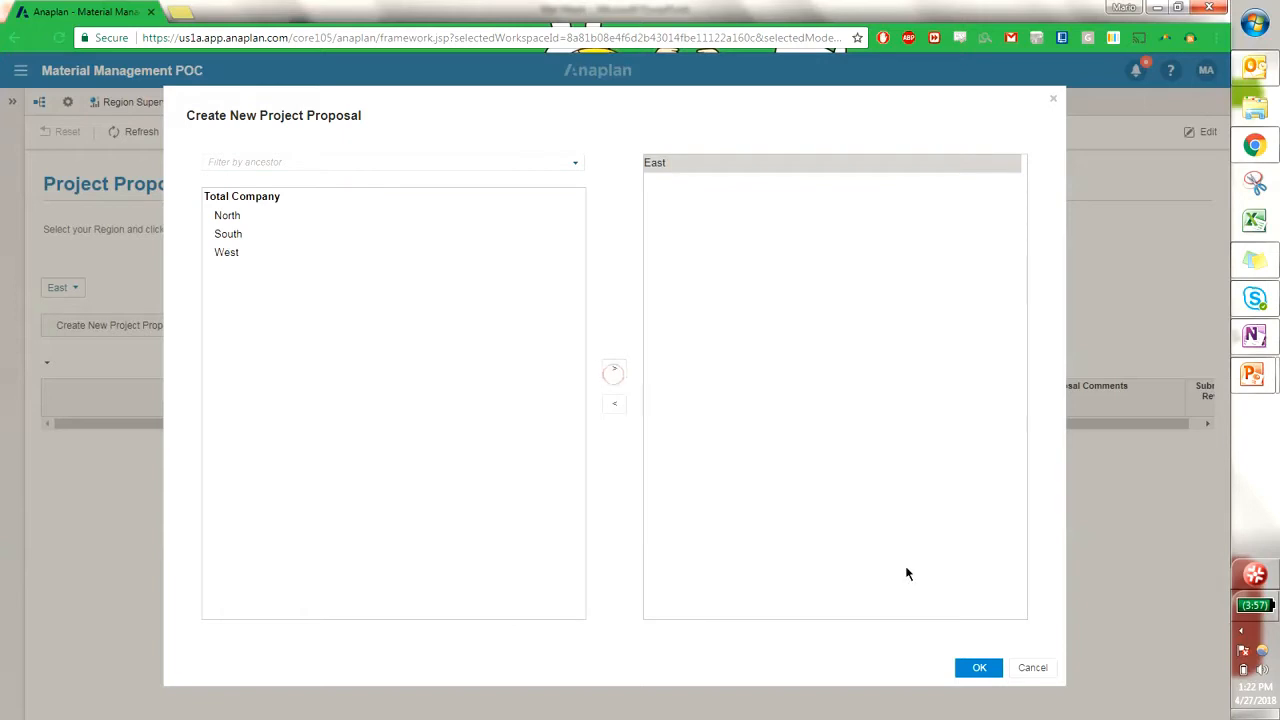
pyautogui.click(980, 668)
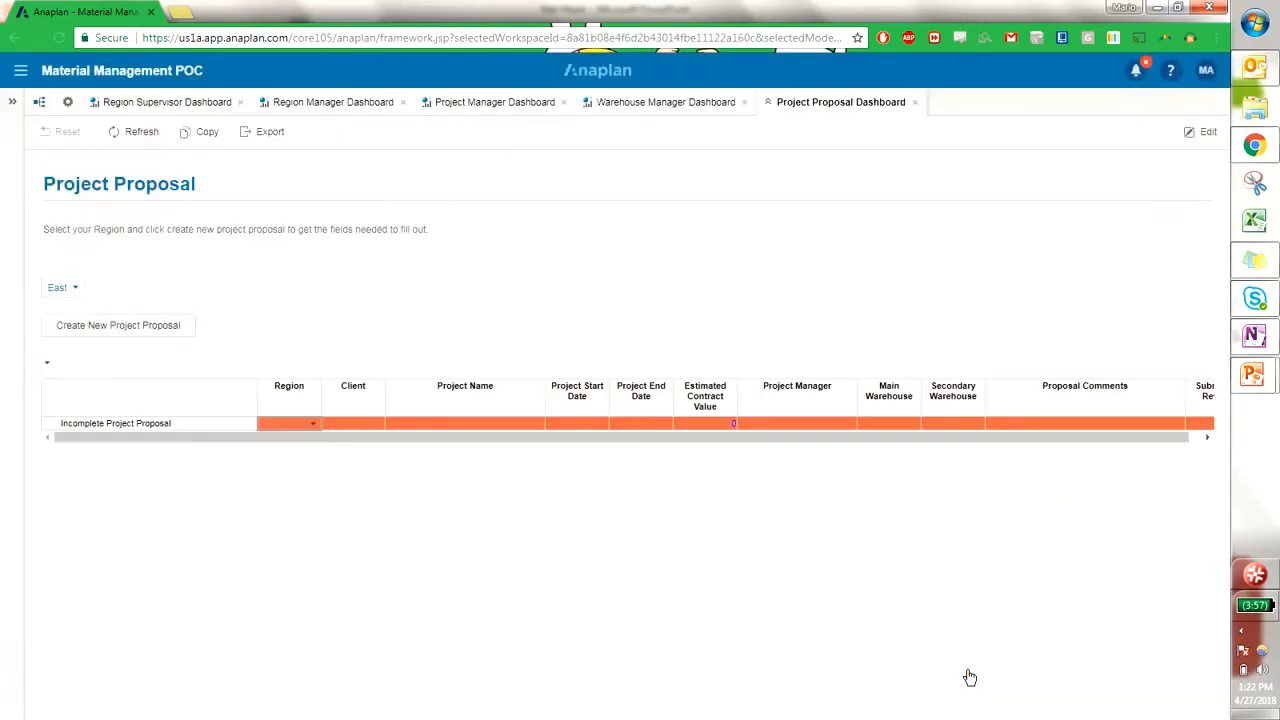
pyautogui.moveTo(490, 528)
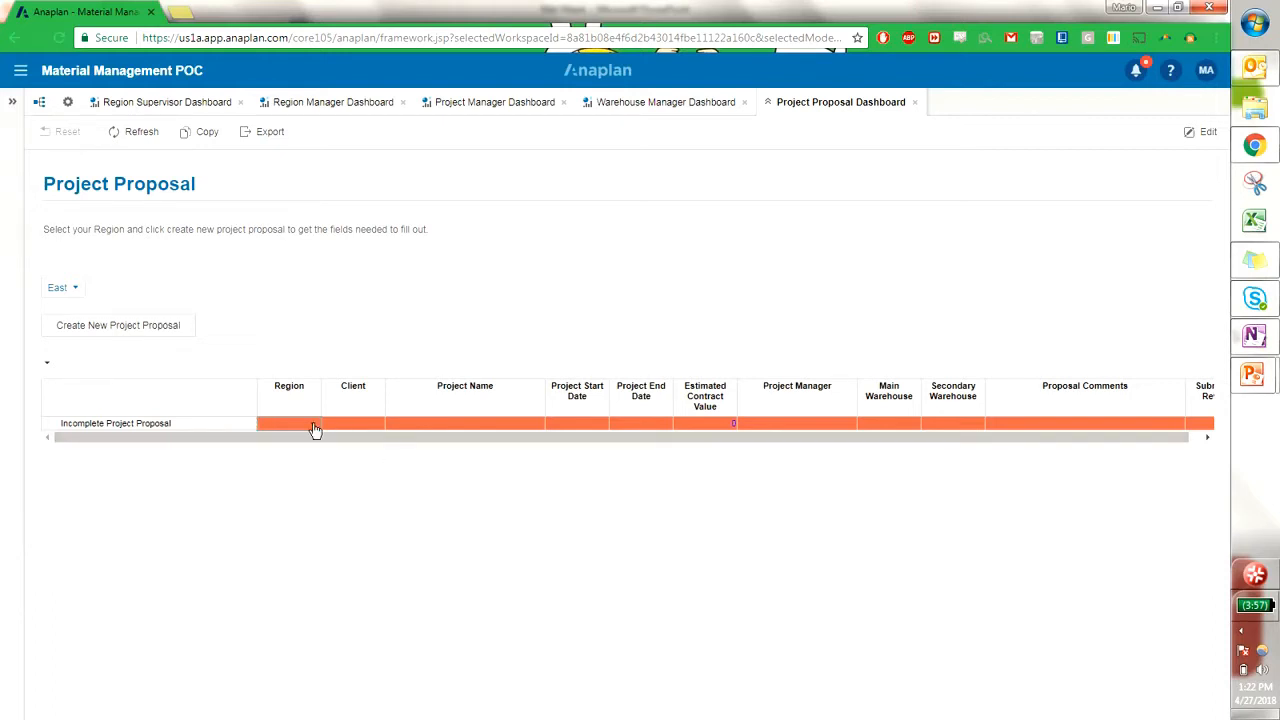
# Set the proposal's region to East, client to AT&T and name it TekLink Test Project Demo.
pyautogui.click(290, 424)
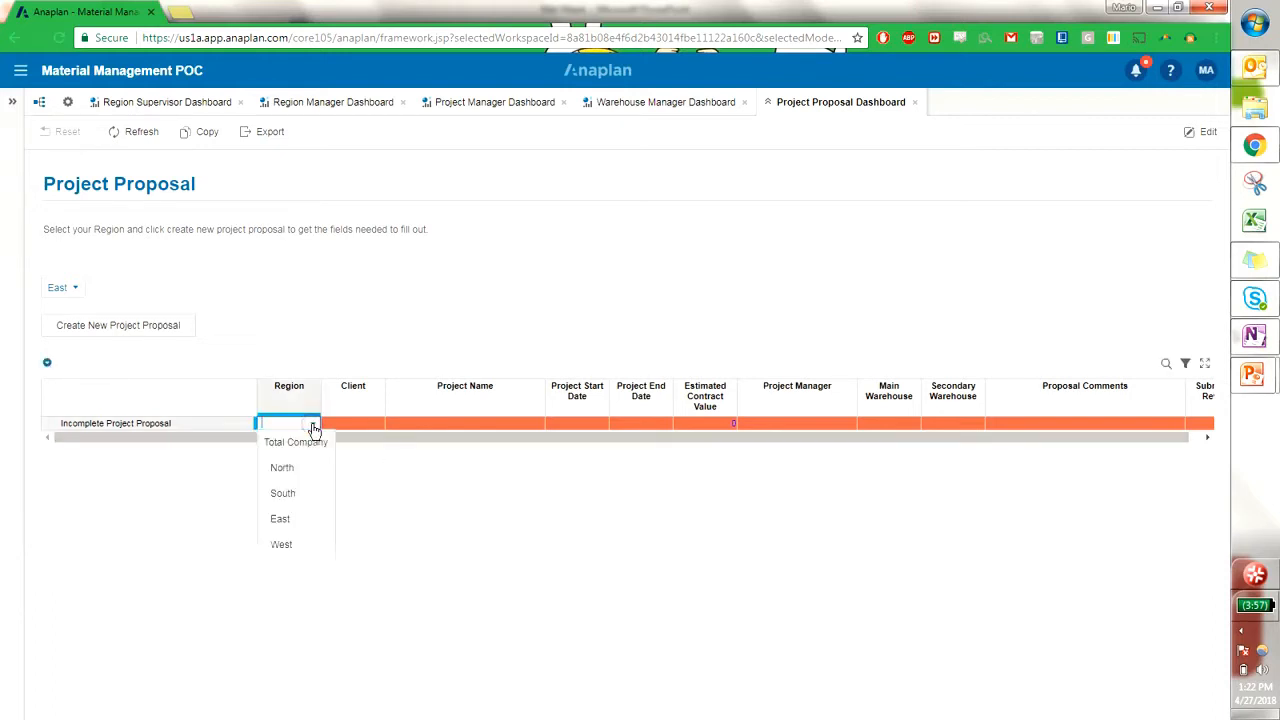
pyautogui.click(280, 518)
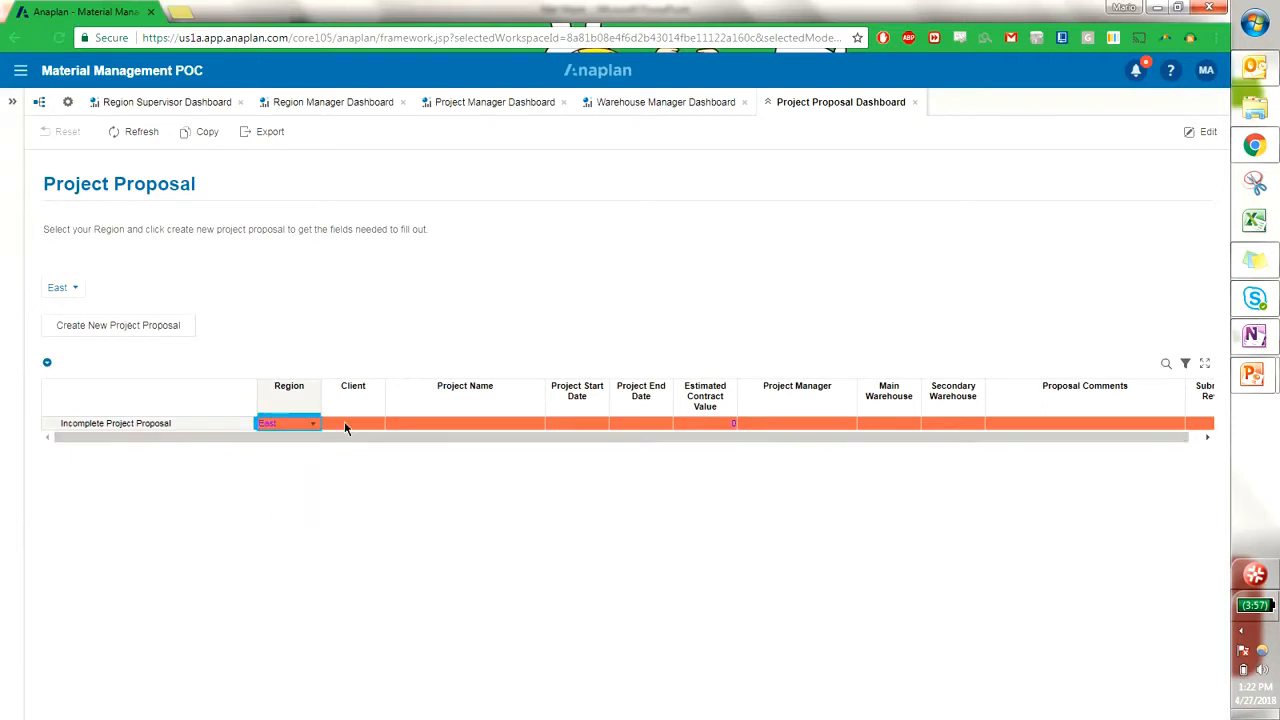
pyautogui.click(352, 424)
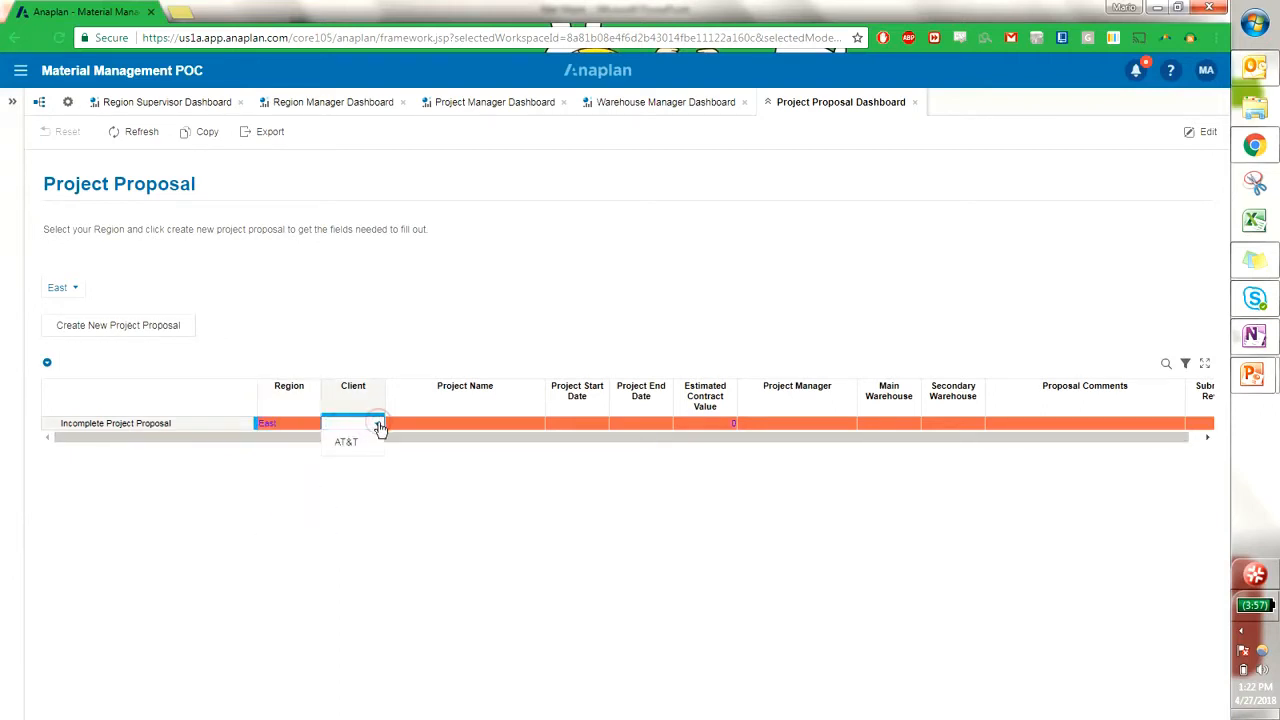
pyautogui.click(346, 442)
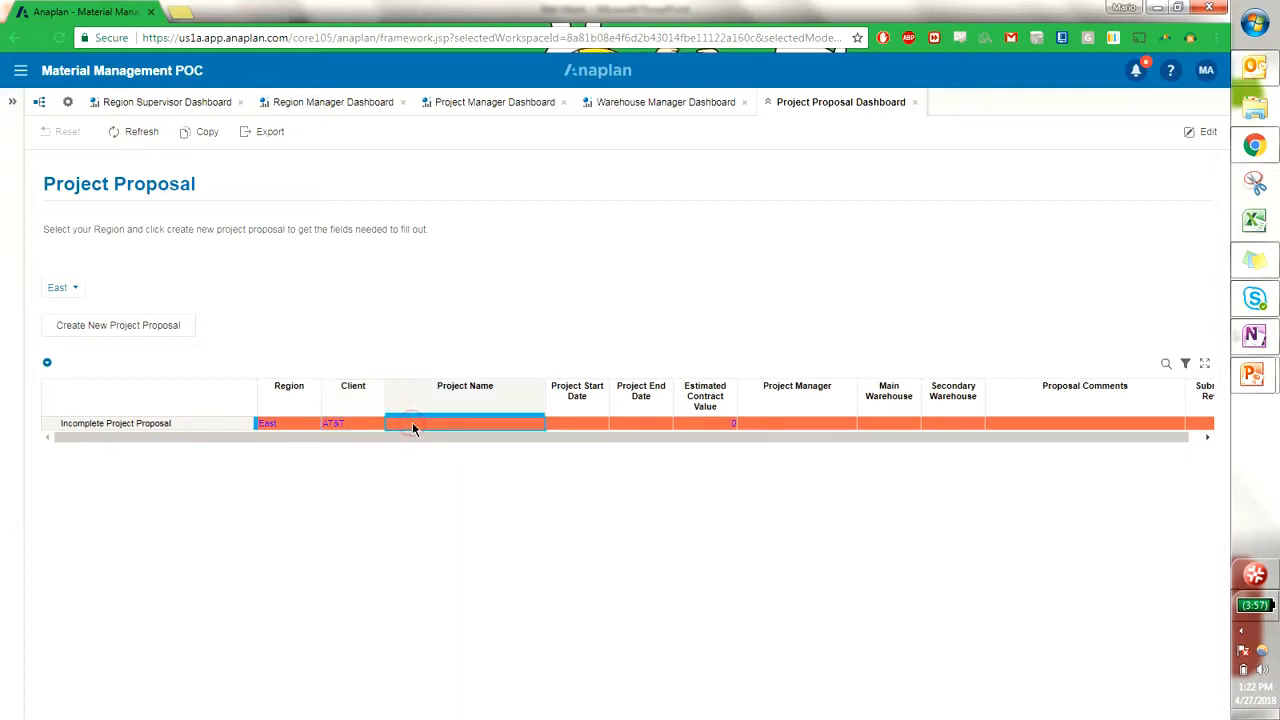
pyautogui.write('TekLink Test Project Demo')
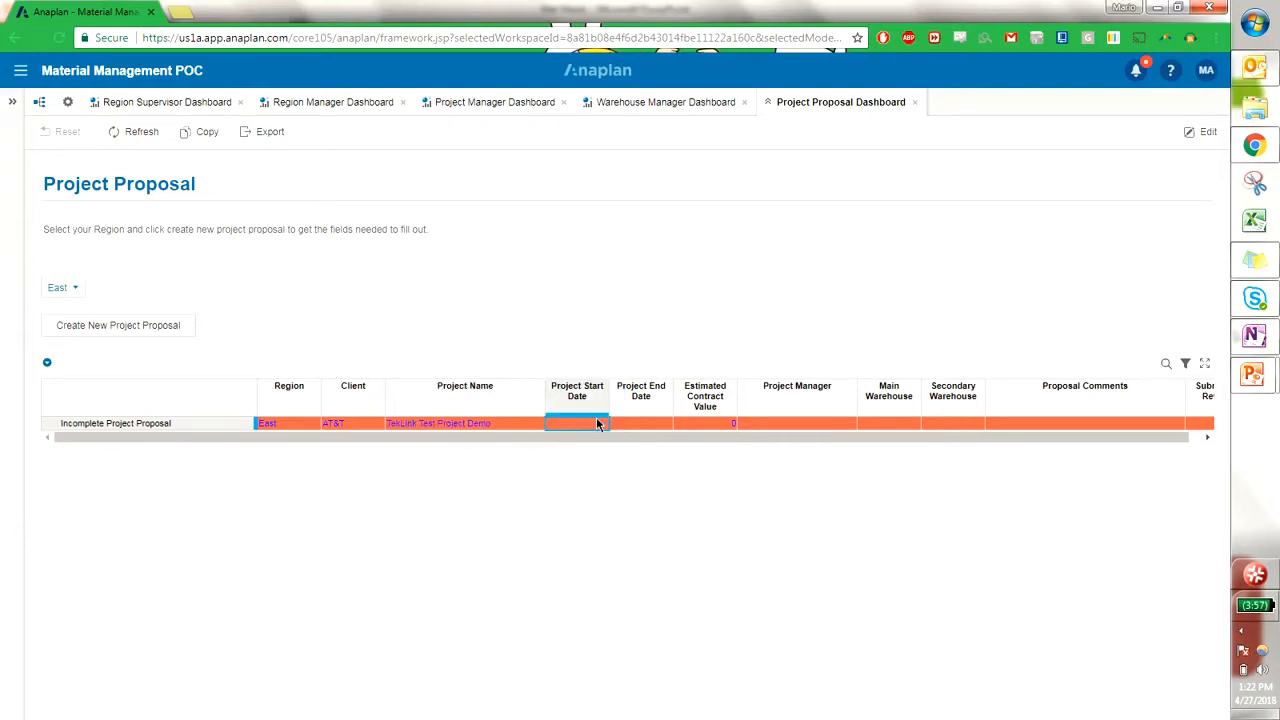
# Set the project start date to 5/1/2018 and end date to 5/31/2018.
pyautogui.click(576, 424)
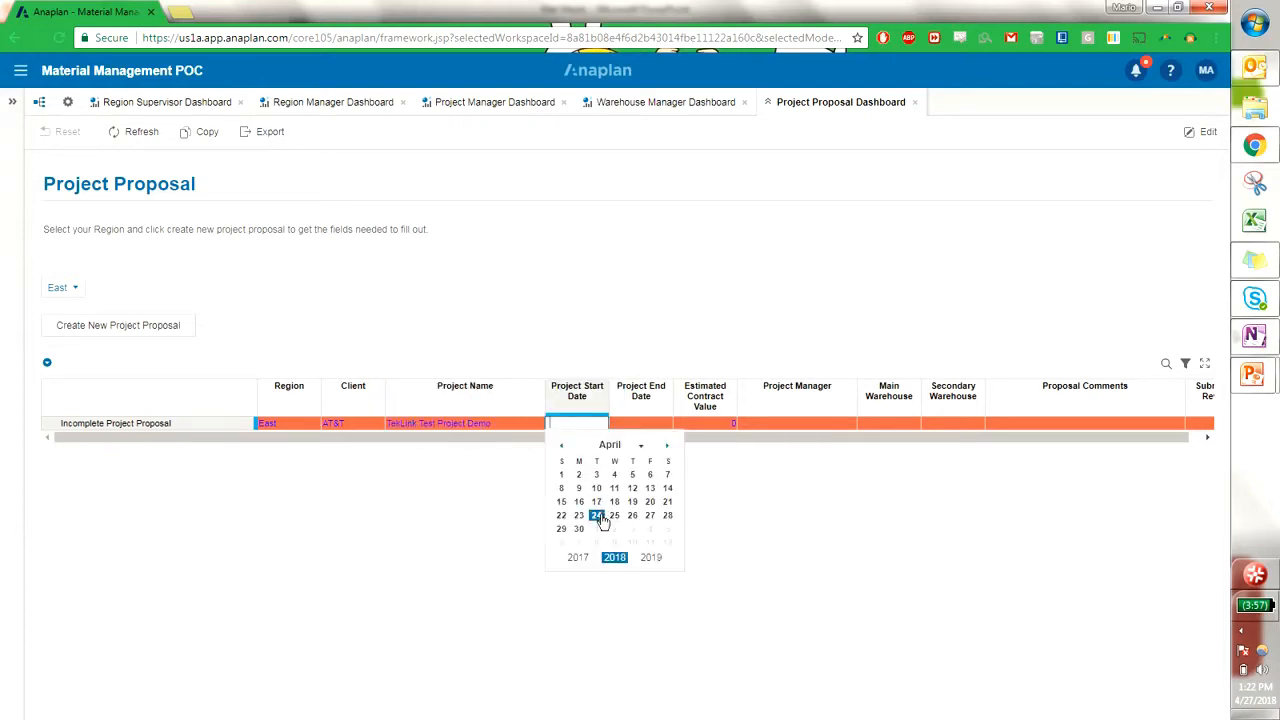
pyautogui.click(596, 516)
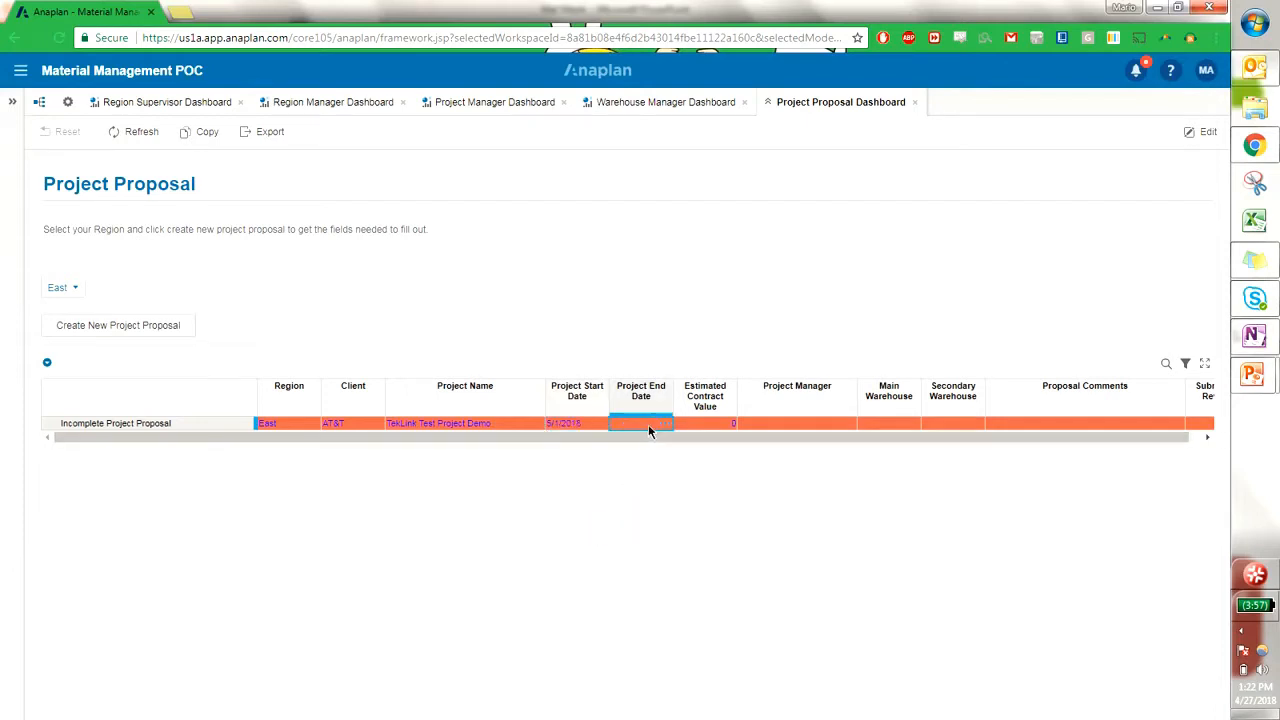
pyautogui.click(640, 424)
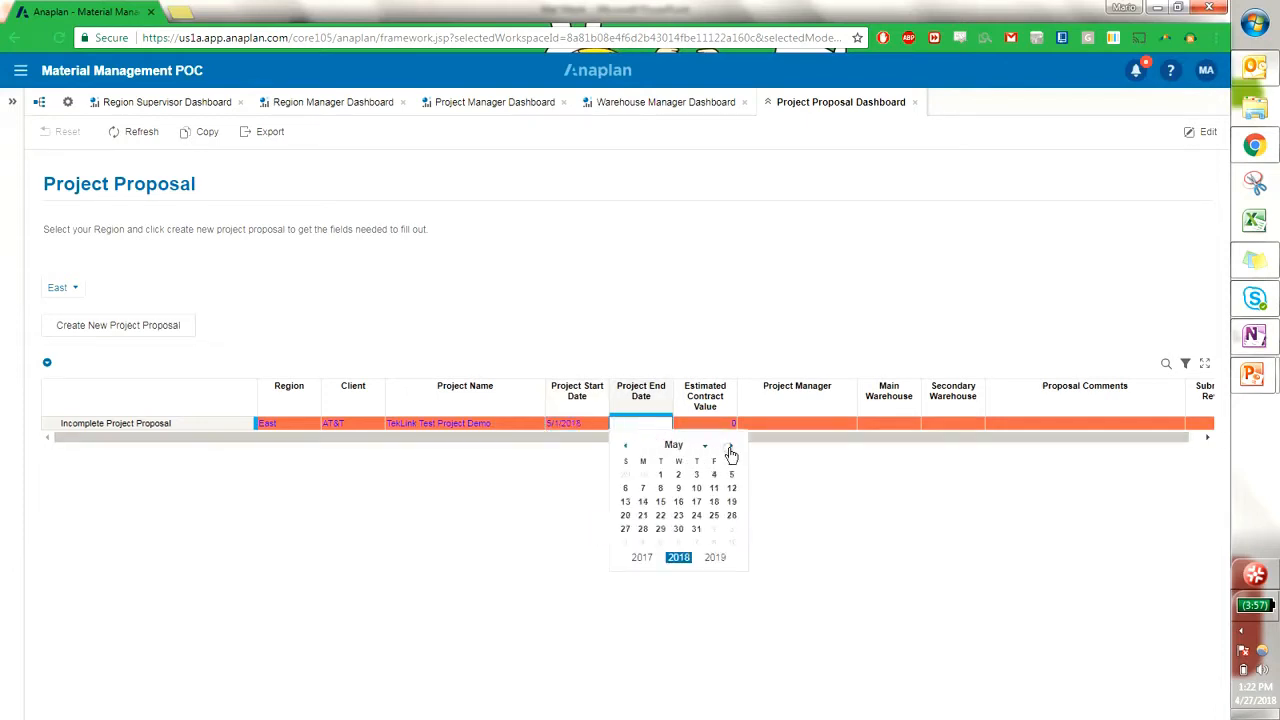
pyautogui.click(696, 528)
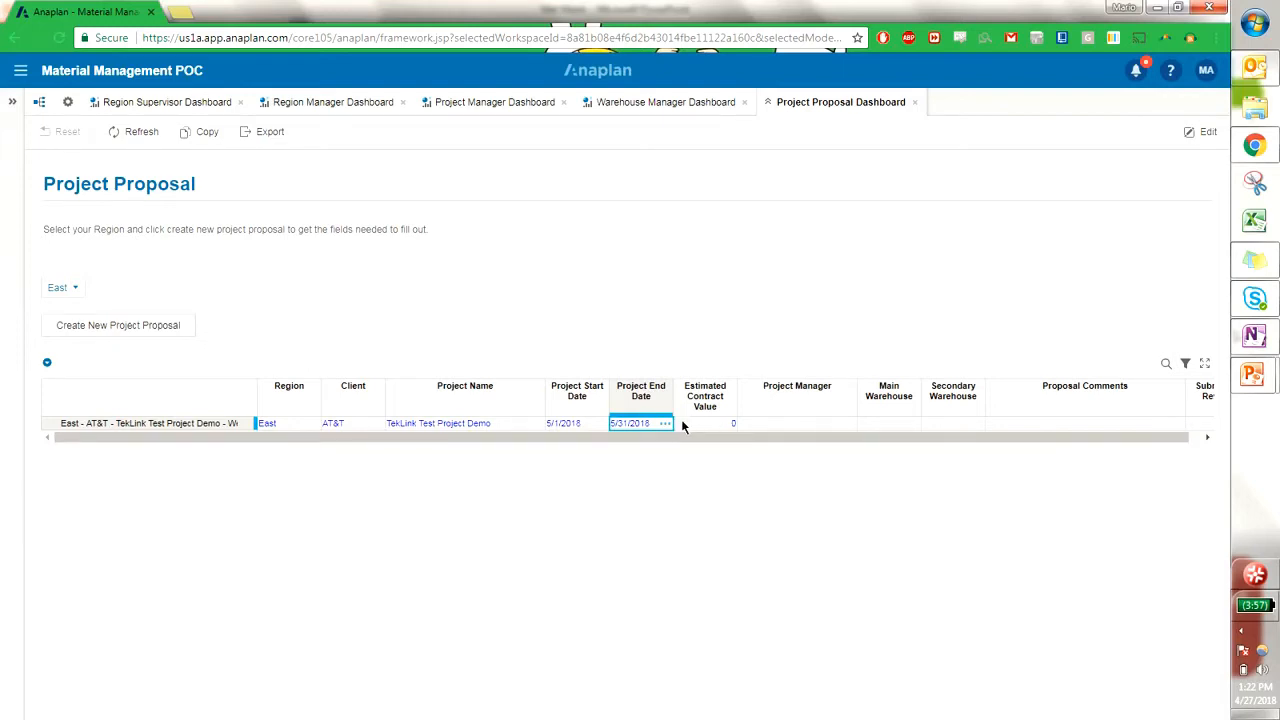
# Enter an estimated contract value of 50000 and assign Mike as project manager.
pyautogui.click(704, 424)
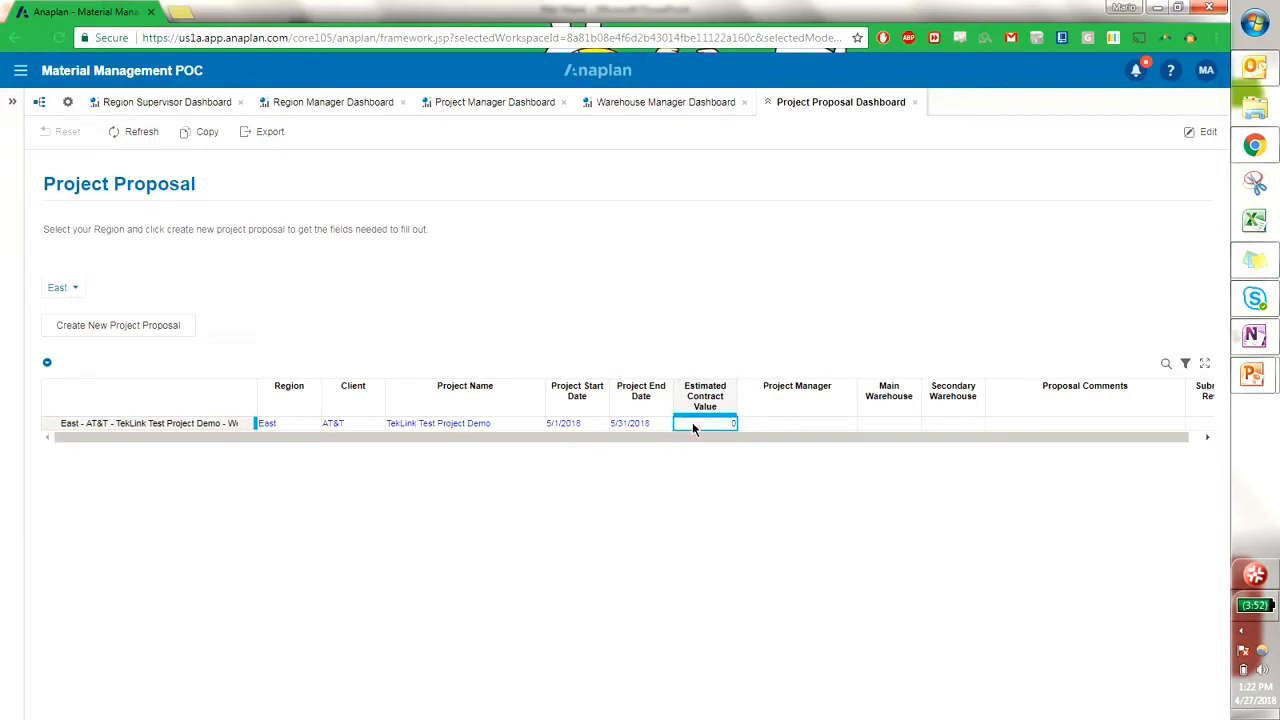
pyautogui.write('50000')
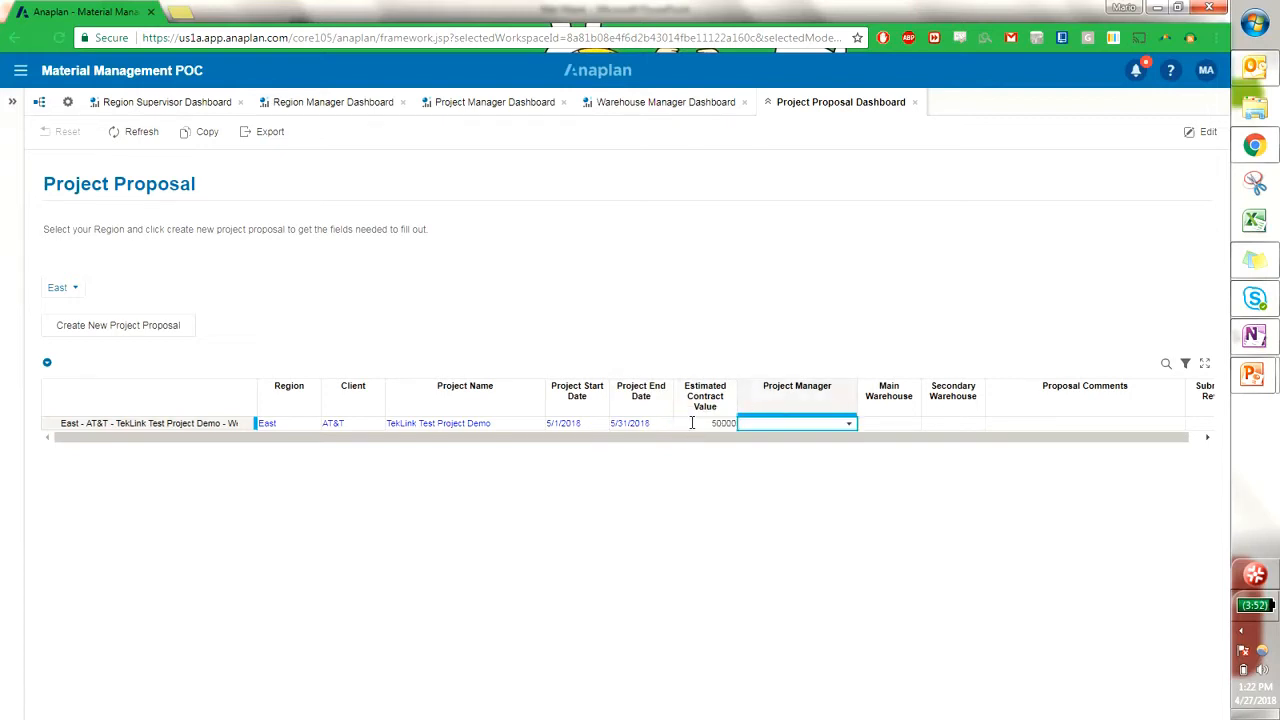
pyautogui.click(848, 422)
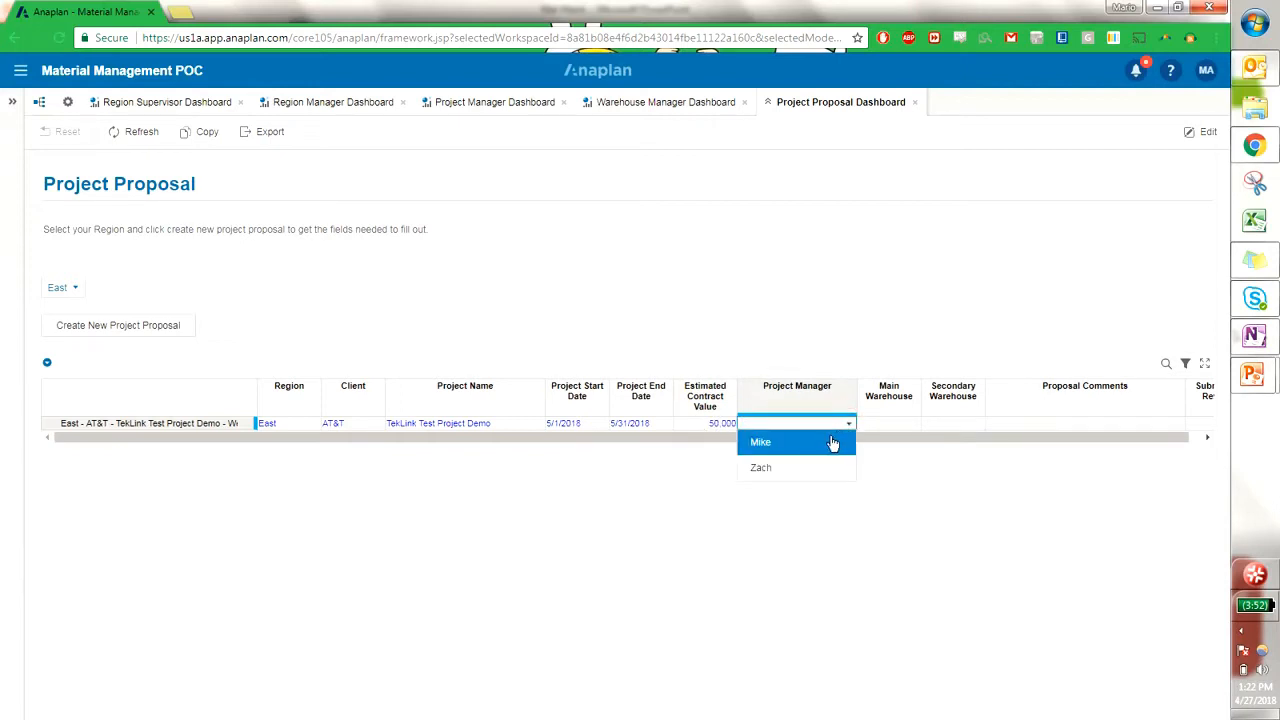
pyautogui.click(760, 442)
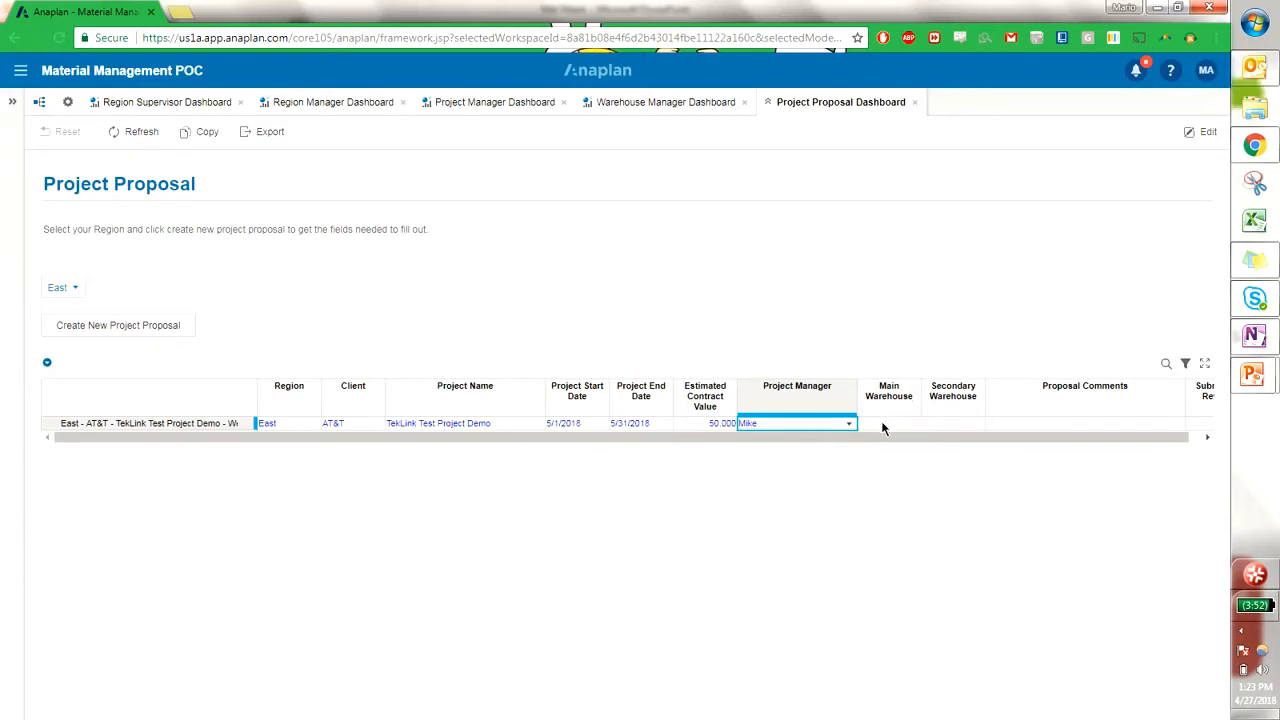
# Choose Warehouse 4 as main warehouse and Warehouse 7 as secondary warehouse.
pyautogui.click(910, 424)
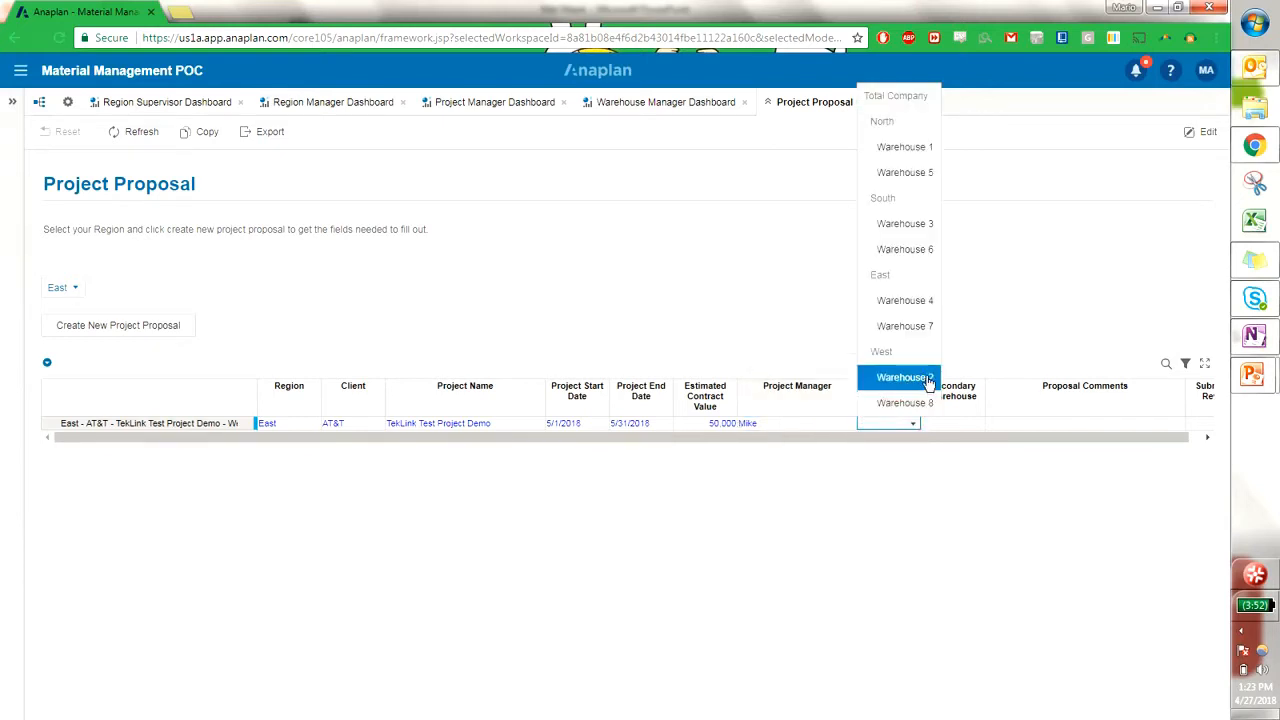
pyautogui.click(904, 300)
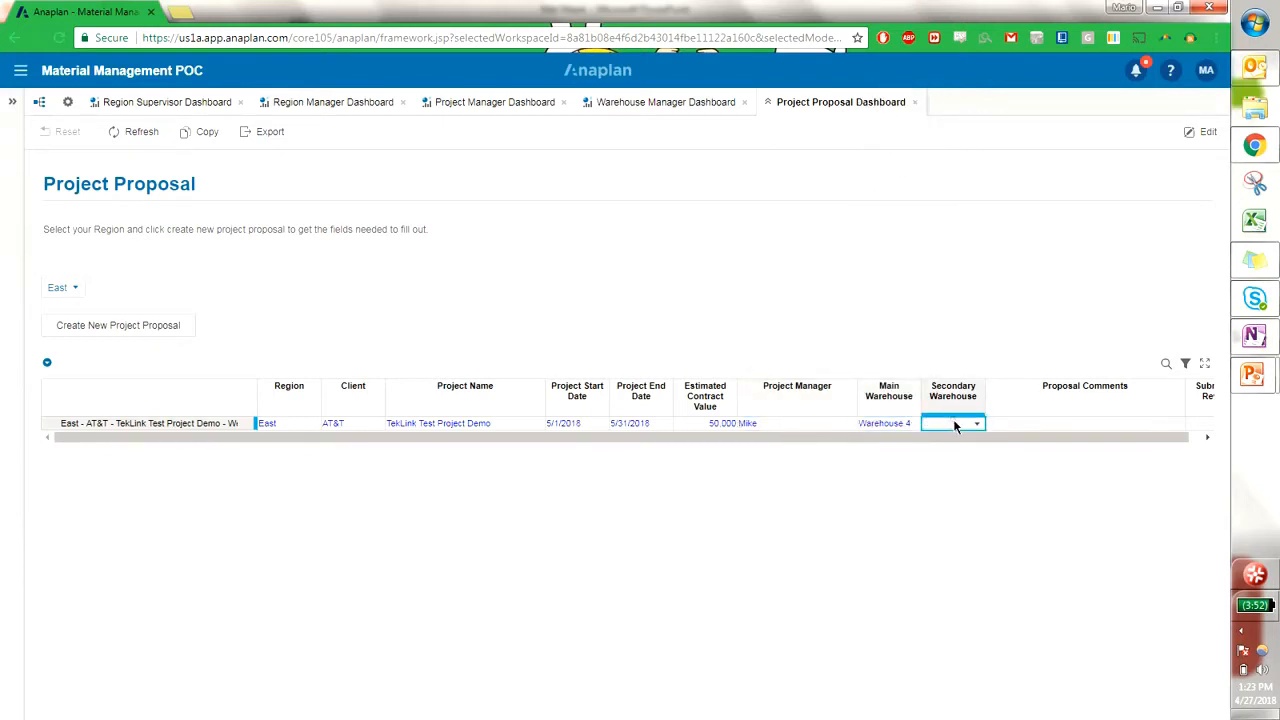
pyautogui.click(976, 424)
pyautogui.write('comment')
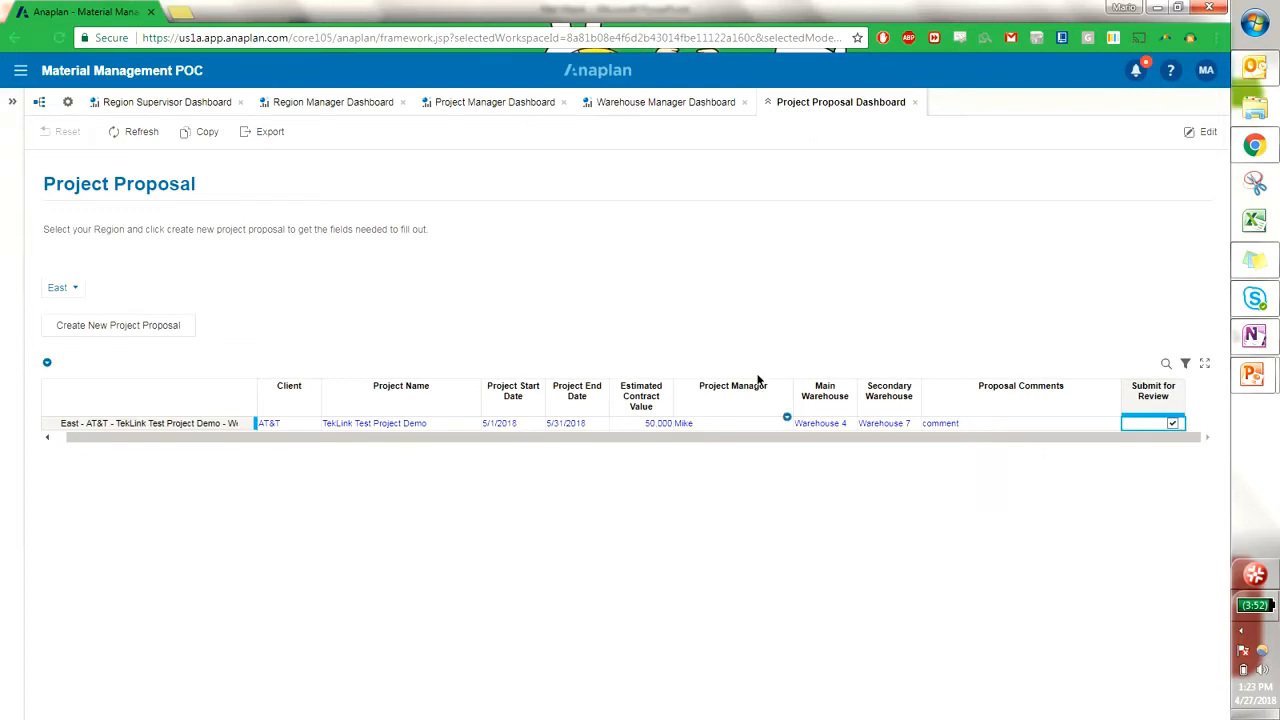
# Refresh the Project Proposal dashboard so the submitted East proposal clears from the table.
pyautogui.click(140, 132)
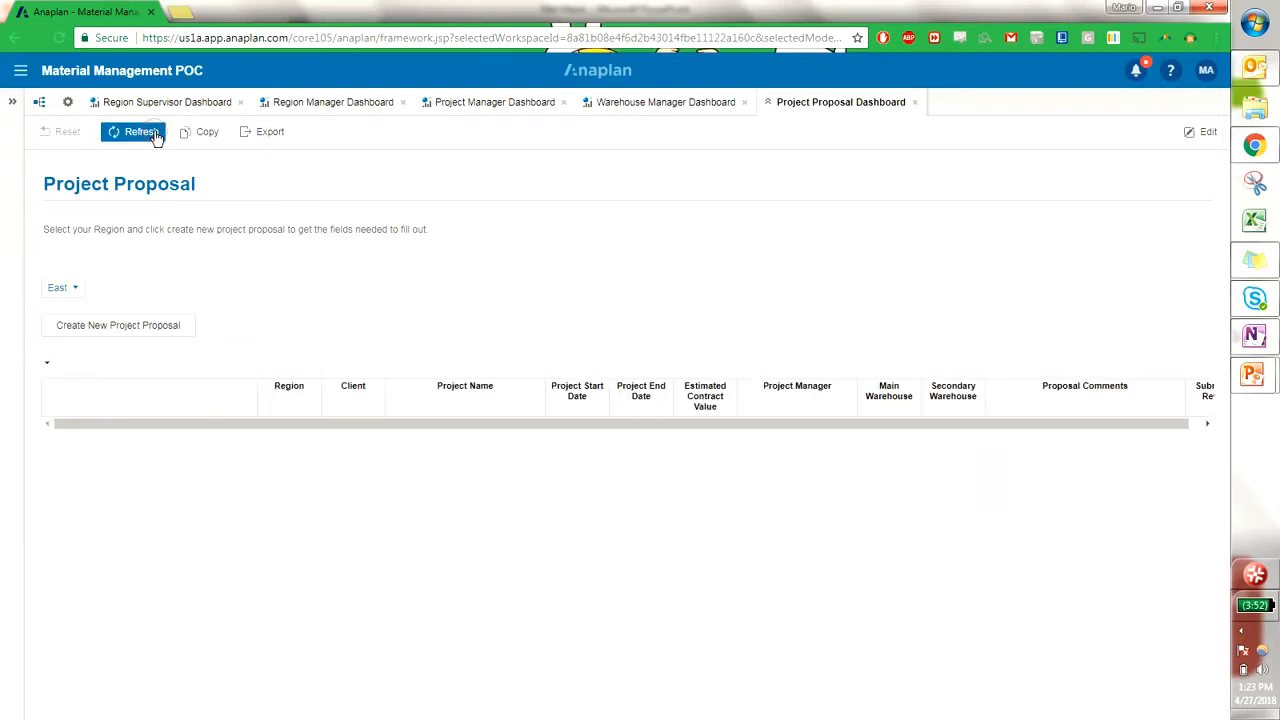
pyautogui.click(140, 132)
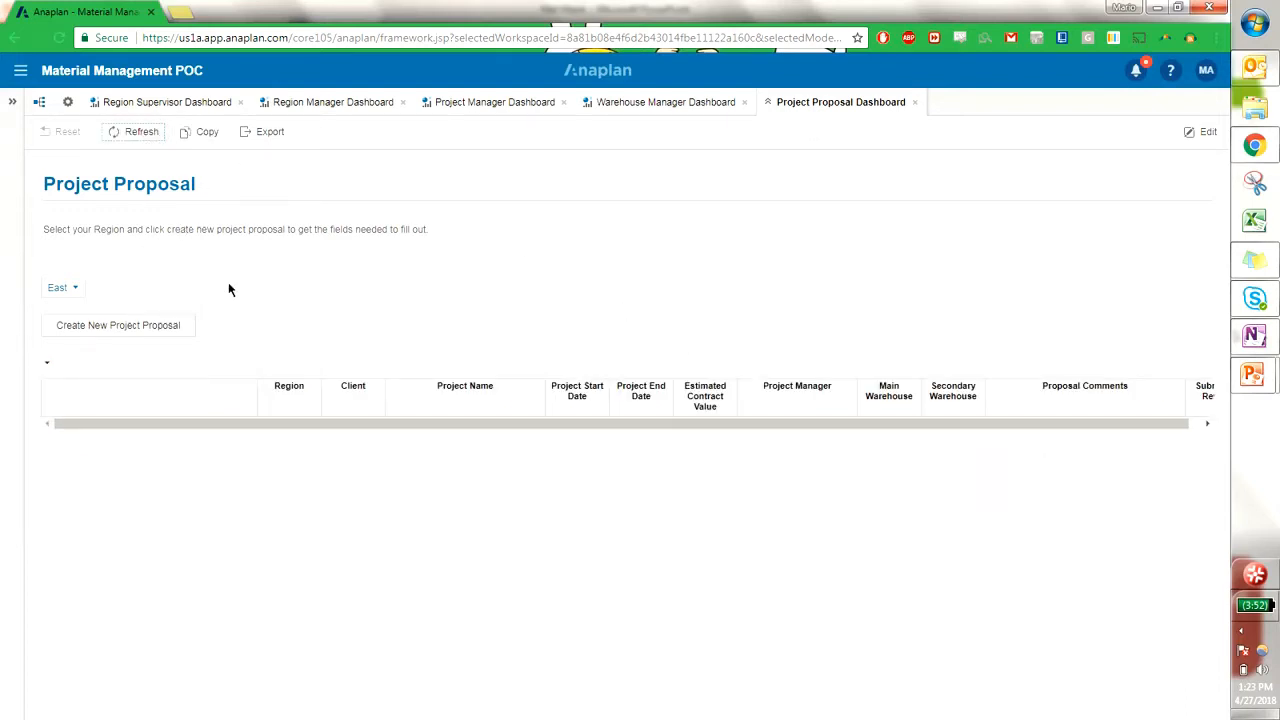
pyautogui.moveTo(332, 108)
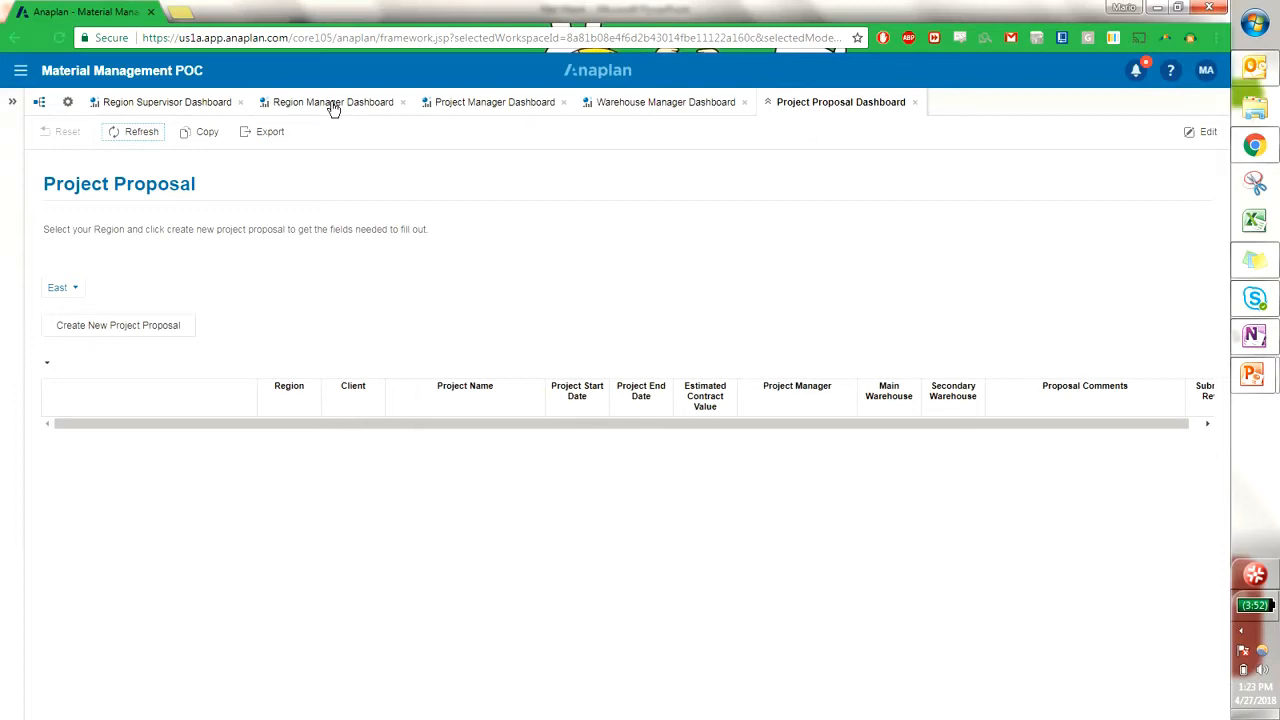
# From the Region Manager Dashboard, go to Project Proposal Review.
pyautogui.click(336, 100)
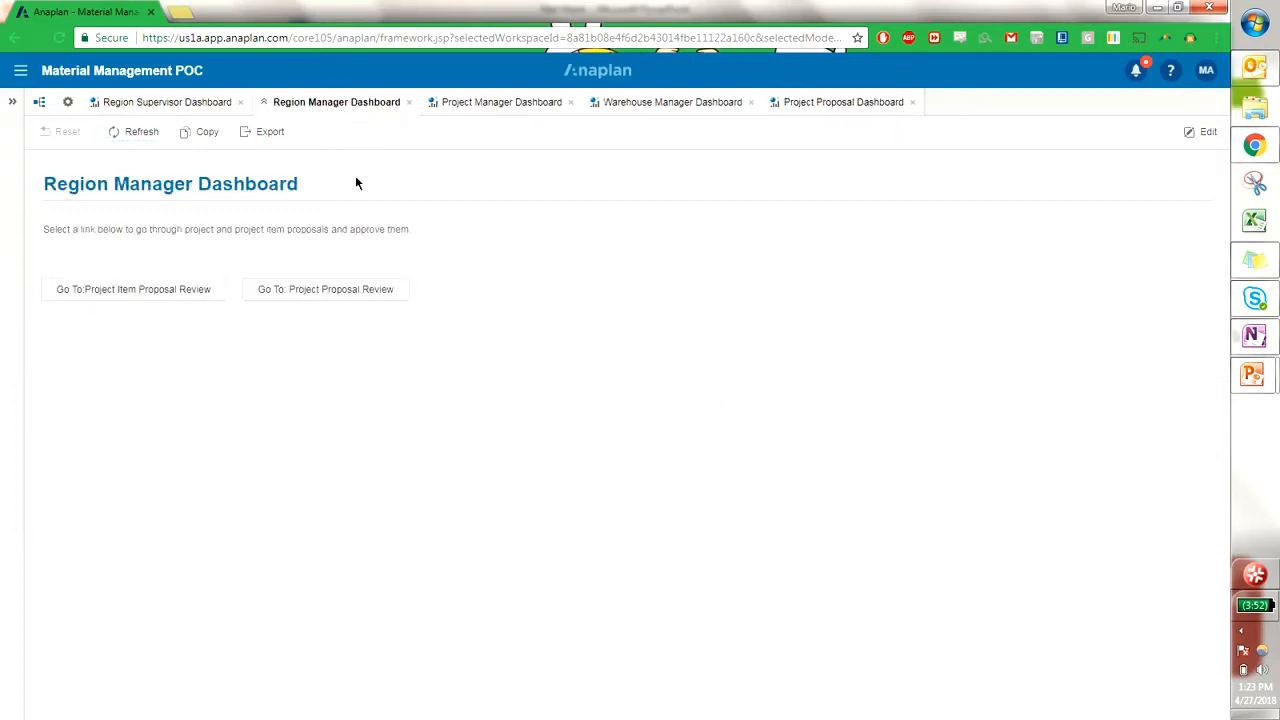
pyautogui.click(324, 288)
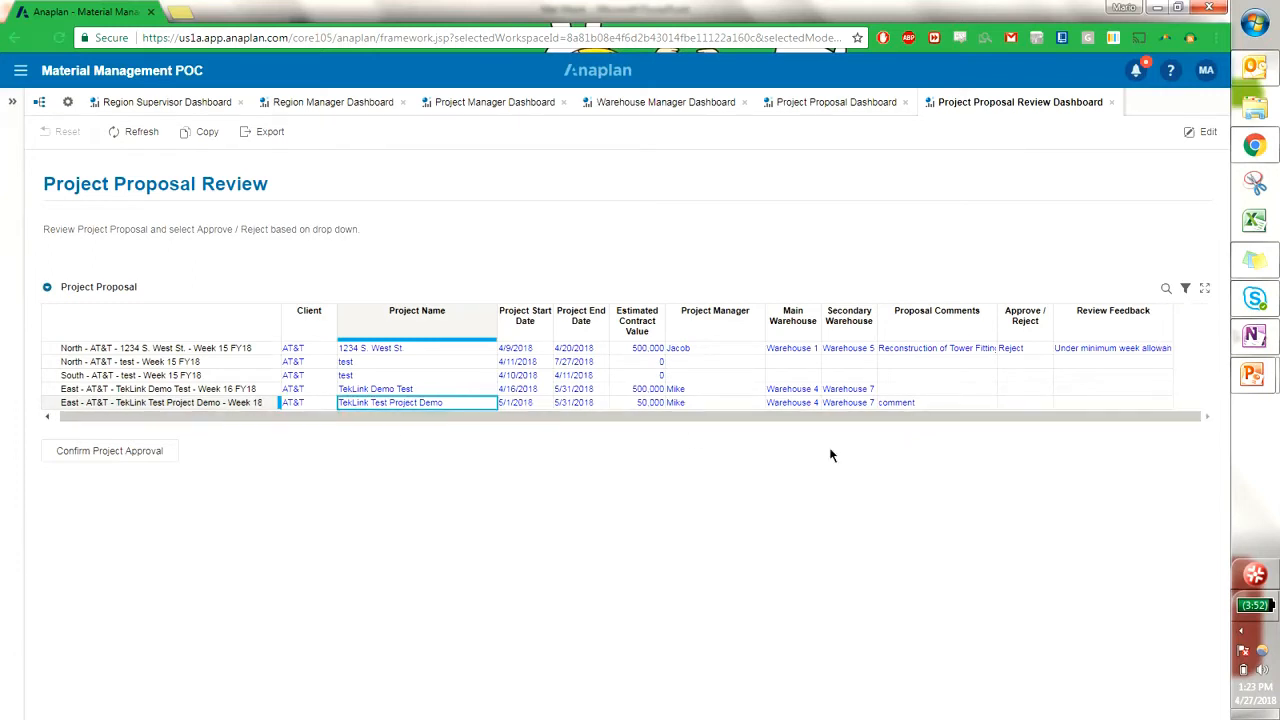
# Approve the TekLink Test Project Demo proposal with review feedback 'estimated value is low'.
pyautogui.click(1024, 402)
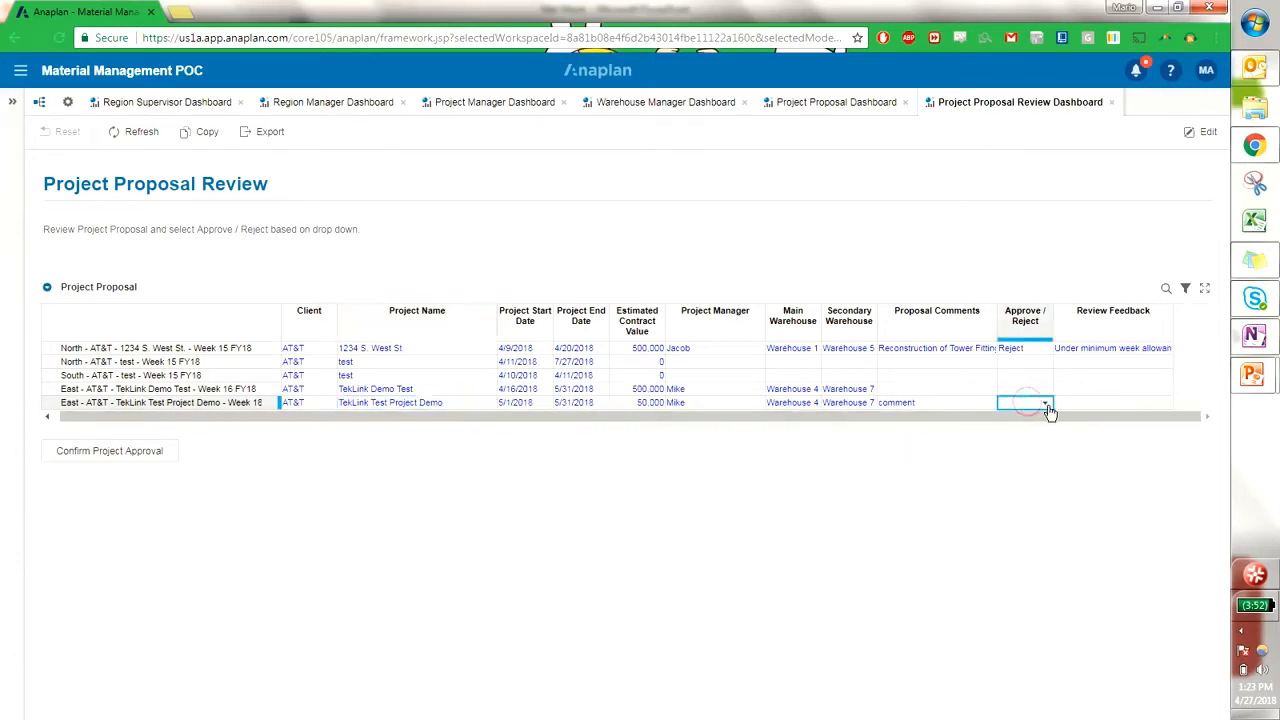
pyautogui.click(1044, 402)
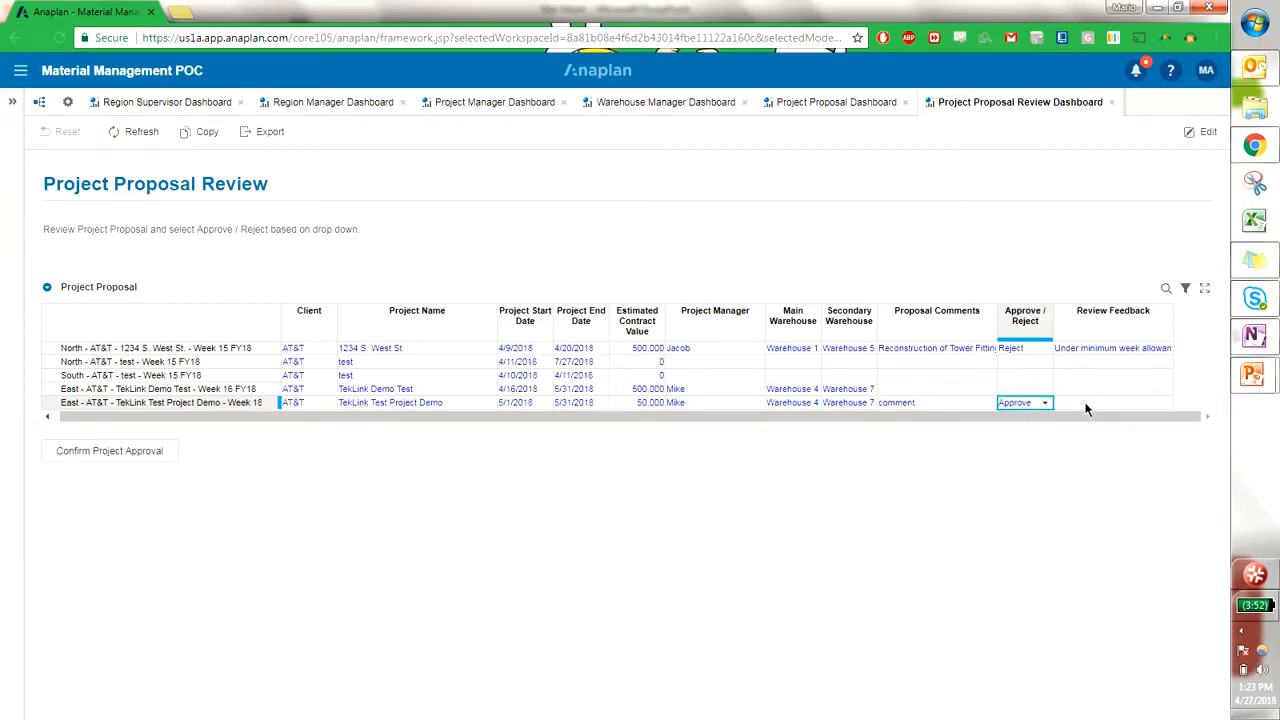
pyautogui.click(1112, 402)
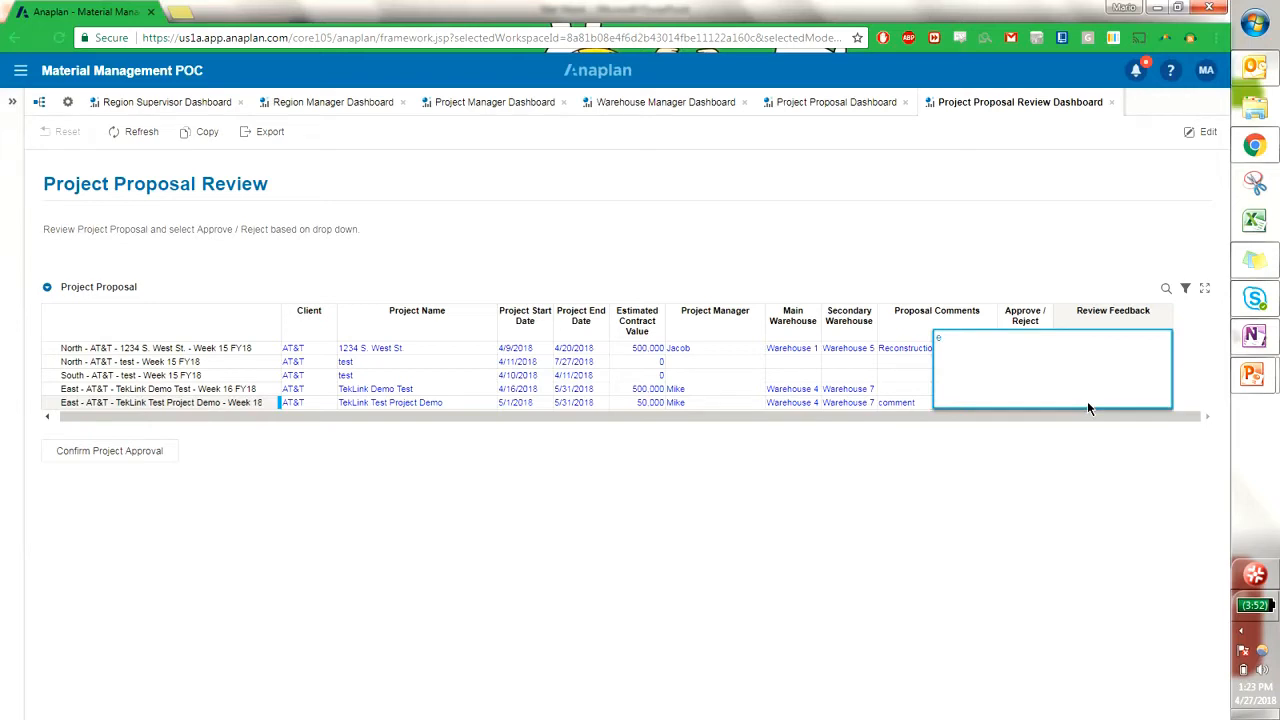
pyautogui.write('estimated')
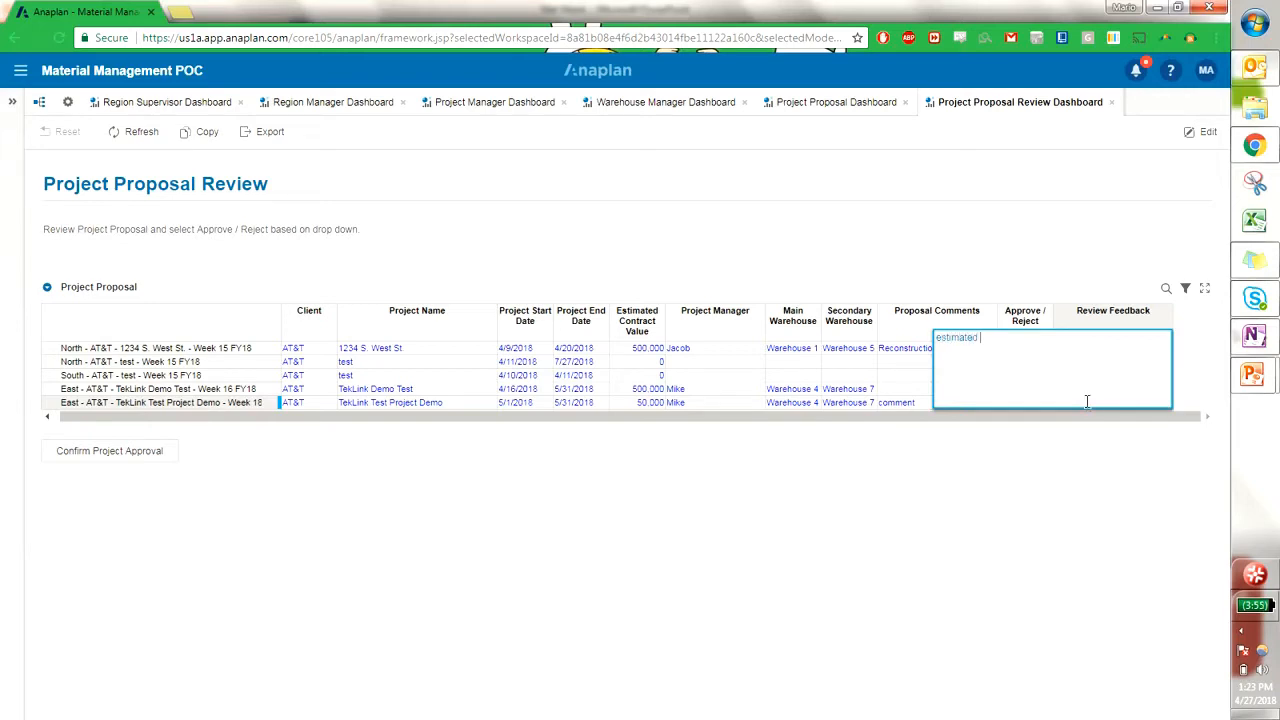
pyautogui.write('value is low')
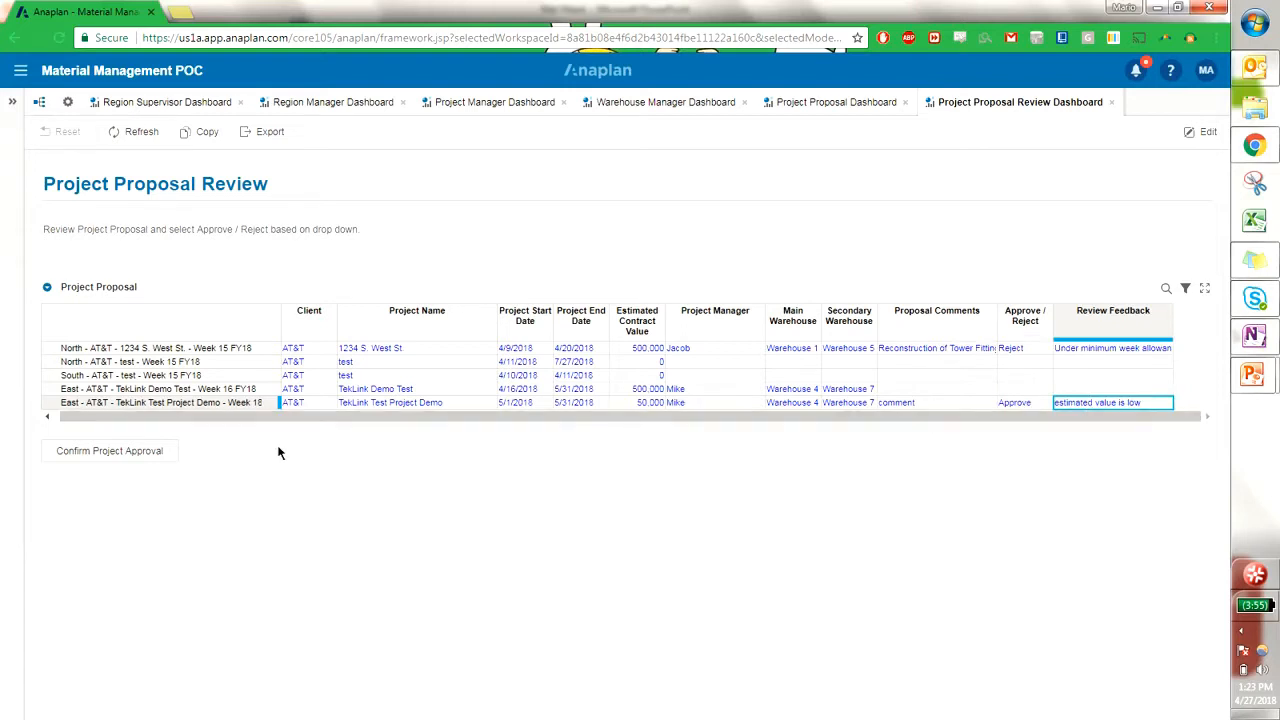
# Run Confirm Project Approval, dismiss the results, and return to the Project Manager landing page.
pyautogui.click(108, 450)
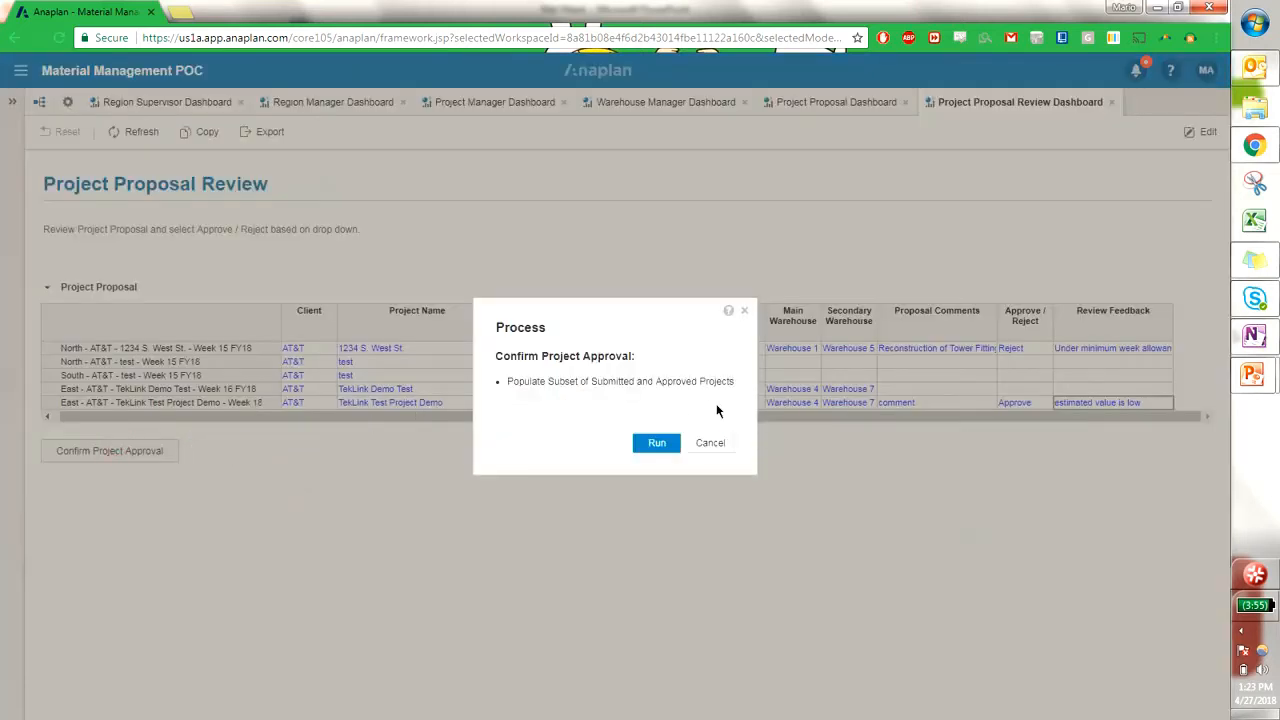
pyautogui.click(656, 444)
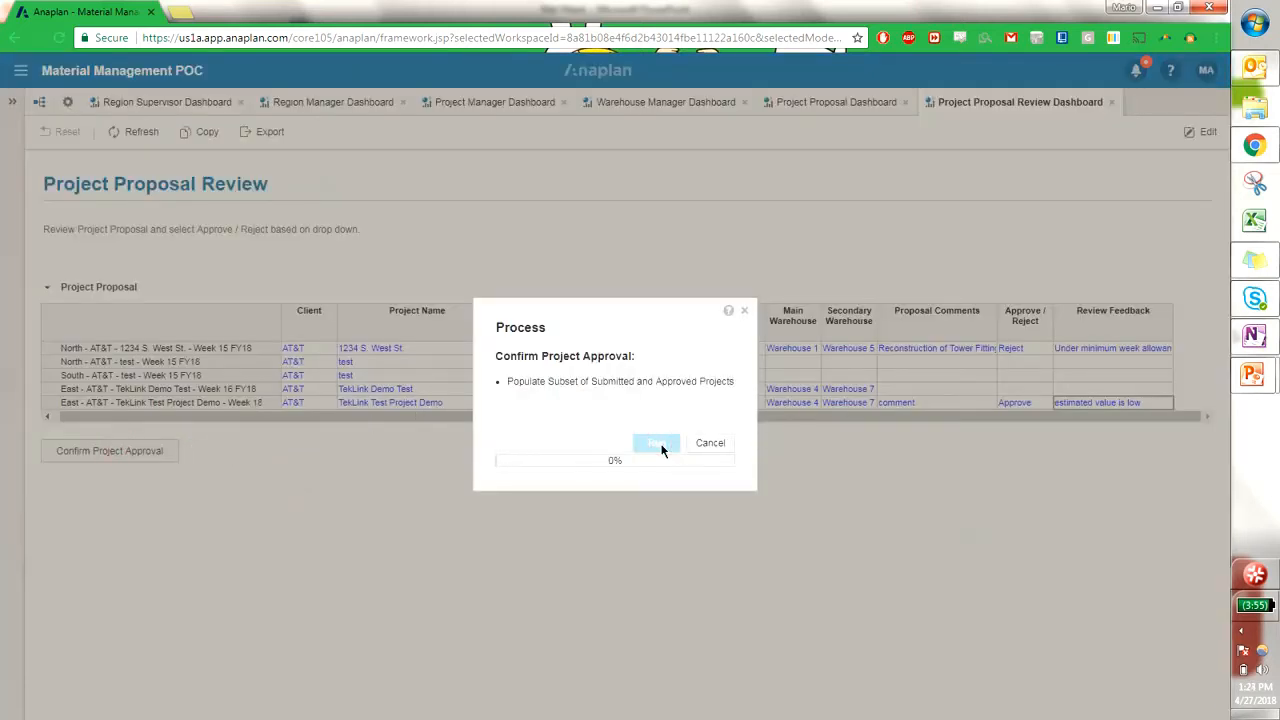
pyautogui.click(656, 444)
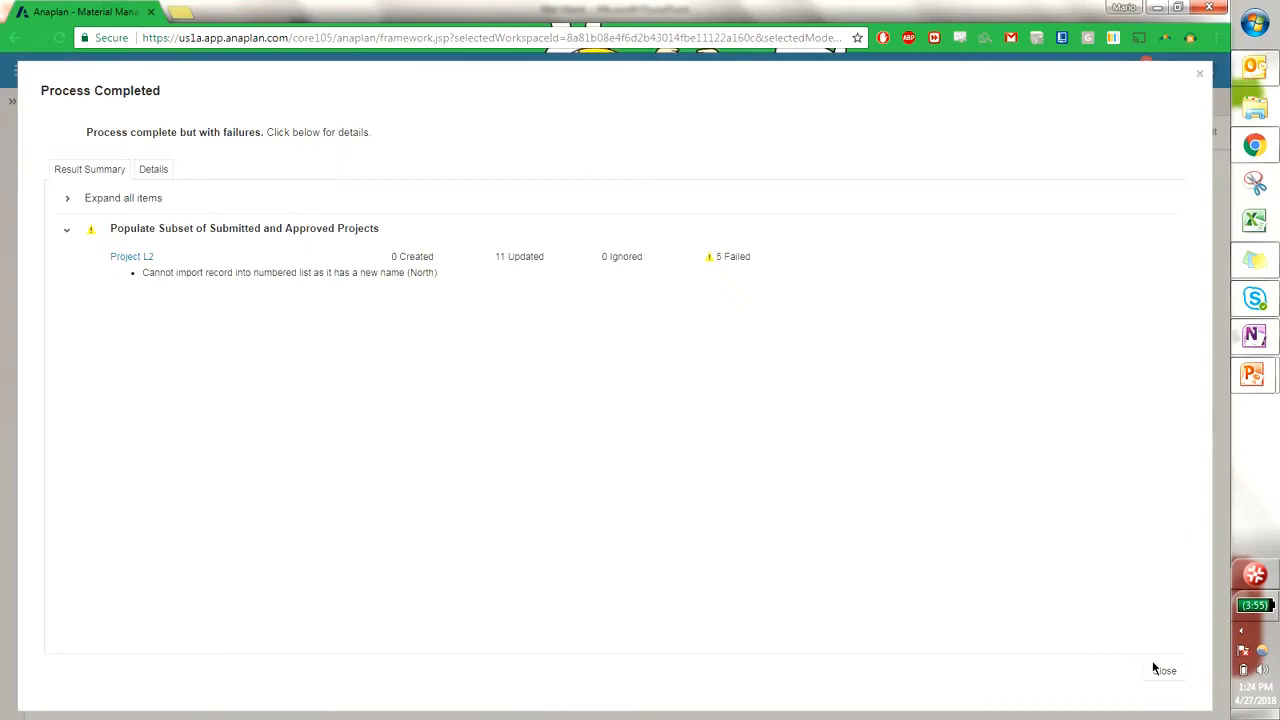
pyautogui.click(1164, 670)
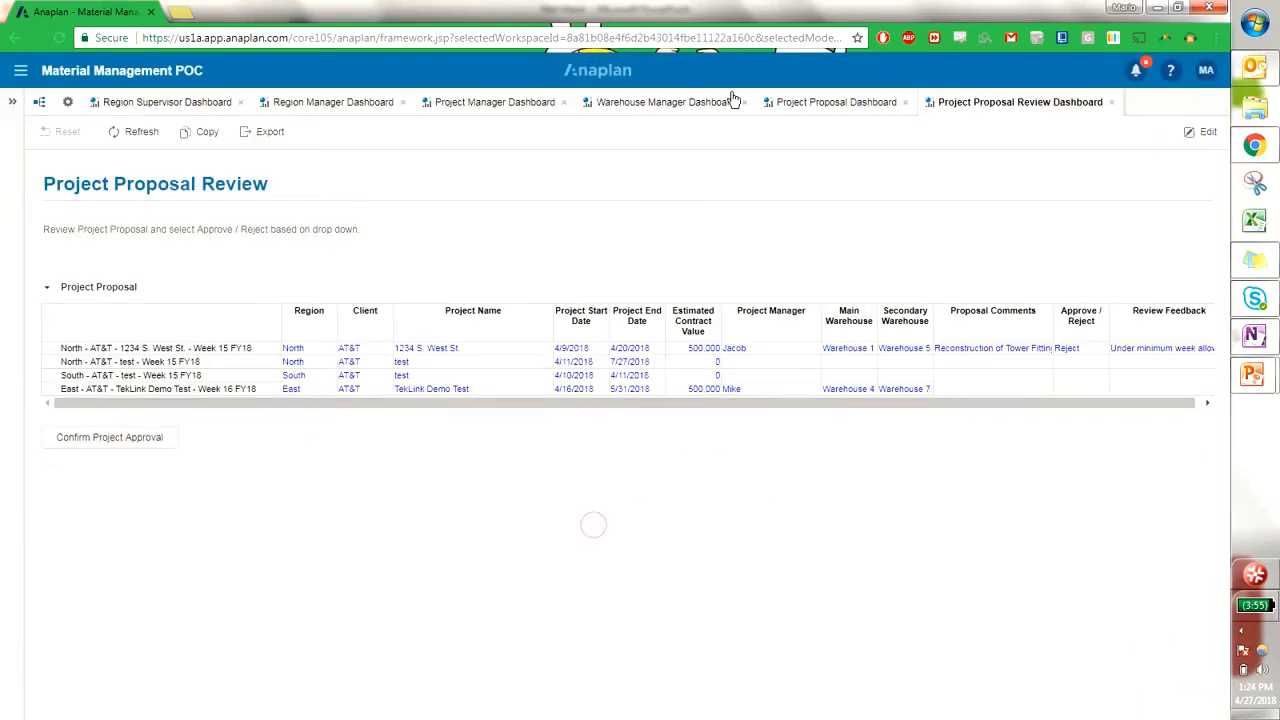
pyautogui.click(840, 100)
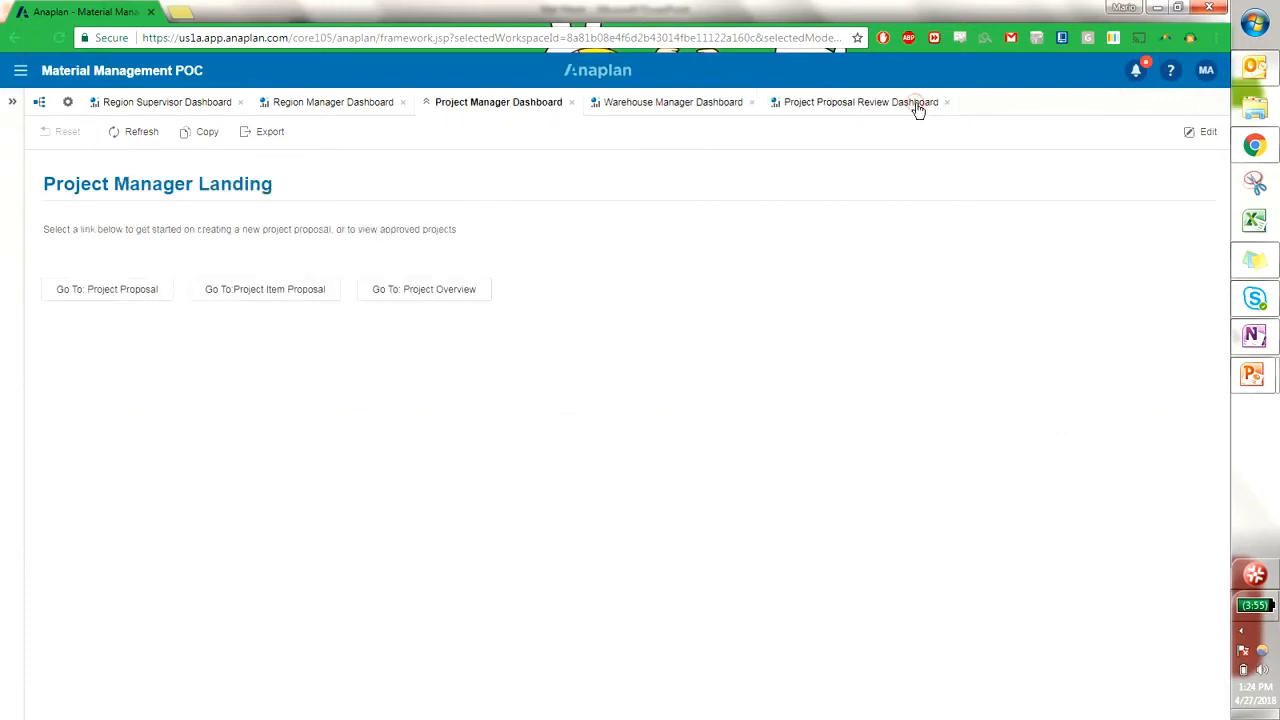
# Go to Project Item Proposal and keep the East AT&T TekLink demo Week 18 FY18 project selected.
pyautogui.click(946, 100)
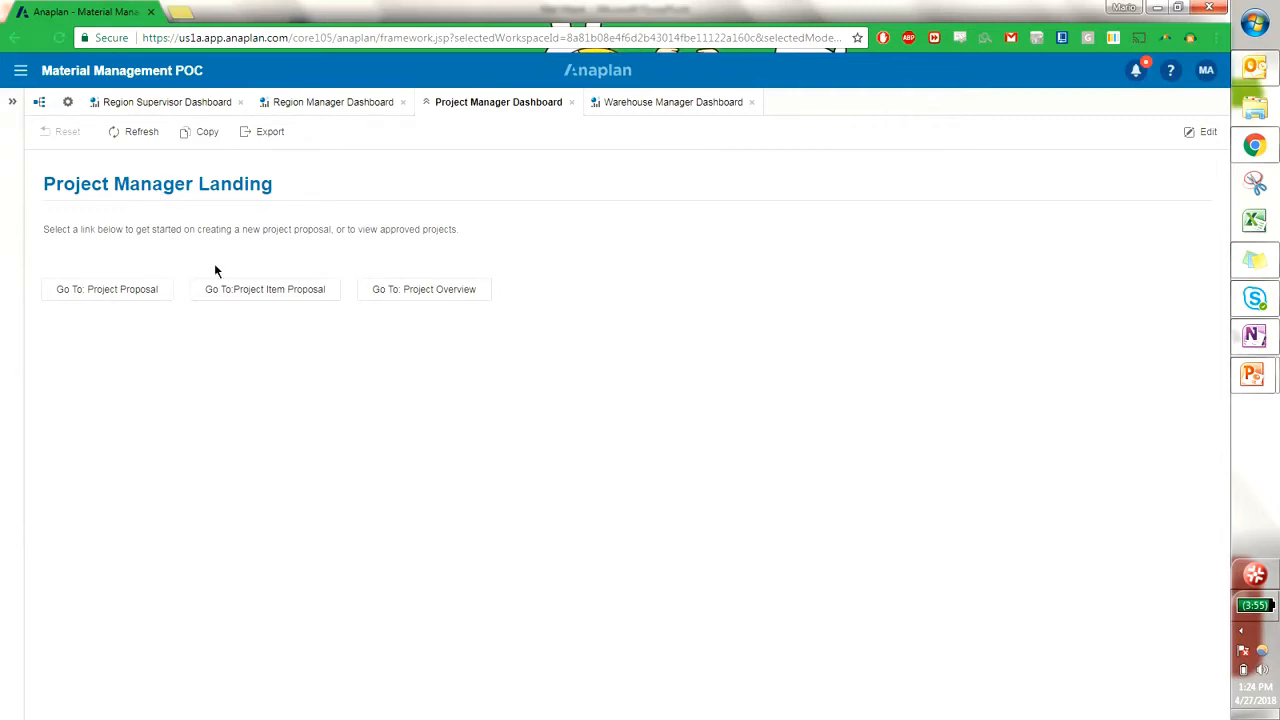
pyautogui.click(264, 288)
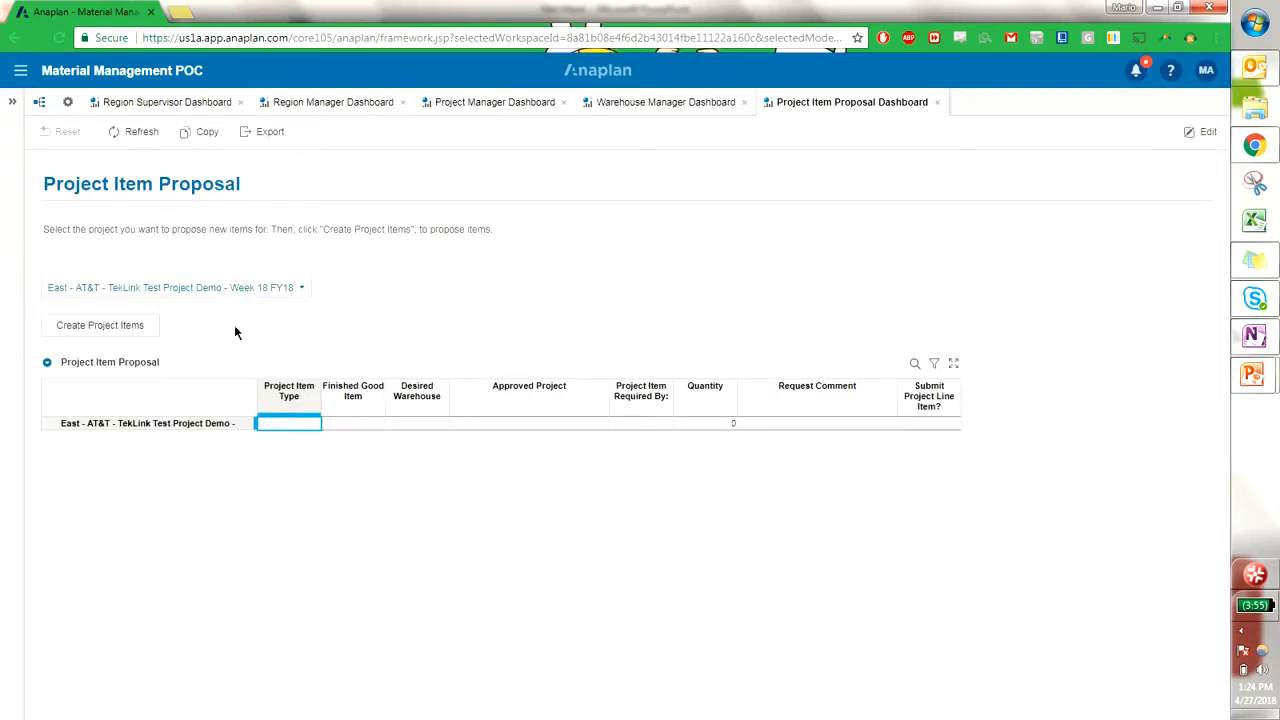
pyautogui.click(304, 288)
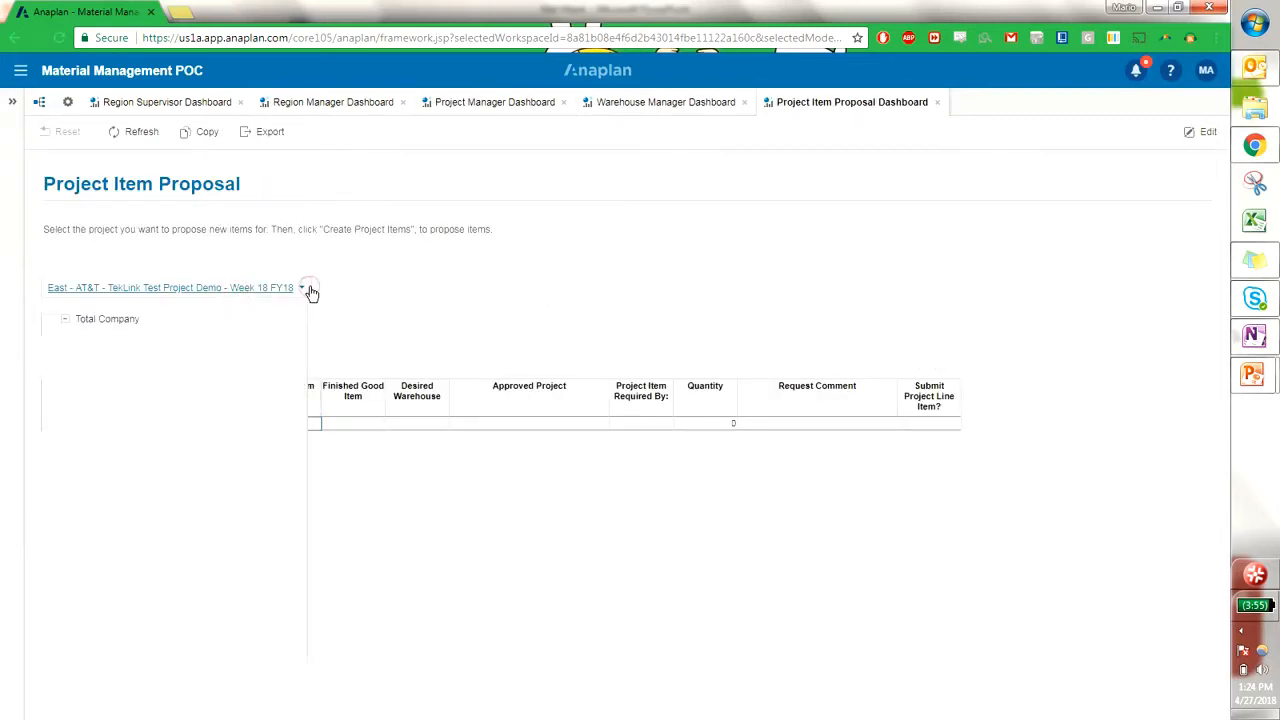
pyautogui.click(308, 288)
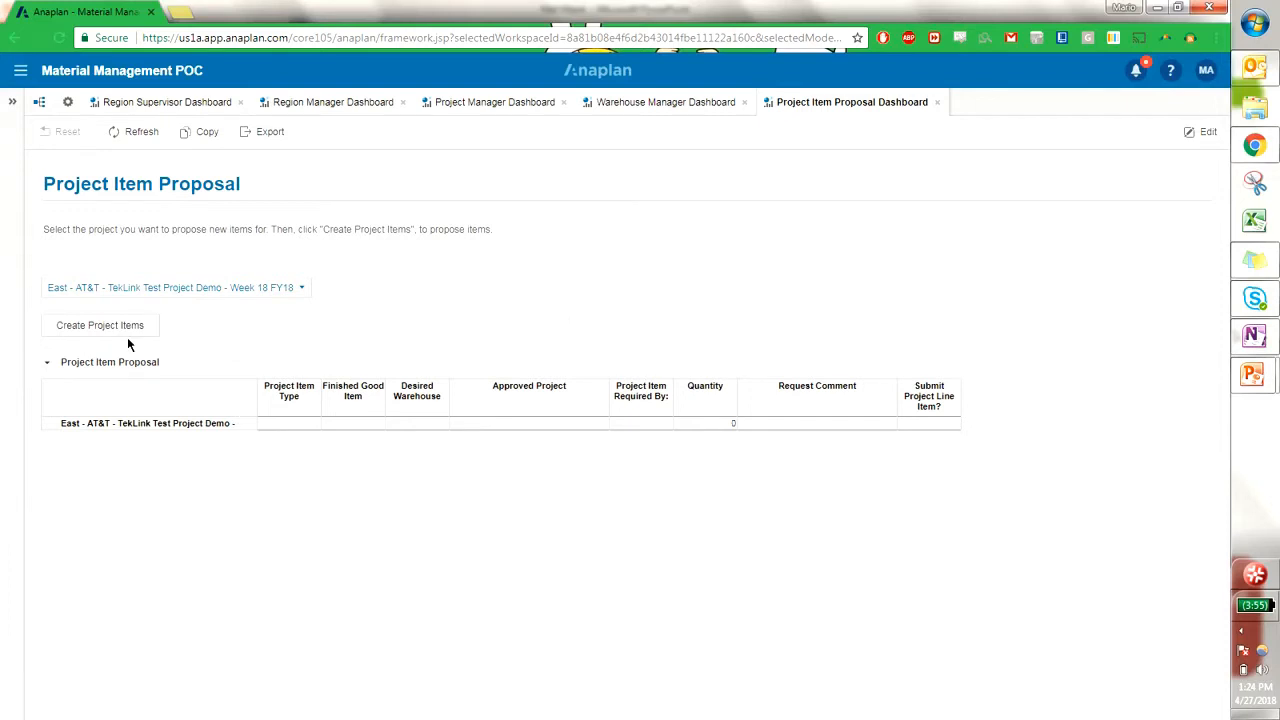
# Create a new project item line for the TekLink demo project.
pyautogui.click(100, 324)
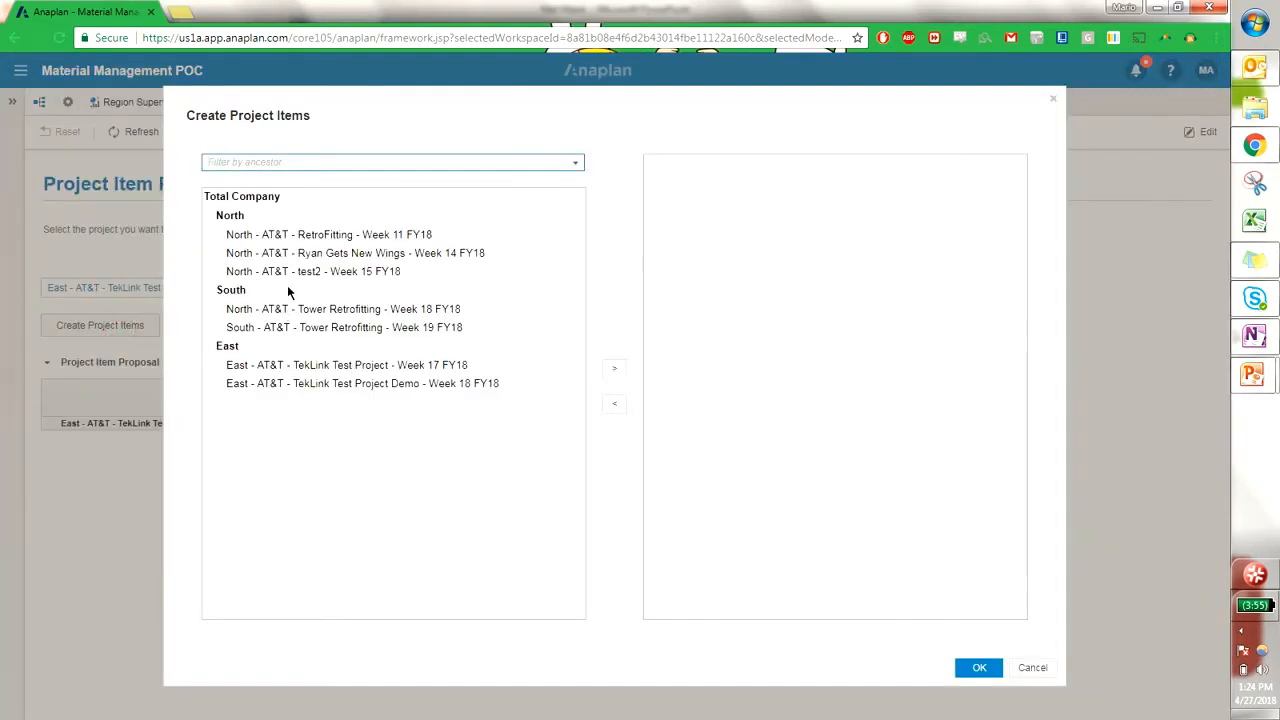
pyautogui.click(362, 384)
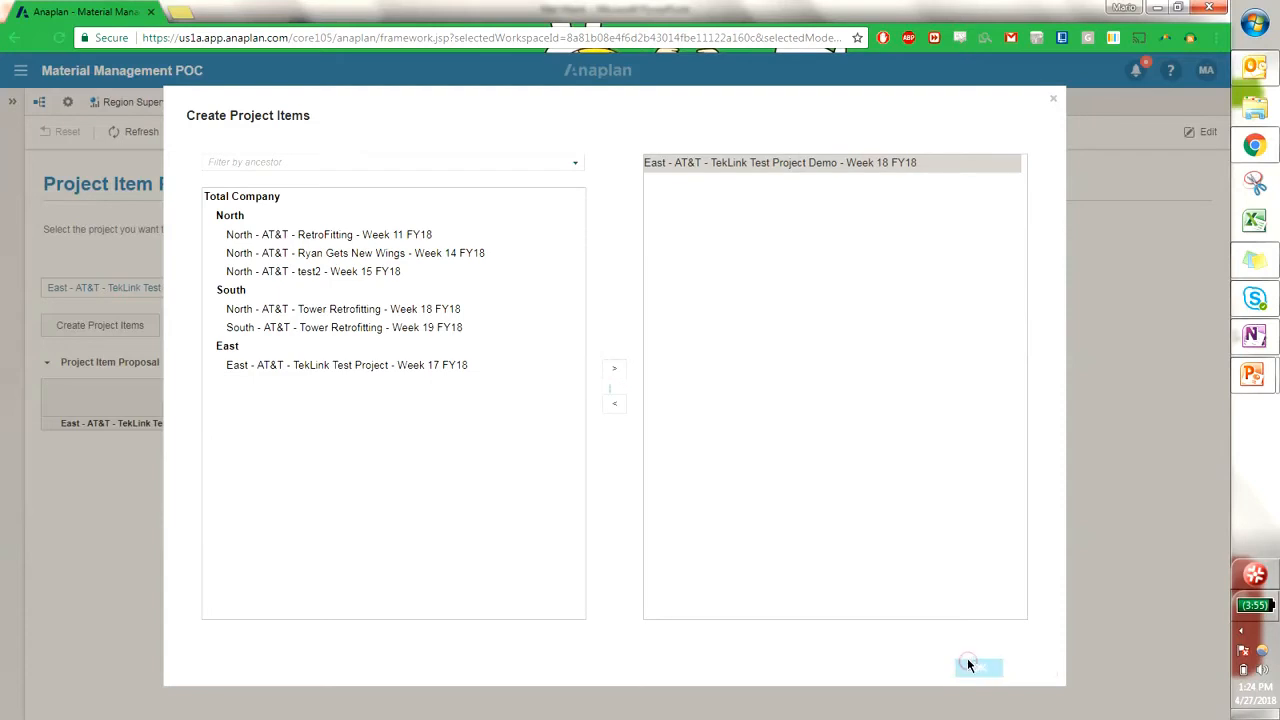
pyautogui.click(976, 666)
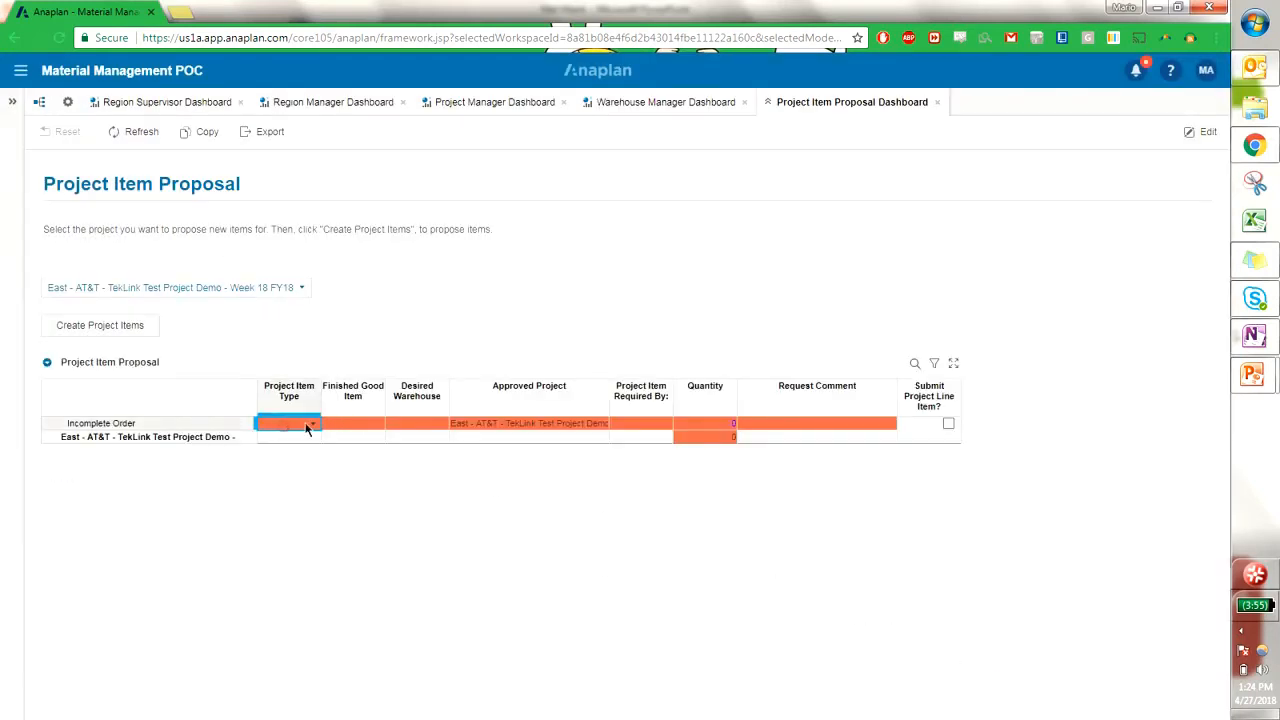
# Set the line to Product, Guy Anchor, Warehouse 7, add a comment and mark it for submission.
pyautogui.click(312, 424)
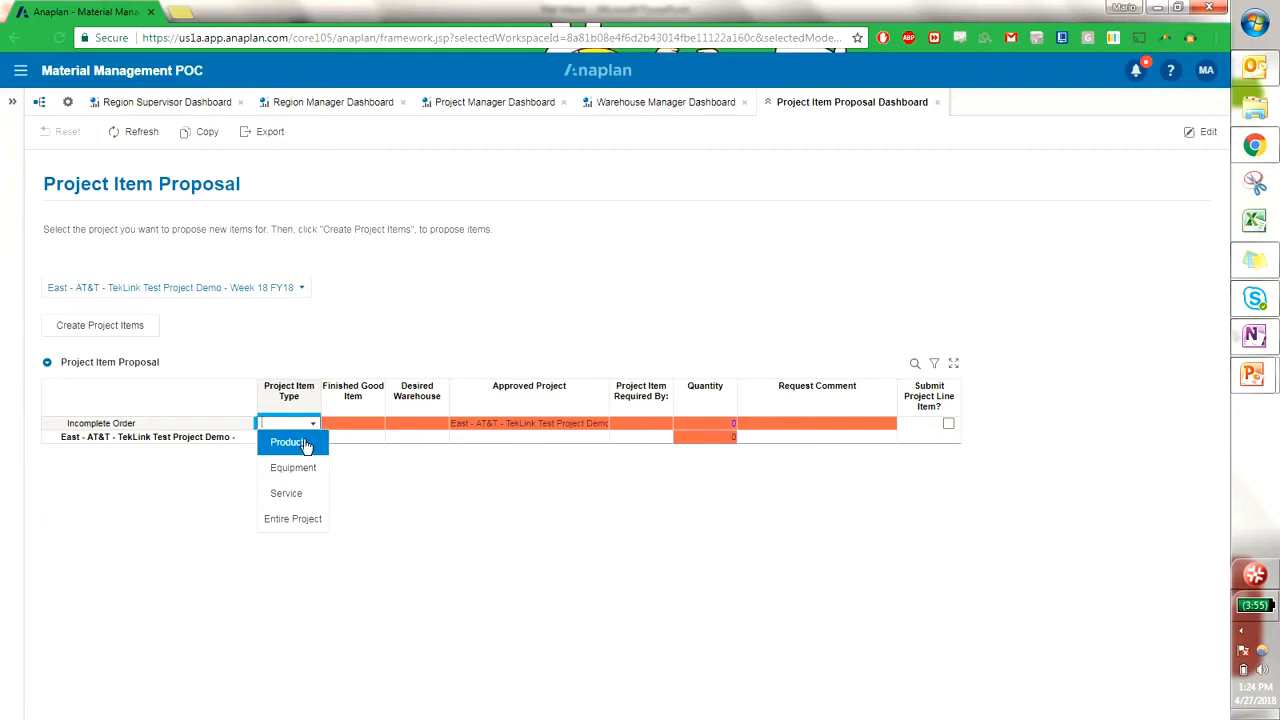
pyautogui.click(288, 442)
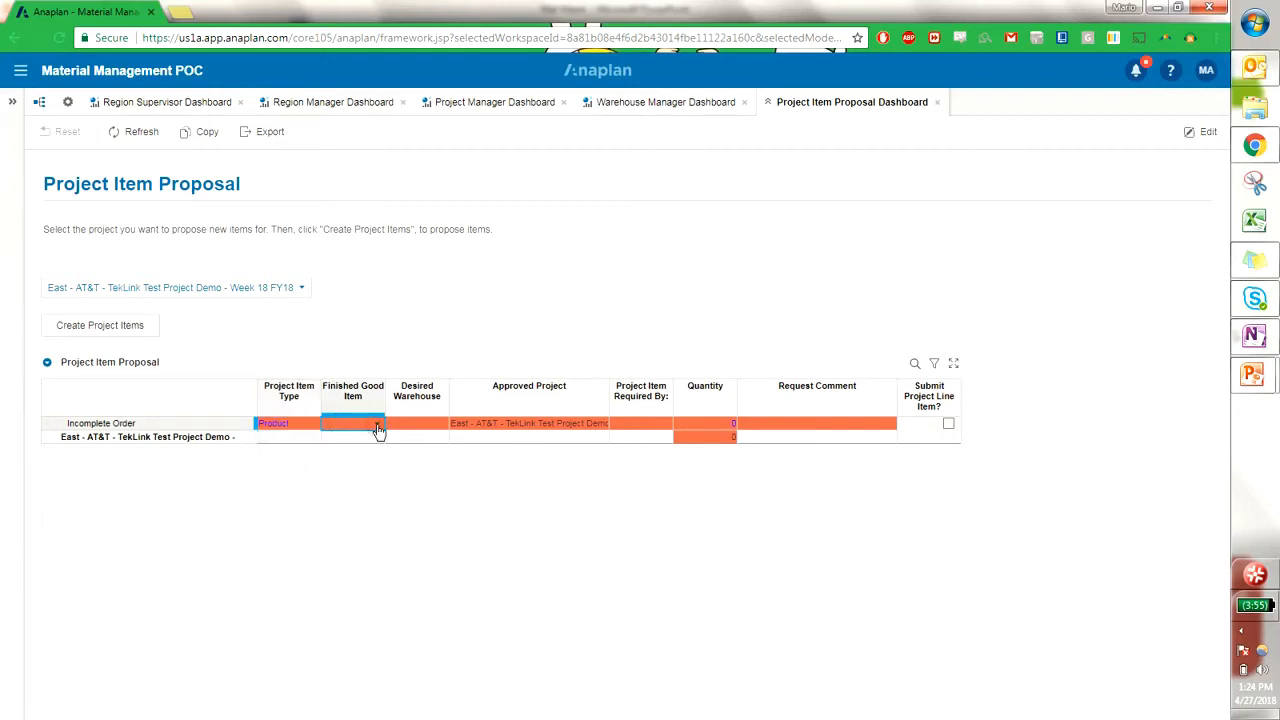
pyautogui.click(352, 424)
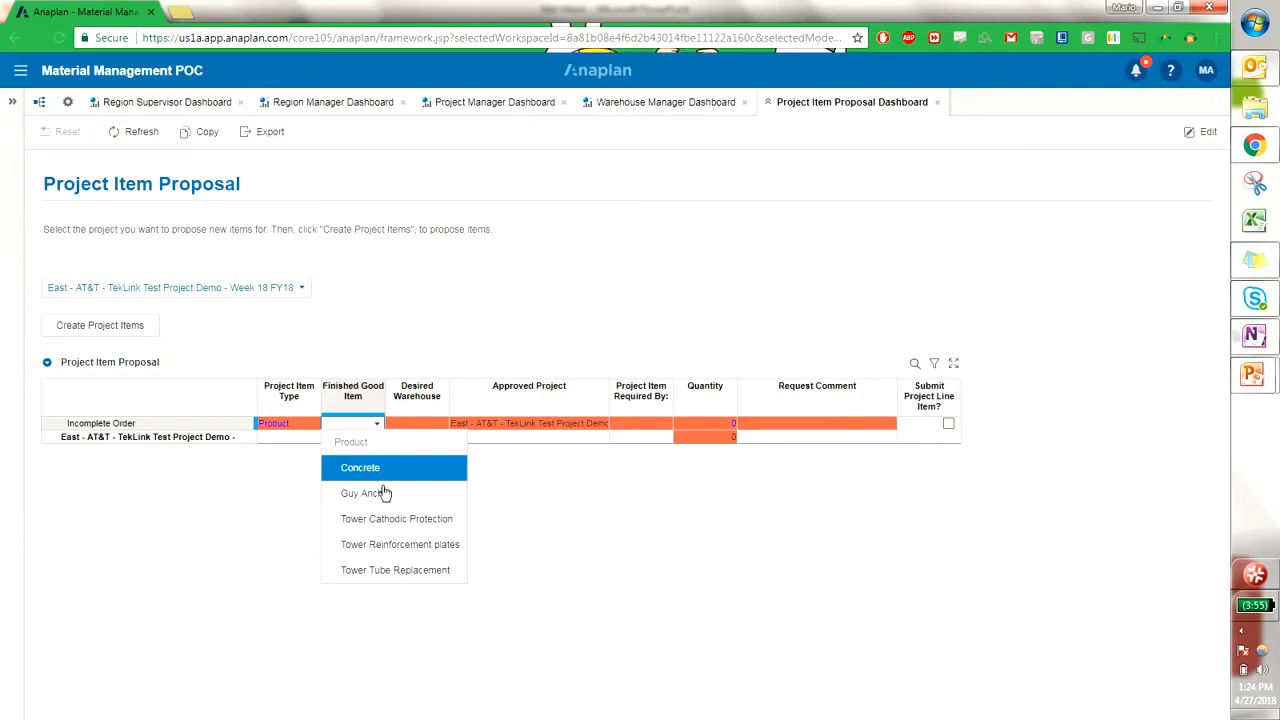
pyautogui.click(360, 492)
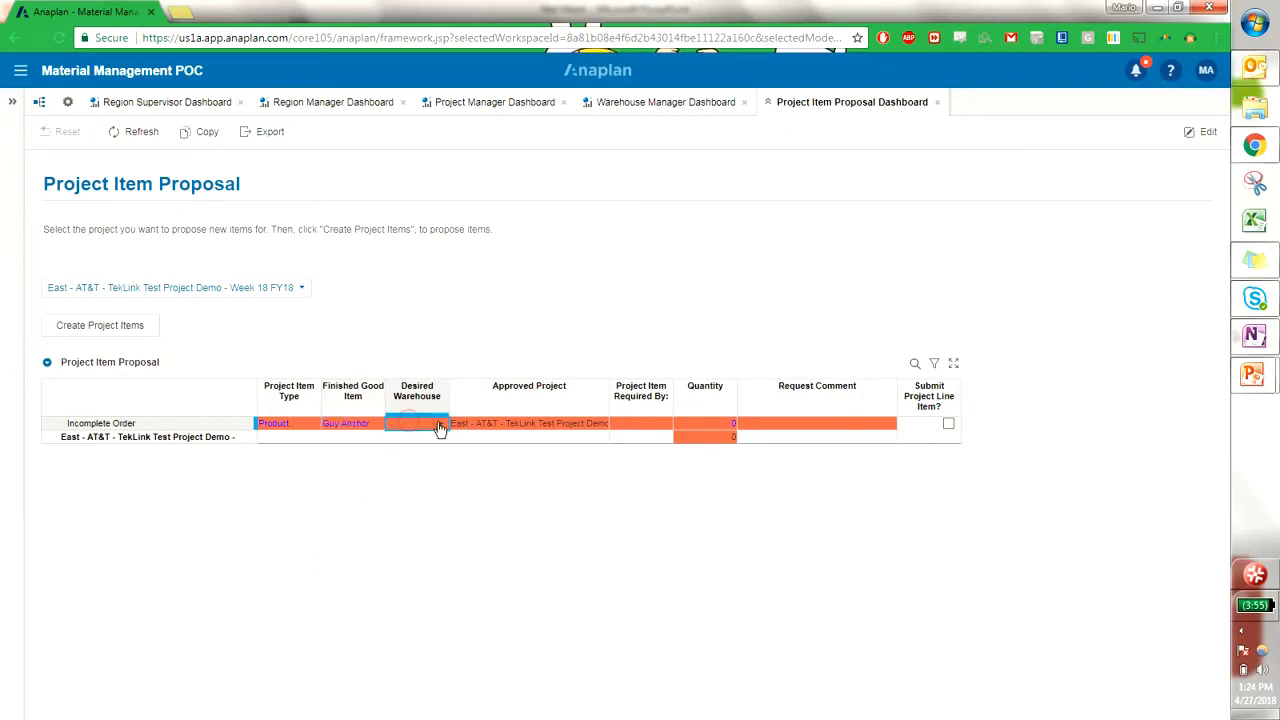
pyautogui.click(416, 424)
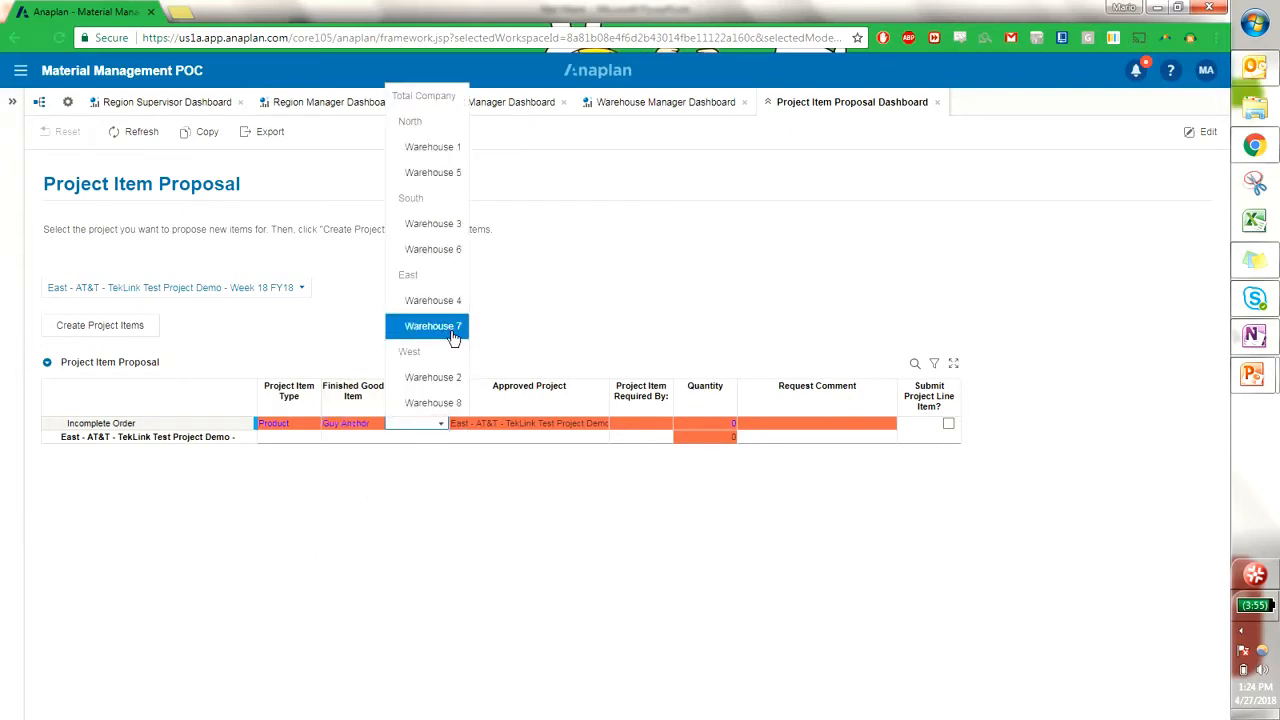
pyautogui.click(432, 326)
pyautogui.write('6')
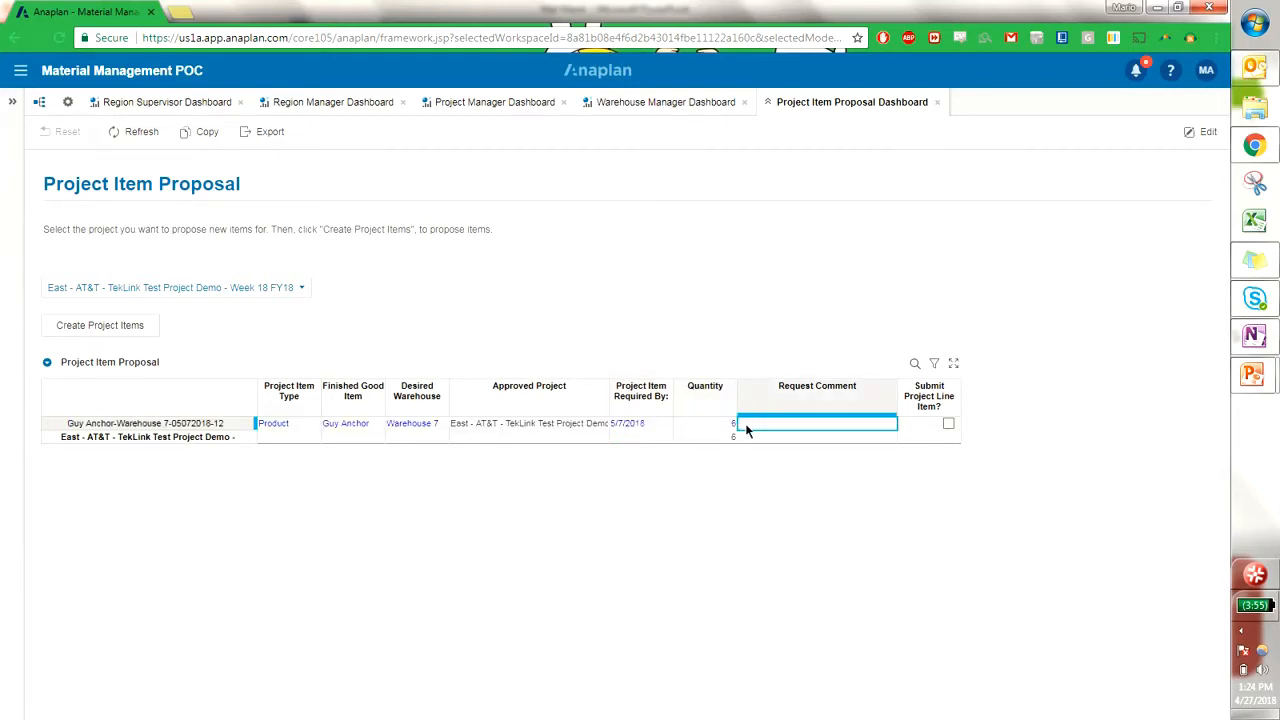
pyautogui.write('comment')
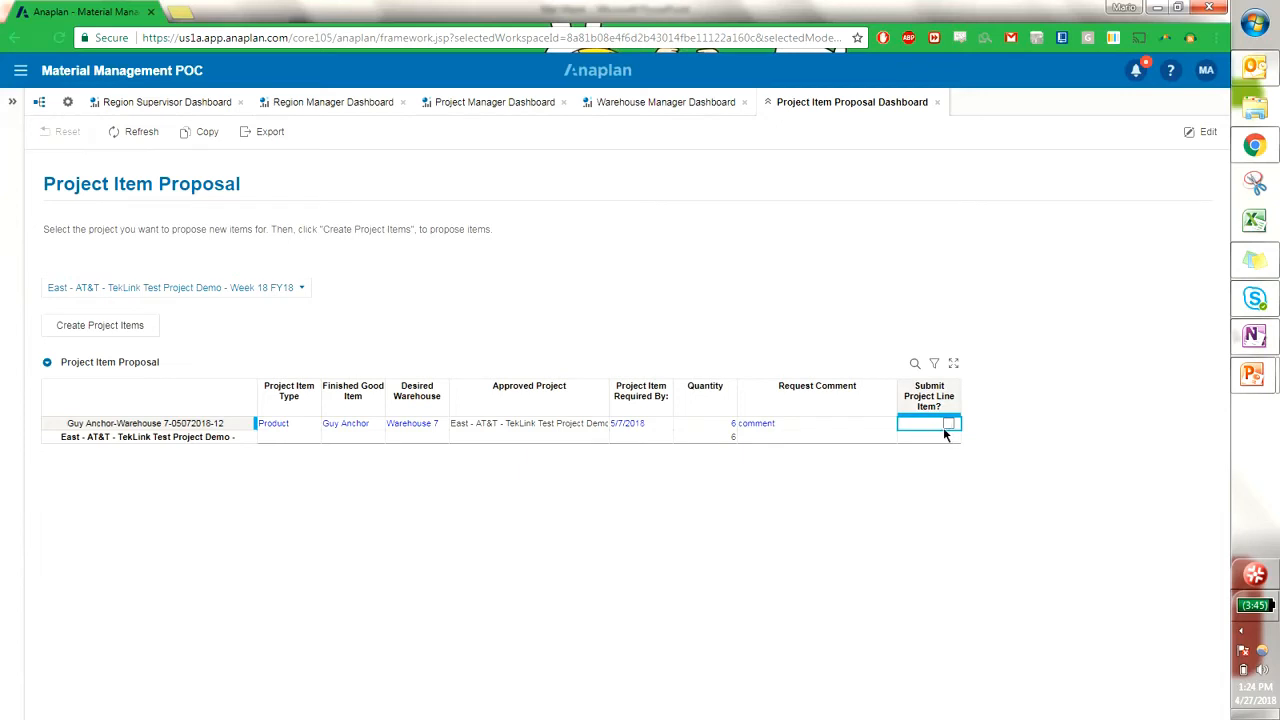
pyautogui.click(948, 424)
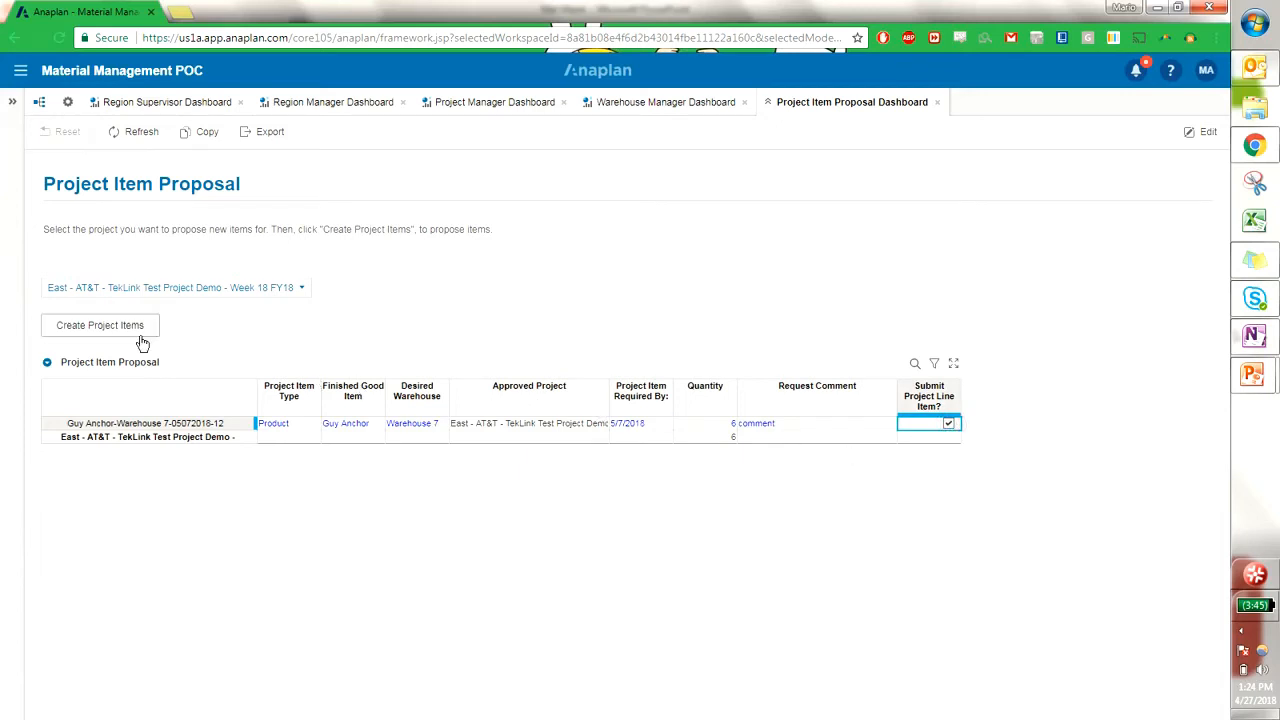
# Create a second project item line for the TekLink demo project.
pyautogui.click(100, 324)
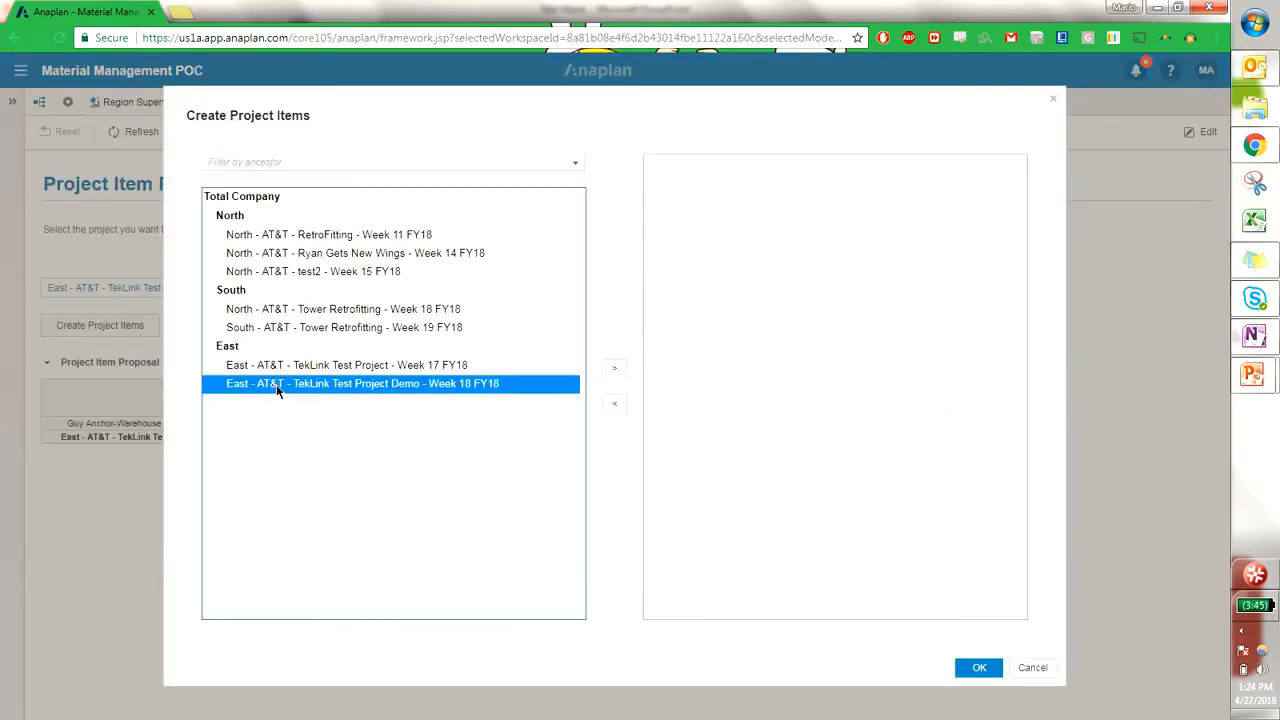
pyautogui.click(614, 368)
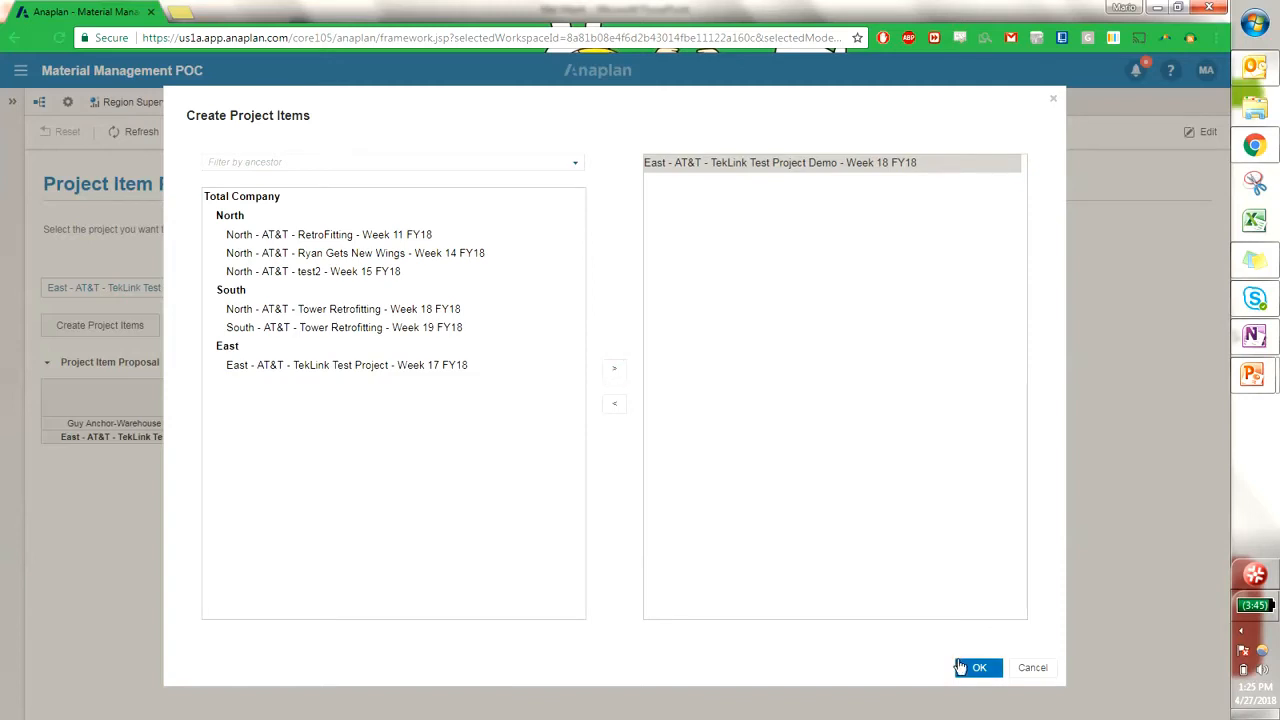
pyautogui.click(978, 668)
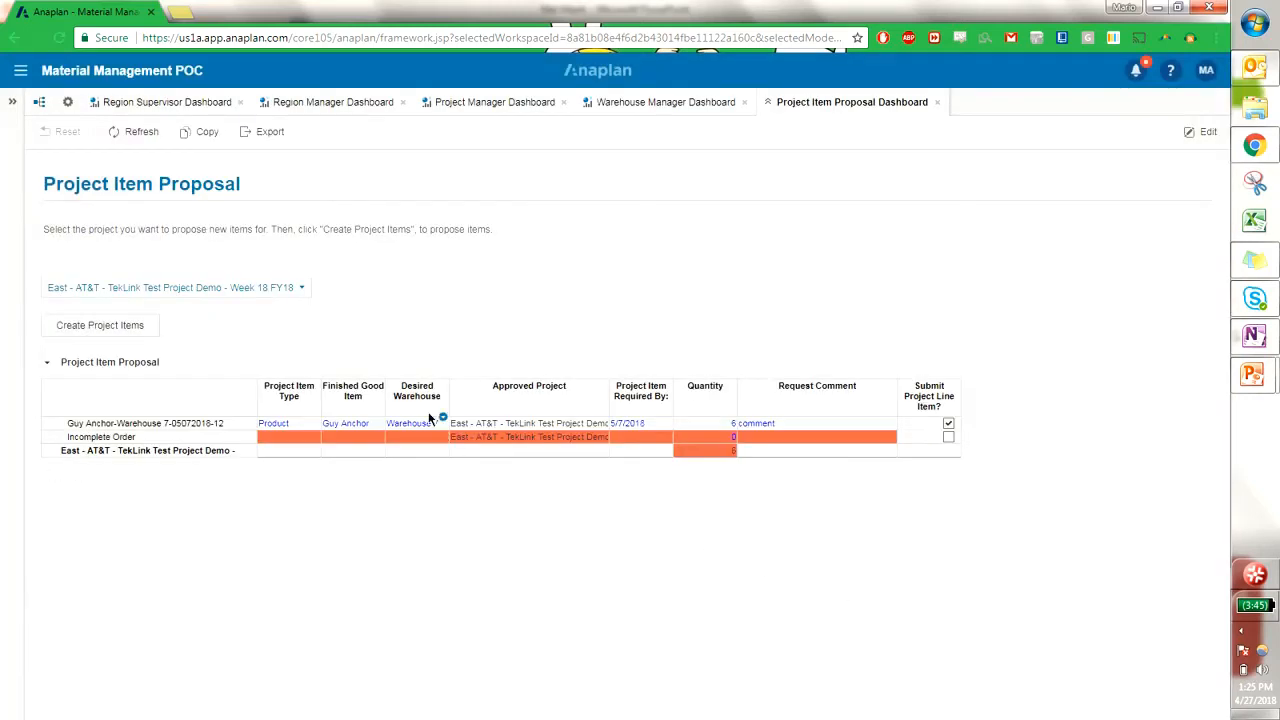
# Set the new line to Equipment, Backhoe Loaders, desired Warehouse 7.
pyautogui.click(288, 436)
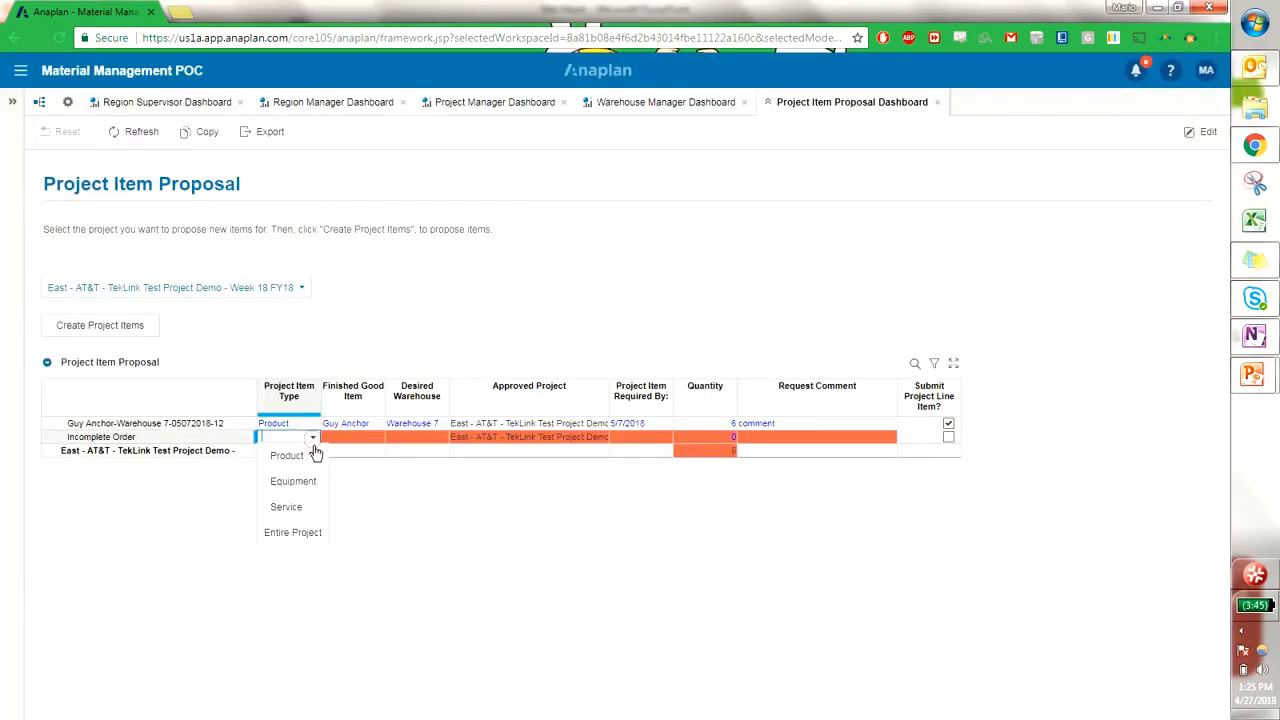
pyautogui.click(292, 480)
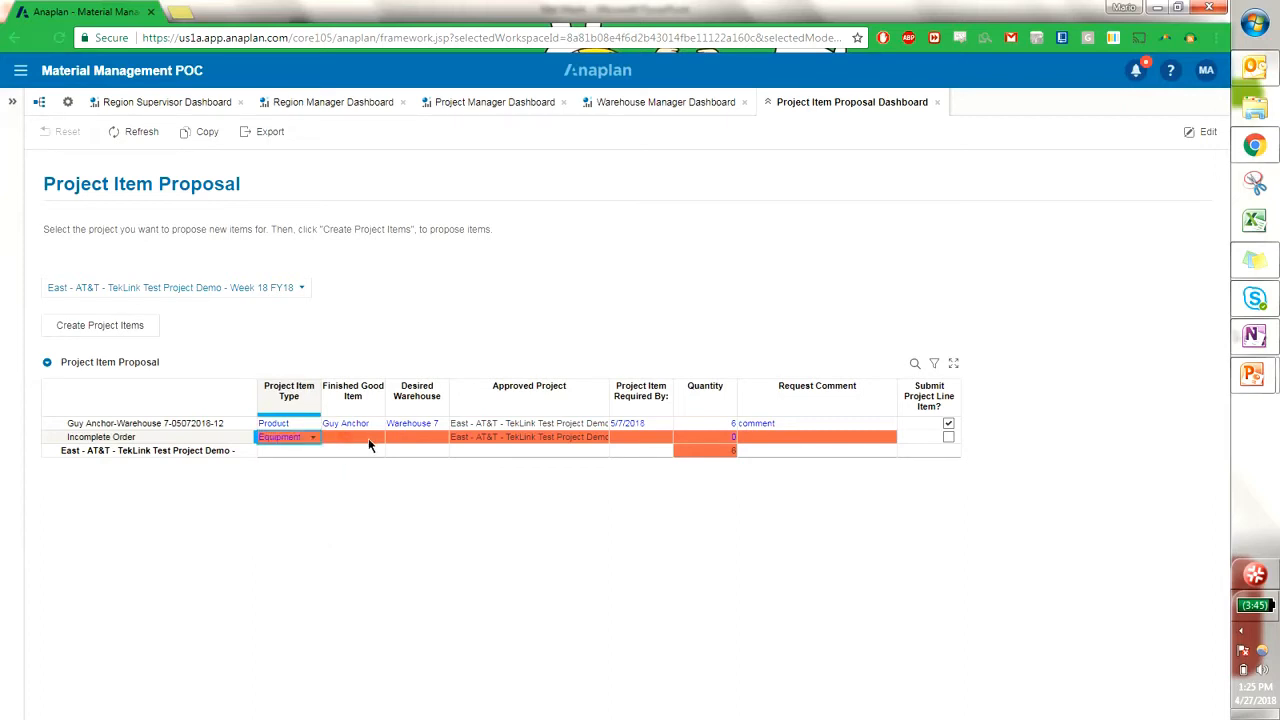
pyautogui.click(352, 436)
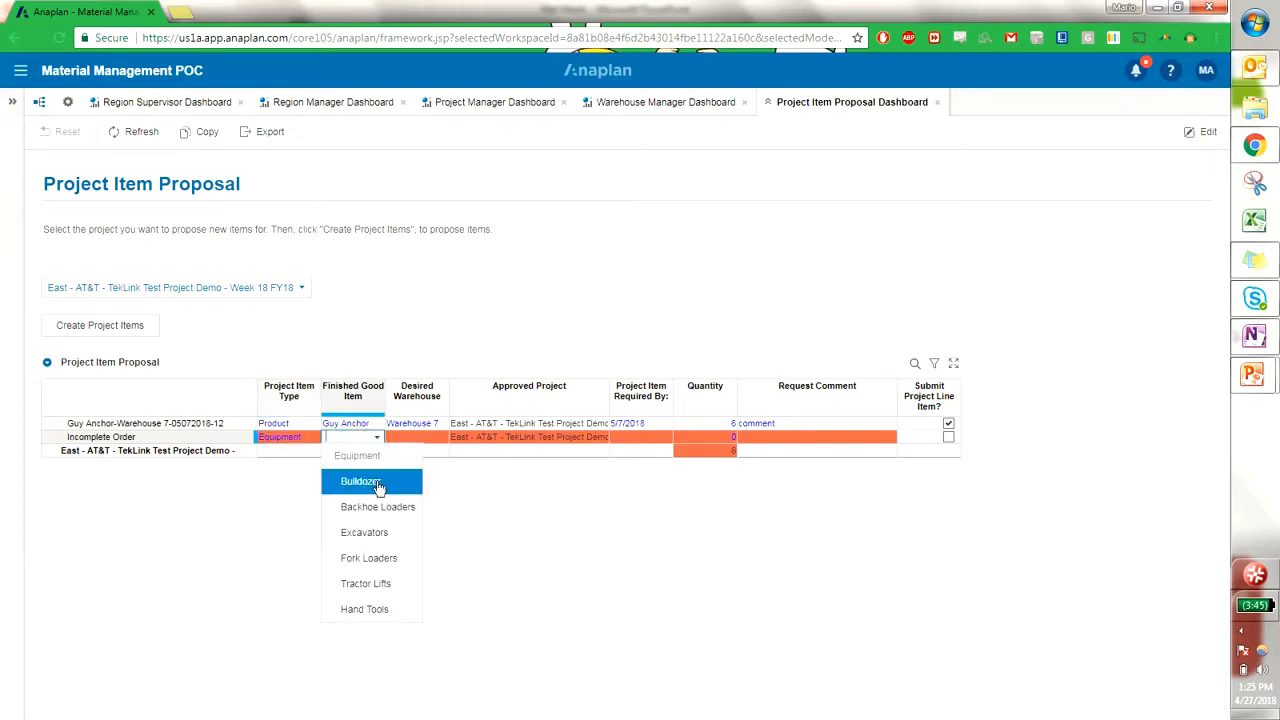
pyautogui.moveTo(378, 508)
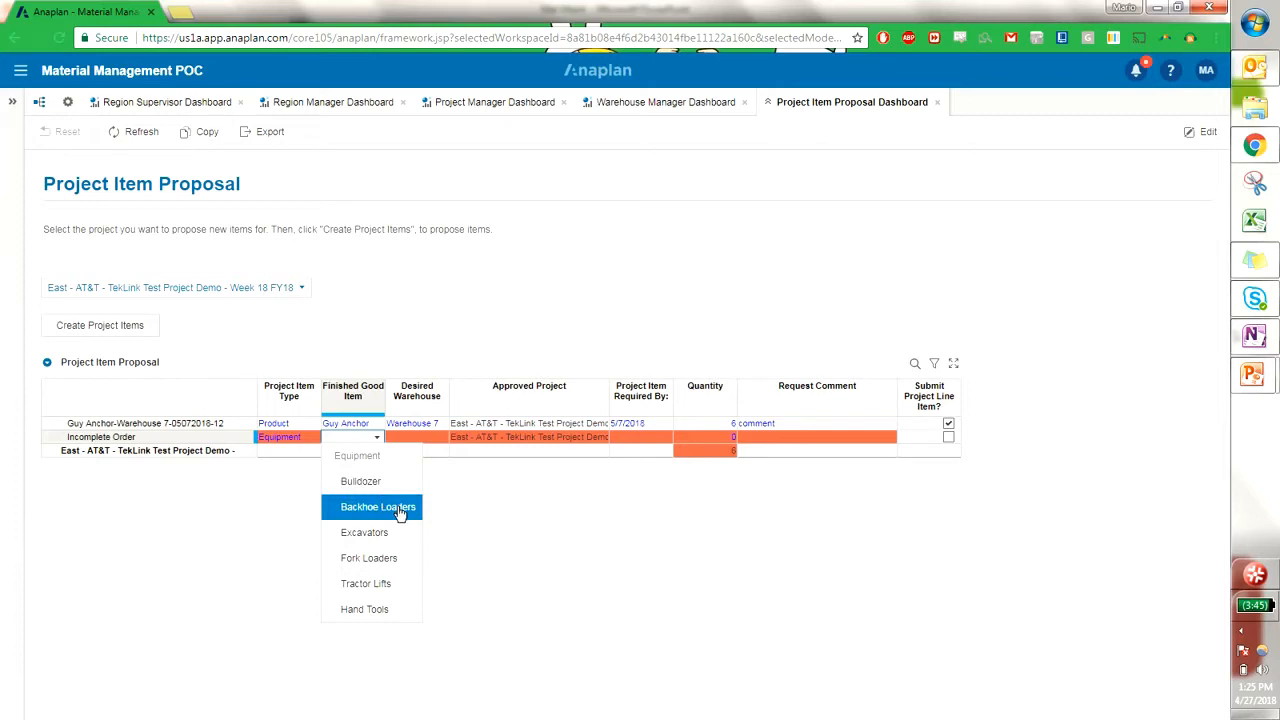
pyautogui.click(378, 506)
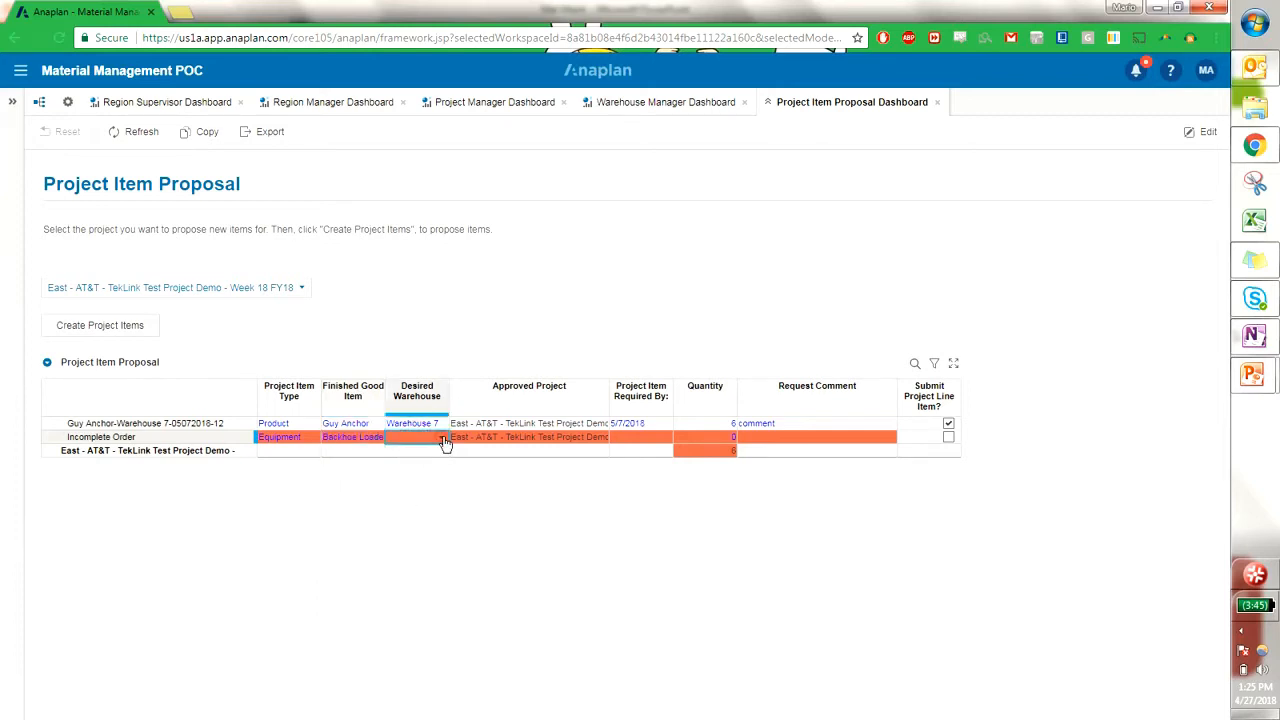
pyautogui.click(416, 436)
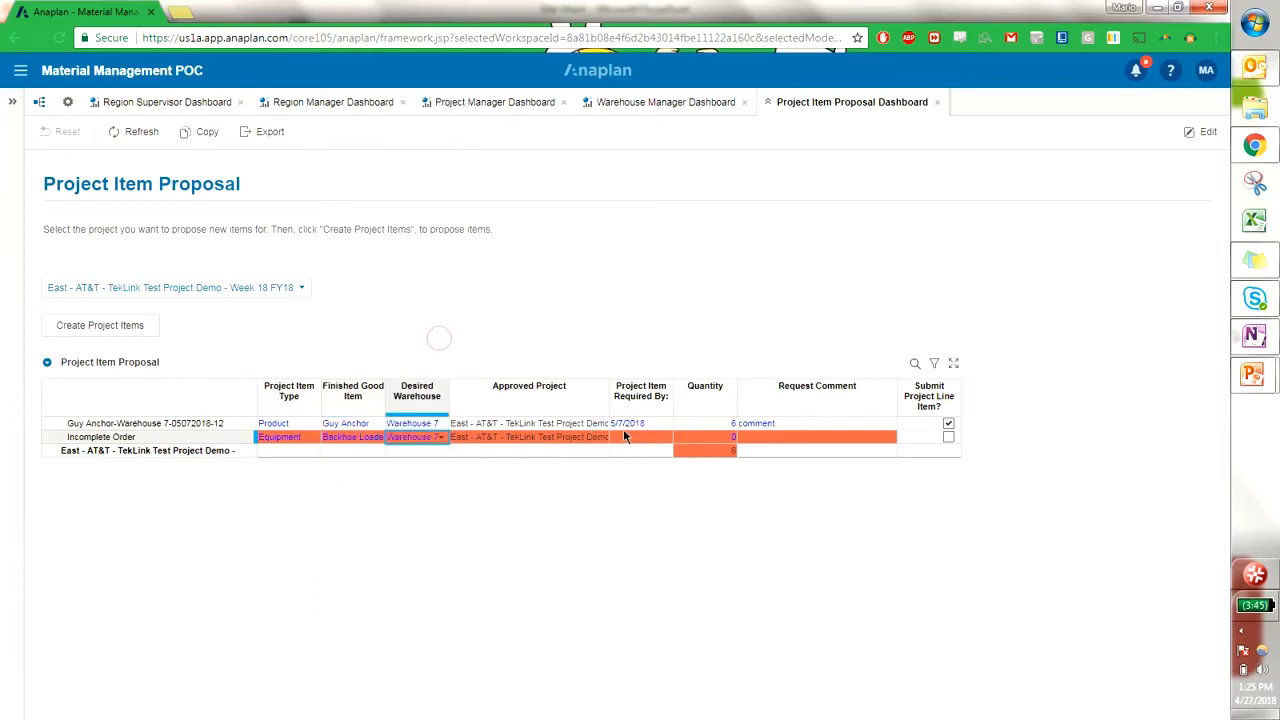
# Set the required-by date to 5/10/2018 and mark the line for submission.
pyautogui.click(640, 436)
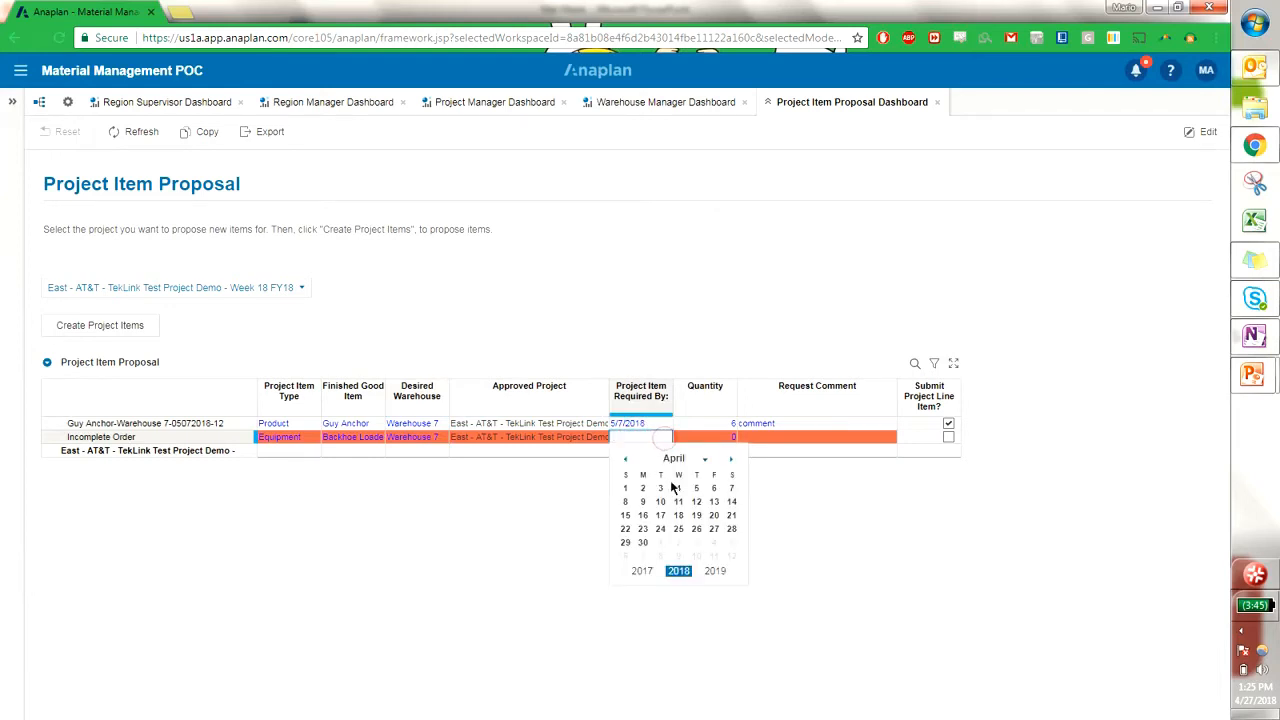
pyautogui.click(660, 502)
pyautogui.write('1')
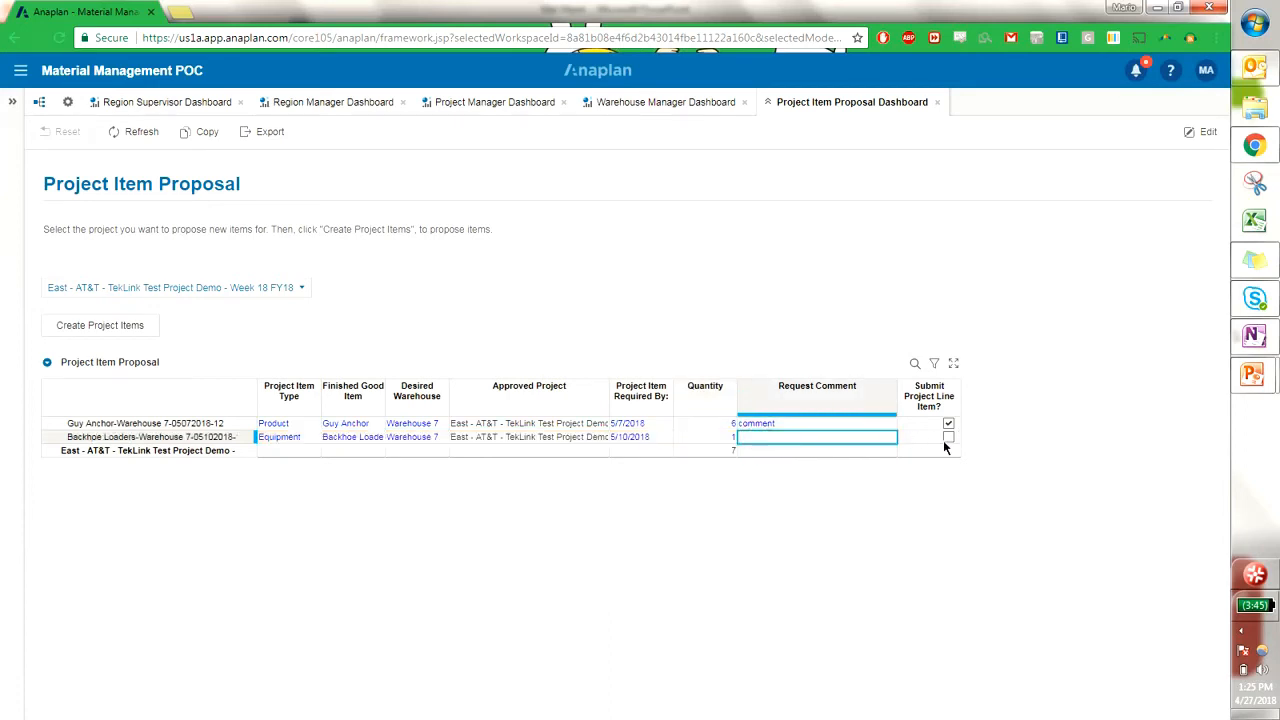
pyautogui.click(948, 436)
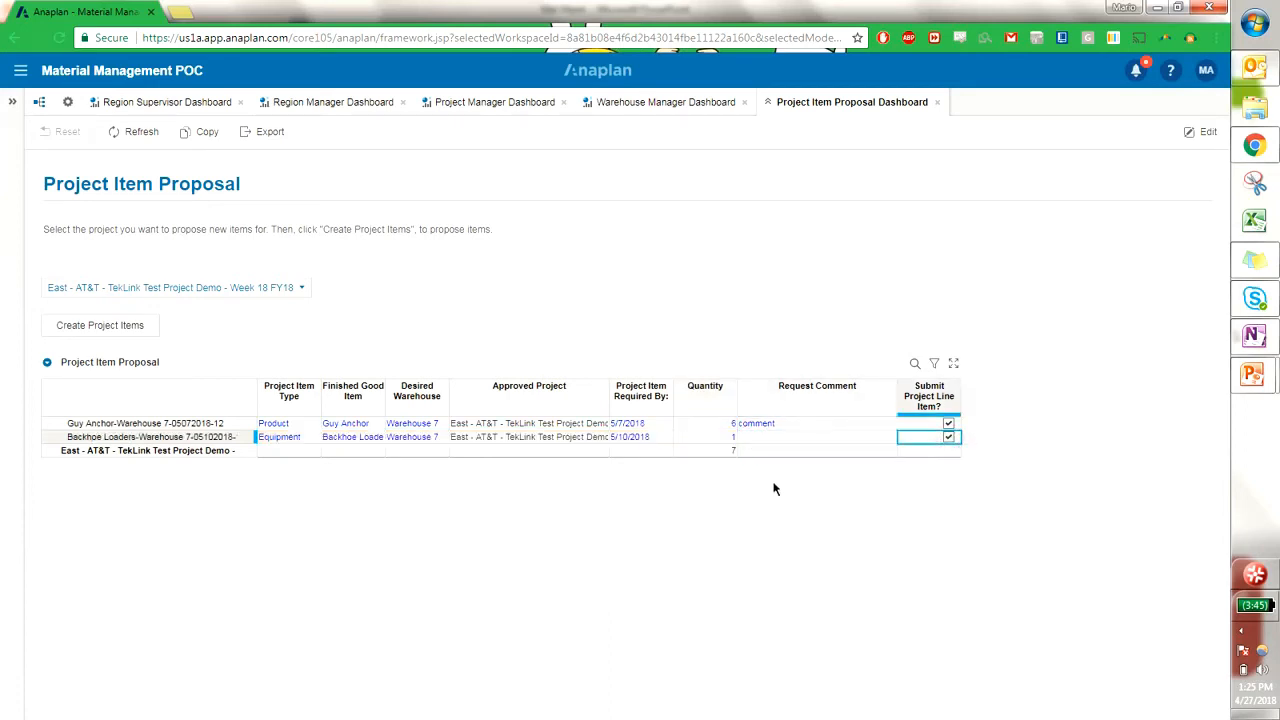
pyautogui.moveTo(432, 596)
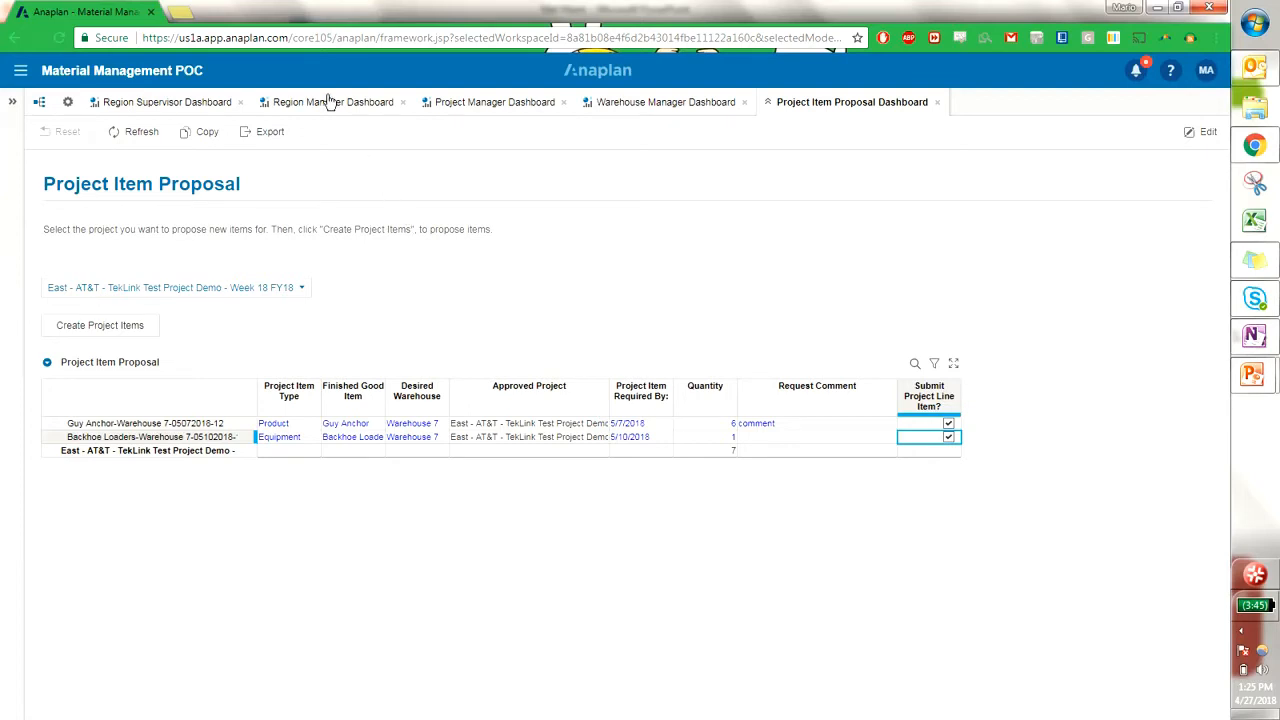
# Go to the region manager dashboard's Project Item Proposal Review.
pyautogui.click(336, 100)
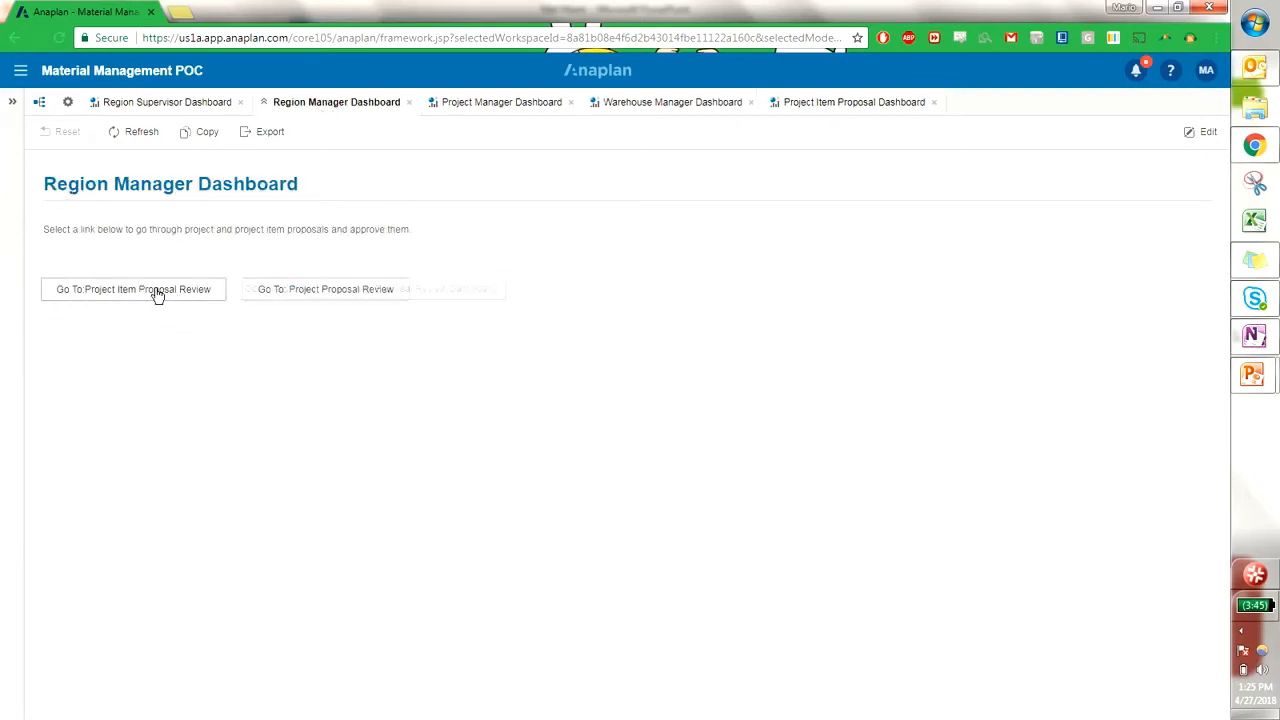
pyautogui.click(132, 288)
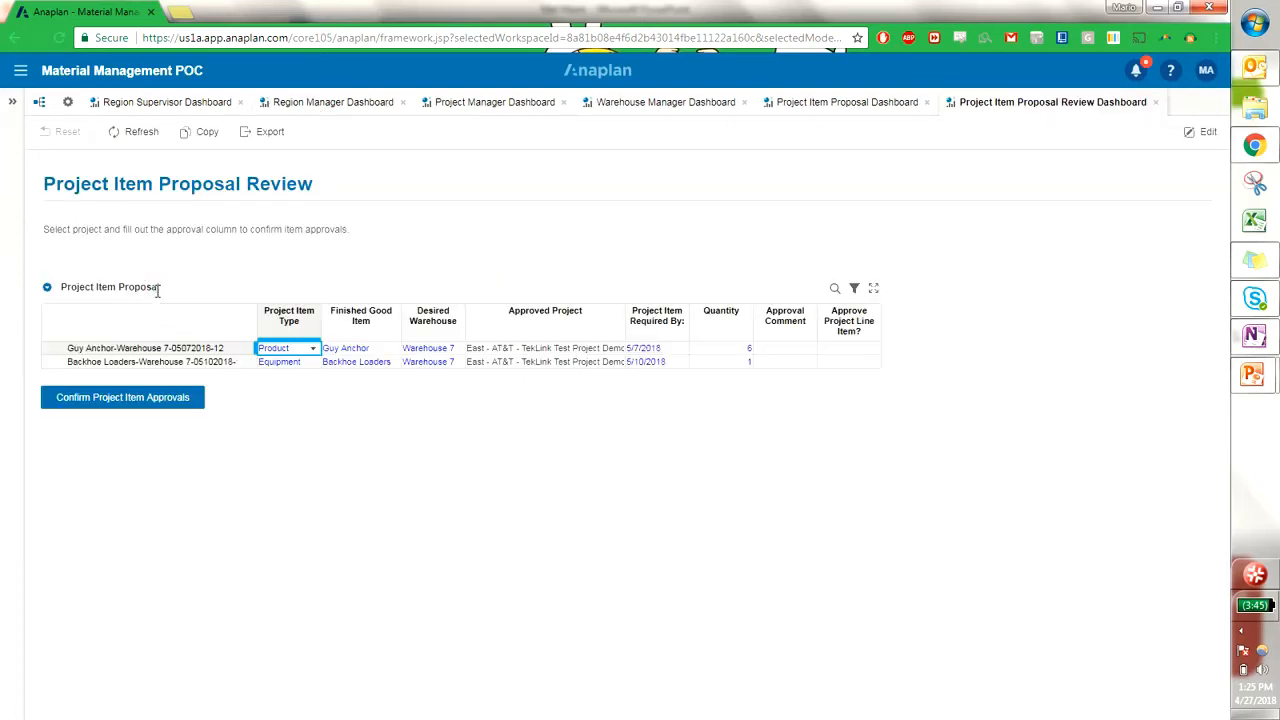
pyautogui.moveTo(788, 394)
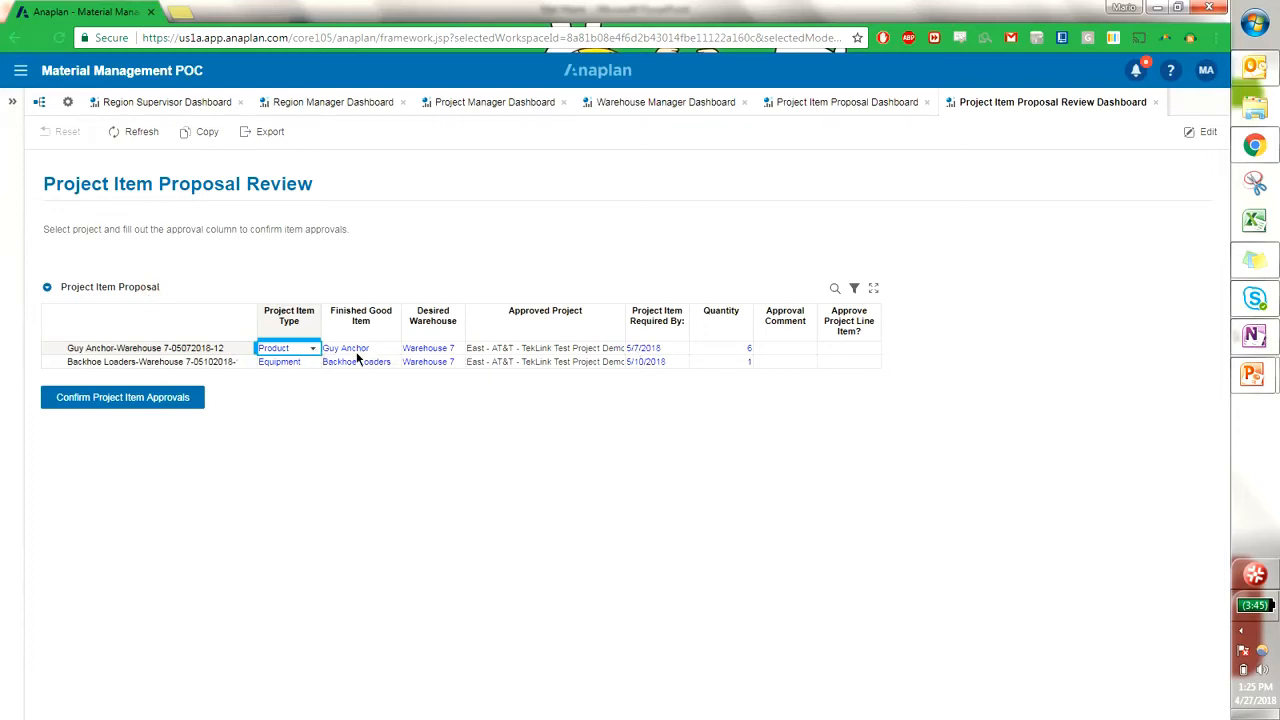
pyautogui.moveTo(758, 356)
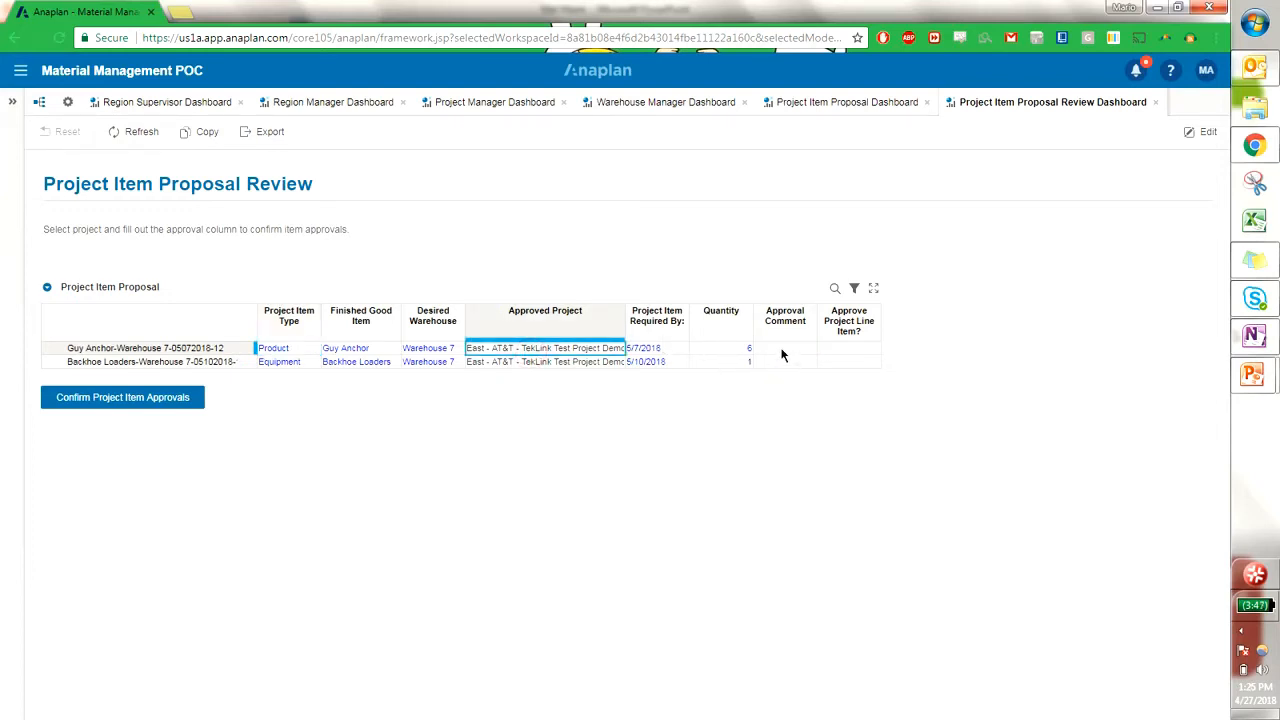
# Approve the Guy Anchor and Backhoe Loaders proposals and start confirming the approvals.
pyautogui.click(848, 348)
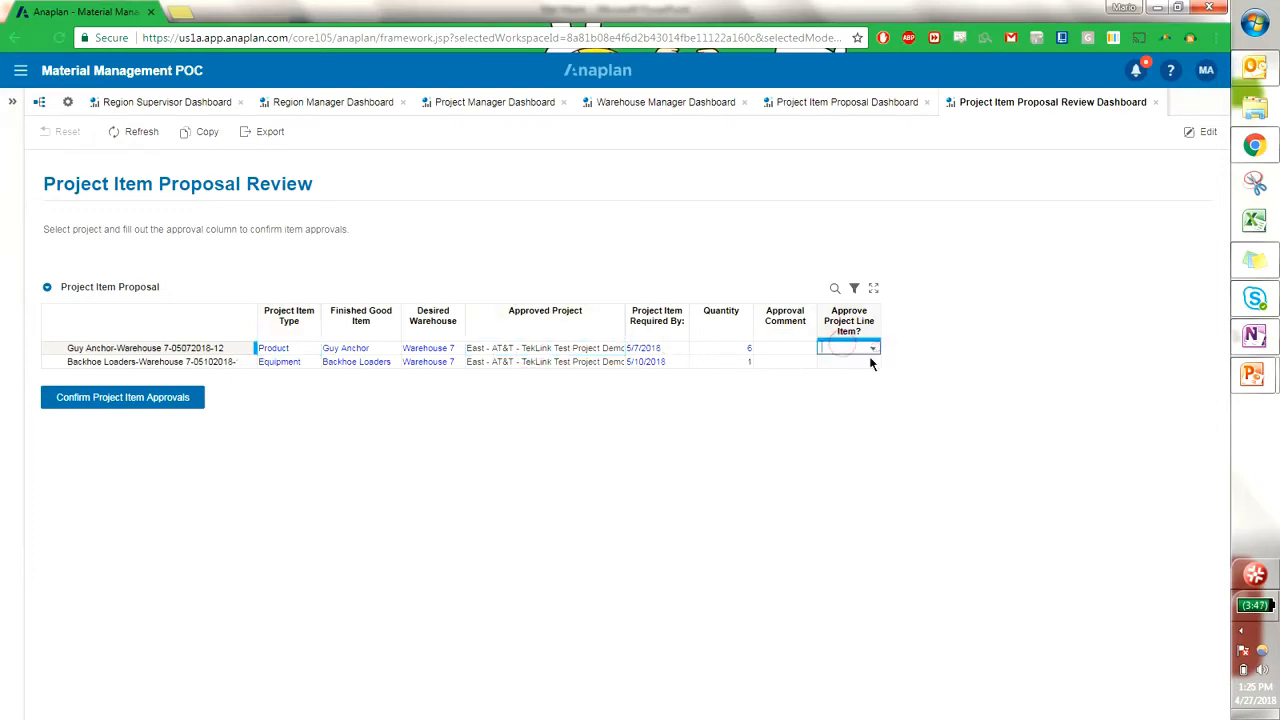
pyautogui.click(840, 348)
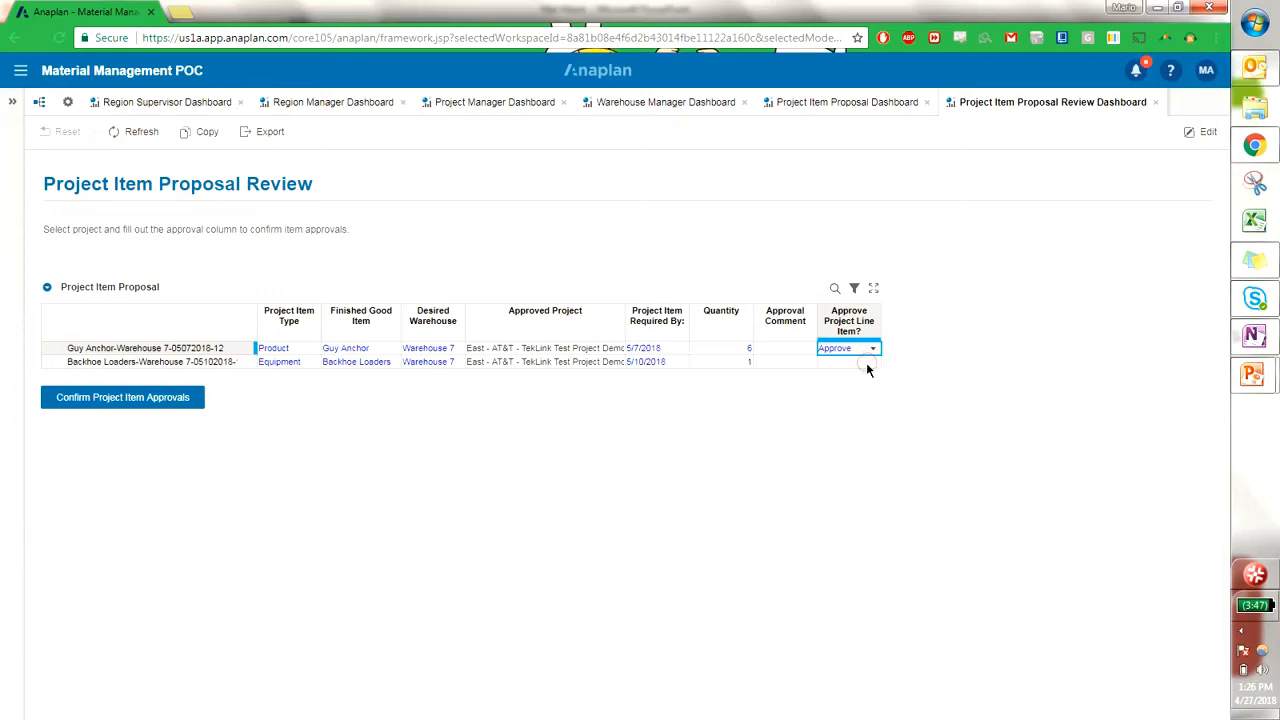
pyautogui.click(848, 360)
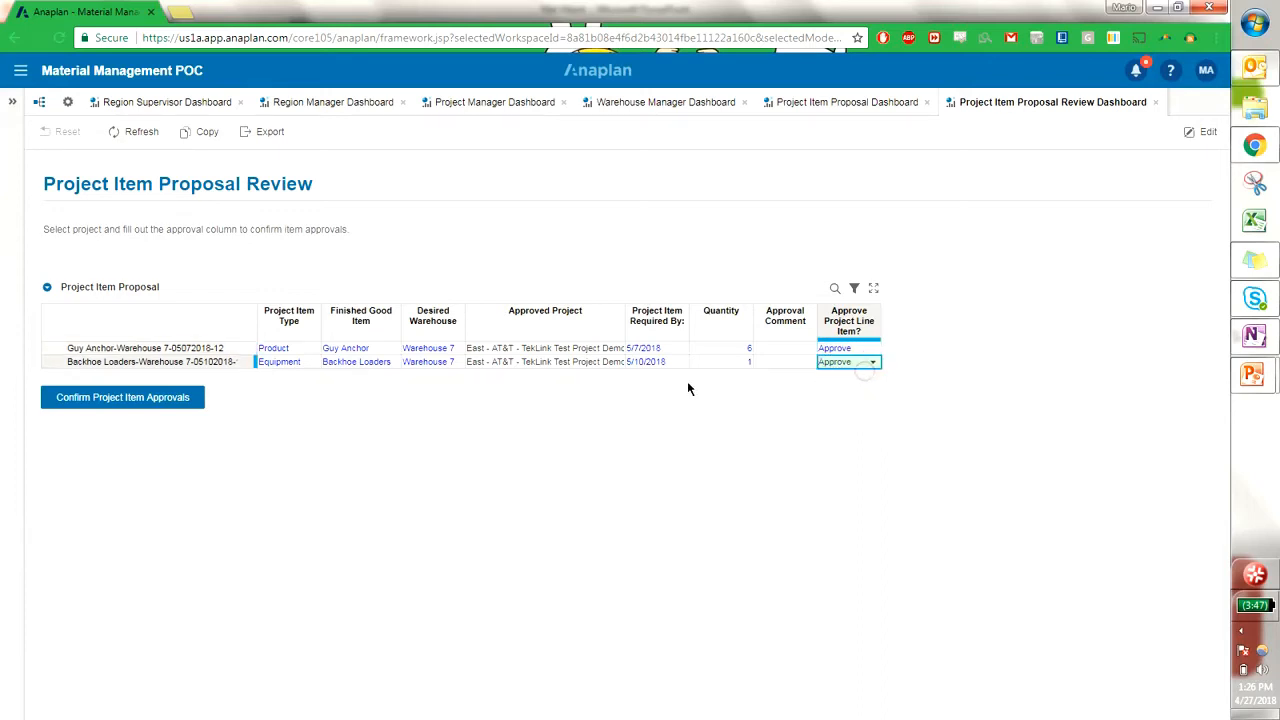
pyautogui.click(122, 396)
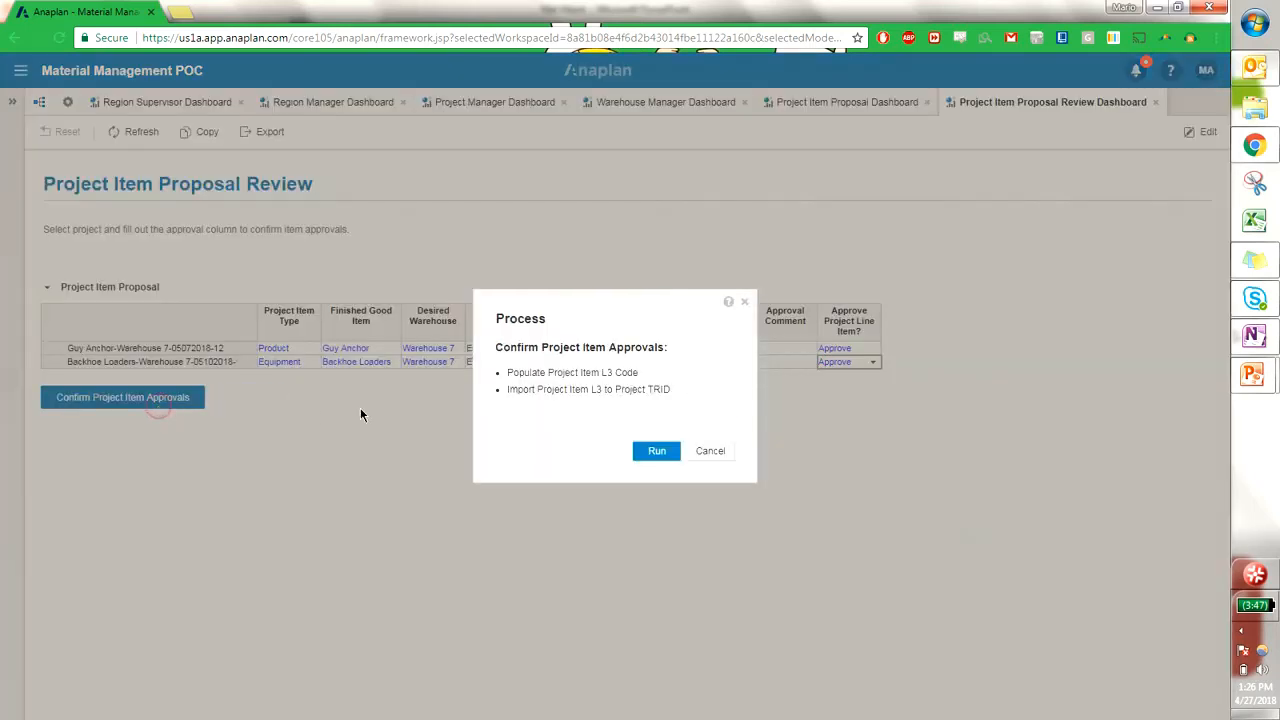
# Run the approval confirmation process, close its results, and go to the Project Manager dashboard.
pyautogui.click(656, 450)
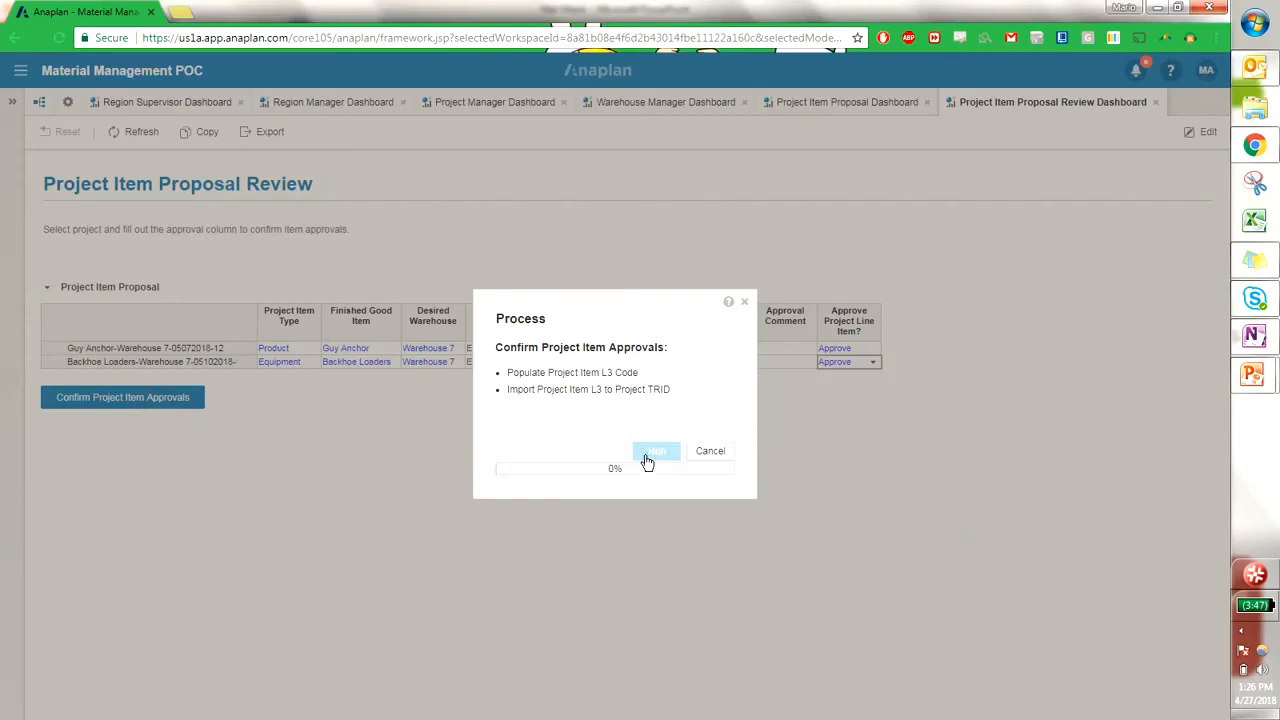
pyautogui.click(654, 450)
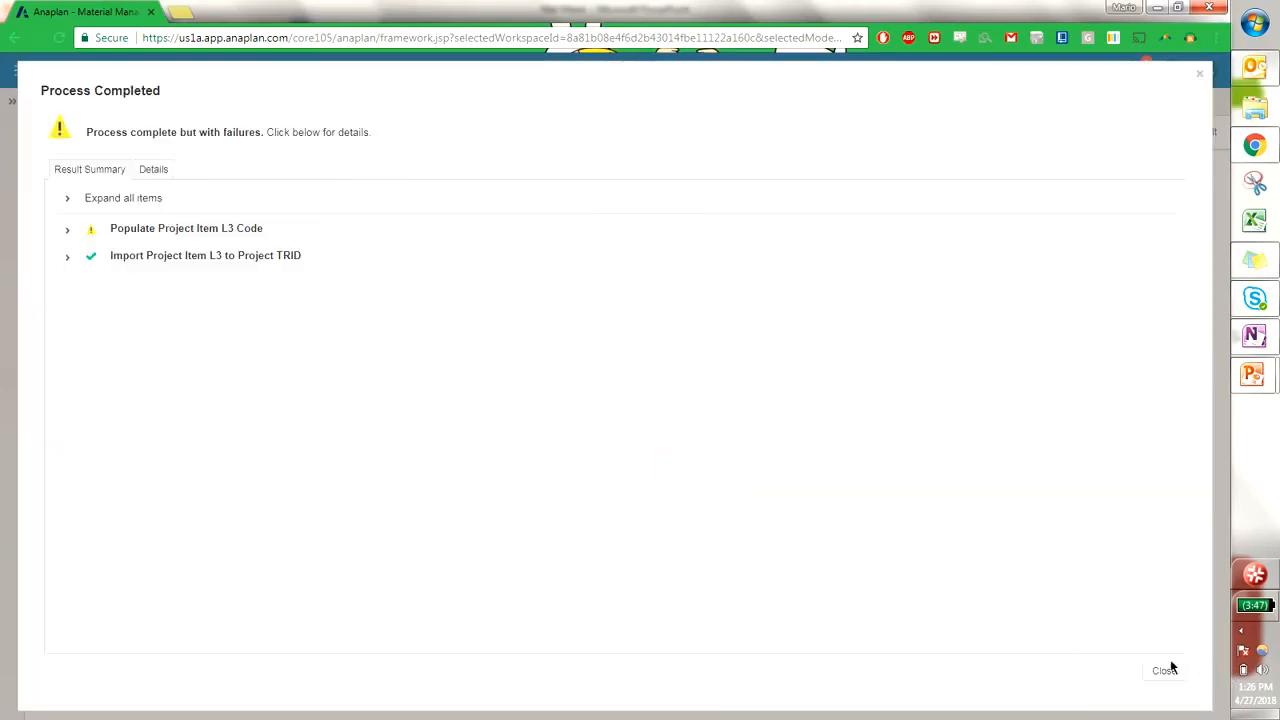
pyautogui.click(1164, 670)
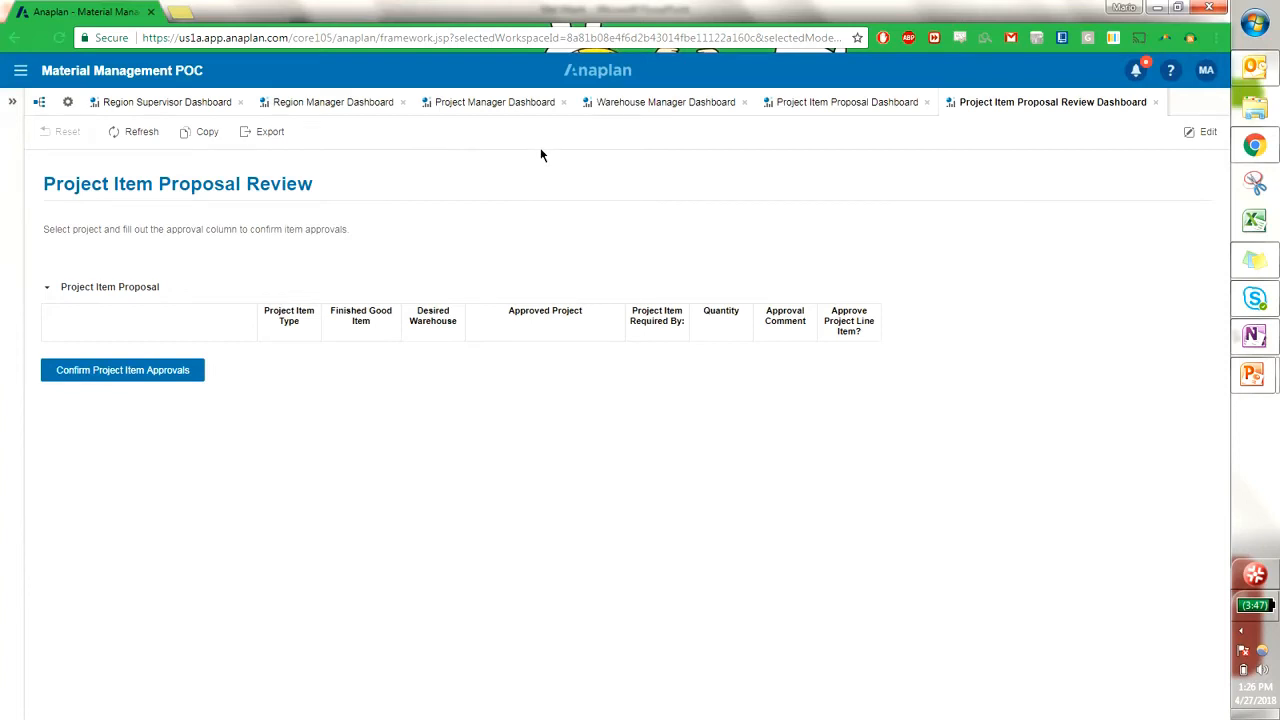
pyautogui.click(496, 100)
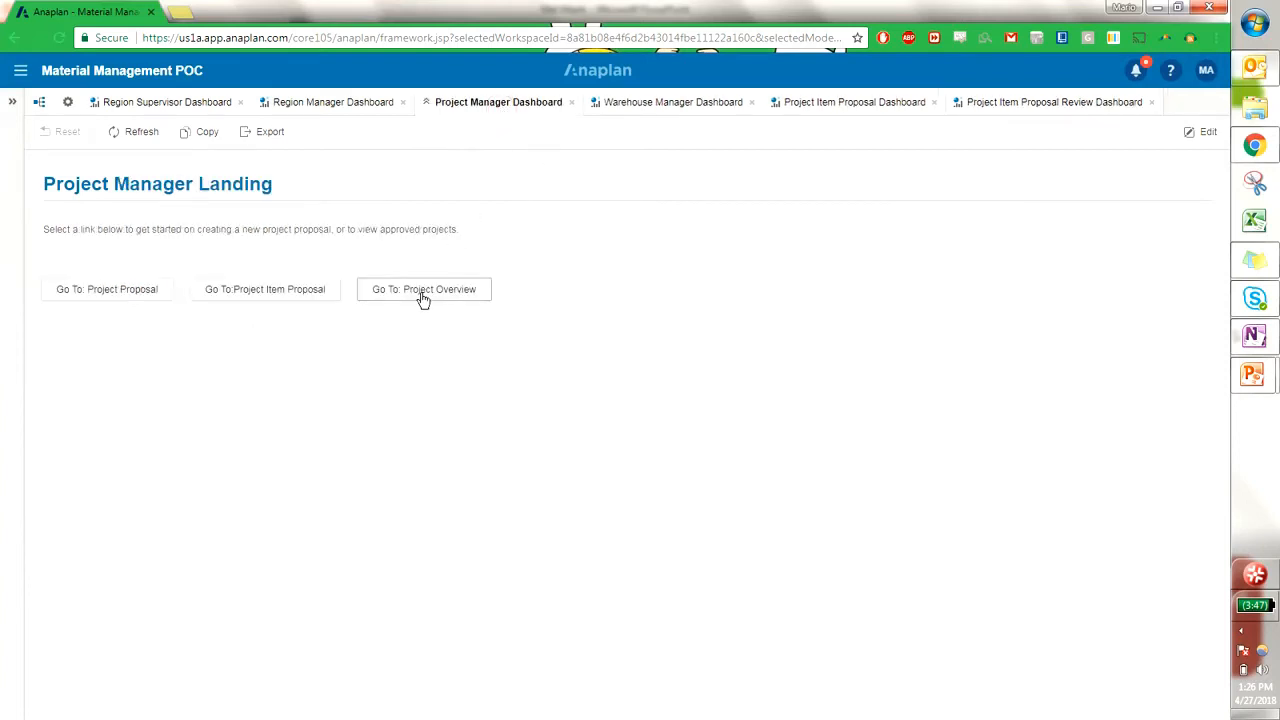
# Open the Project Overview listing the approved Guy Anchor and Backhoe Loaders items.
pyautogui.click(424, 288)
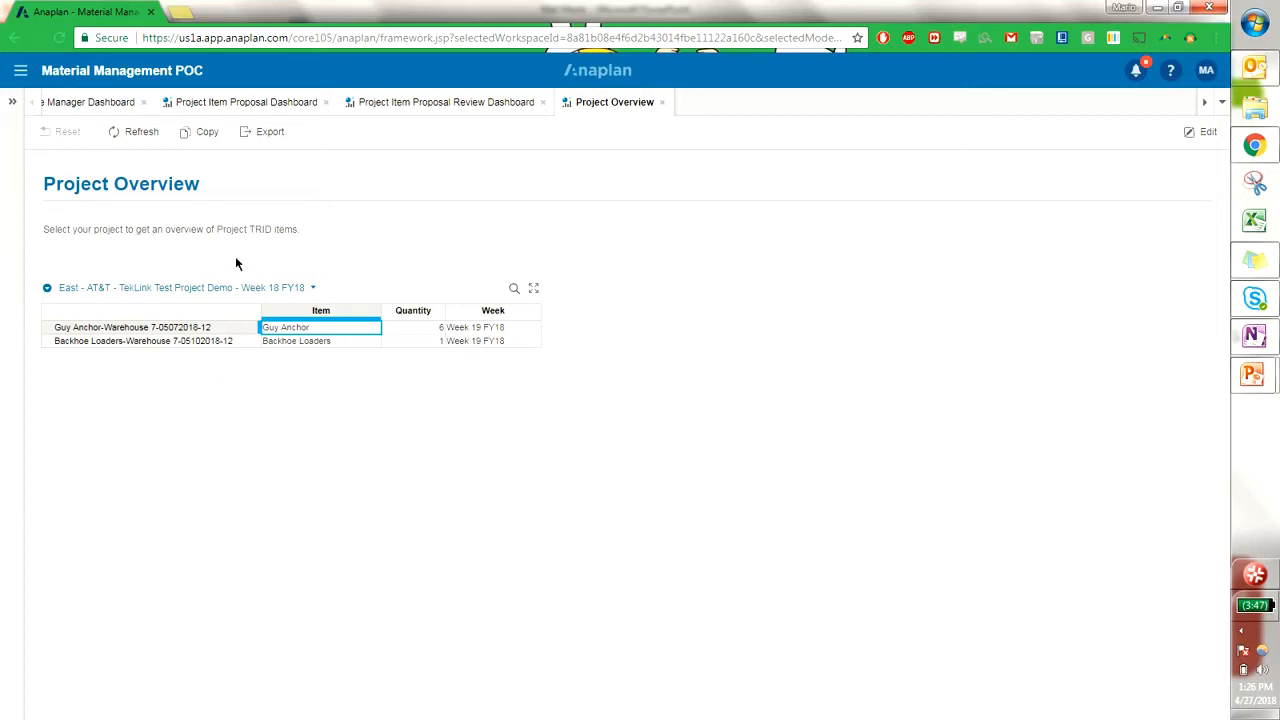
pyautogui.moveTo(516, 384)
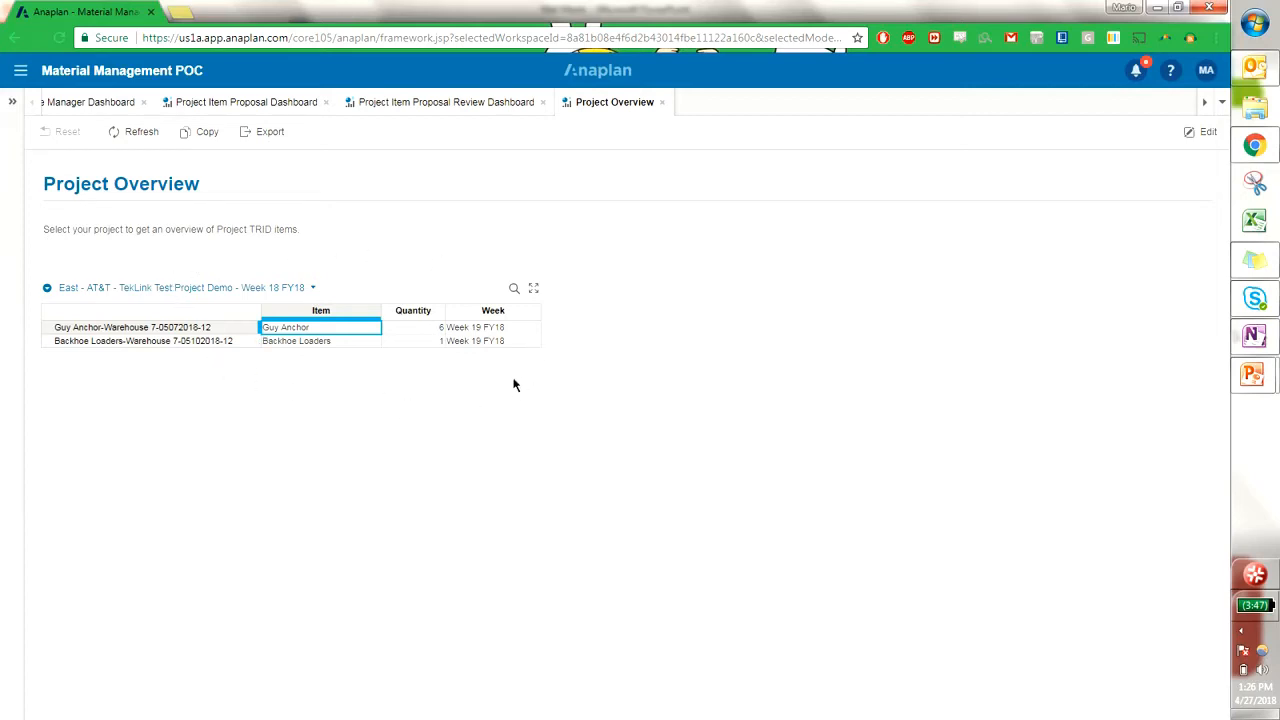
pyautogui.moveTo(224, 290)
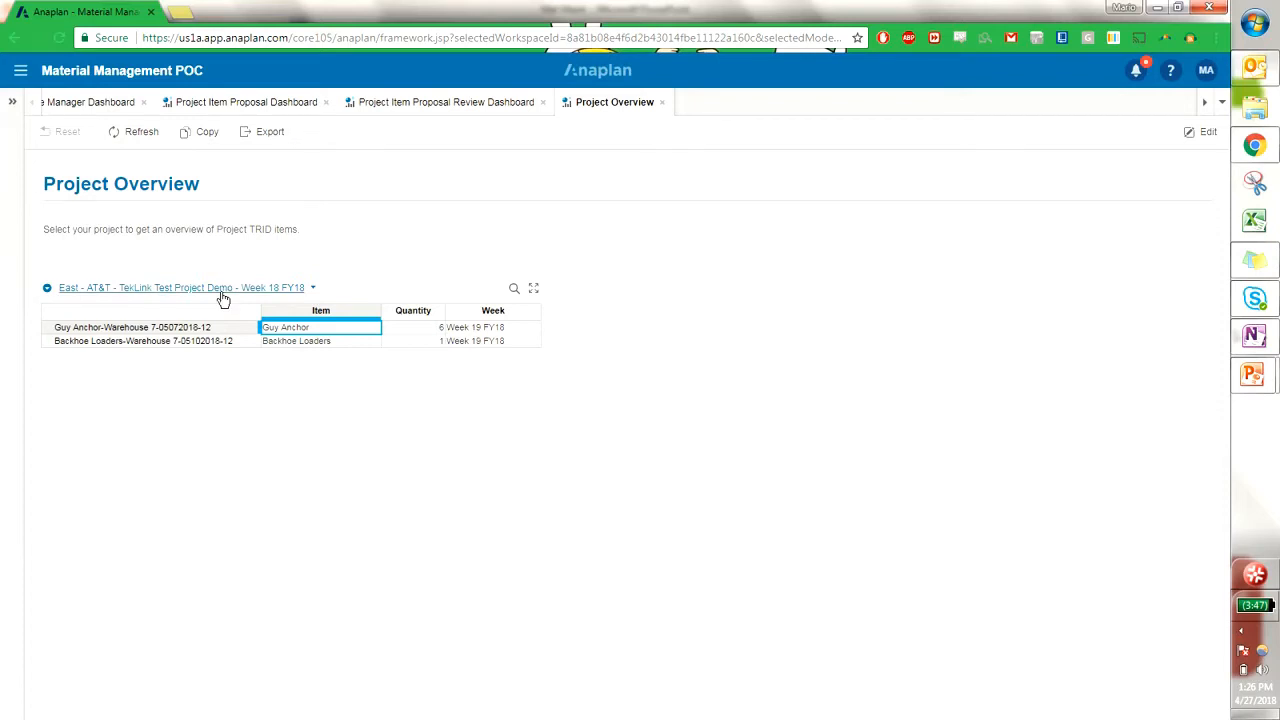
pyautogui.moveTo(528, 94)
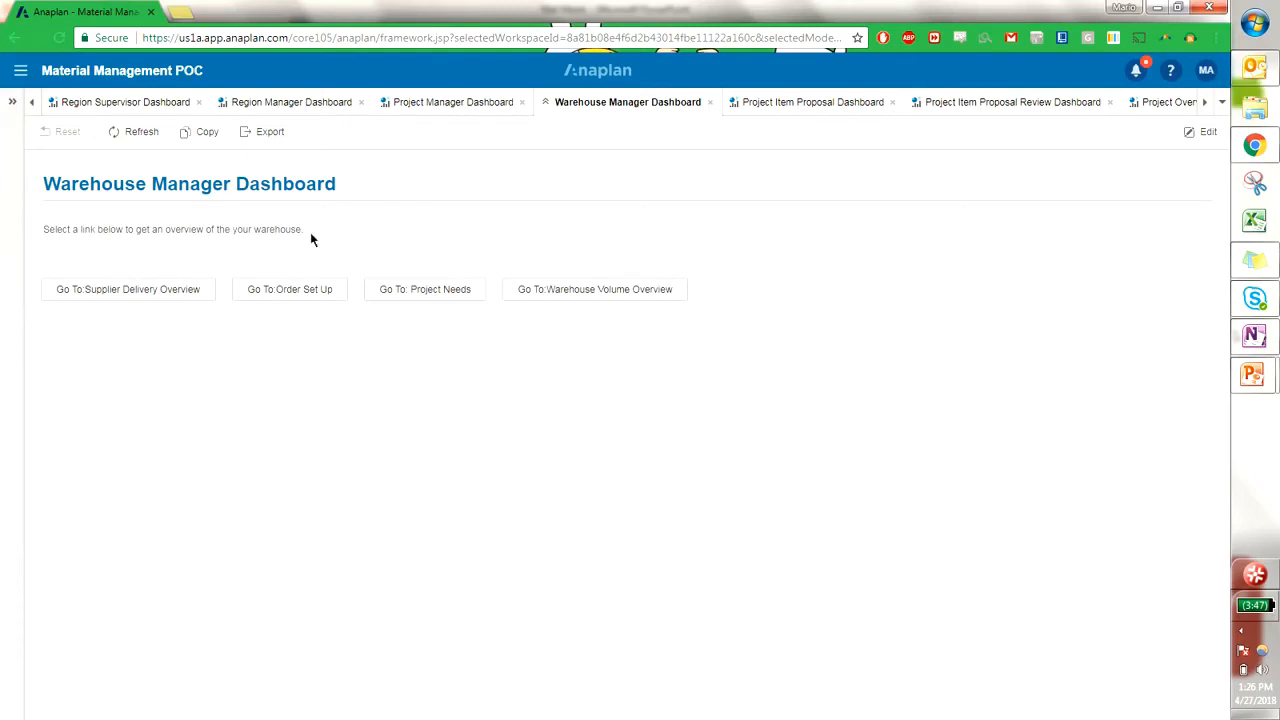
pyautogui.moveTo(288, 288)
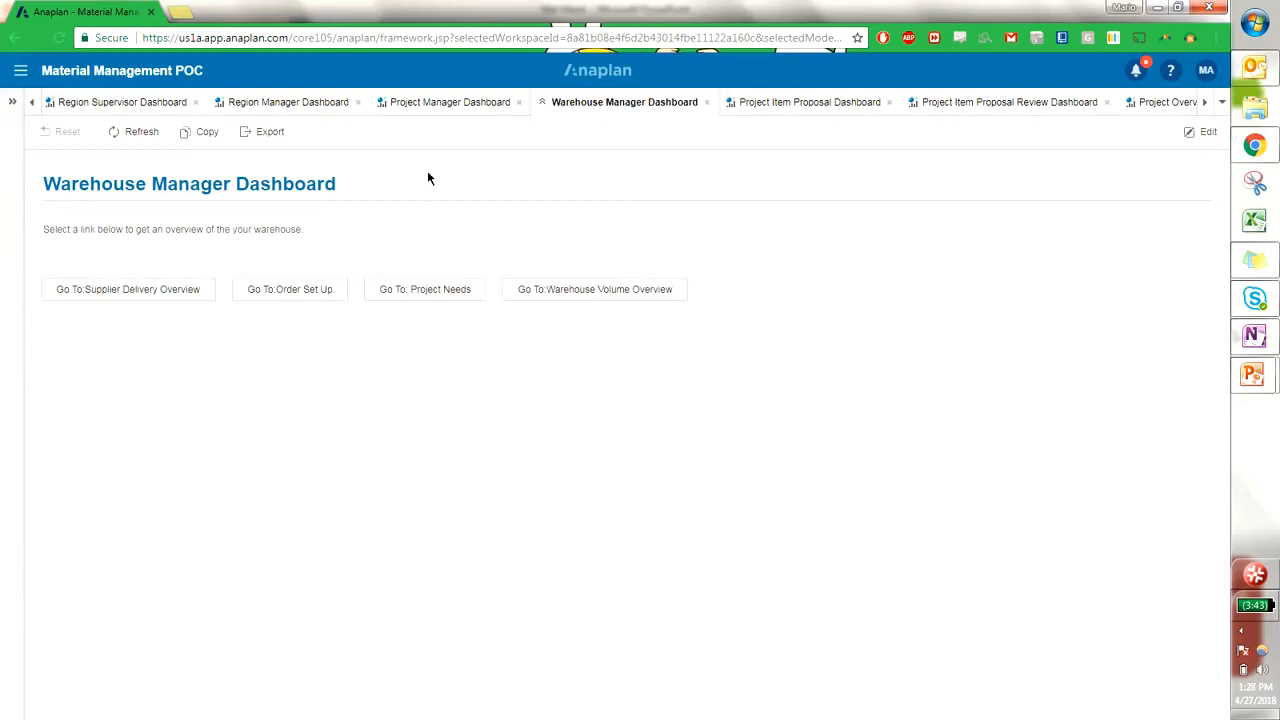
pyautogui.moveTo(424, 180)
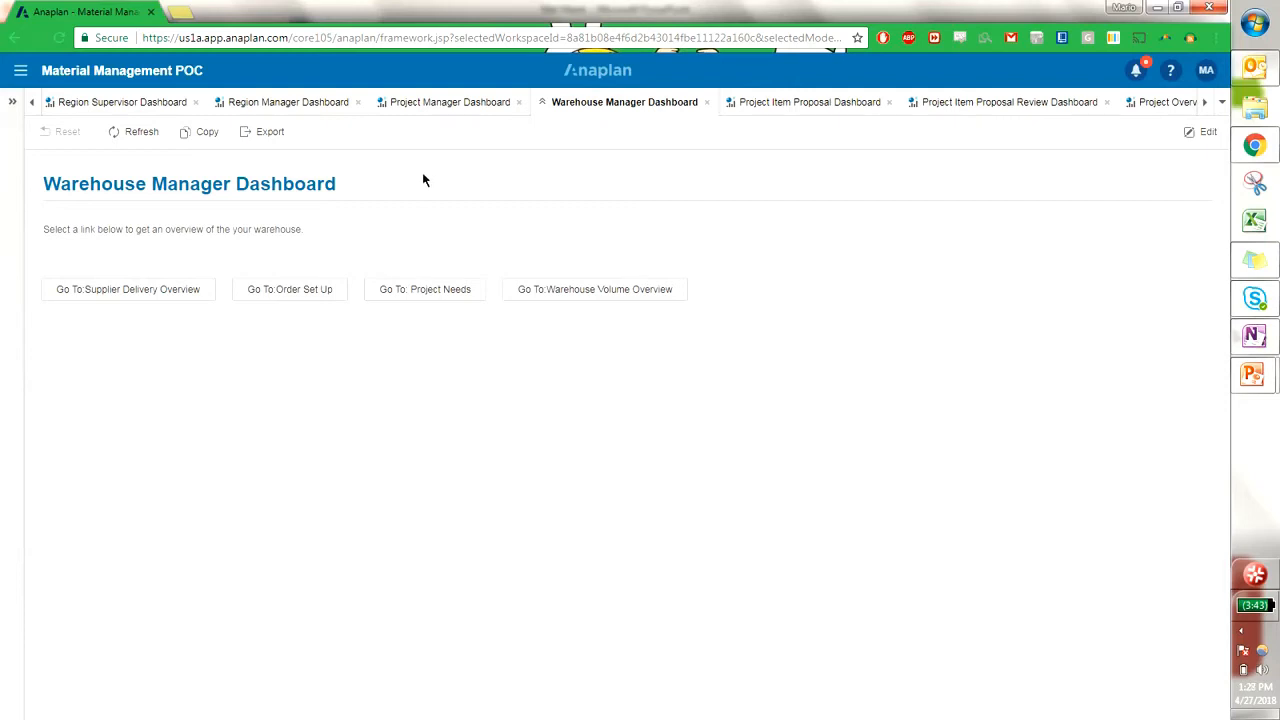
pyautogui.moveTo(288, 288)
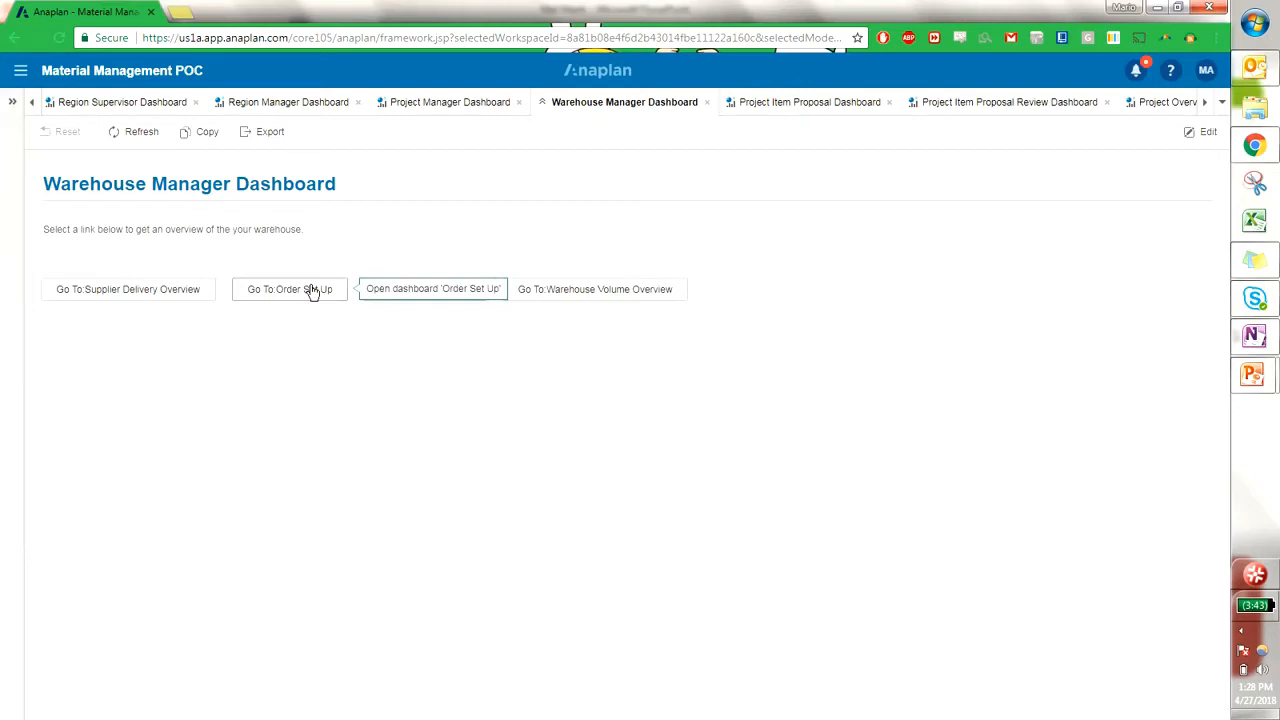
pyautogui.moveTo(320, 300)
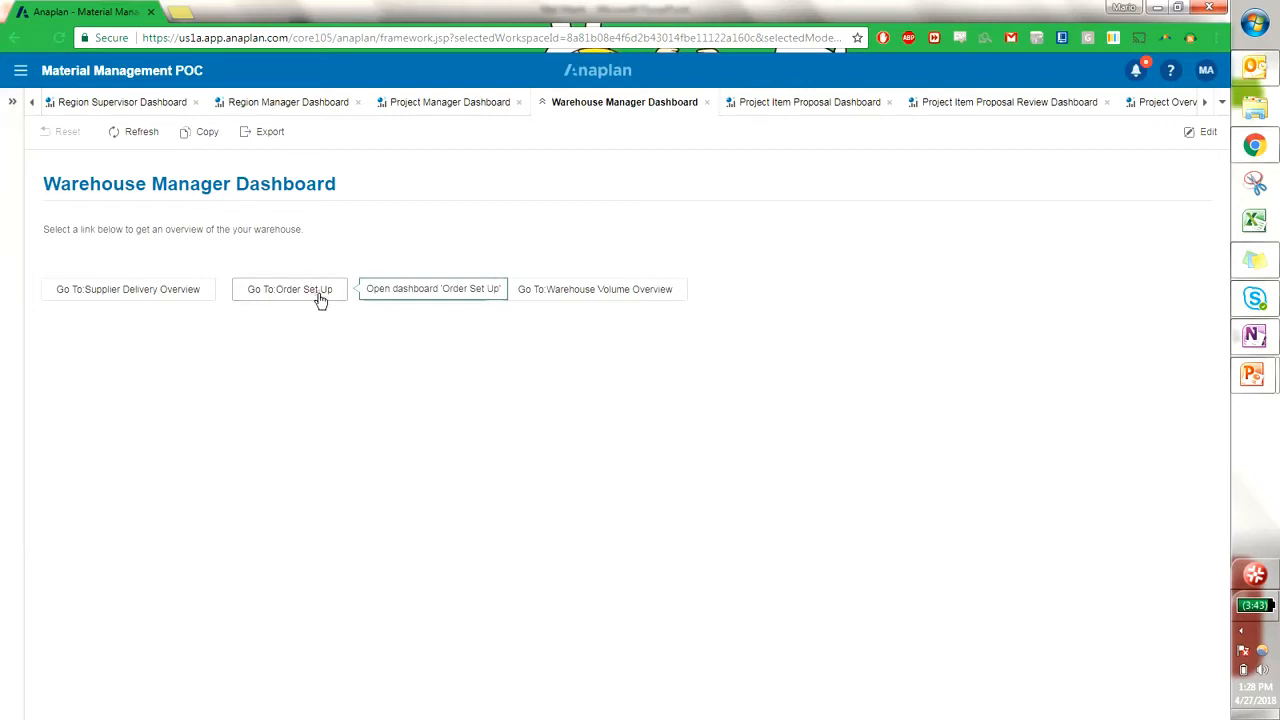
# Go to Order Set Up for Warehouse 7, Week 19 FY18.
pyautogui.click(288, 288)
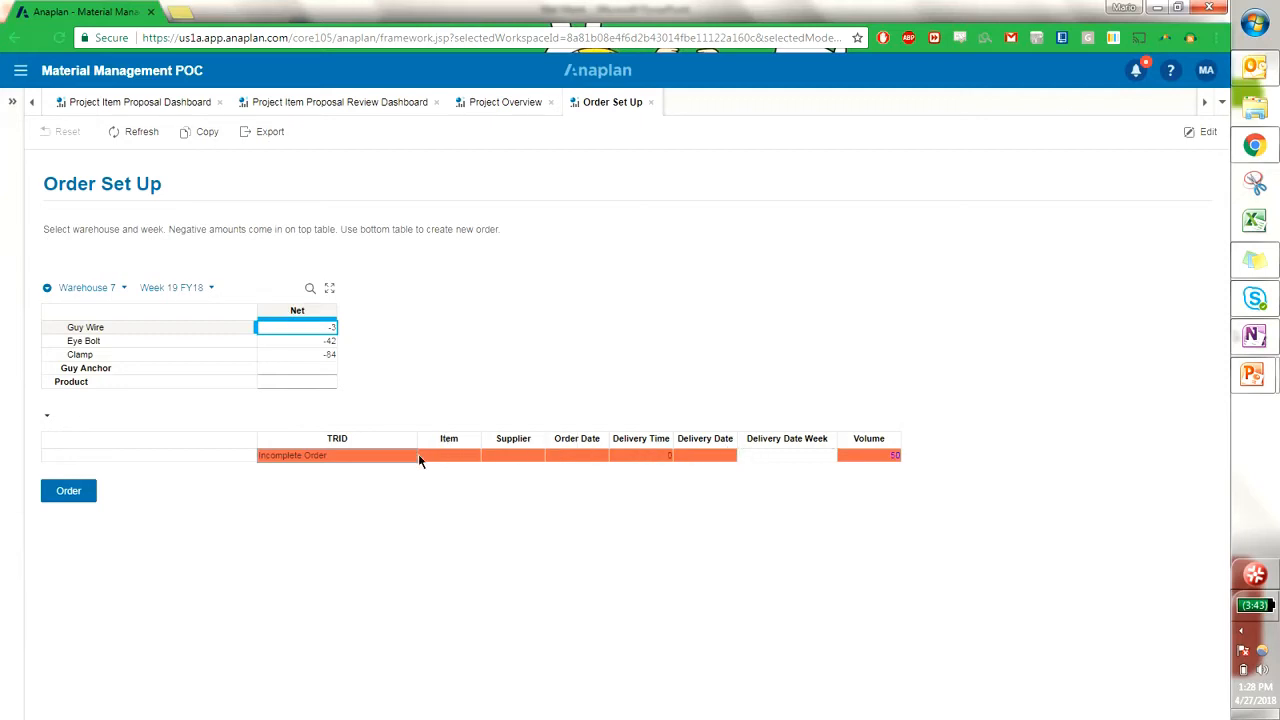
pyautogui.moveTo(486, 464)
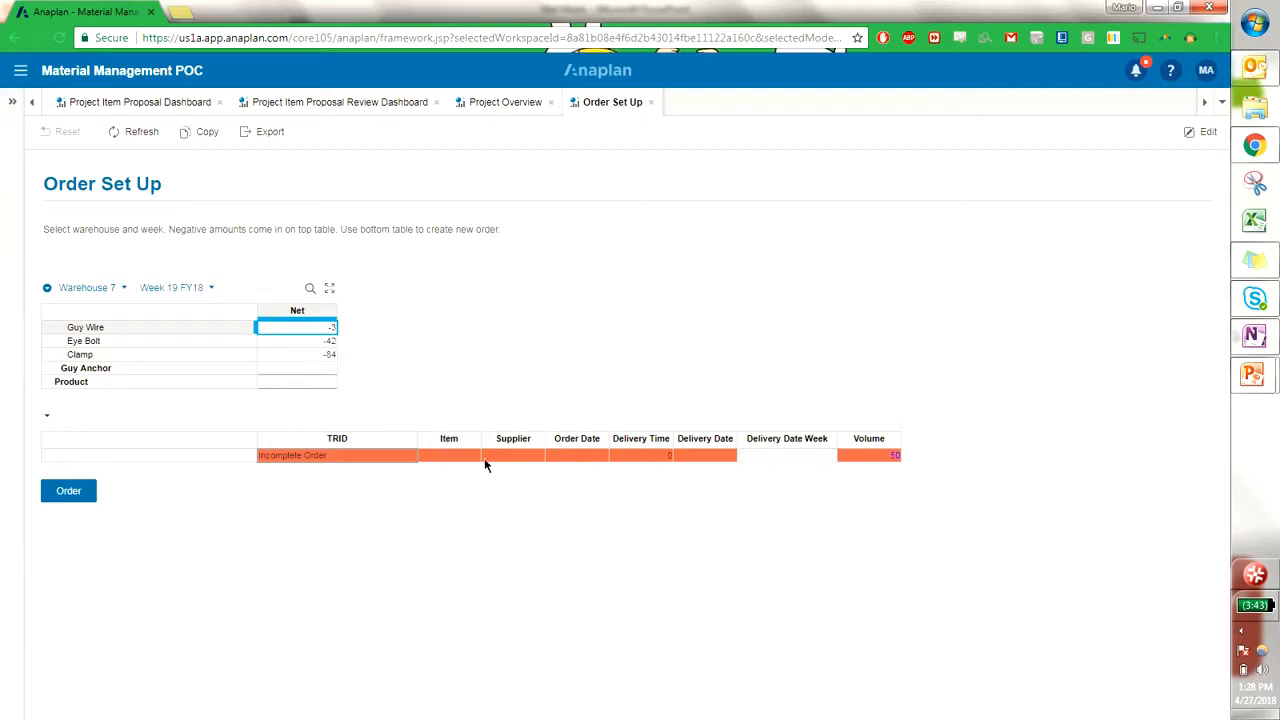
# Set the incomplete order row to Guy Wire from Warehouse Supplier 2.
pyautogui.click(448, 456)
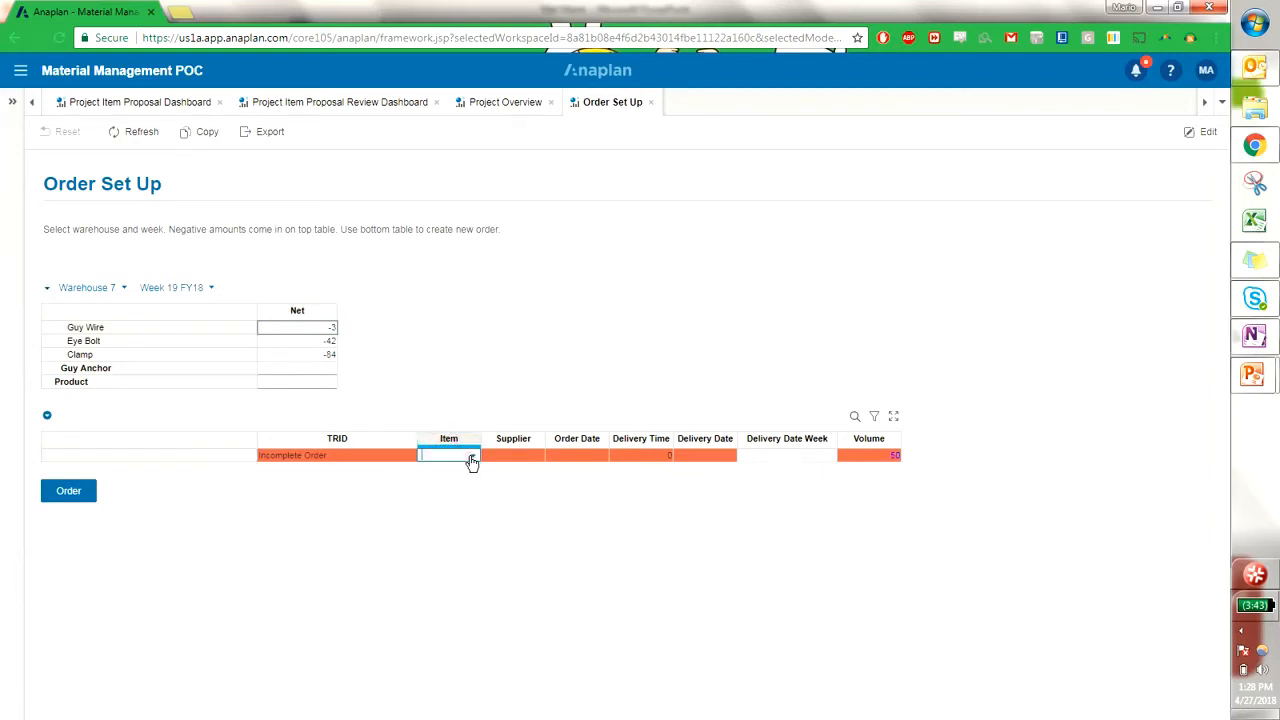
pyautogui.click(470, 456)
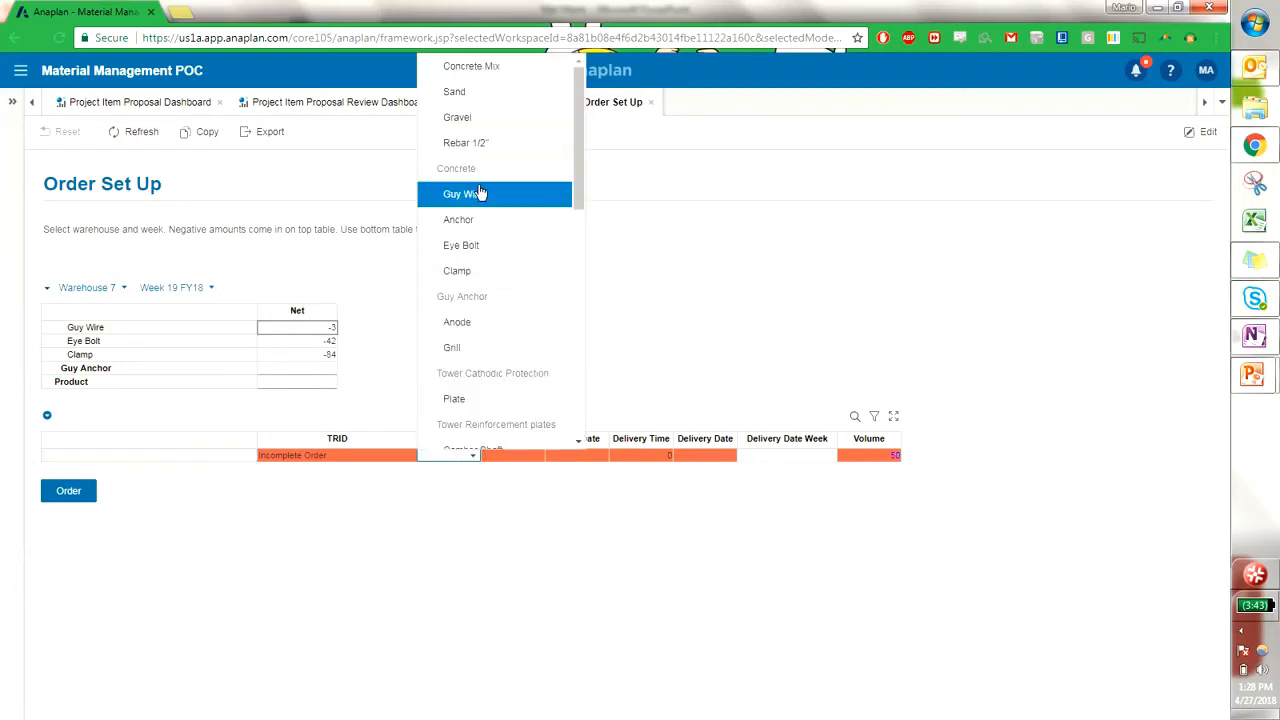
pyautogui.click(464, 194)
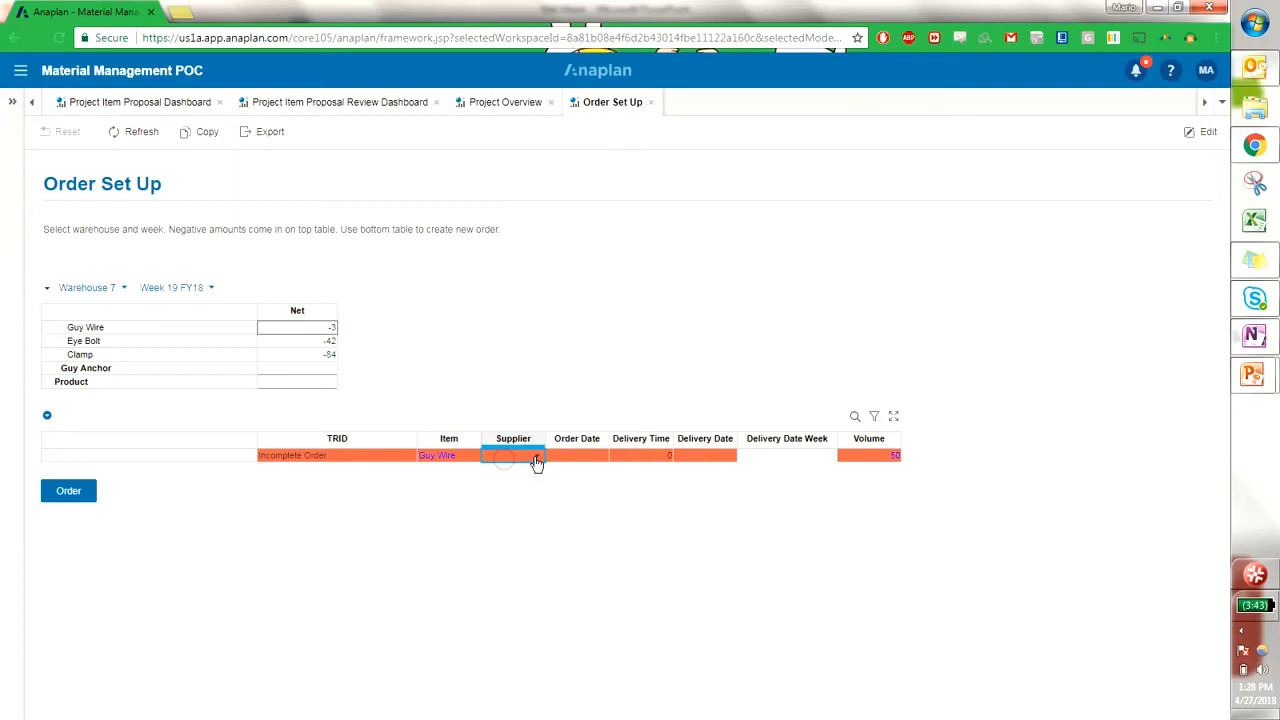
pyautogui.click(536, 456)
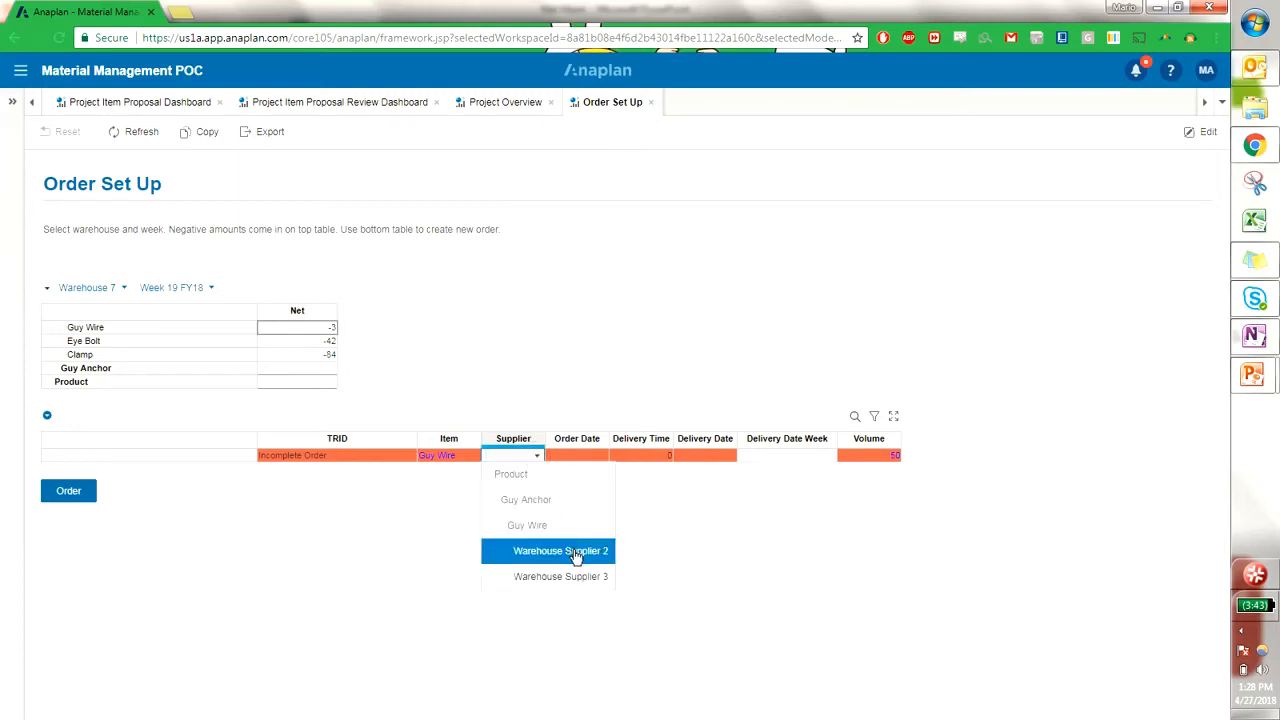
pyautogui.click(560, 552)
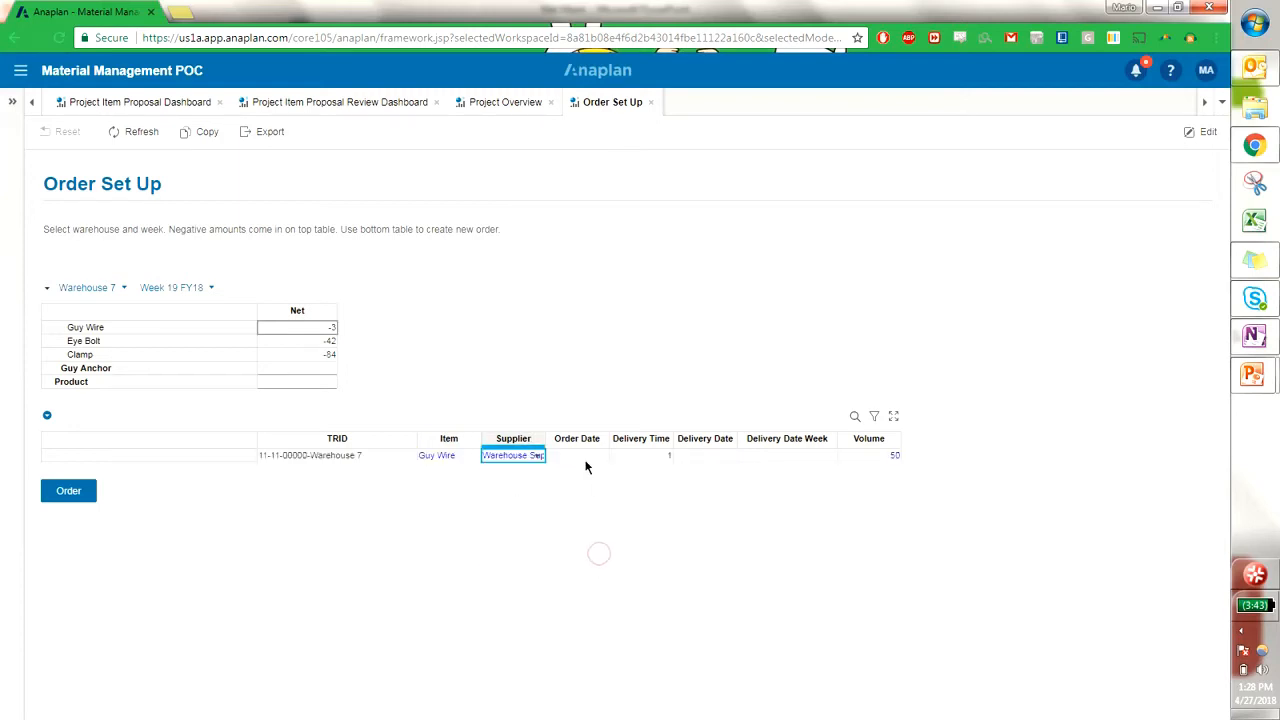
# Set the order's delivery date to 5/1/2018 and its volume to 10.
pyautogui.click(704, 456)
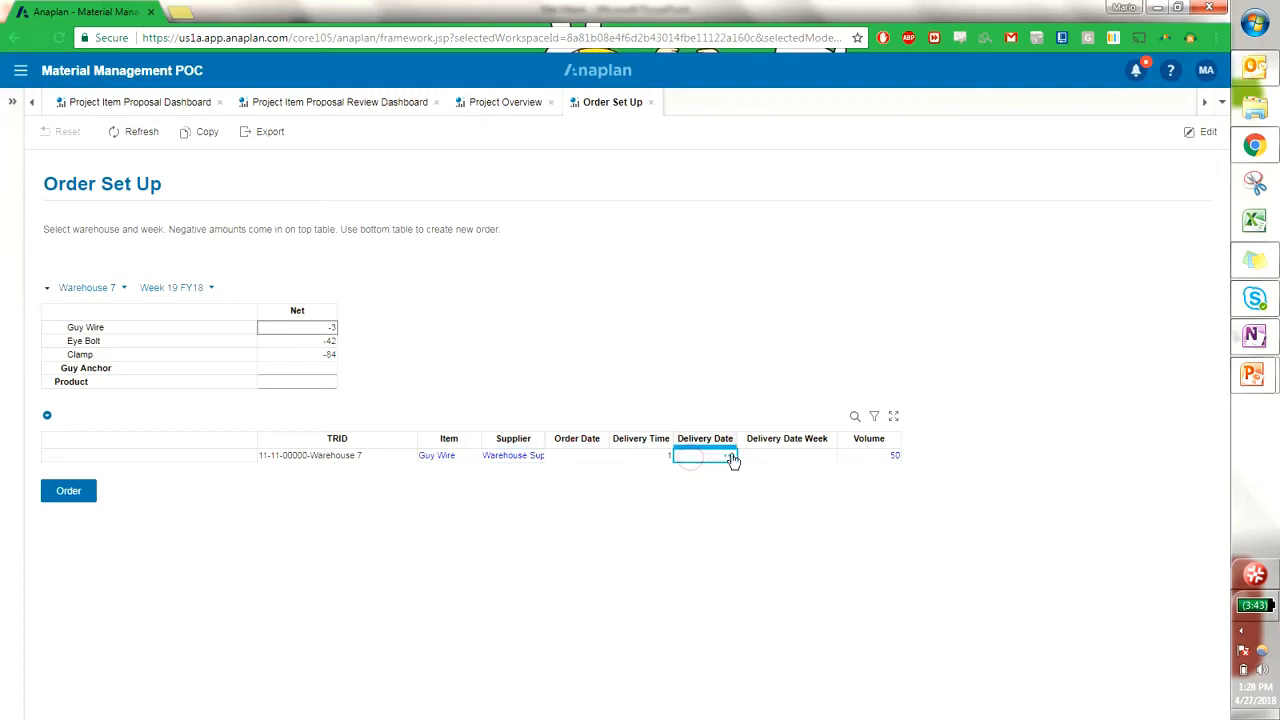
pyautogui.click(704, 456)
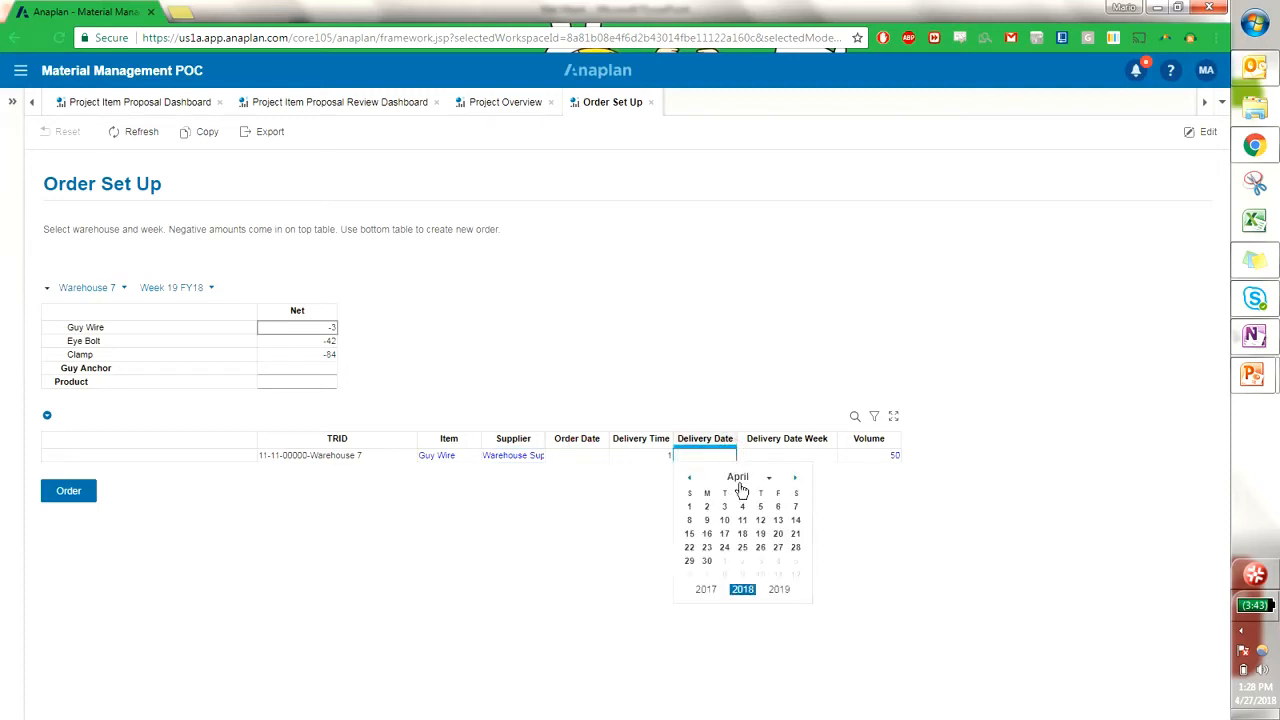
pyautogui.click(724, 560)
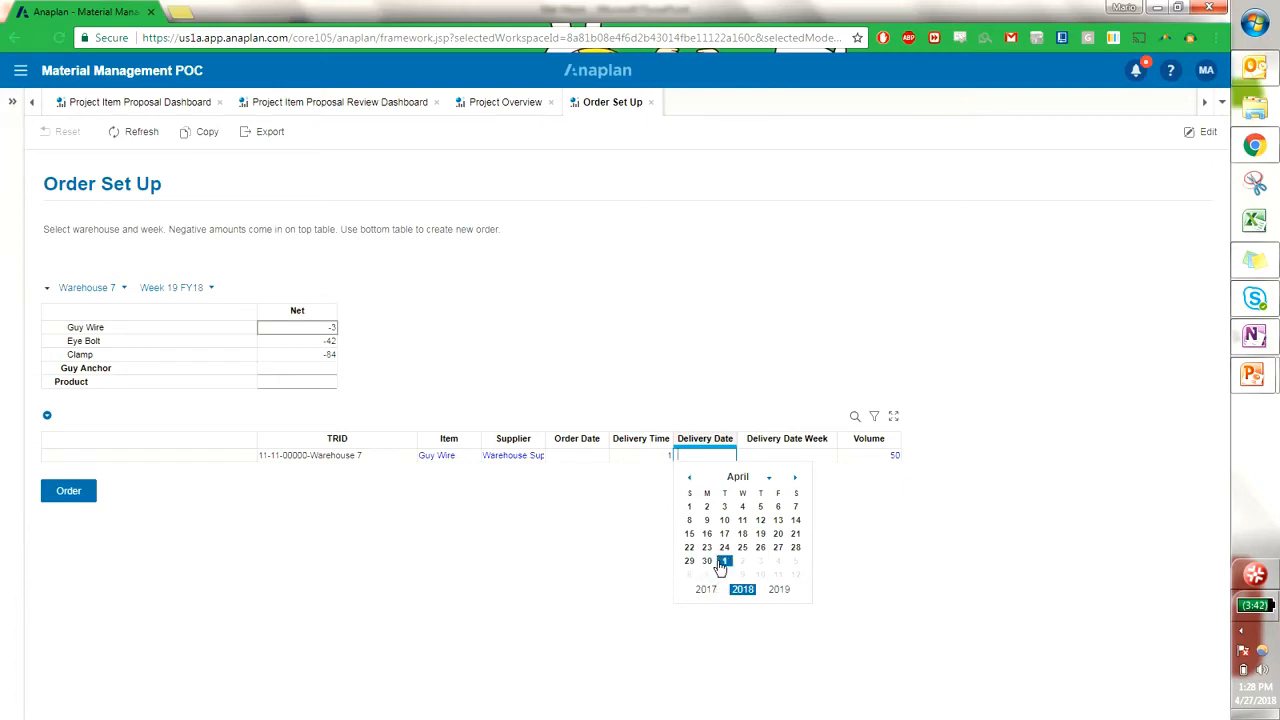
pyautogui.click(724, 560)
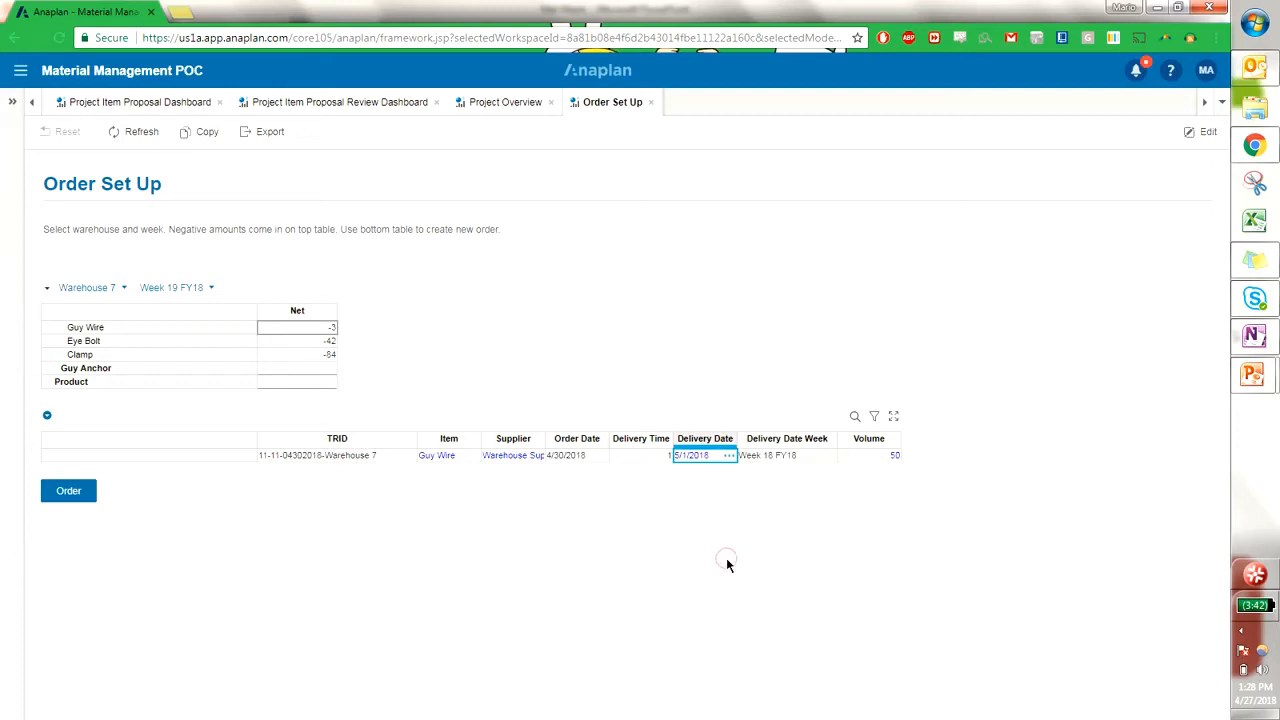
pyautogui.moveTo(716, 520)
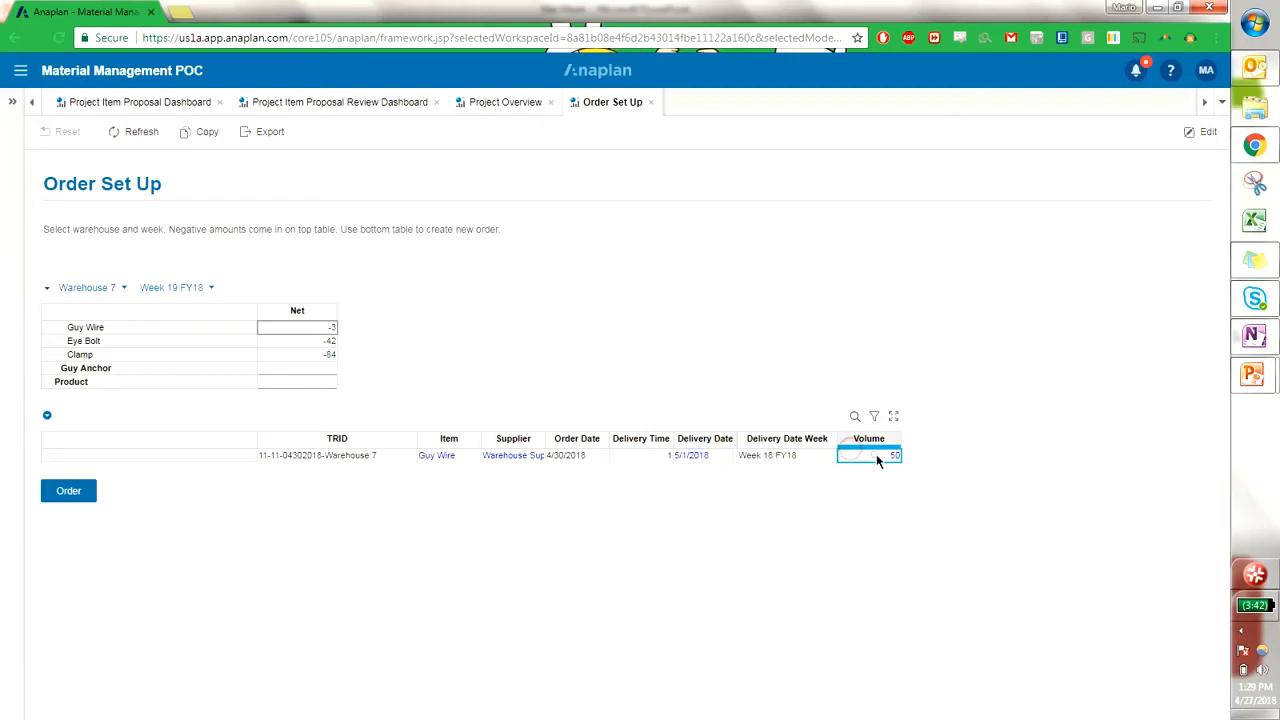
pyautogui.write('5')
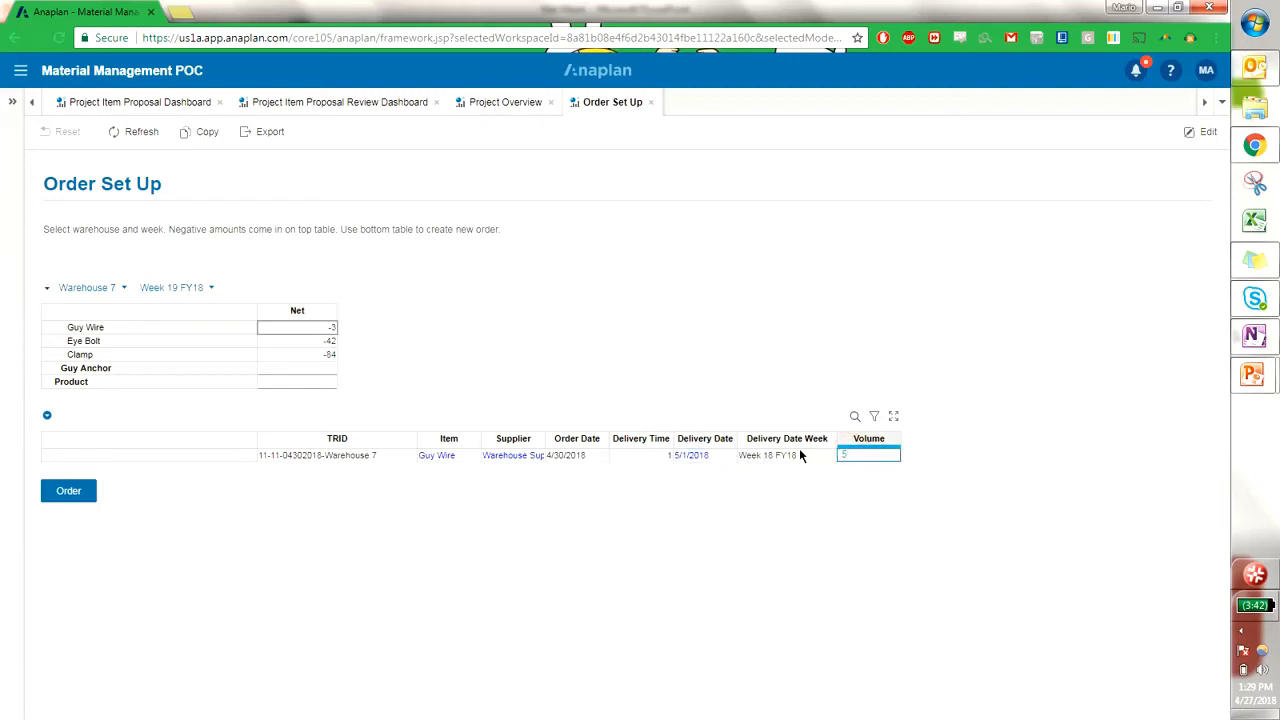
pyautogui.write('10')
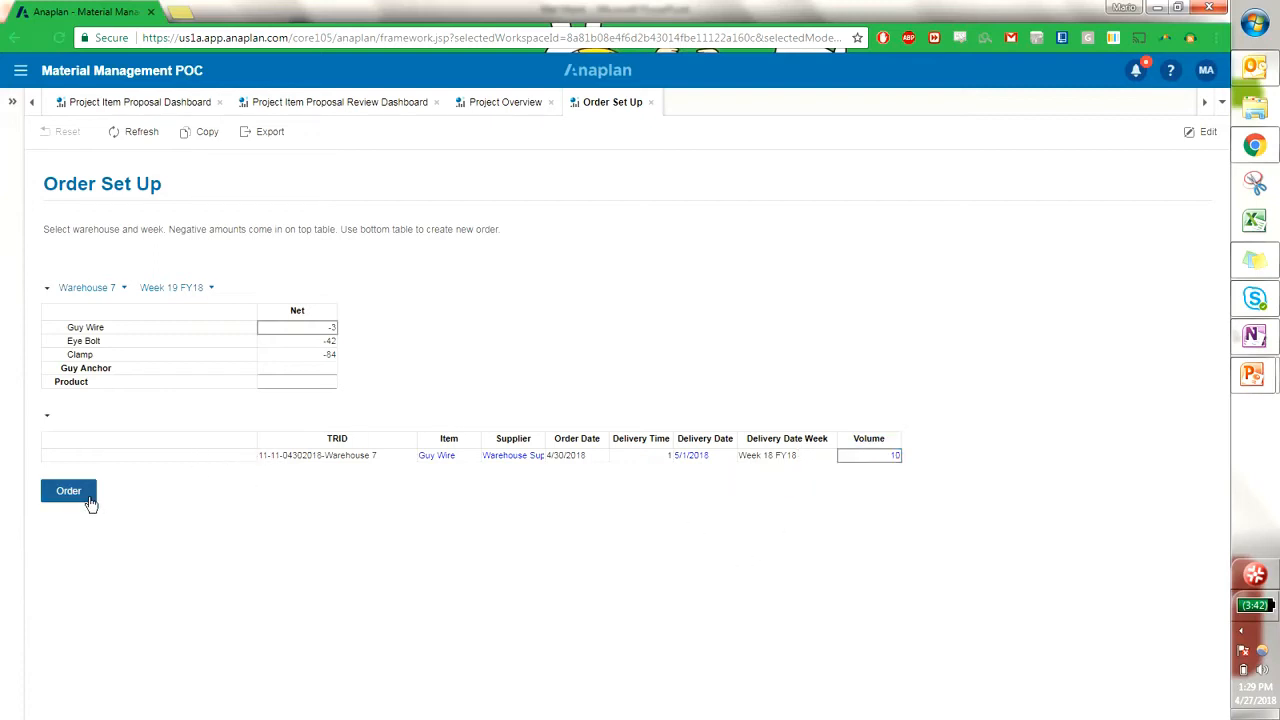
# Submit the Guy Wire order, run its import and dismiss the results.
pyautogui.click(68, 490)
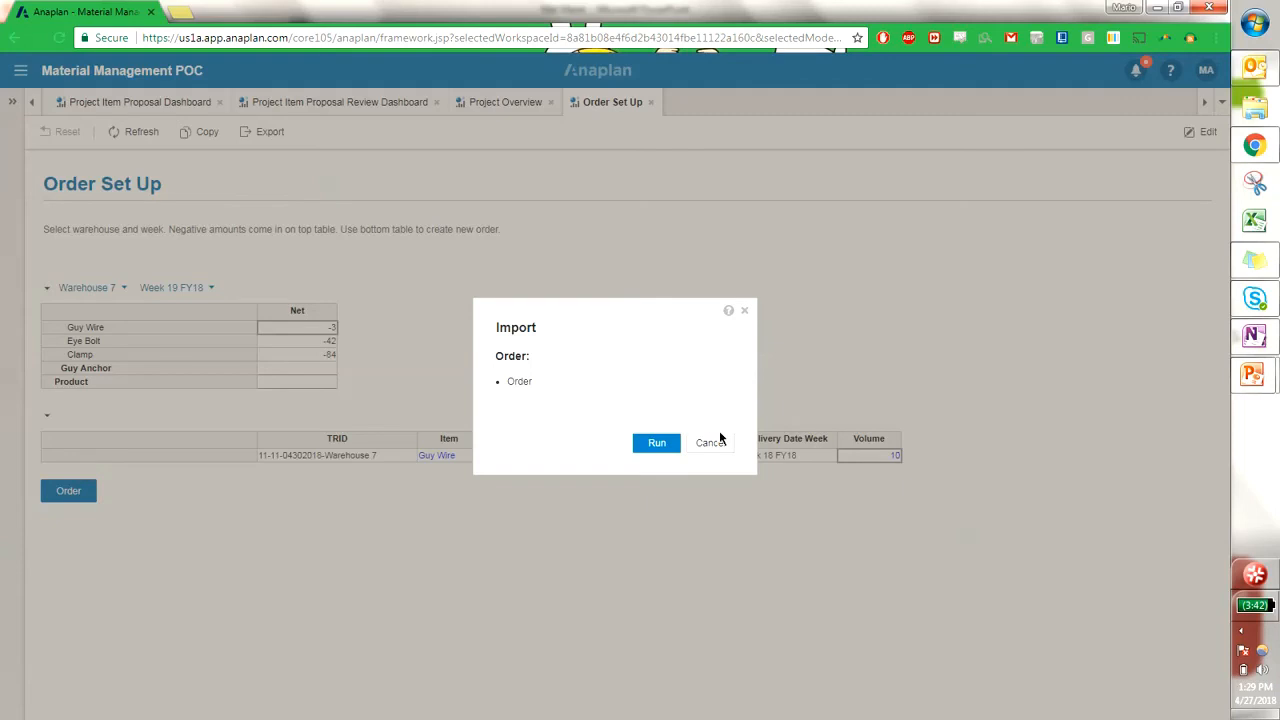
pyautogui.click(656, 442)
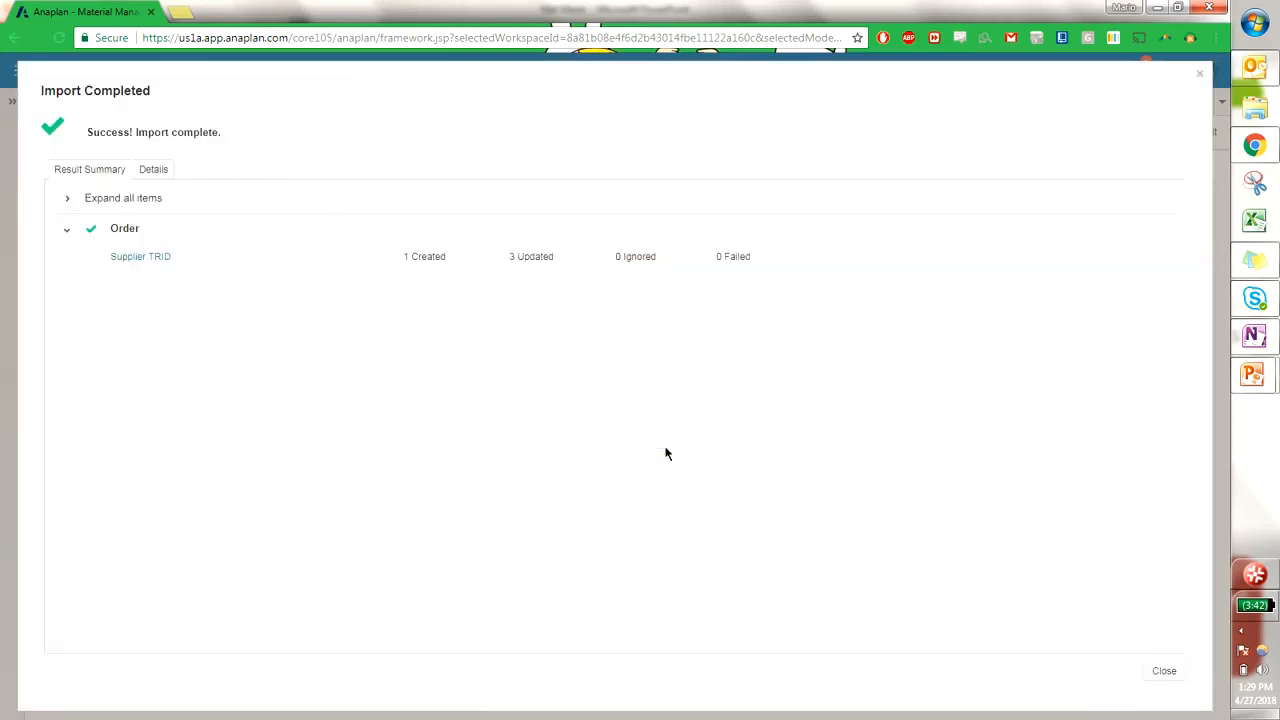
pyautogui.click(1164, 670)
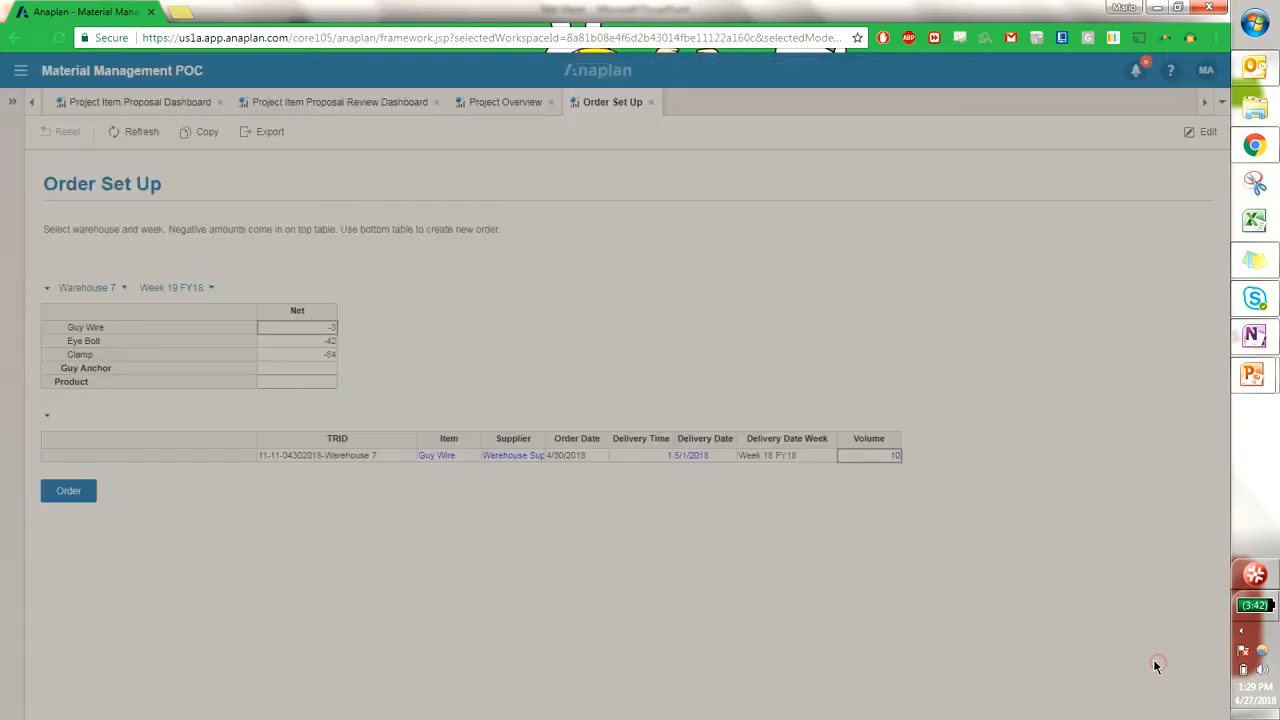
pyautogui.click(68, 490)
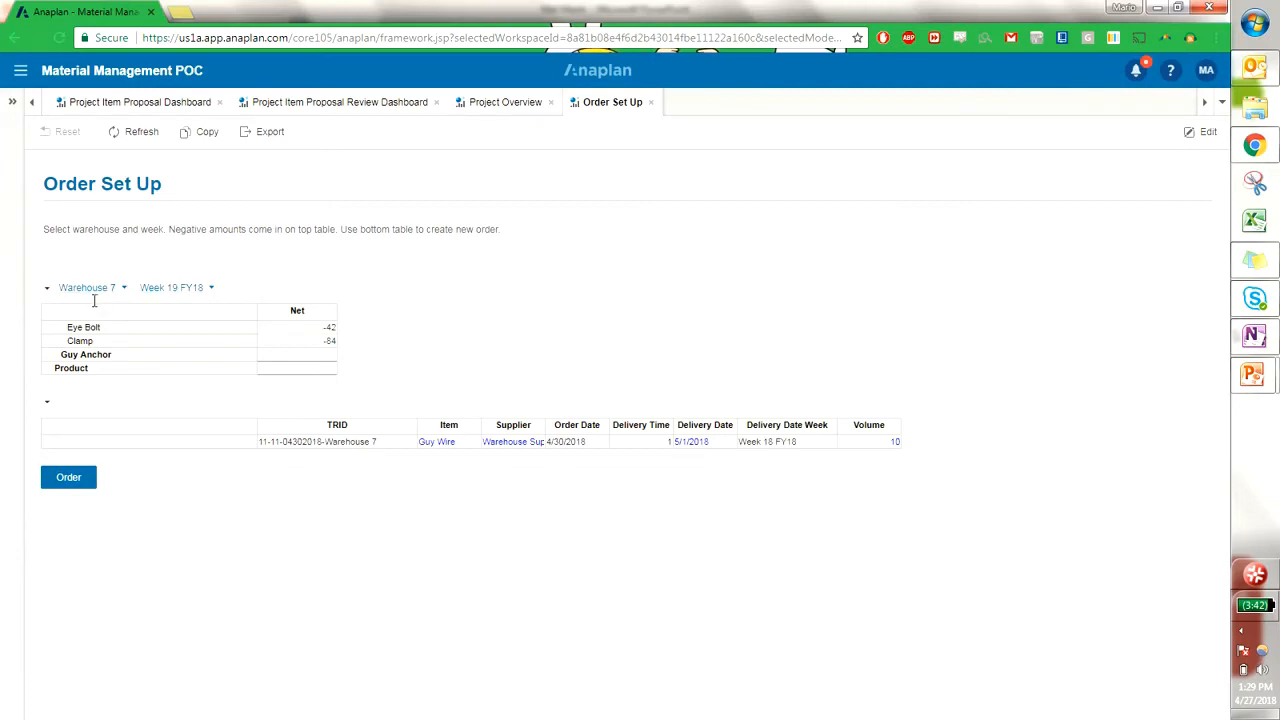
pyautogui.moveTo(150, 280)
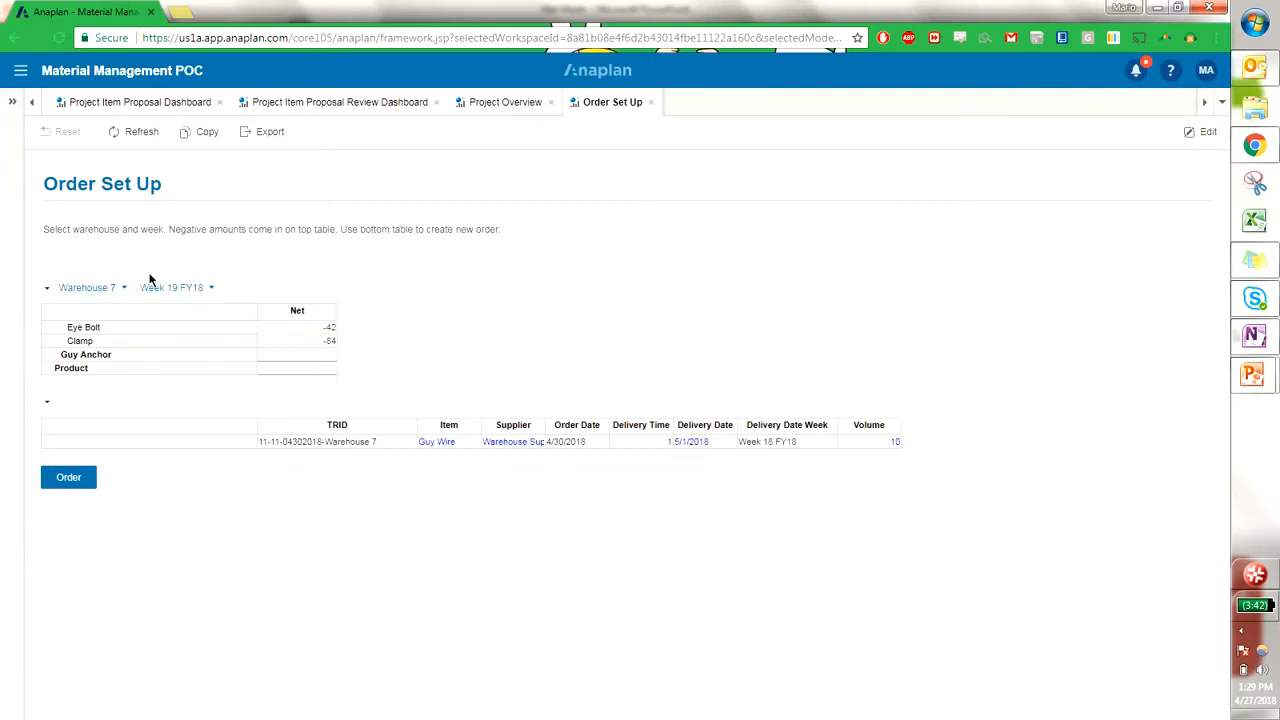
pyautogui.moveTo(474, 306)
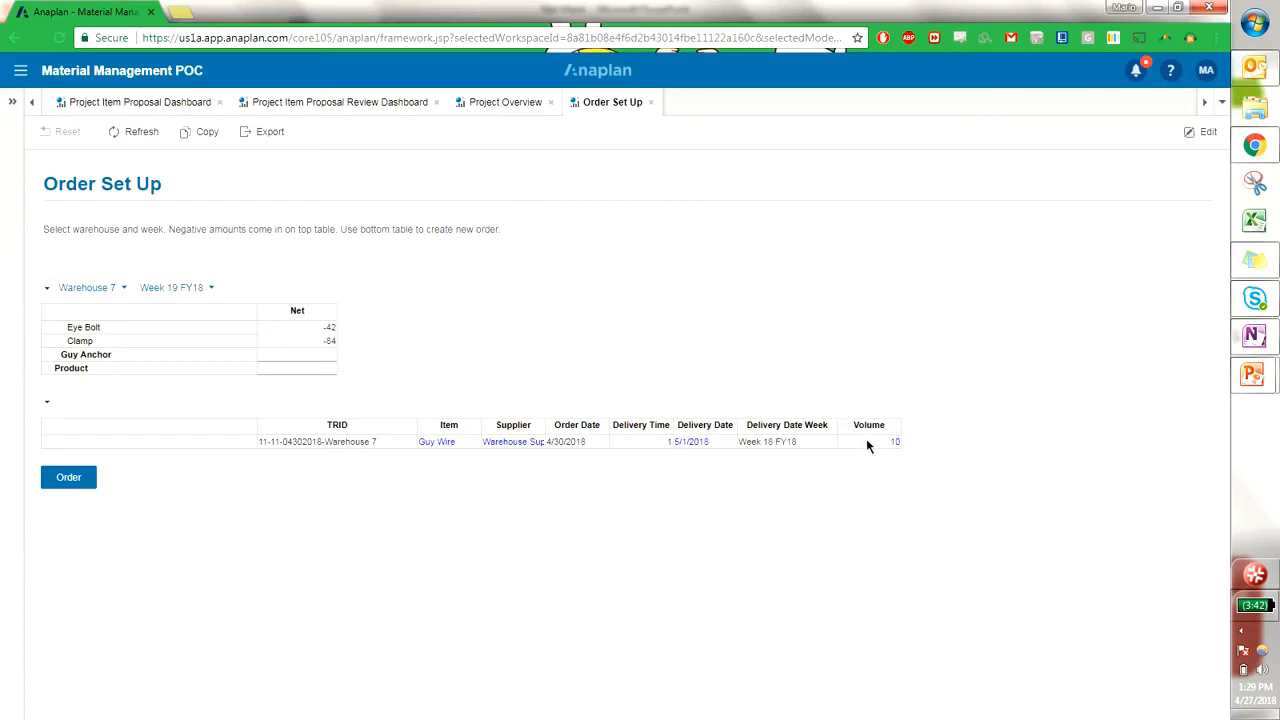
pyautogui.moveTo(292, 292)
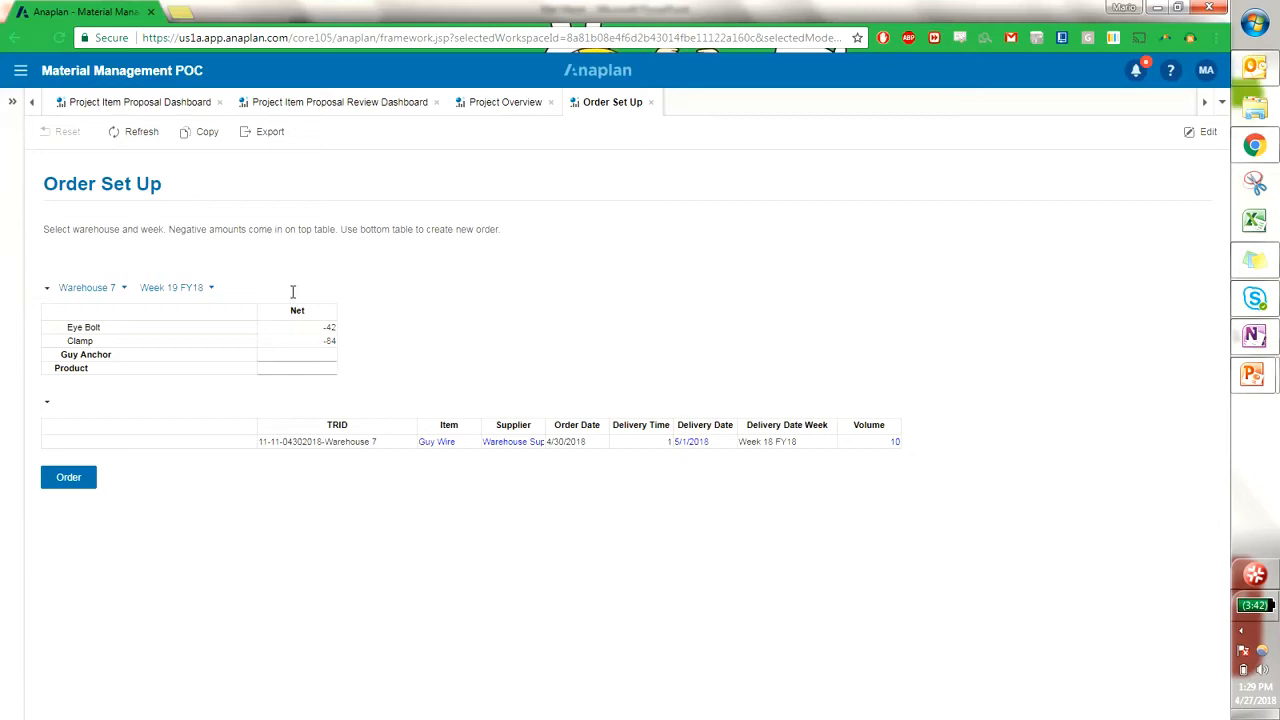
pyautogui.moveTo(860, 408)
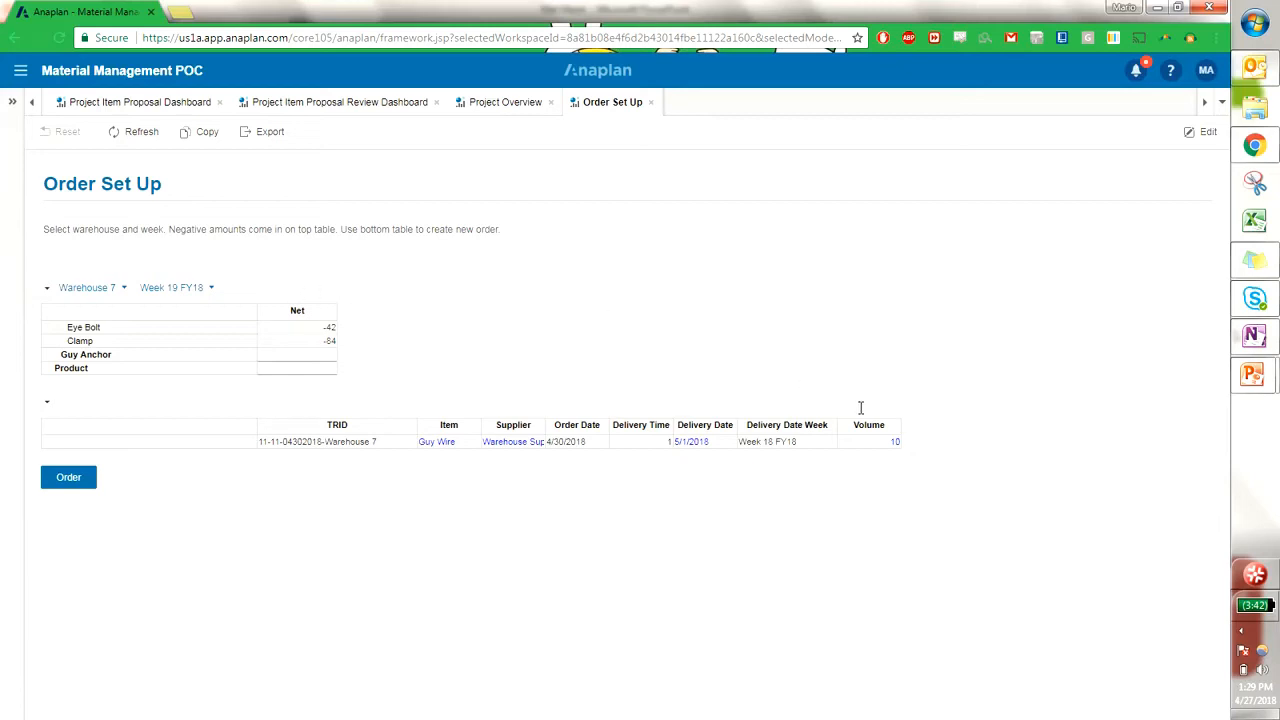
pyautogui.moveTo(568, 152)
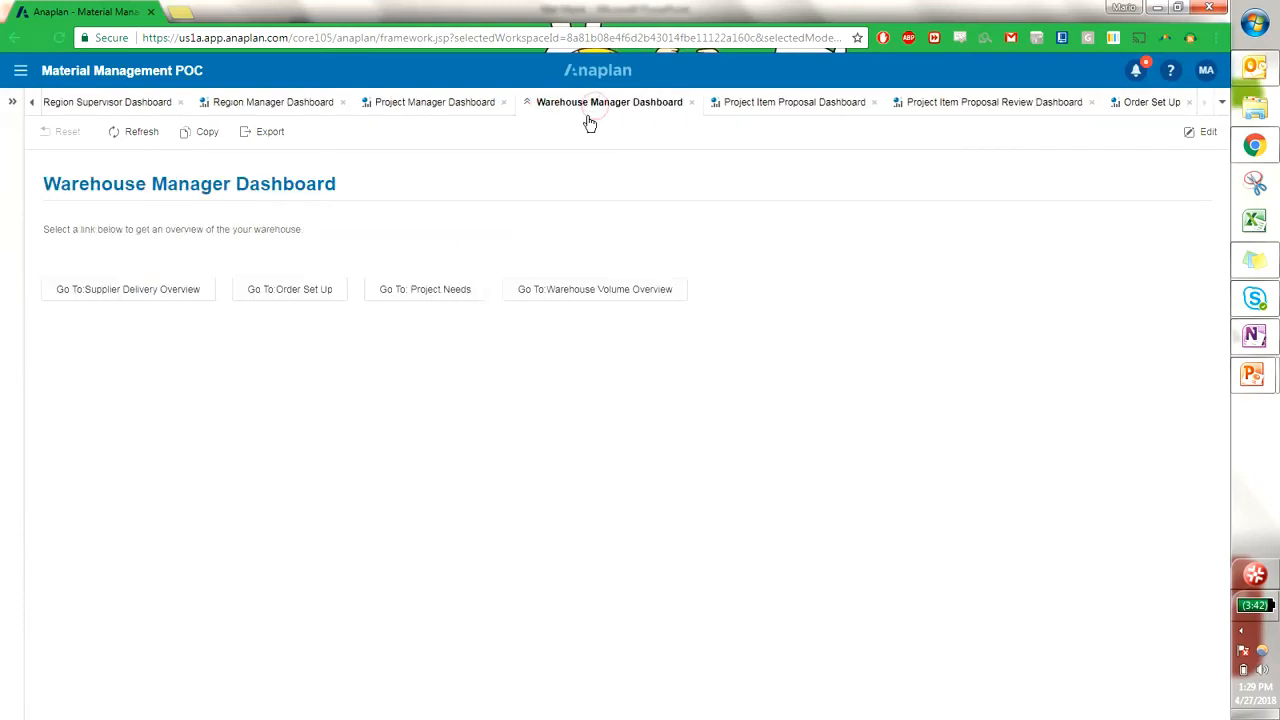
pyautogui.moveTo(594, 288)
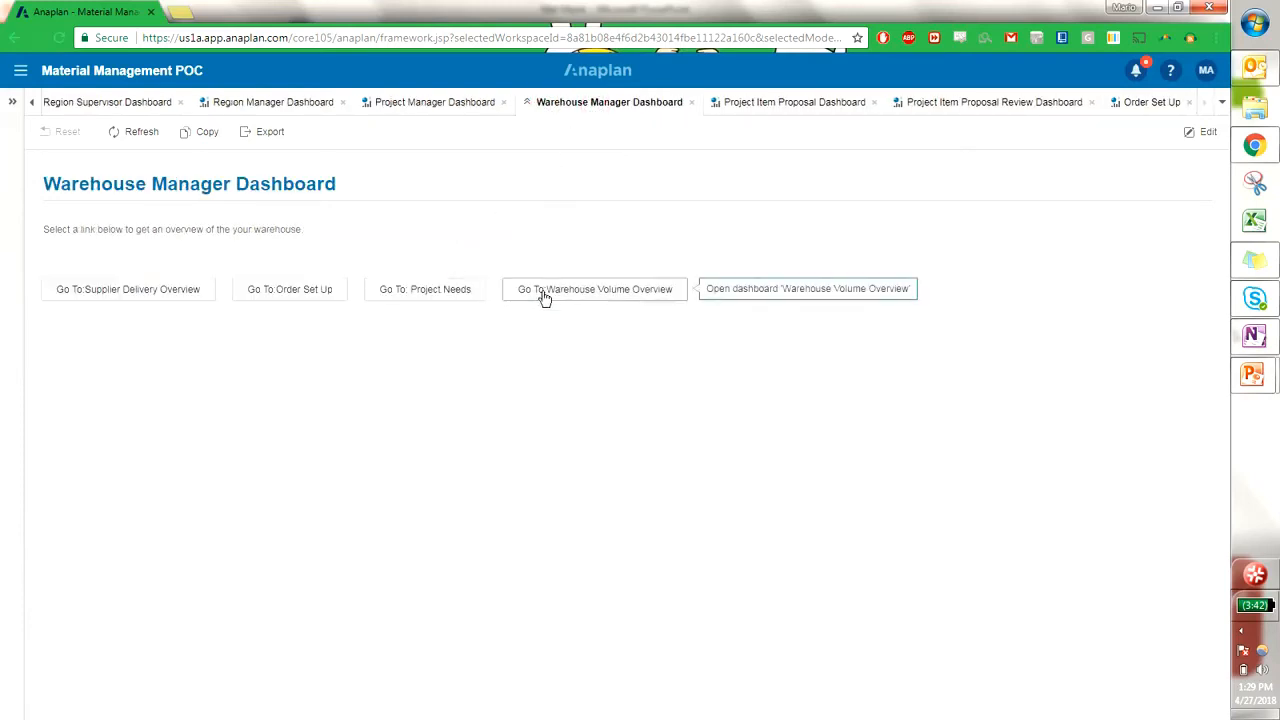
# In Warehouse 7's volume overview, inspect Guy Wire's week 19 incoming and net volumes.
pyautogui.click(594, 288)
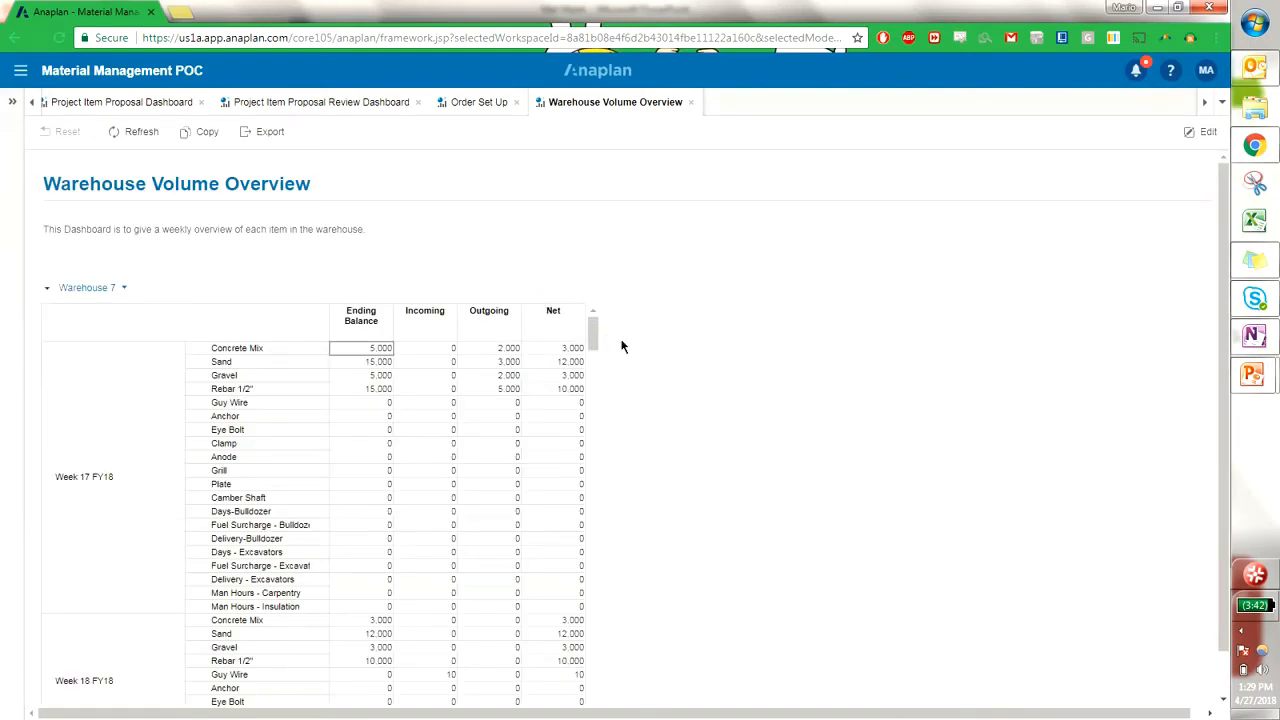
pyautogui.moveTo(364, 442)
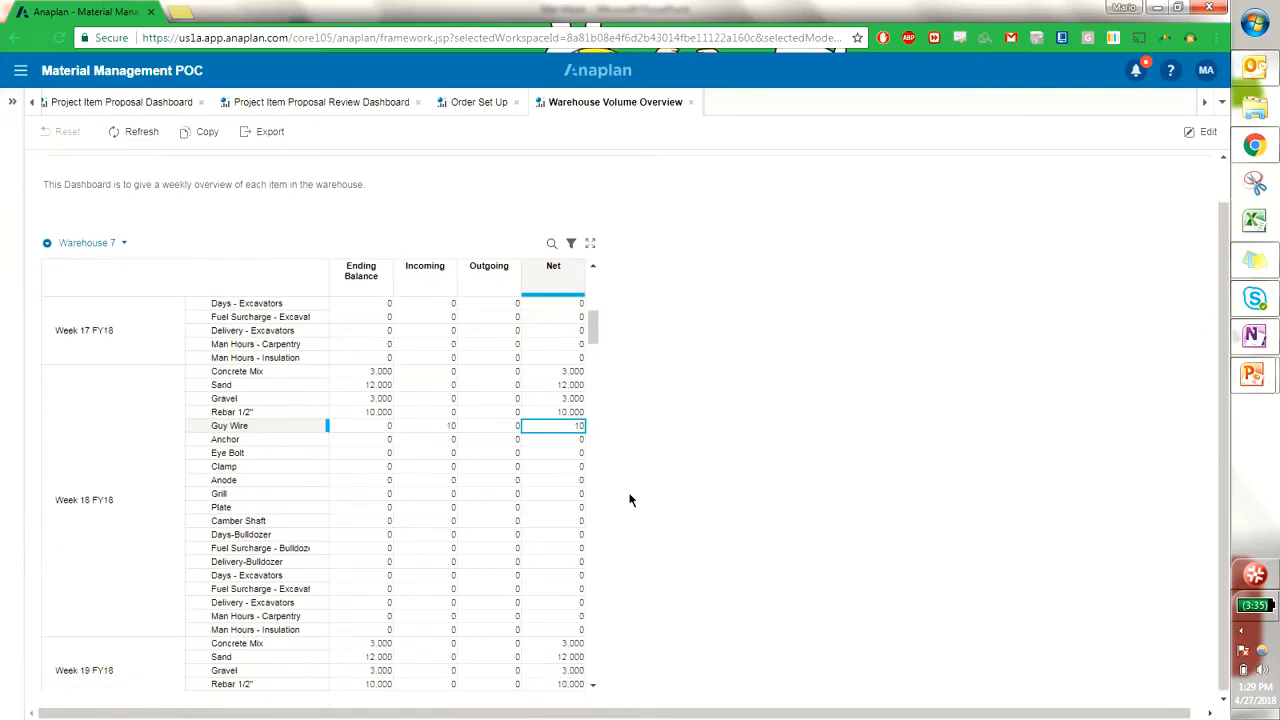
pyautogui.scroll(-3)
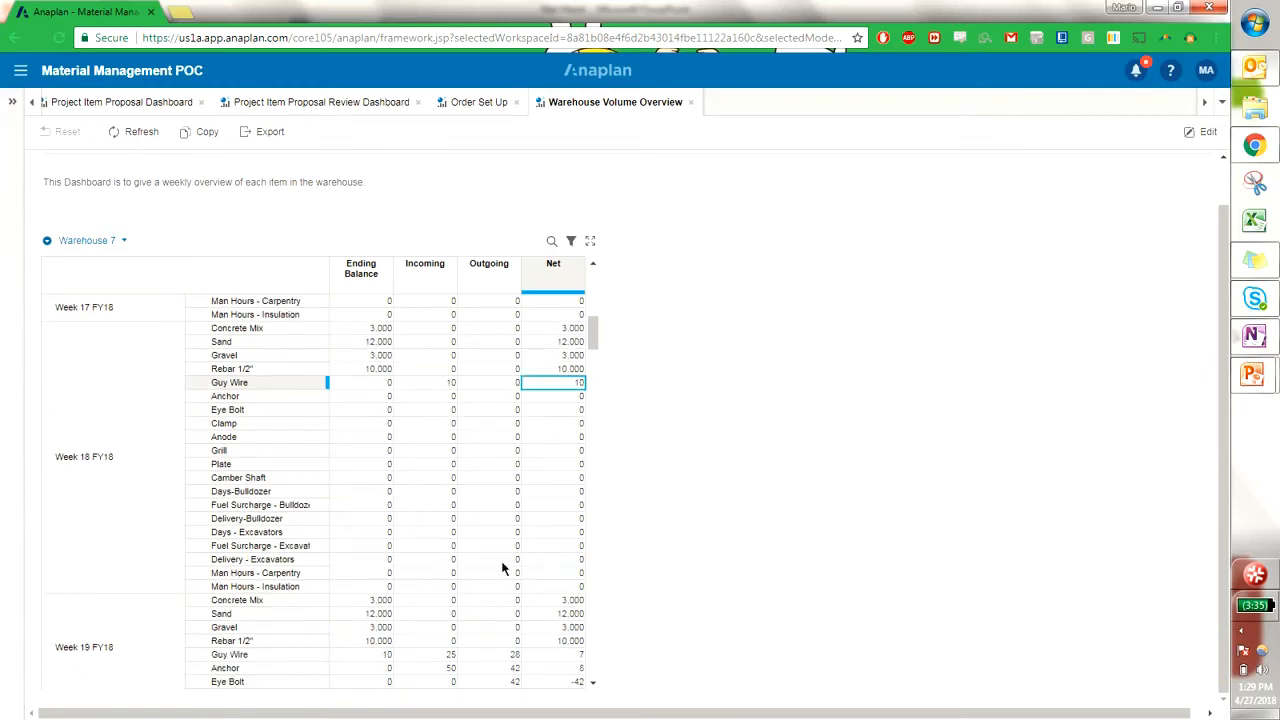
pyautogui.scroll(-3)
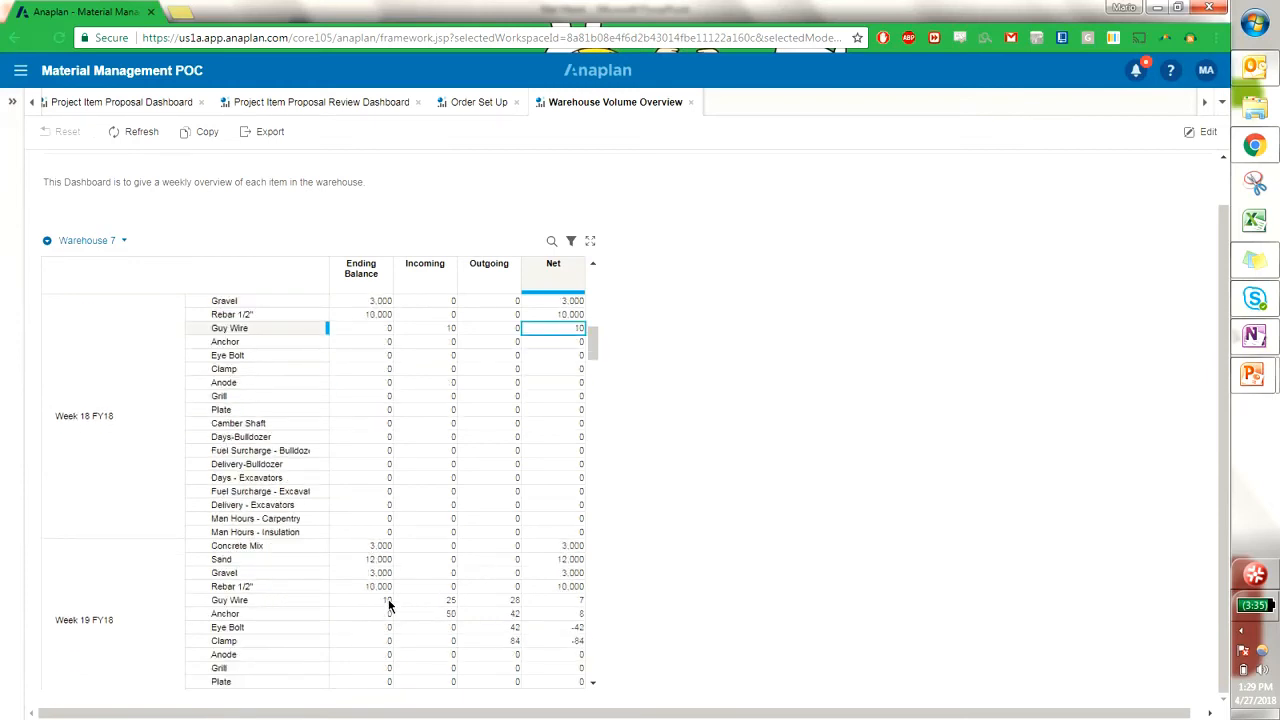
pyautogui.click(424, 600)
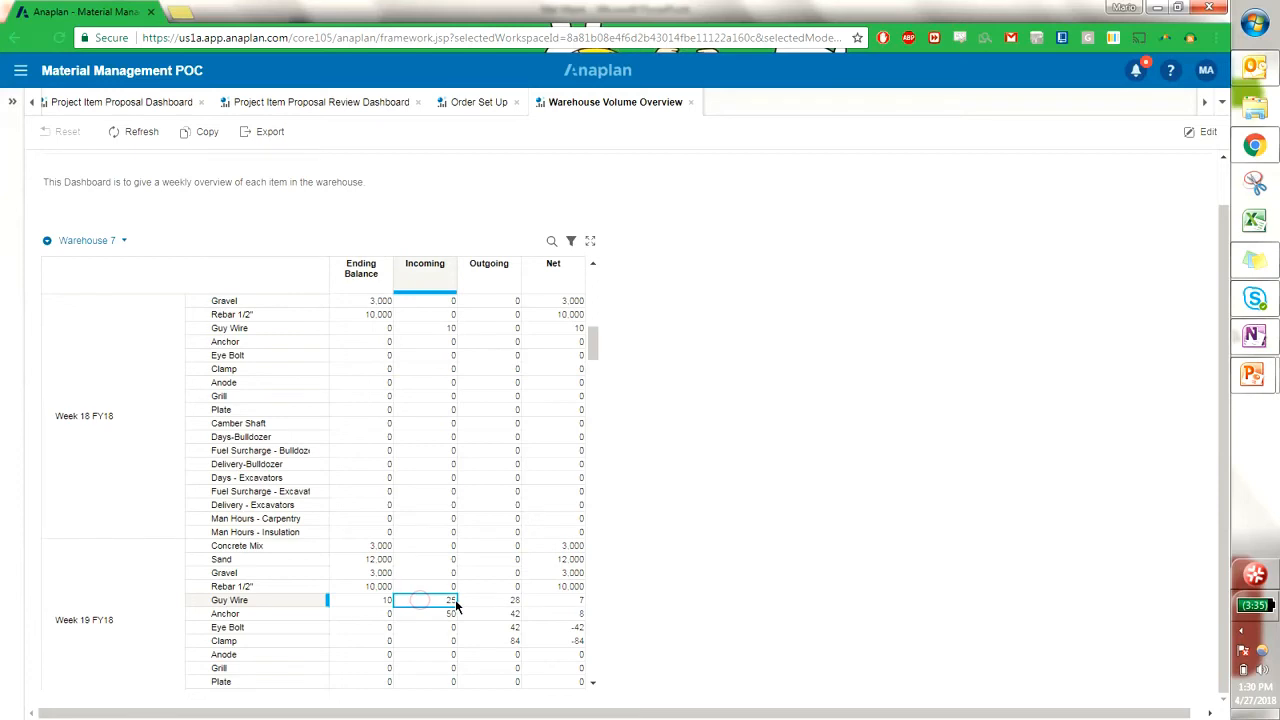
pyautogui.click(516, 600)
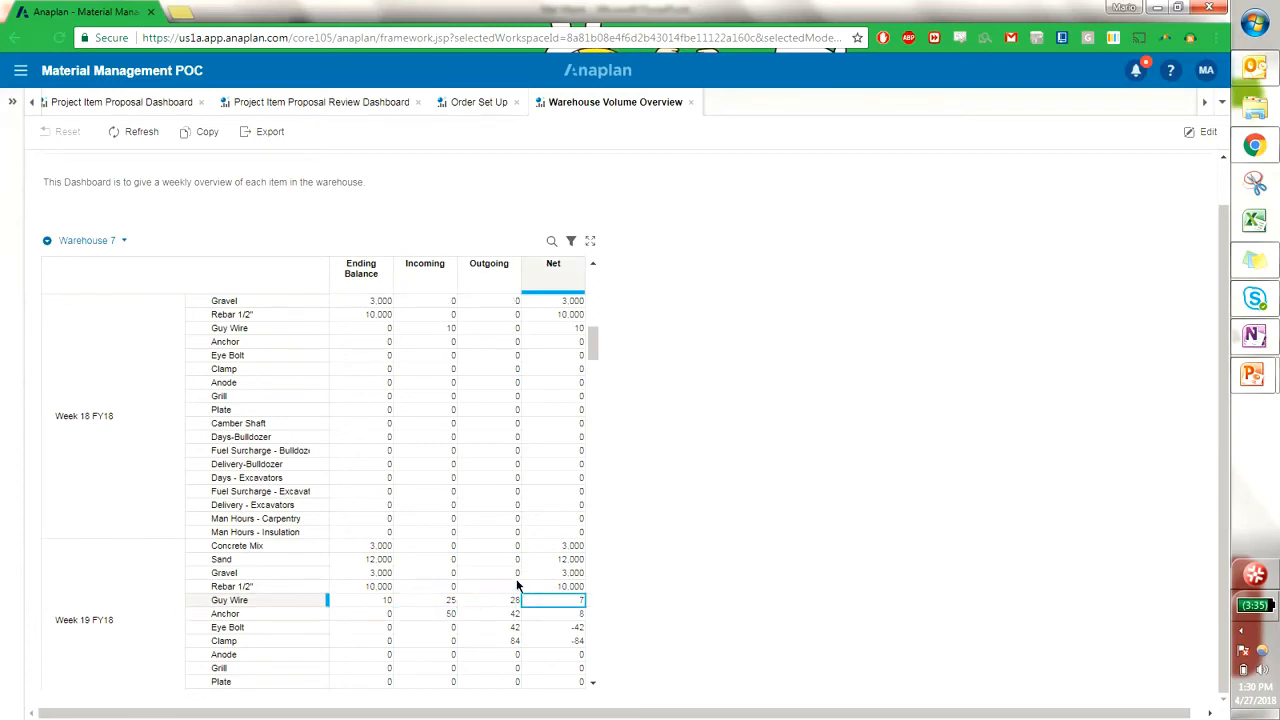
pyautogui.moveTo(620, 602)
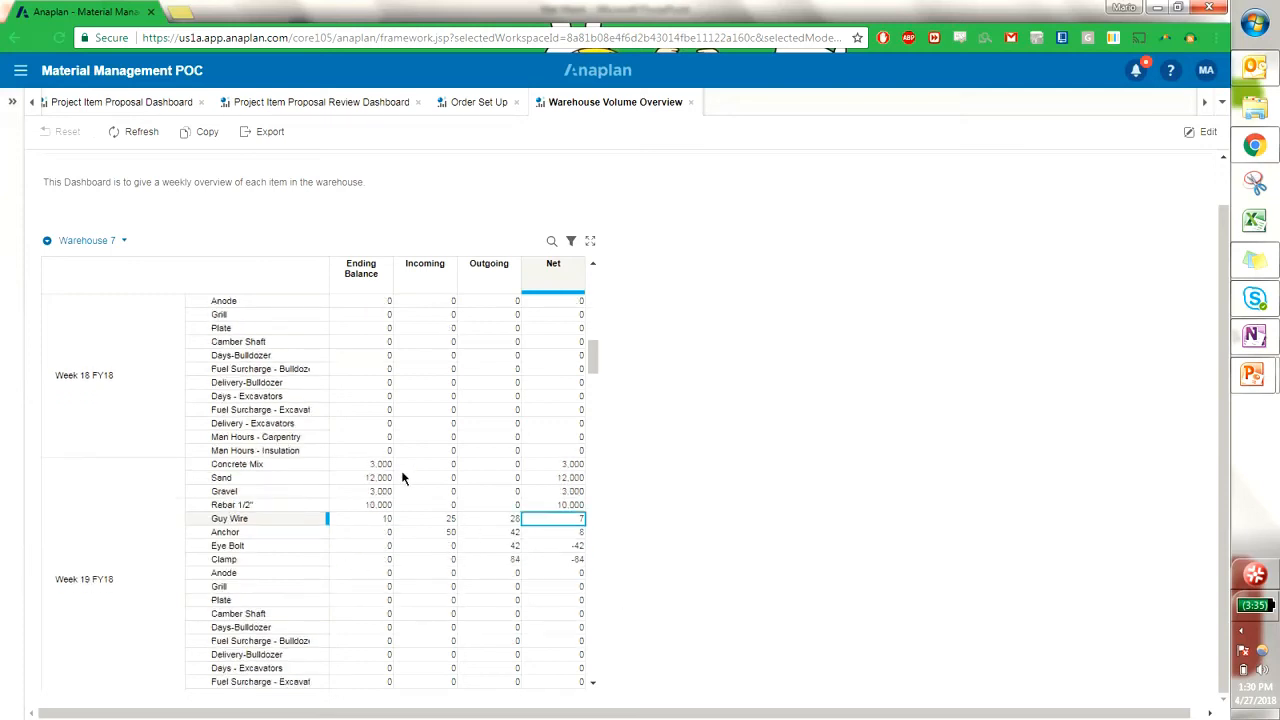
pyautogui.moveTo(508, 390)
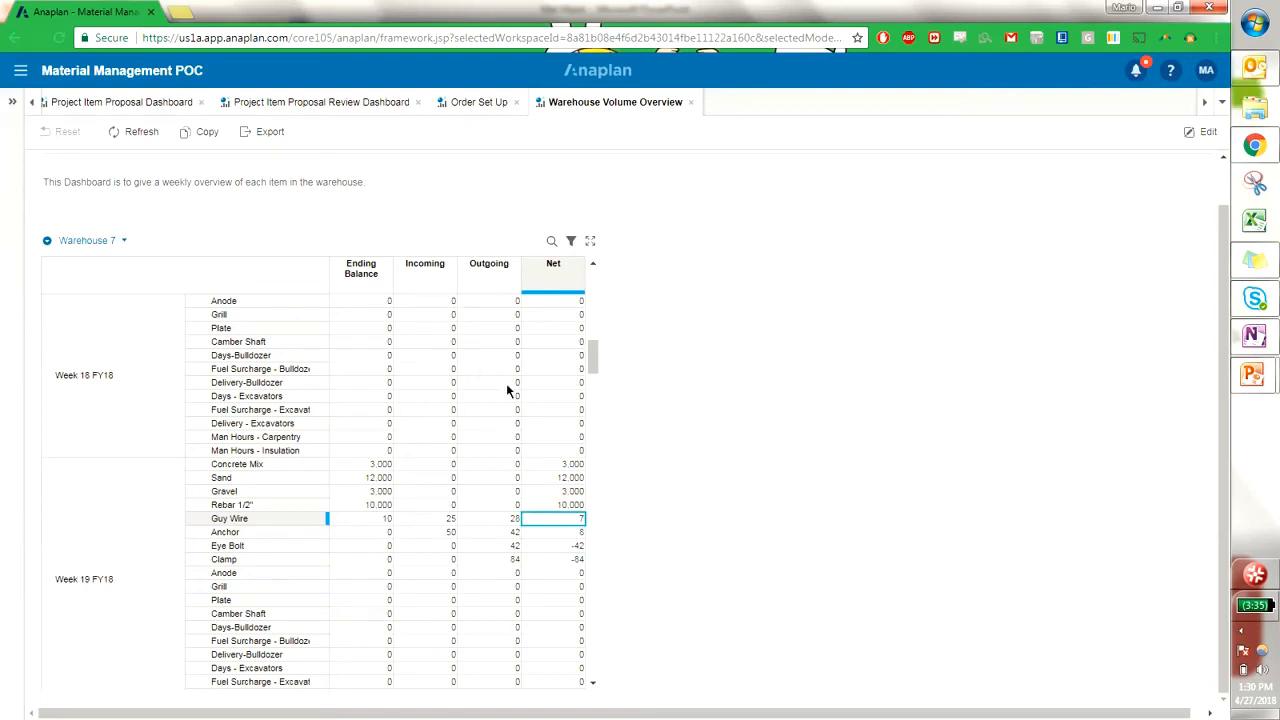
pyautogui.moveTo(508, 396)
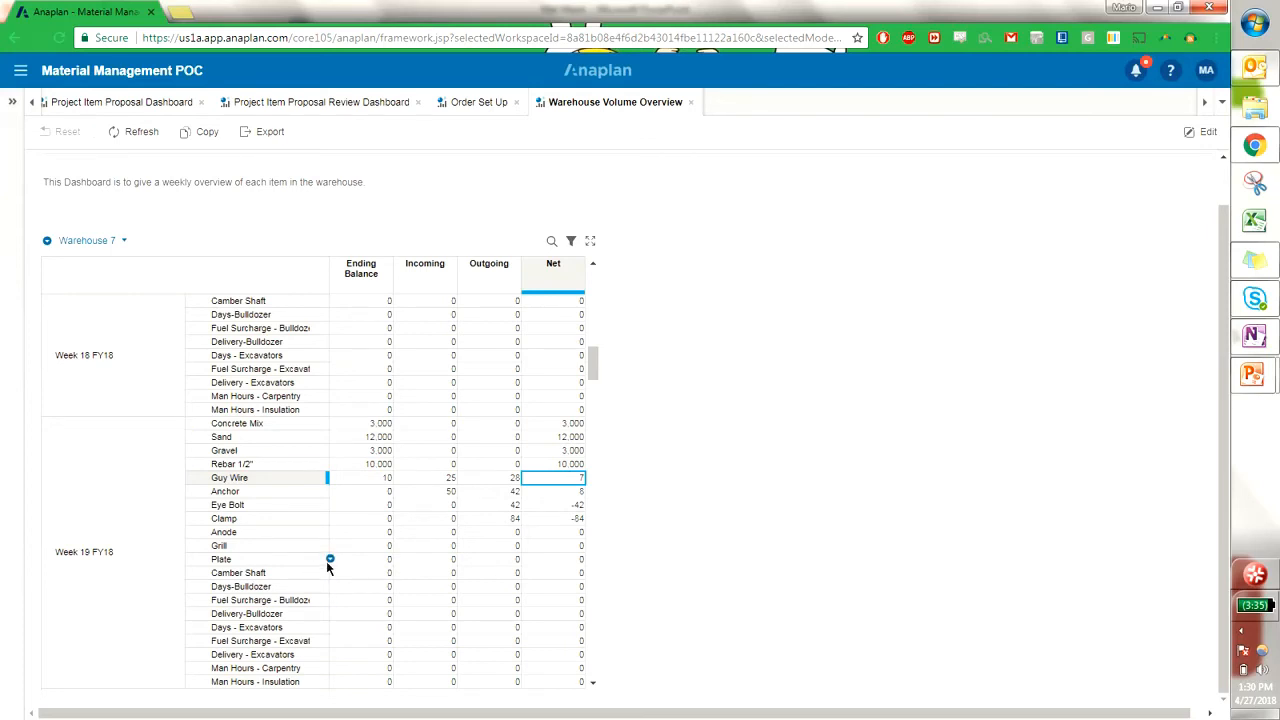
pyautogui.scroll(-3)
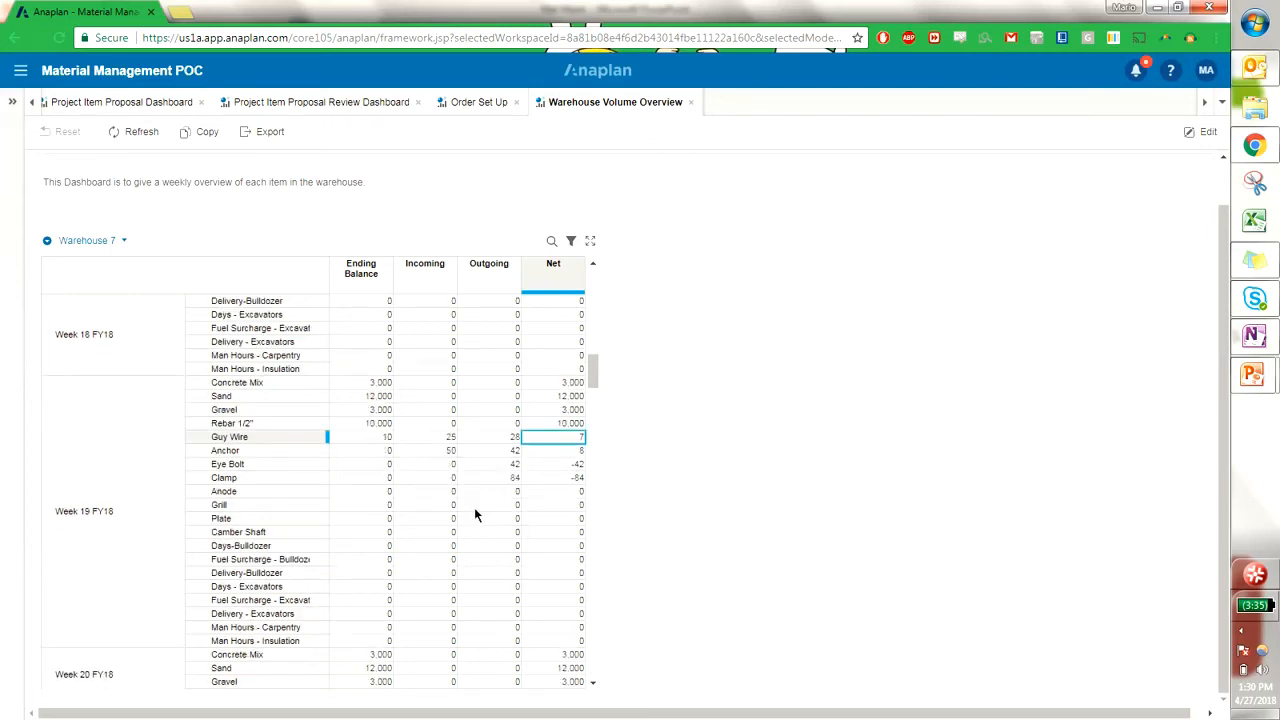
pyautogui.moveTo(408, 490)
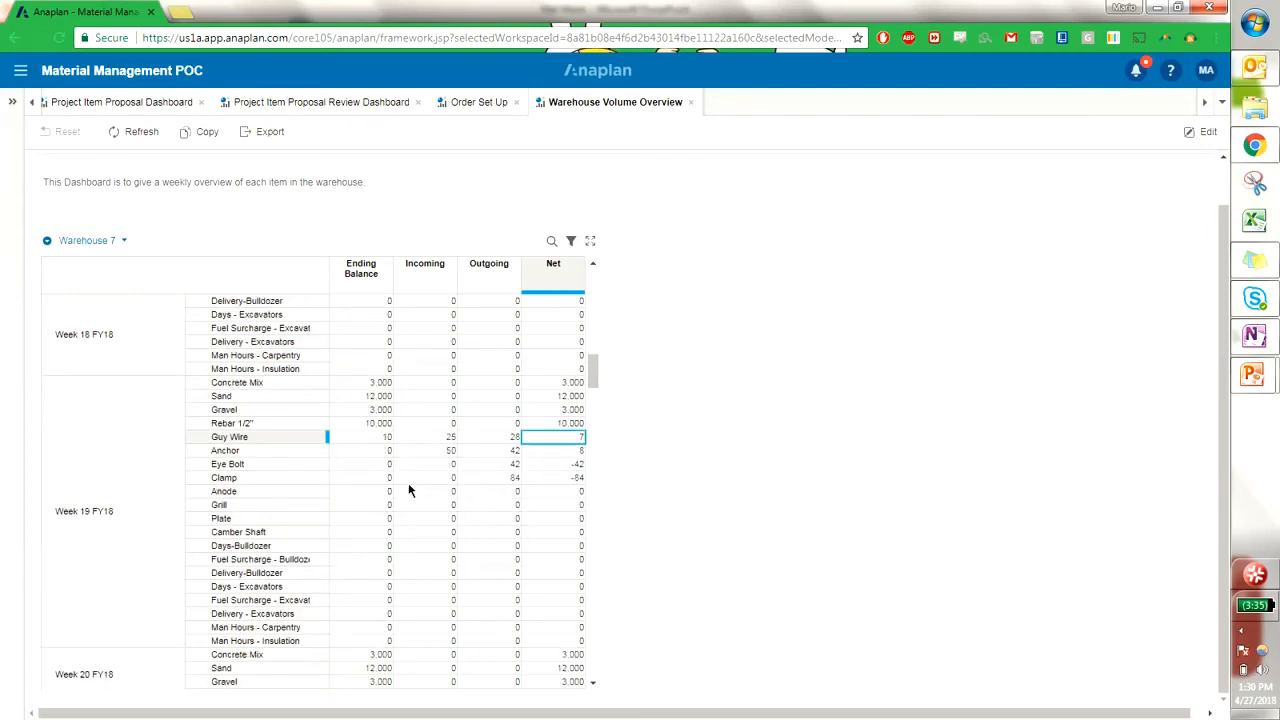
pyautogui.moveTo(532, 344)
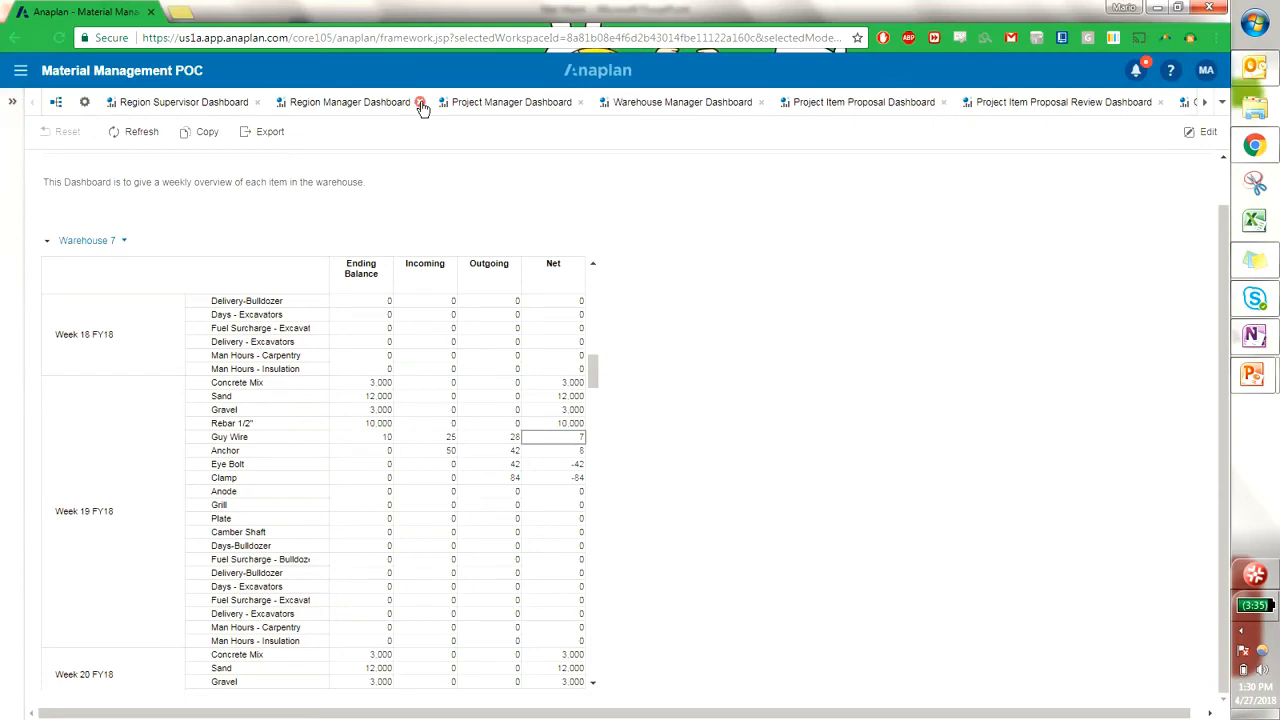
pyautogui.click(684, 100)
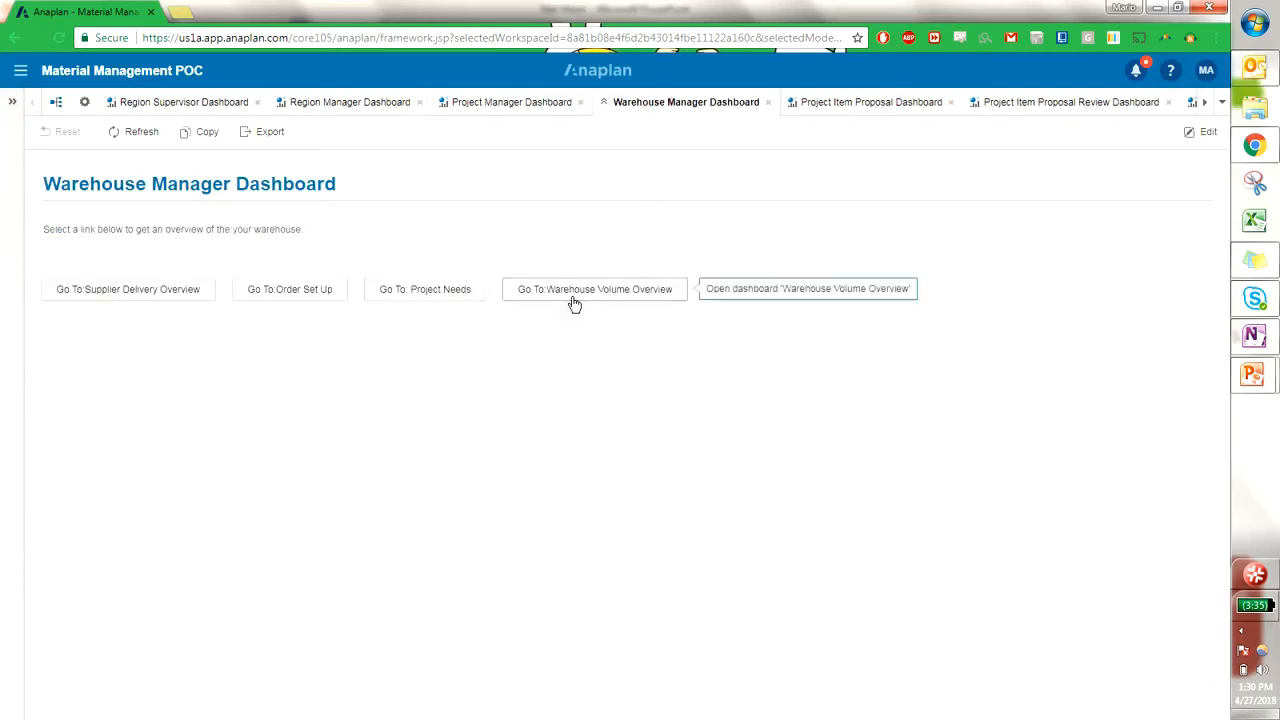
pyautogui.moveTo(424, 288)
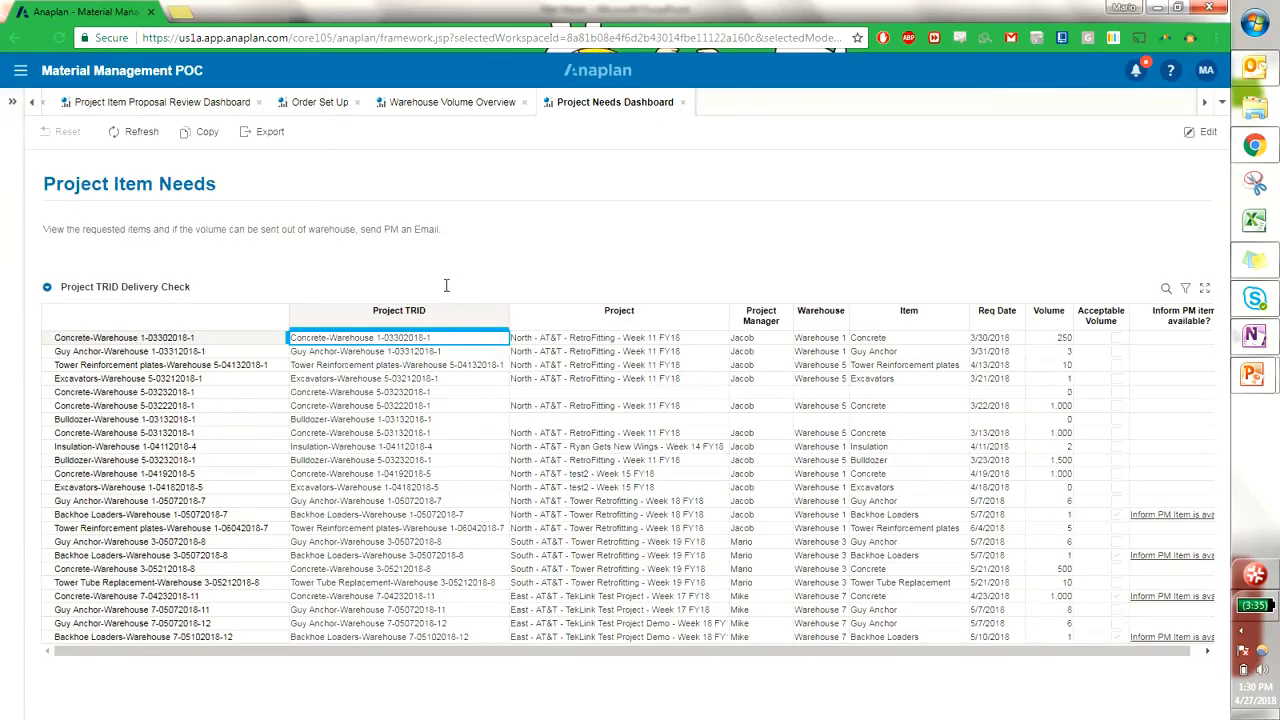
pyautogui.moveTo(490, 624)
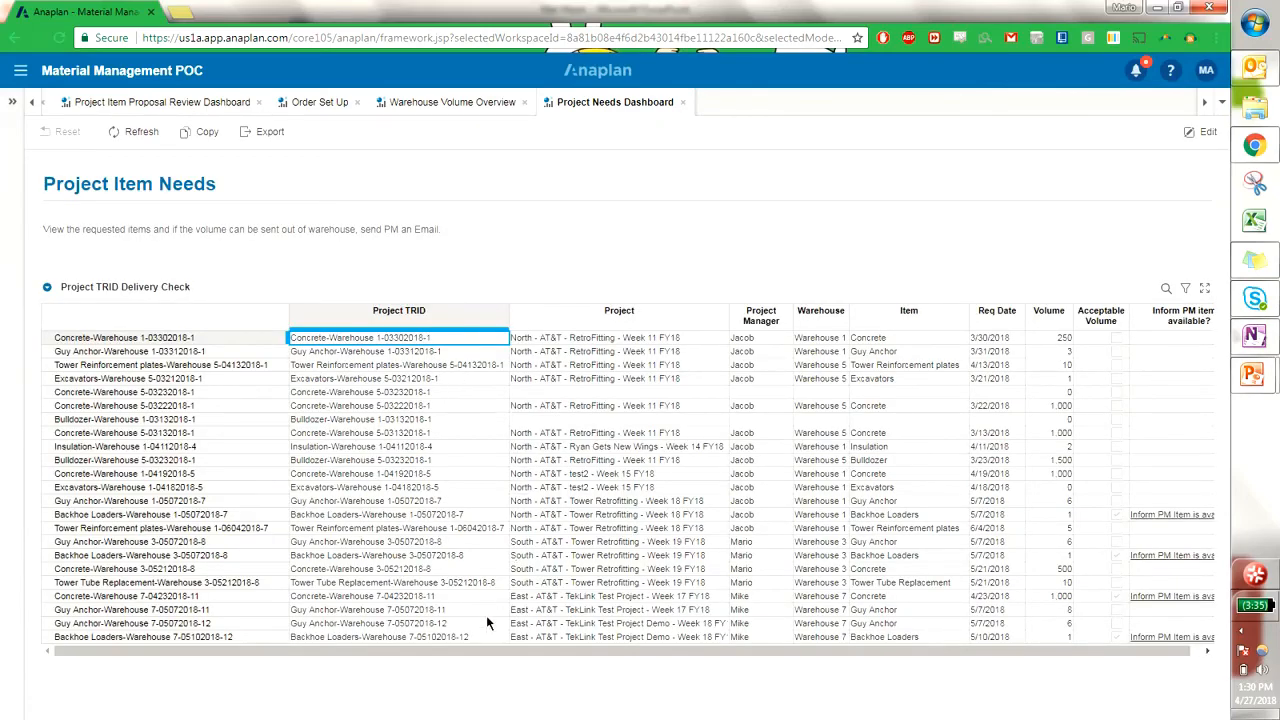
pyautogui.click(140, 132)
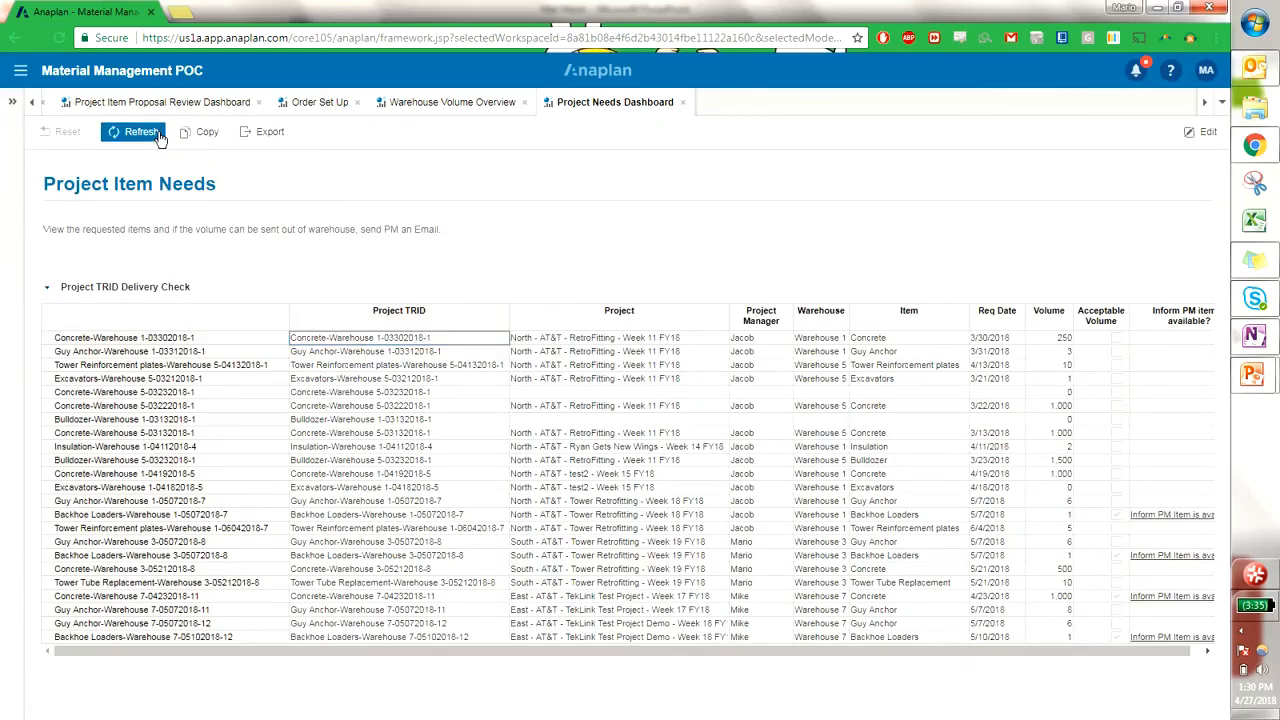
pyautogui.click(140, 132)
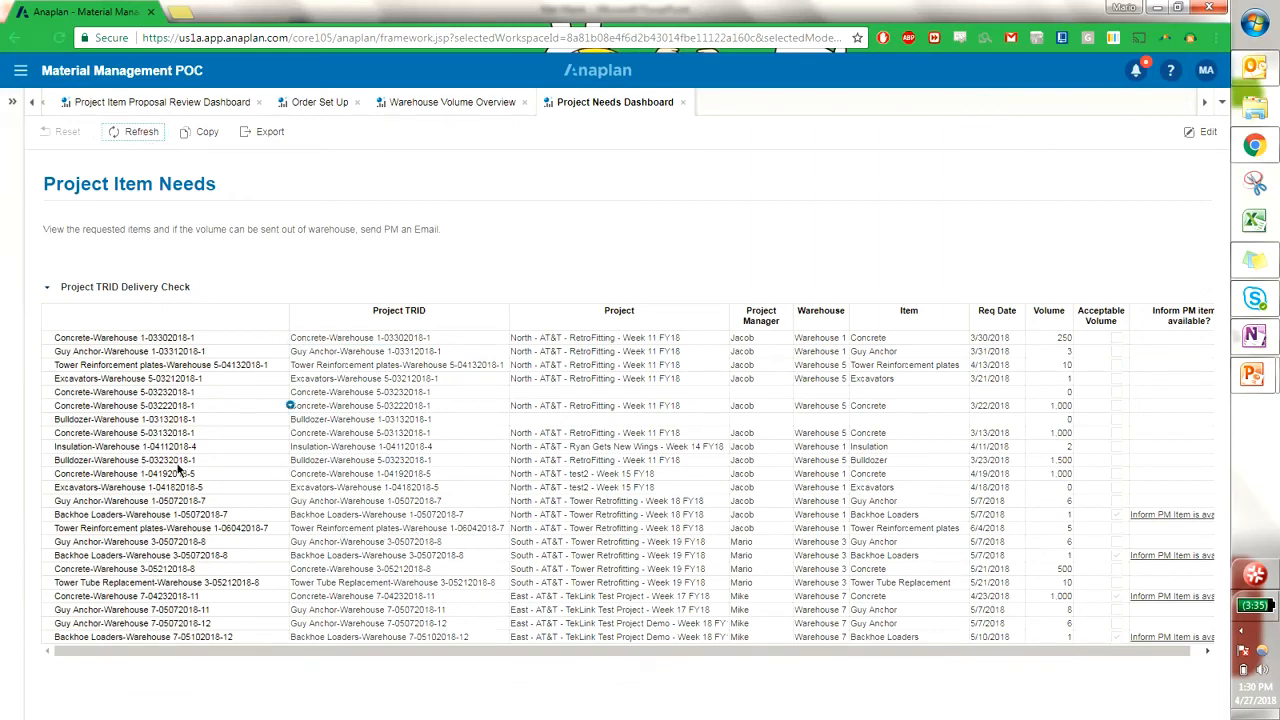
pyautogui.moveTo(452, 540)
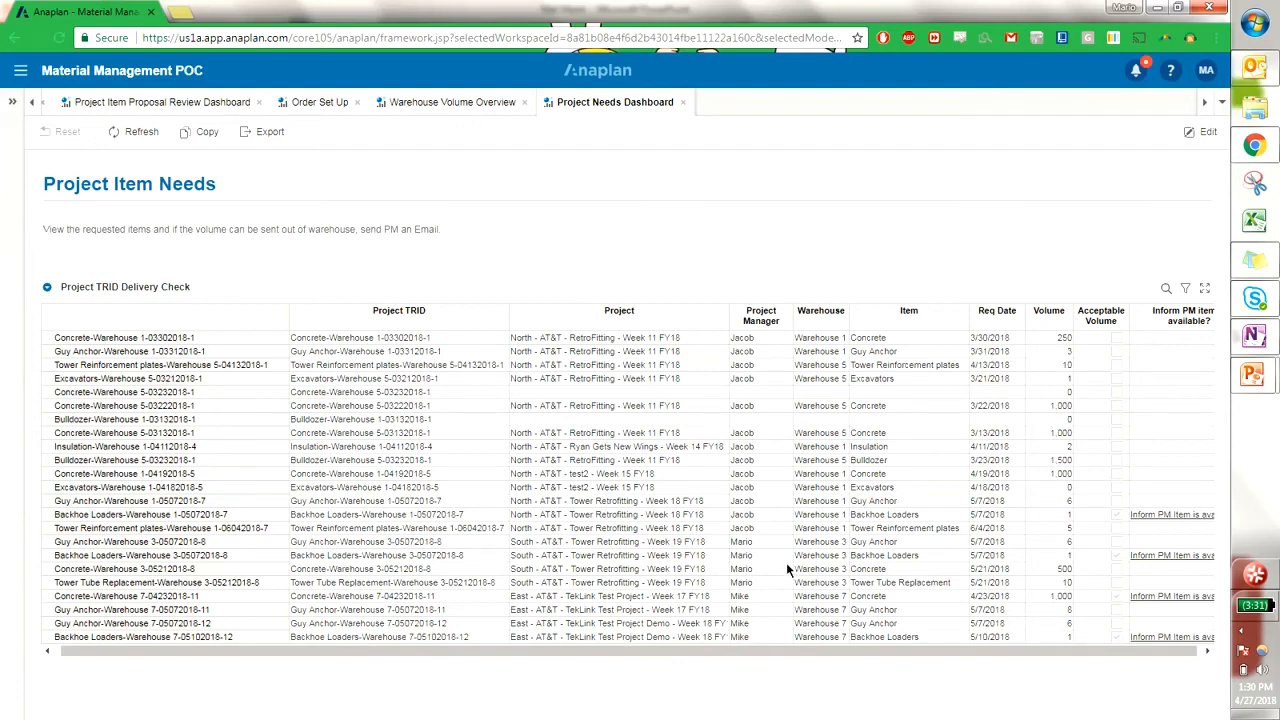
pyautogui.moveTo(908, 500)
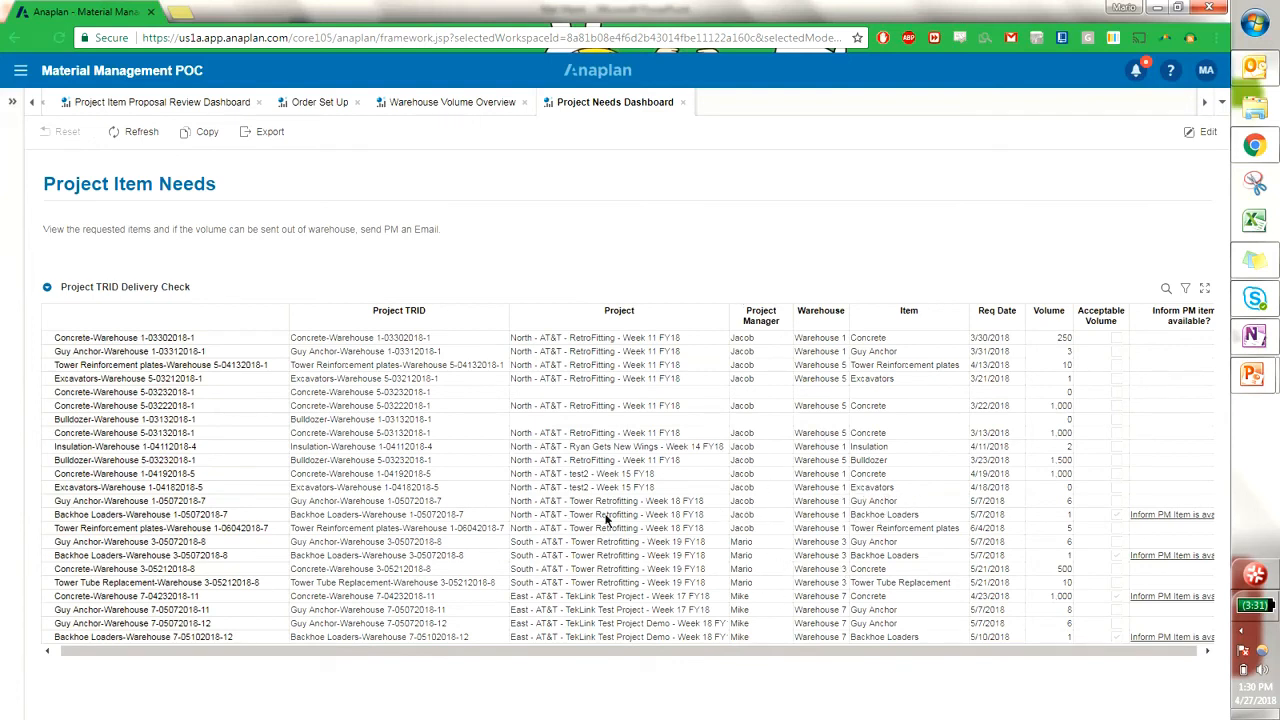
pyautogui.moveTo(920, 692)
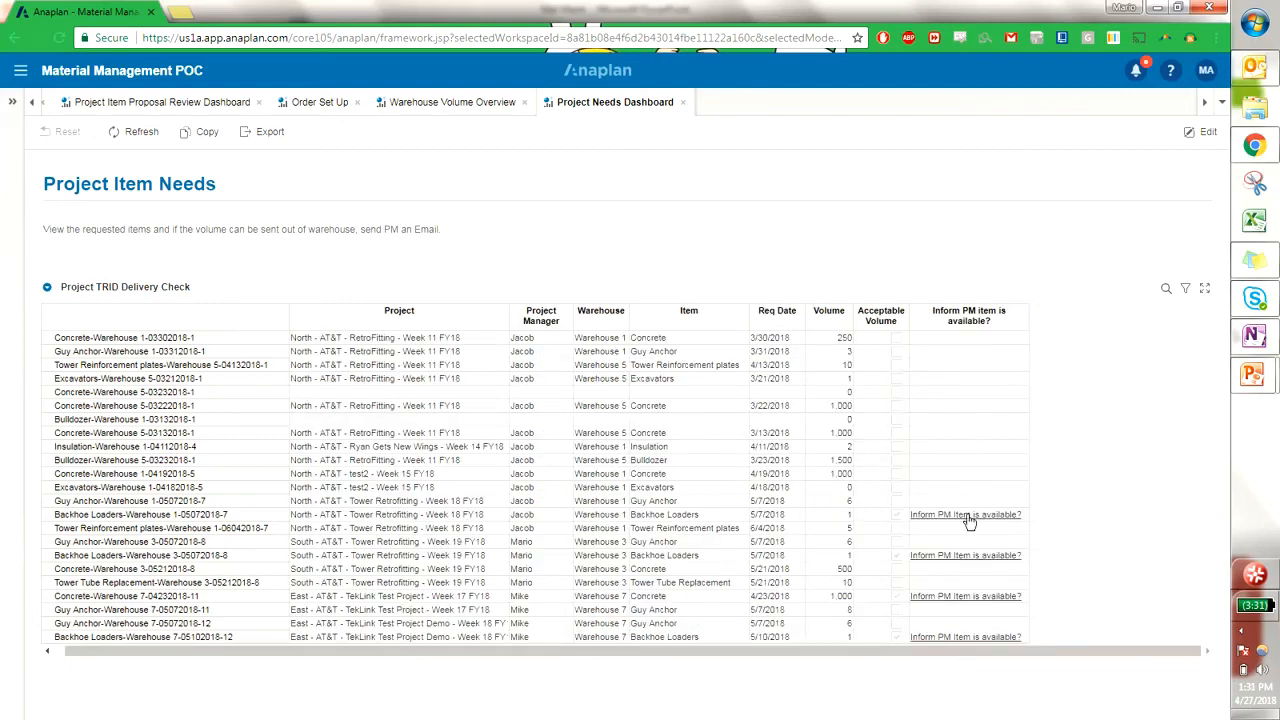
pyautogui.moveTo(1028, 600)
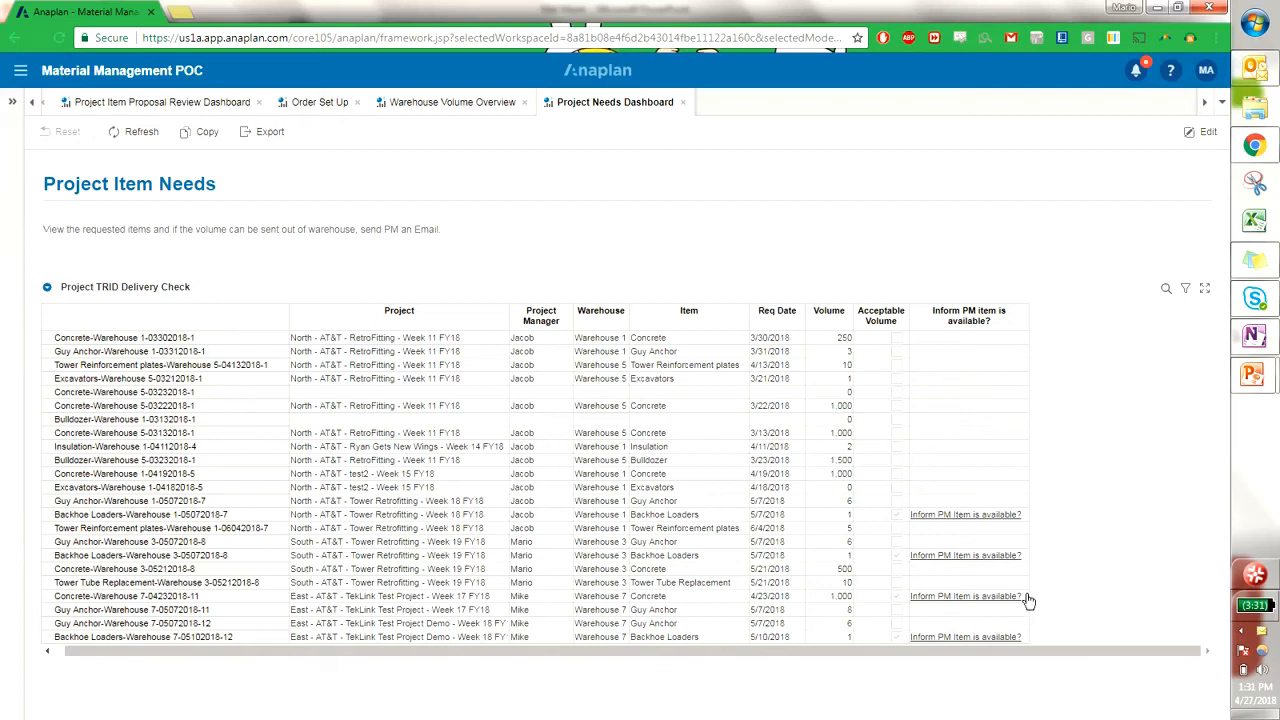
pyautogui.moveTo(964, 552)
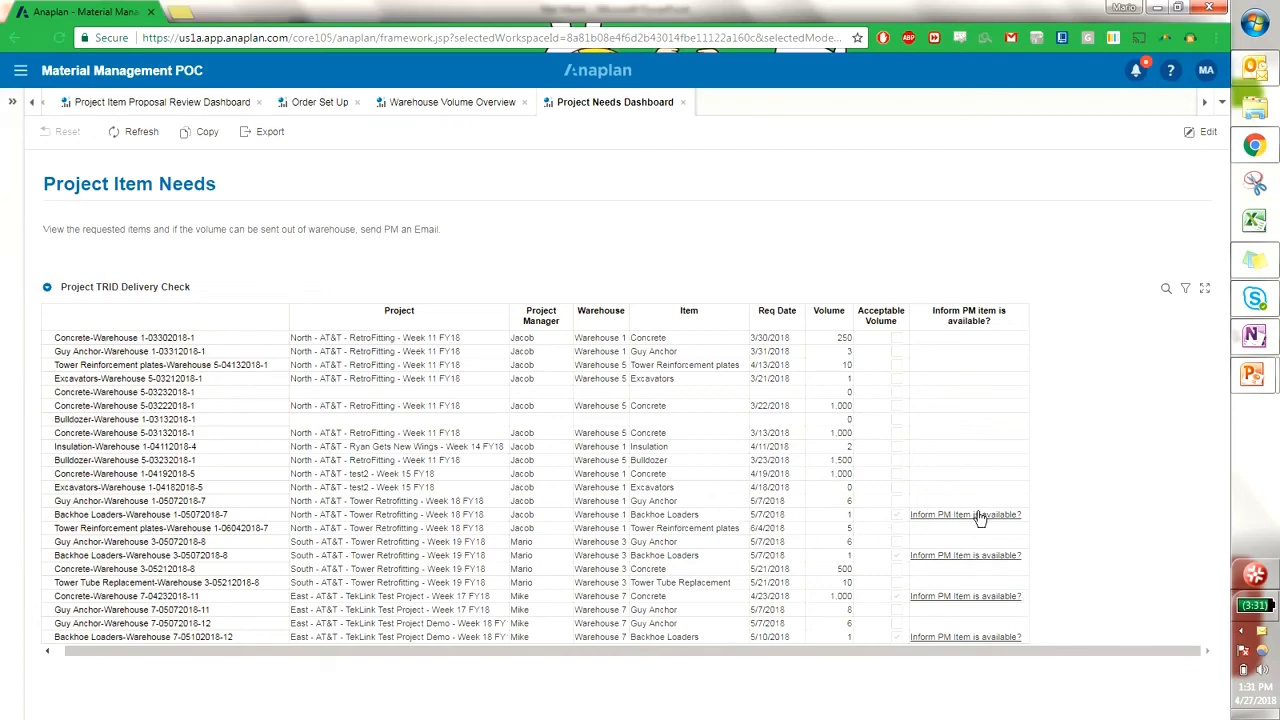
# Draft the Backhoe Loaders availability email and review its item and project name.
pyautogui.click(964, 514)
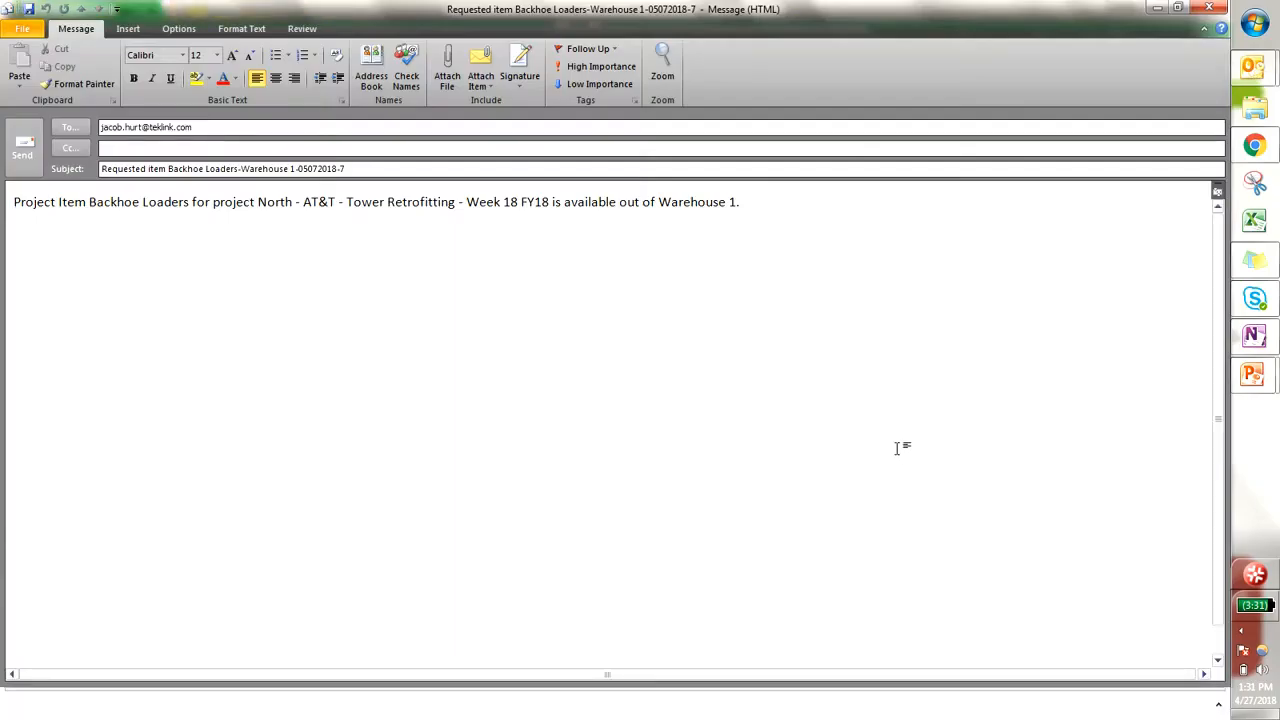
pyautogui.moveTo(172, 250)
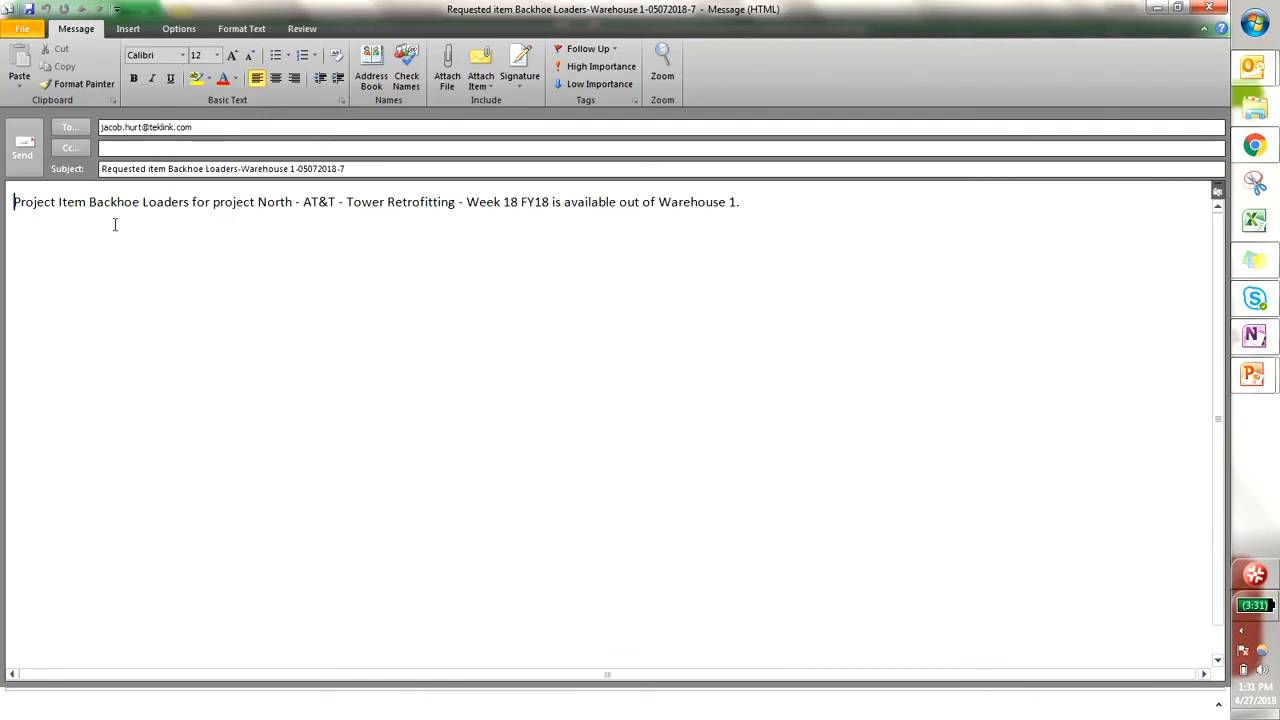
pyautogui.doubleClick(112, 200)
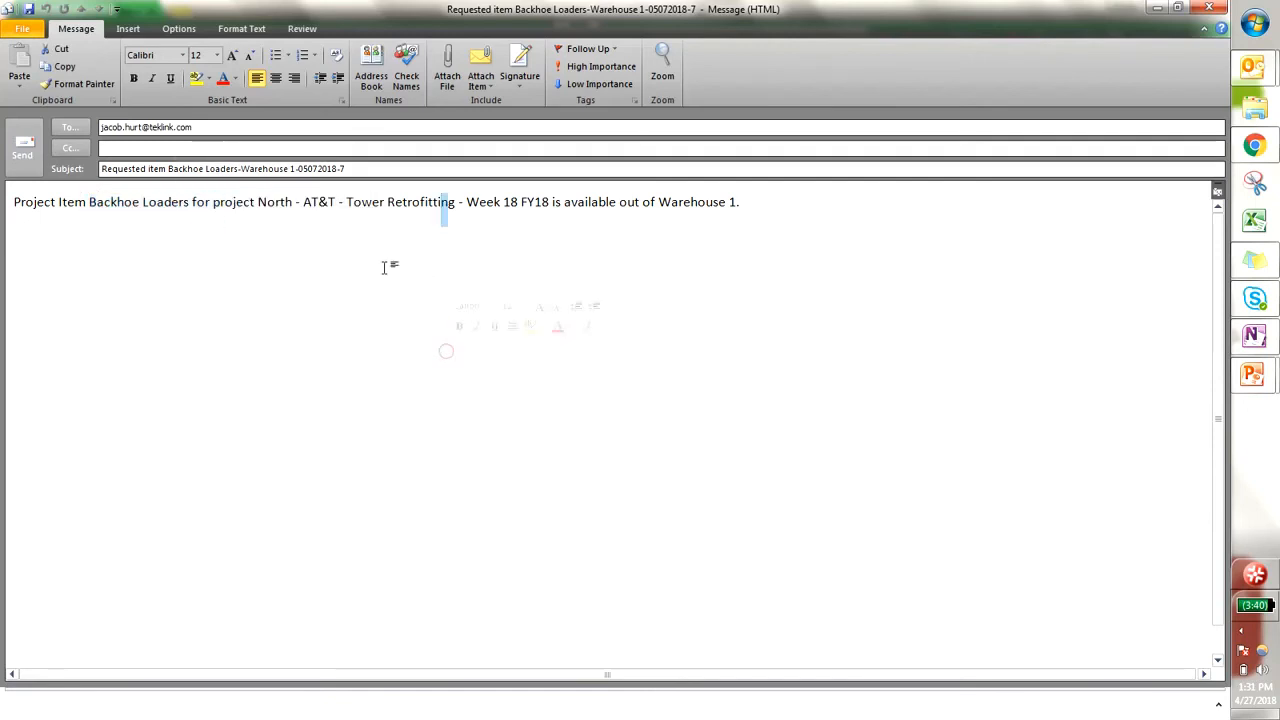
pyautogui.moveTo(256, 200); pyautogui.dragTo(504, 200)
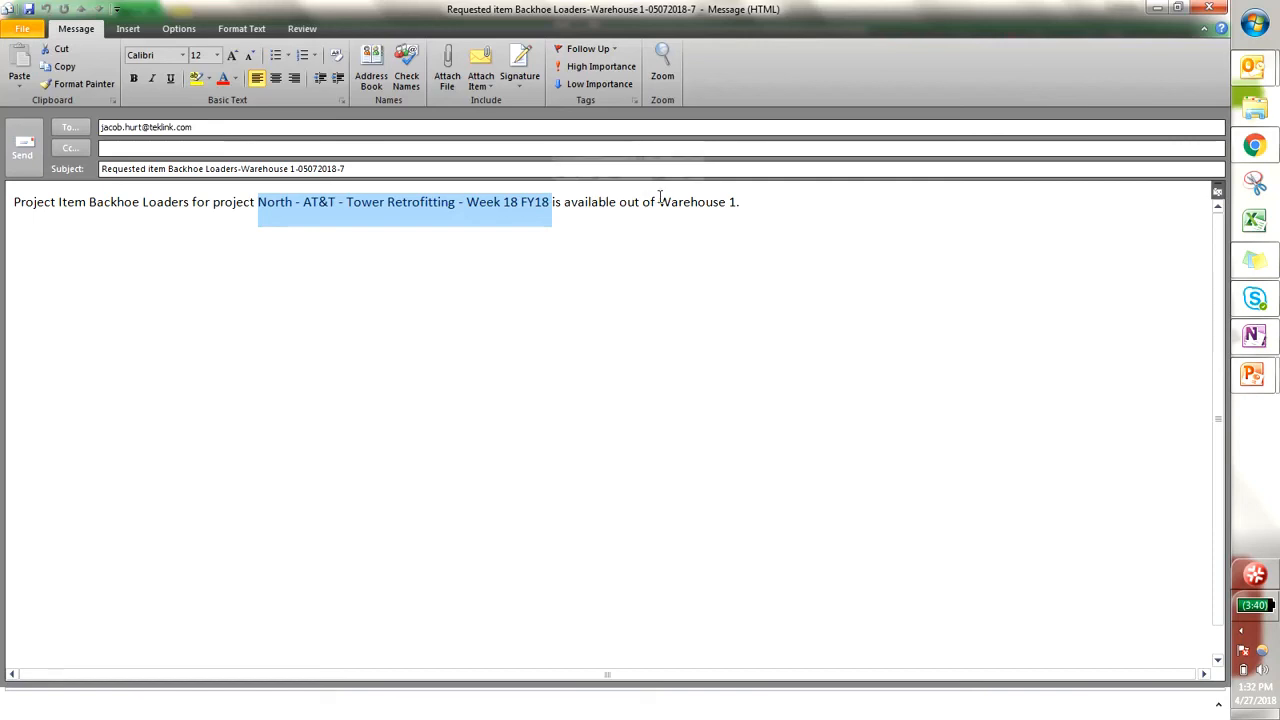
pyautogui.click(238, 128)
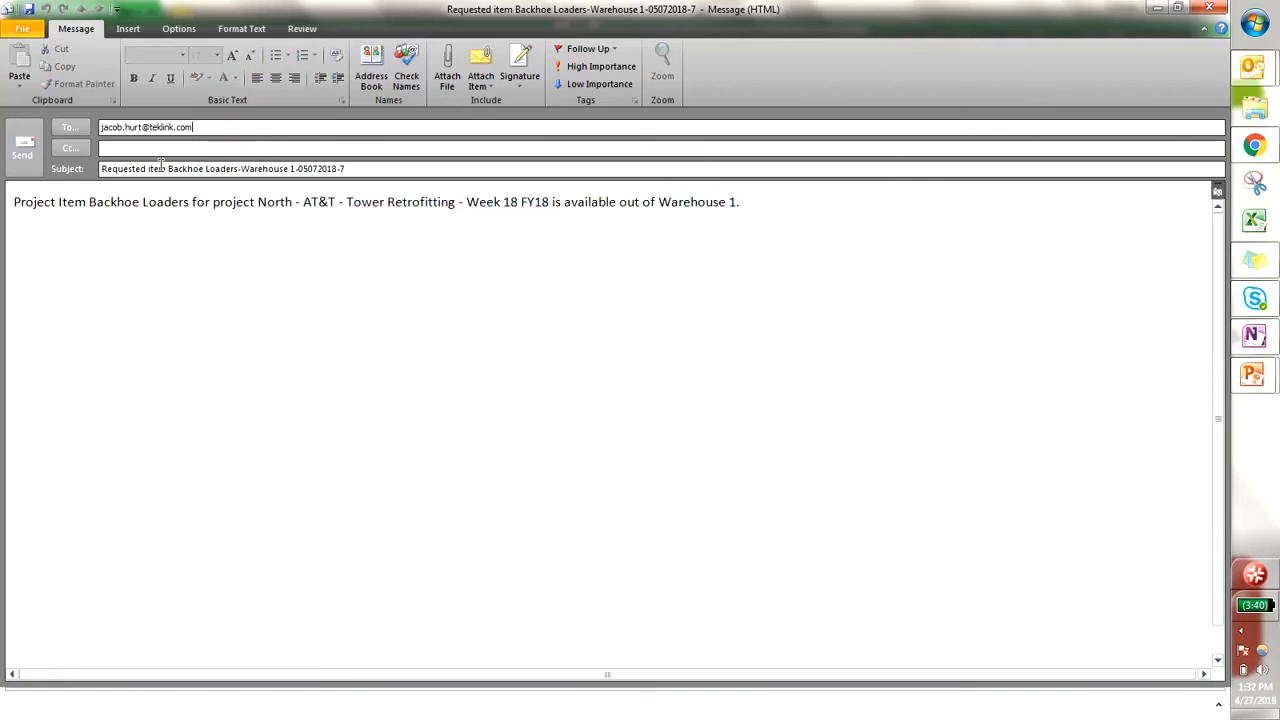
# Close the email draft without saving it.
pyautogui.click(1208, 8)
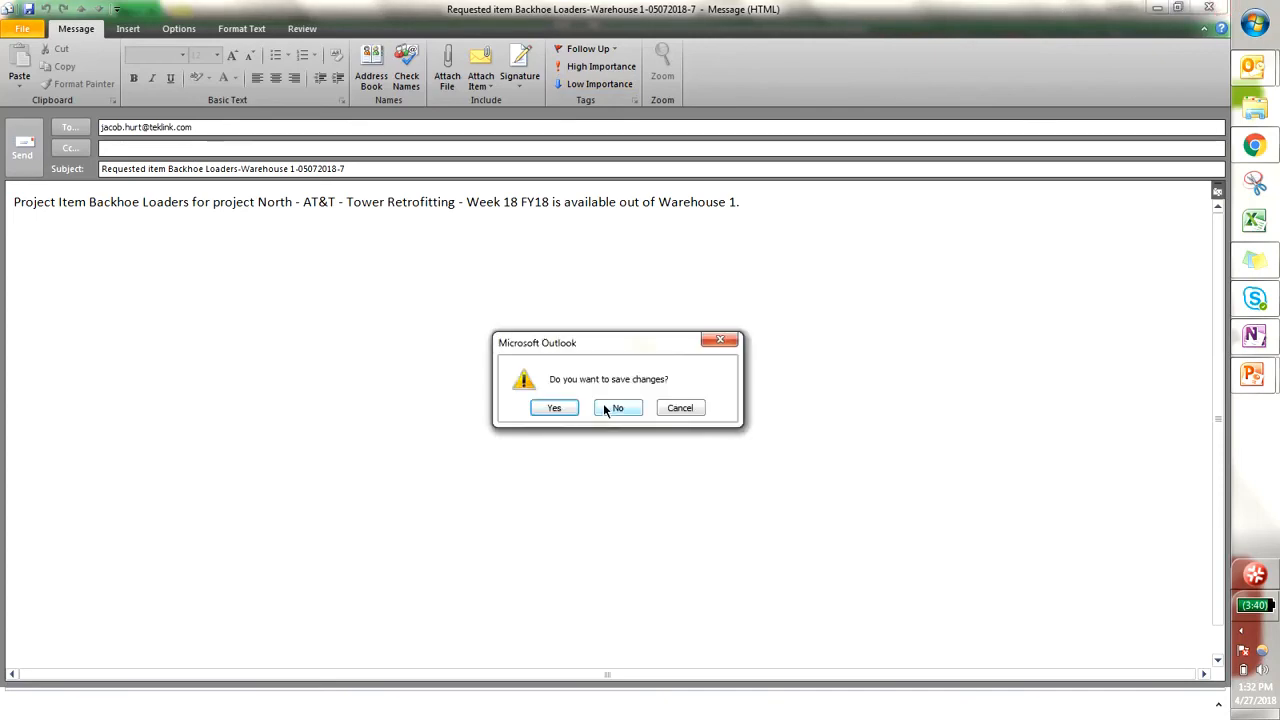
pyautogui.click(616, 408)
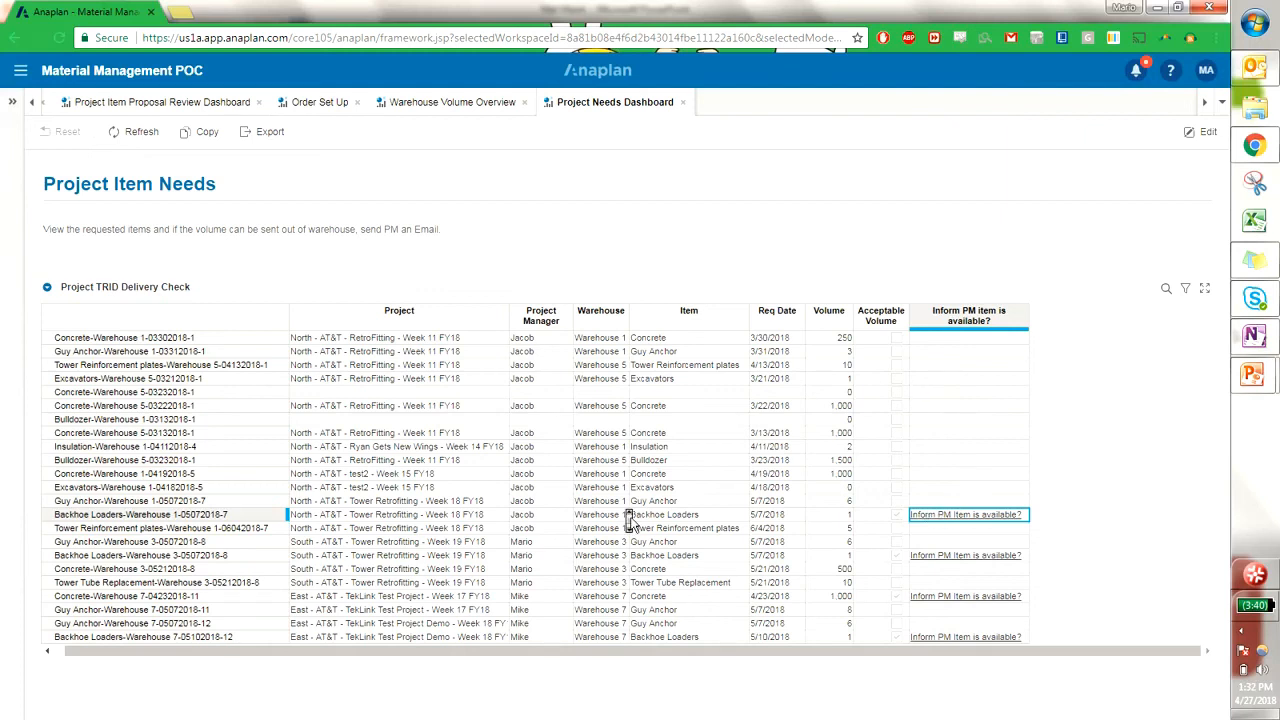
pyautogui.moveTo(630, 520)
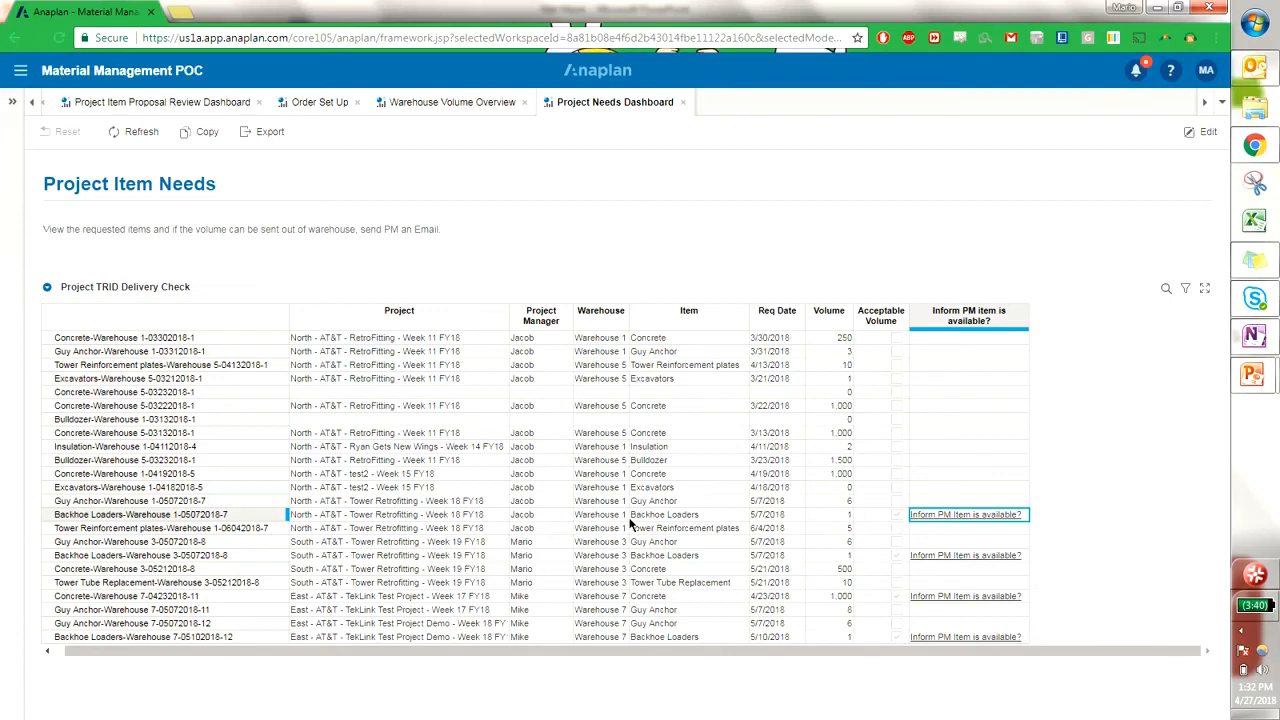
pyautogui.moveTo(628, 520)
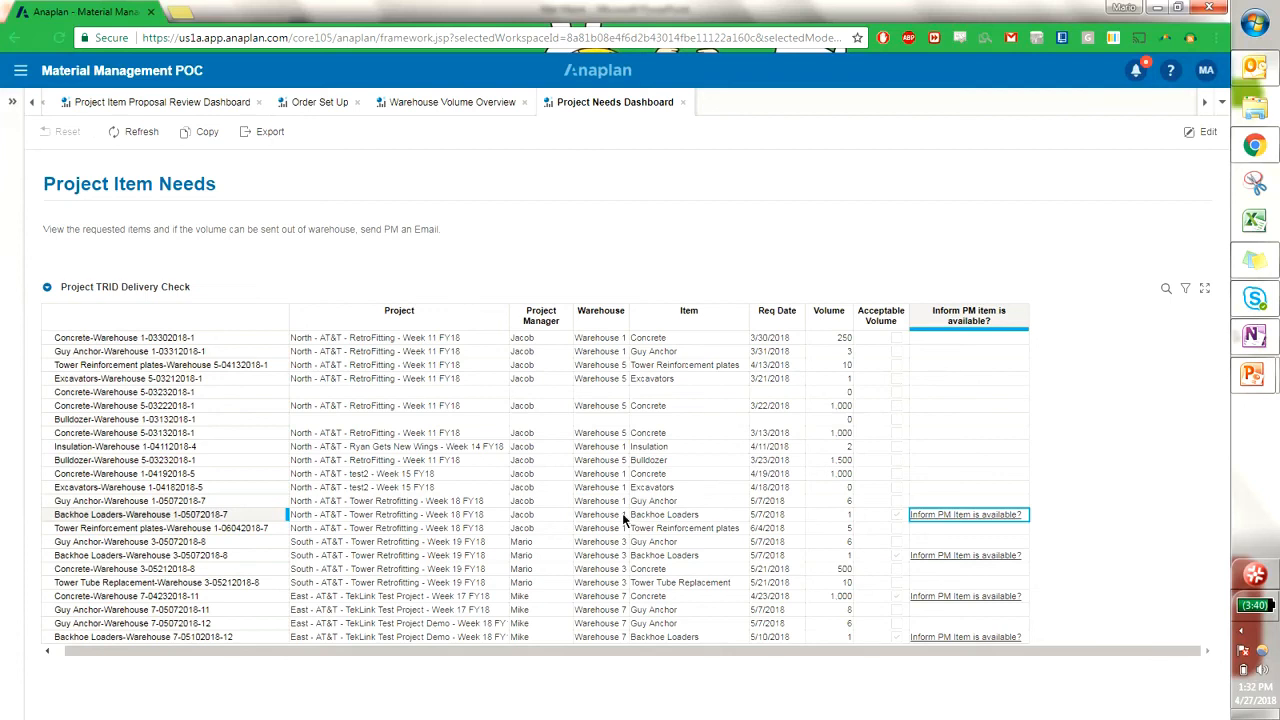
pyautogui.moveTo(432, 116)
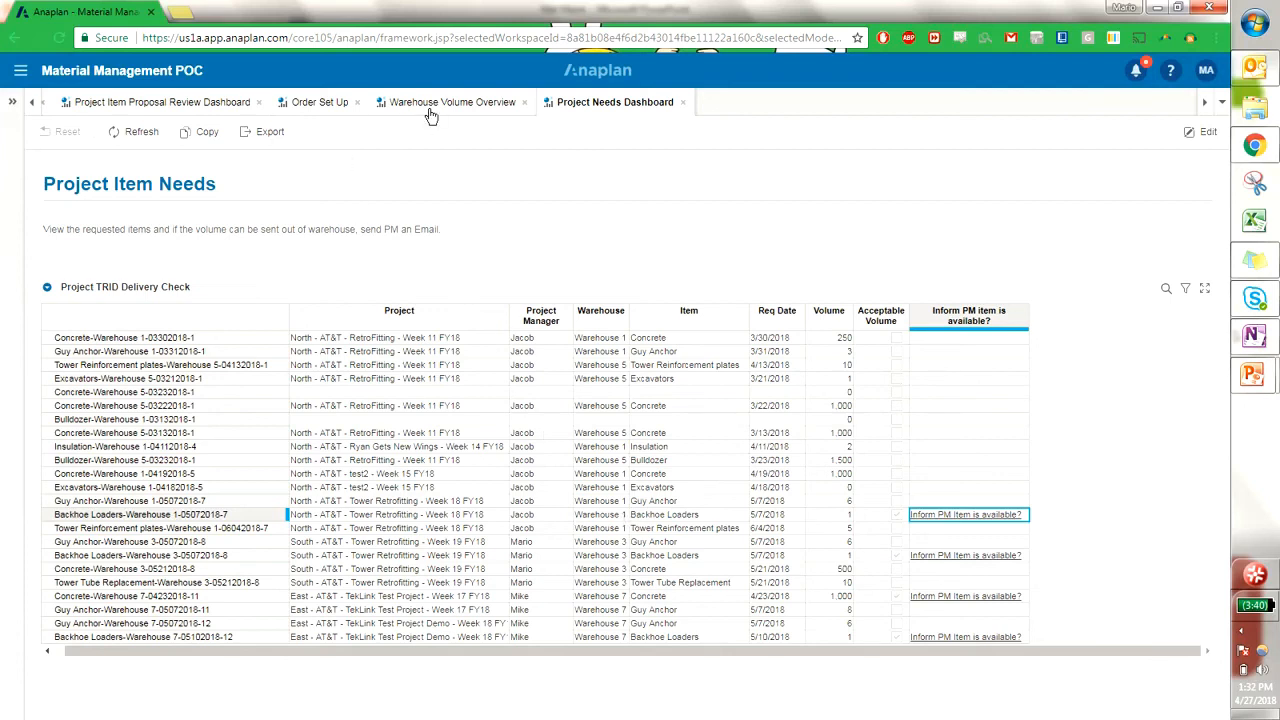
# Navigate via the Warehouse Volume Overview tab to the Supplier Delivery Overview dashboard.
pyautogui.click(456, 102)
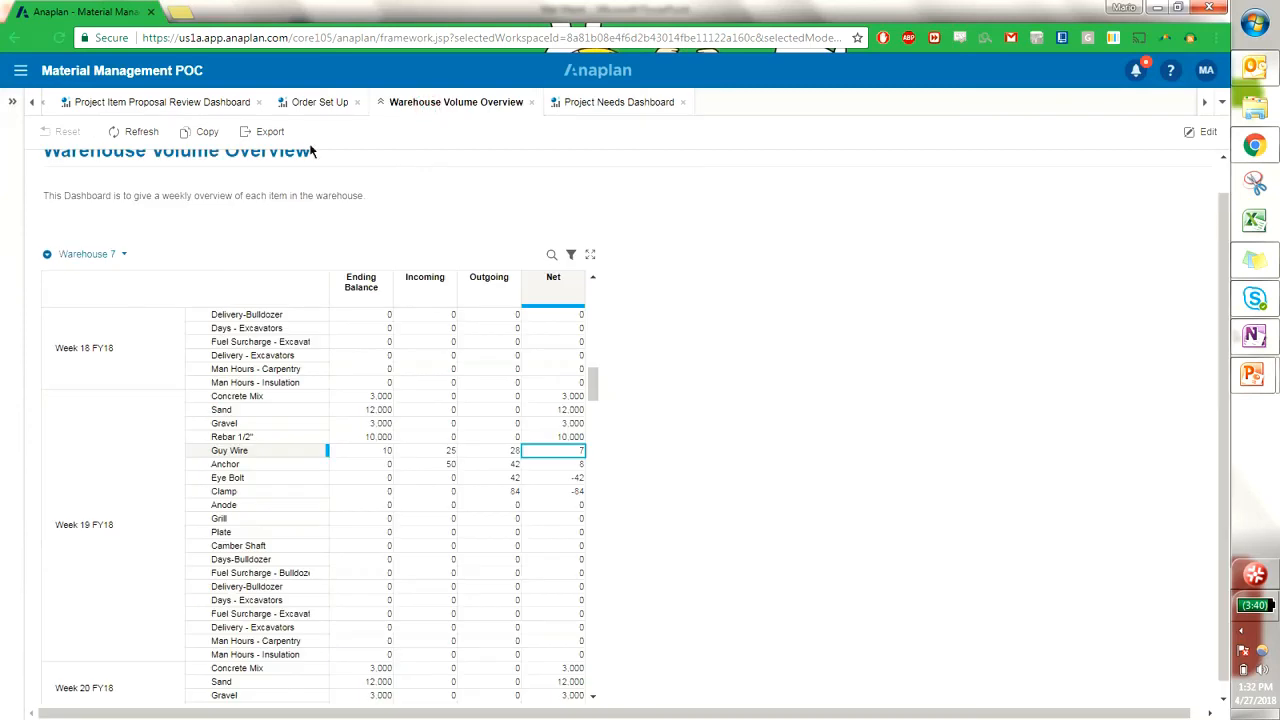
pyautogui.click(168, 100)
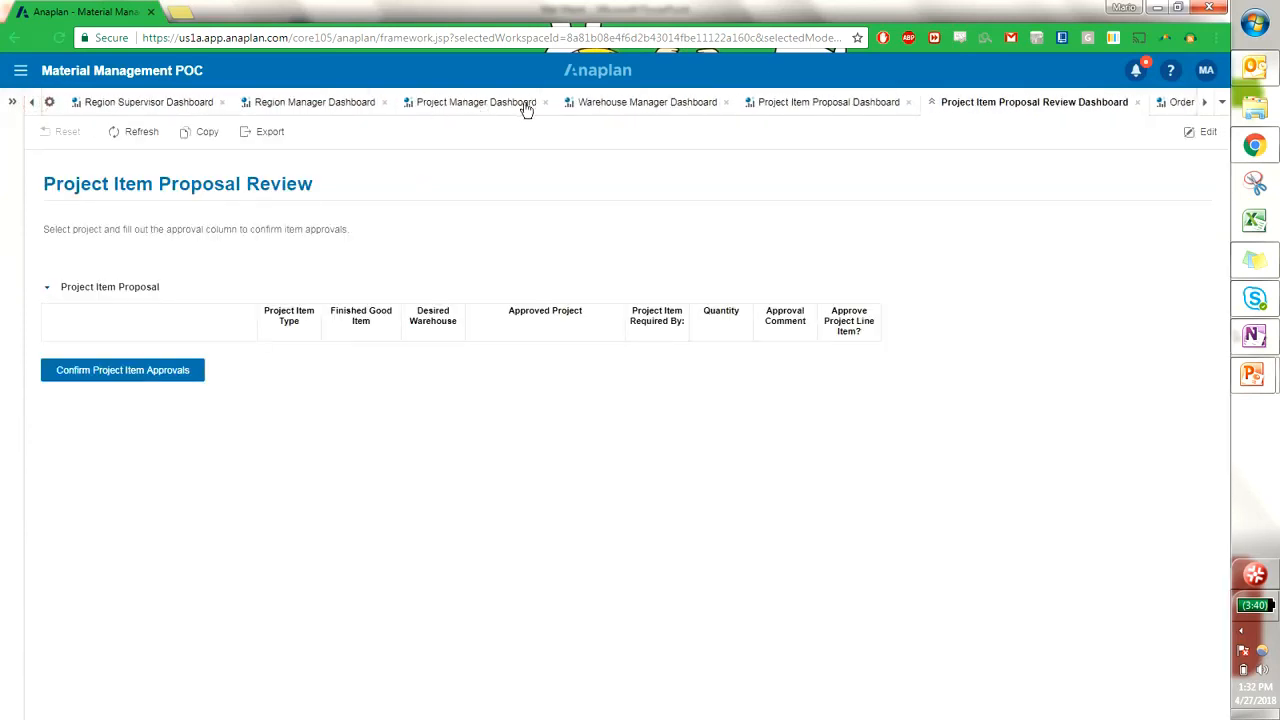
pyautogui.click(648, 100)
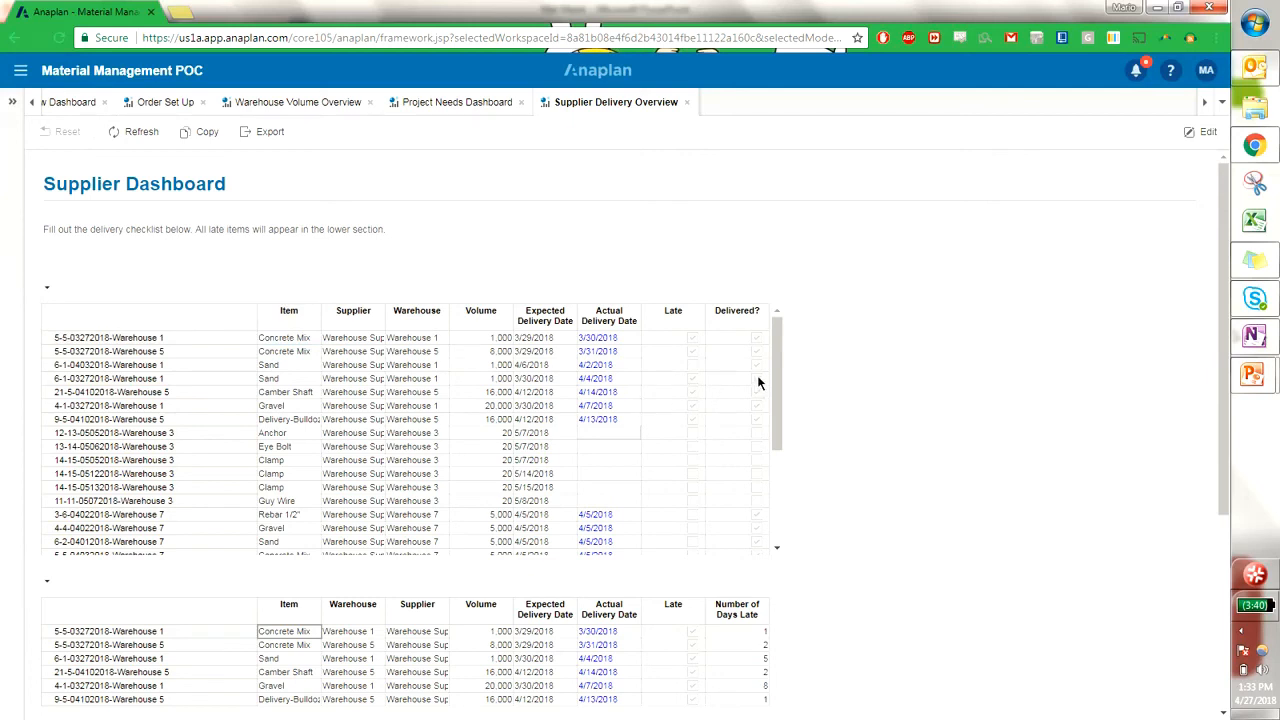
# Enter 4/7/2018 via the calendar picker as the Sand delivery's Actual Delivery Date for Warehouse 7.
pyautogui.click(608, 432)
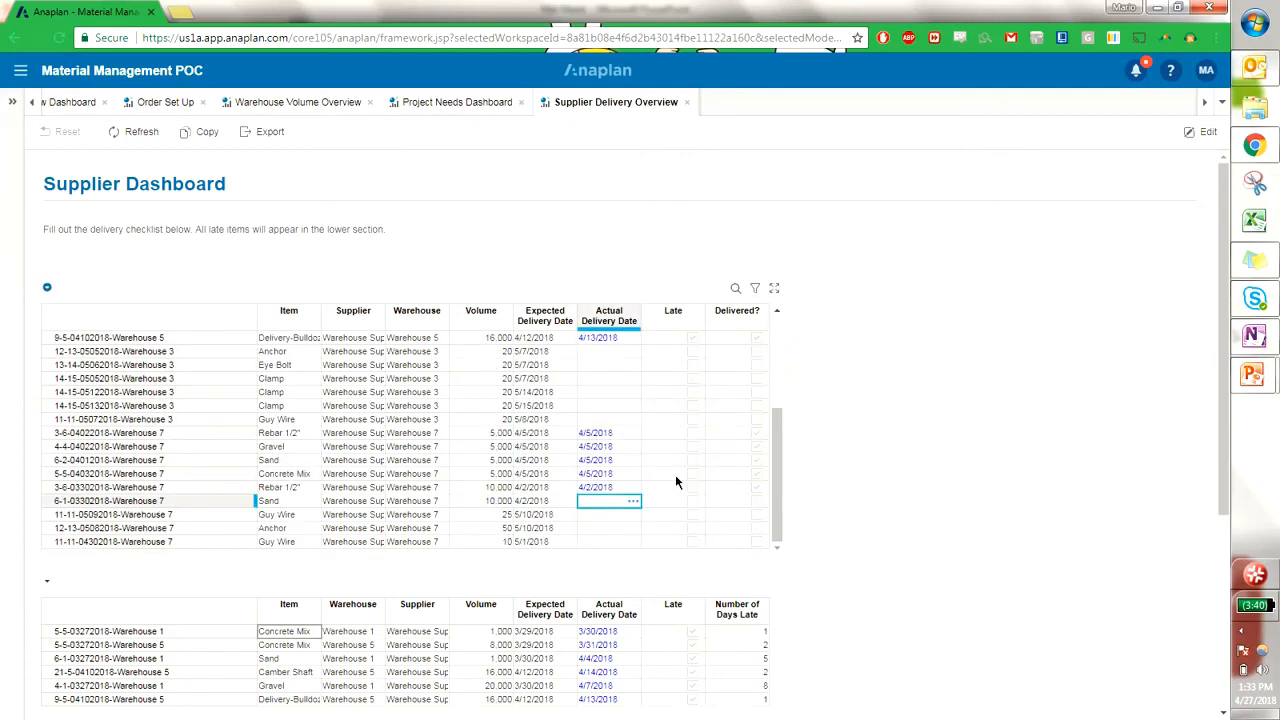
pyautogui.moveTo(648, 492)
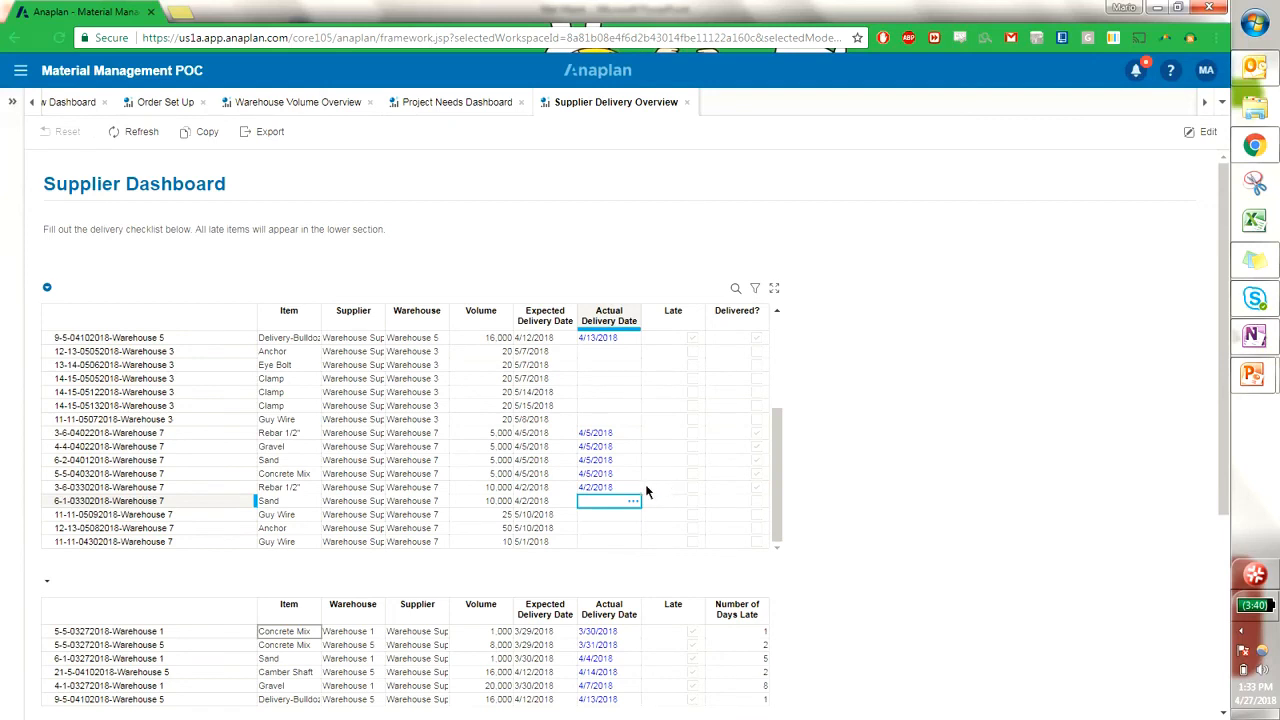
pyautogui.click(608, 500)
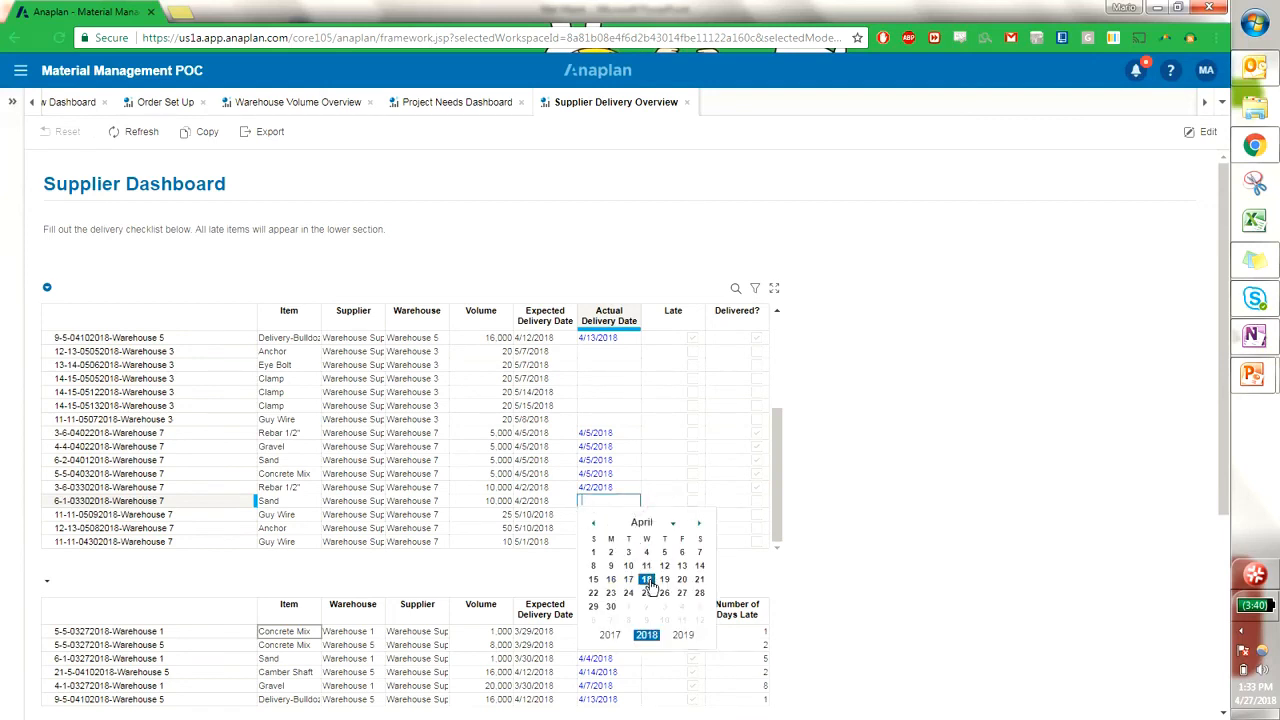
pyautogui.click(700, 552)
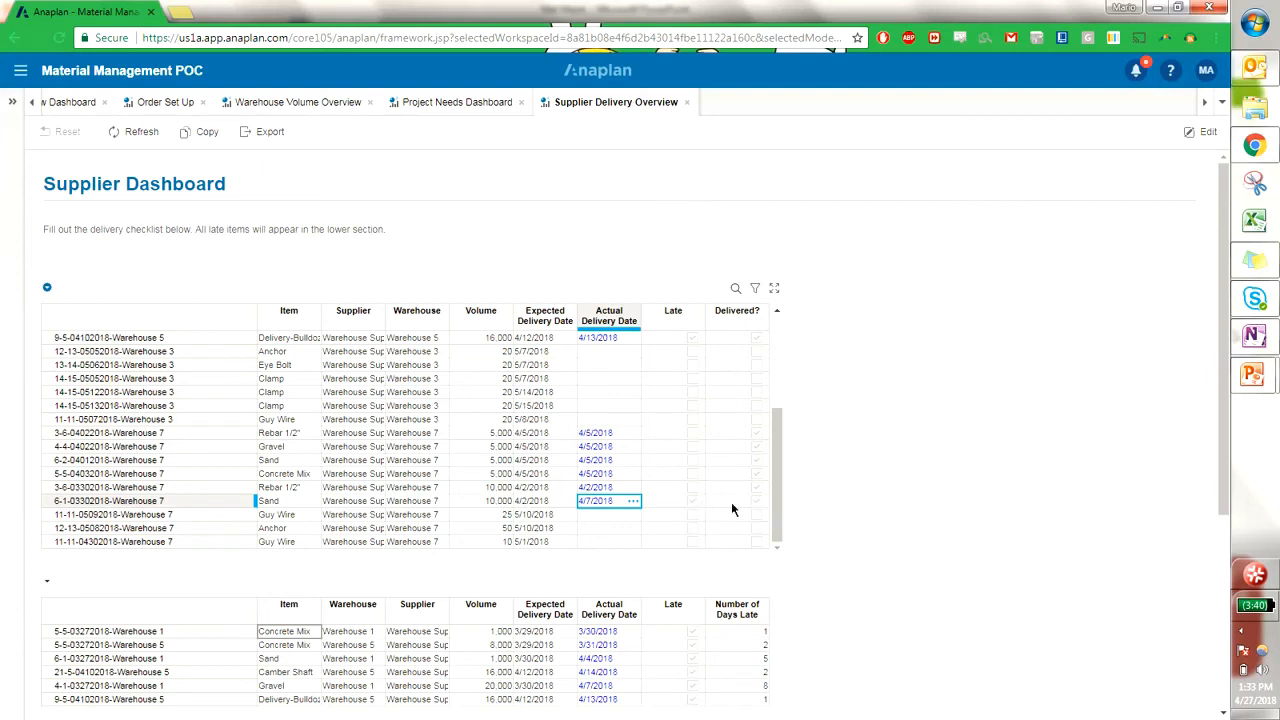
pyautogui.moveTo(372, 178)
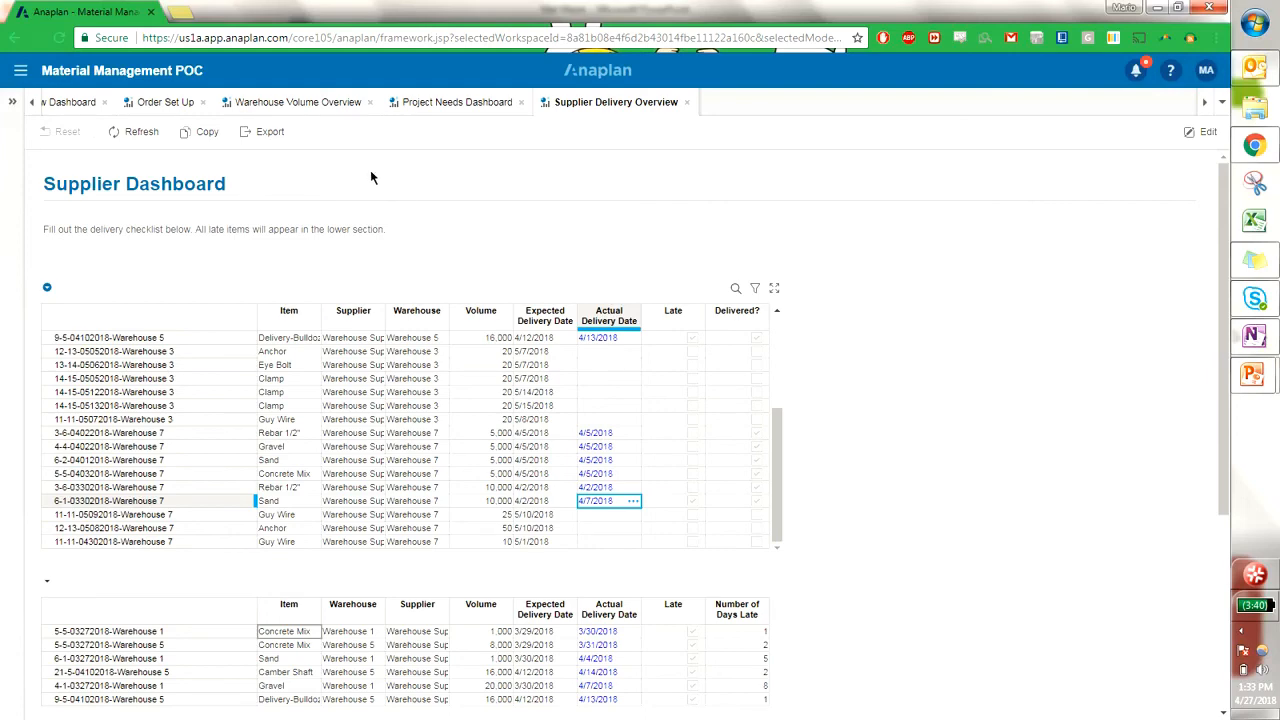
pyautogui.moveTo(320, 496)
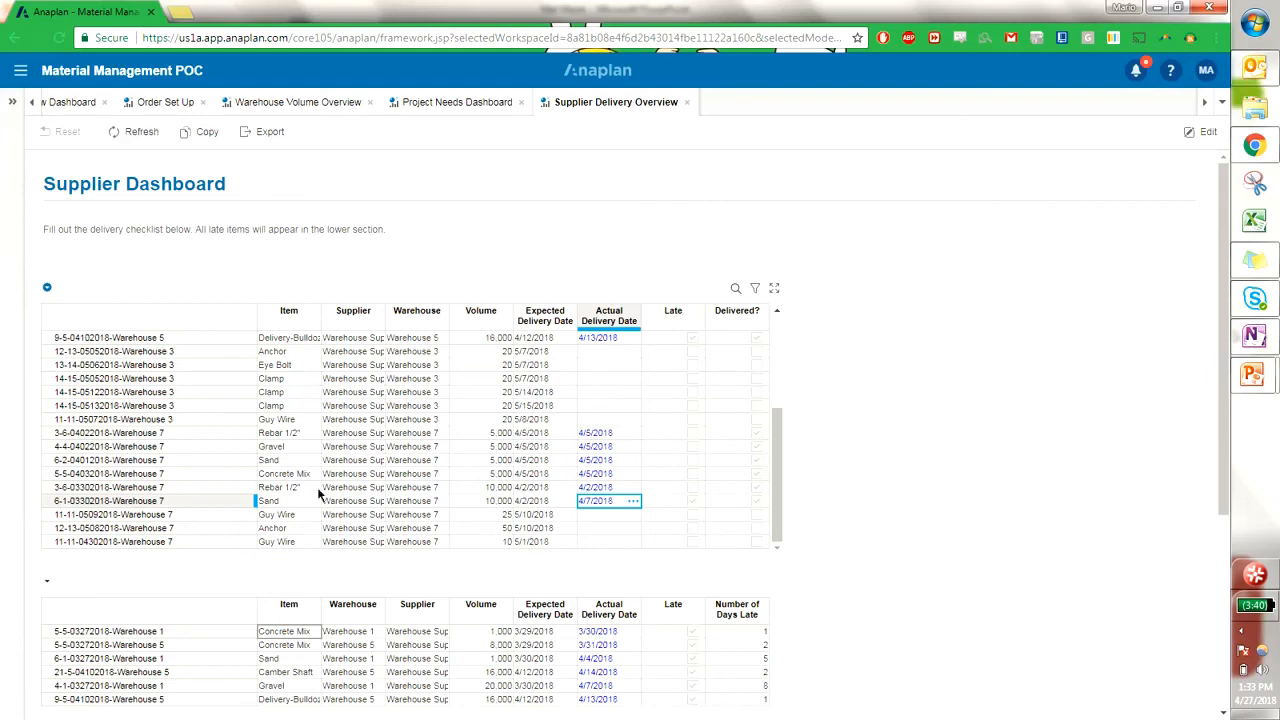
pyautogui.scroll(-3)
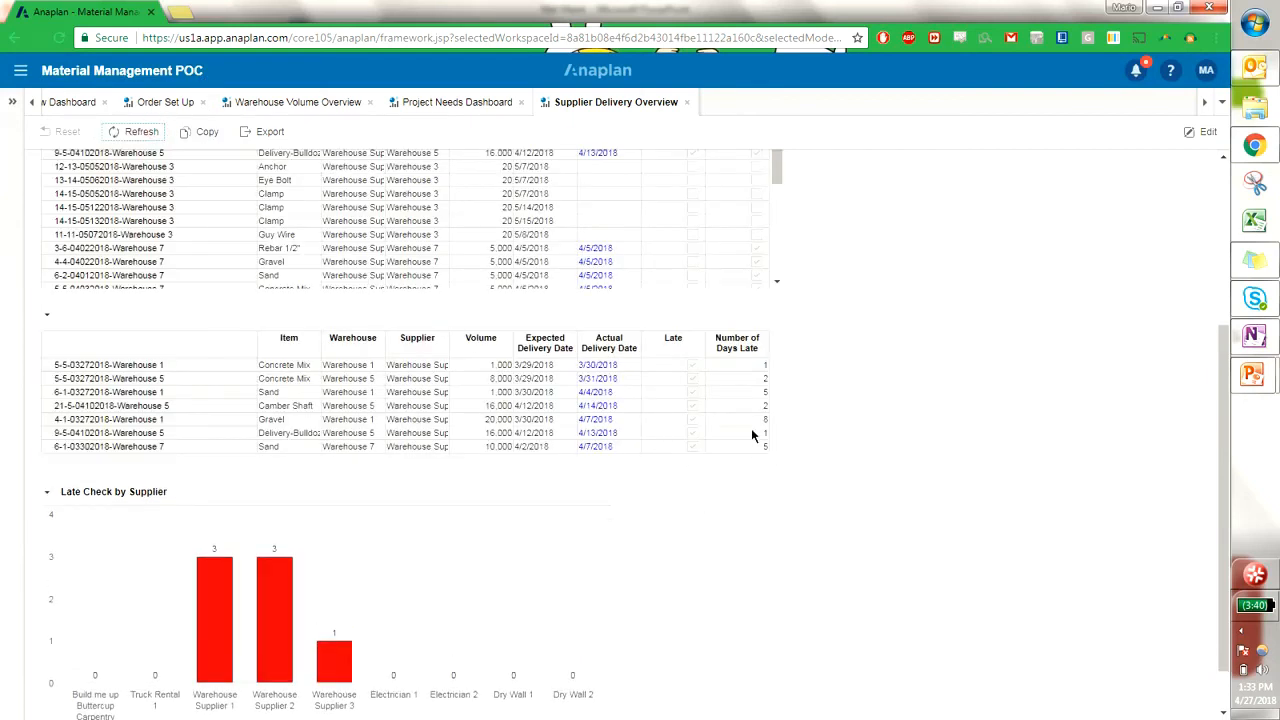
pyautogui.moveTo(616, 452)
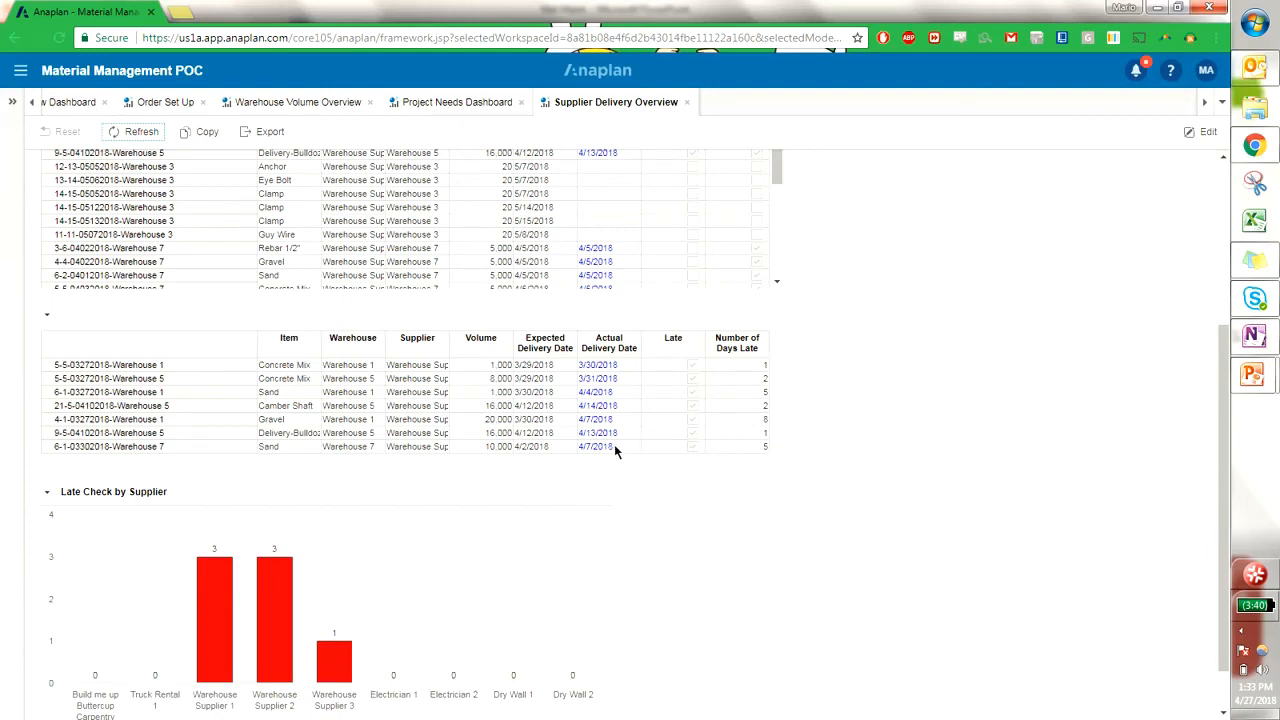
pyautogui.moveTo(766, 456)
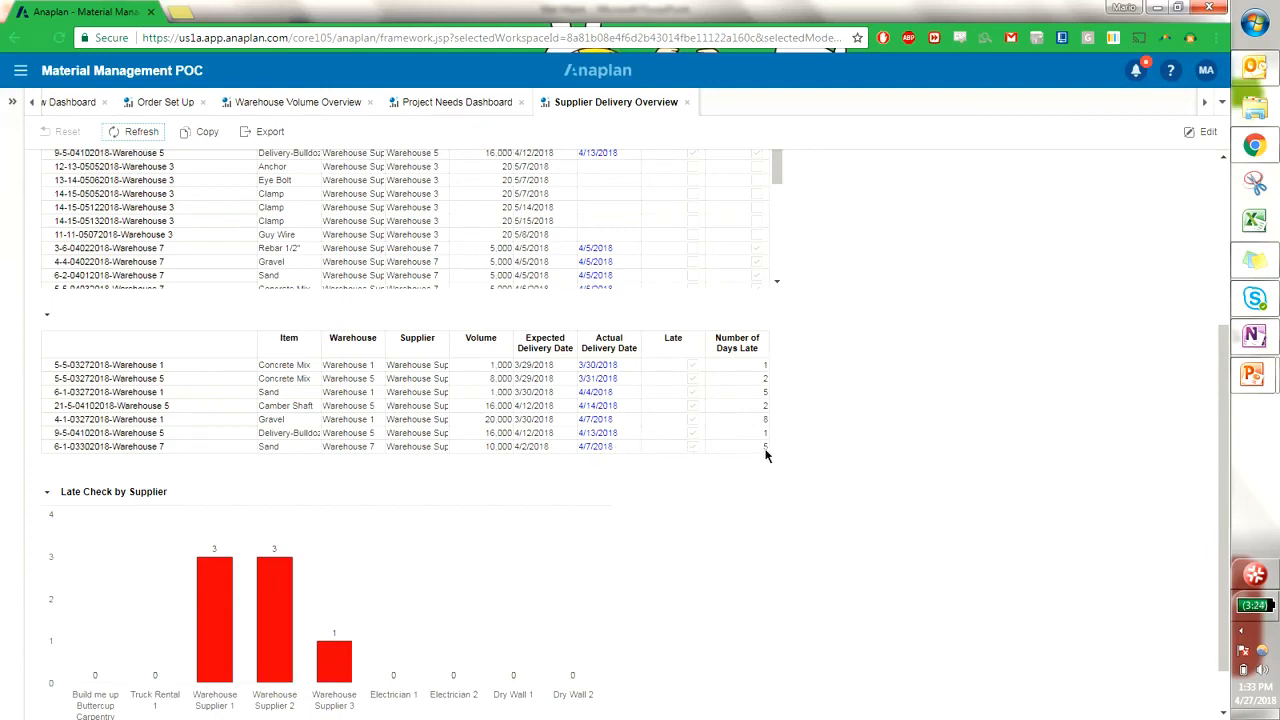
# Review the late Sand delivery's supplier in the late-items grid, then go back to the Warehouse Manager Dashboard.
pyautogui.click(416, 446)
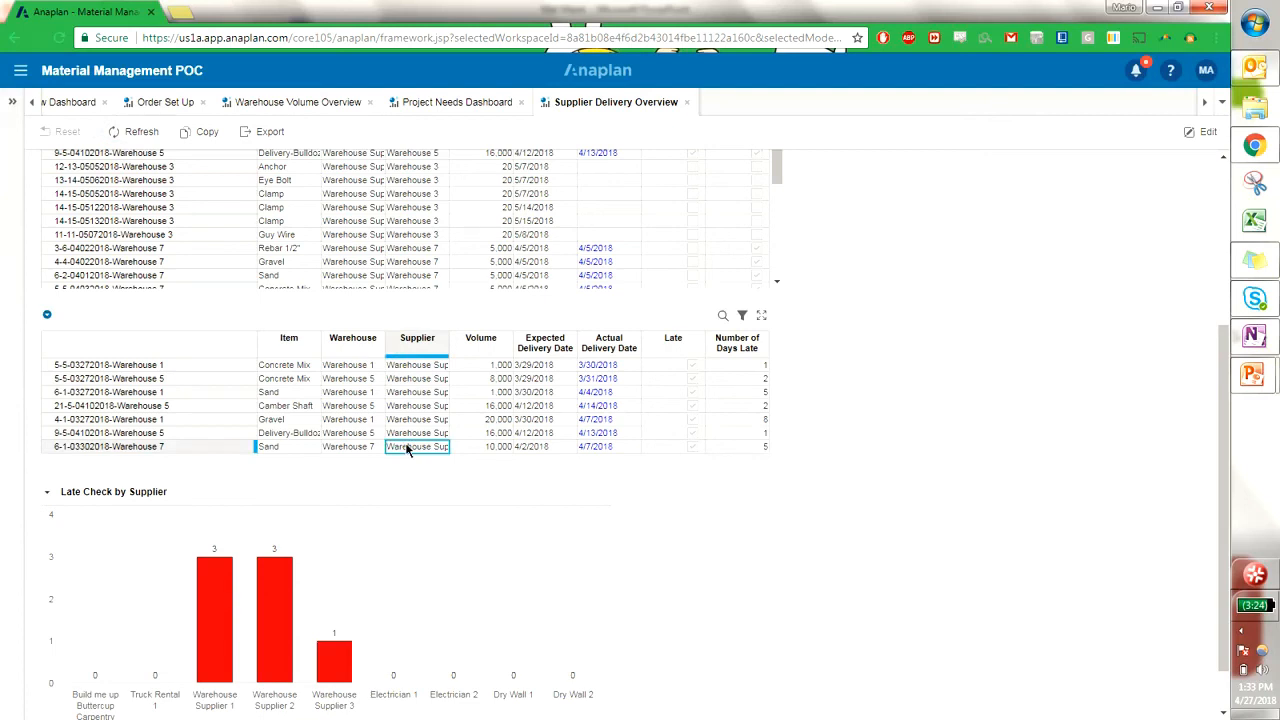
pyautogui.moveTo(448, 556)
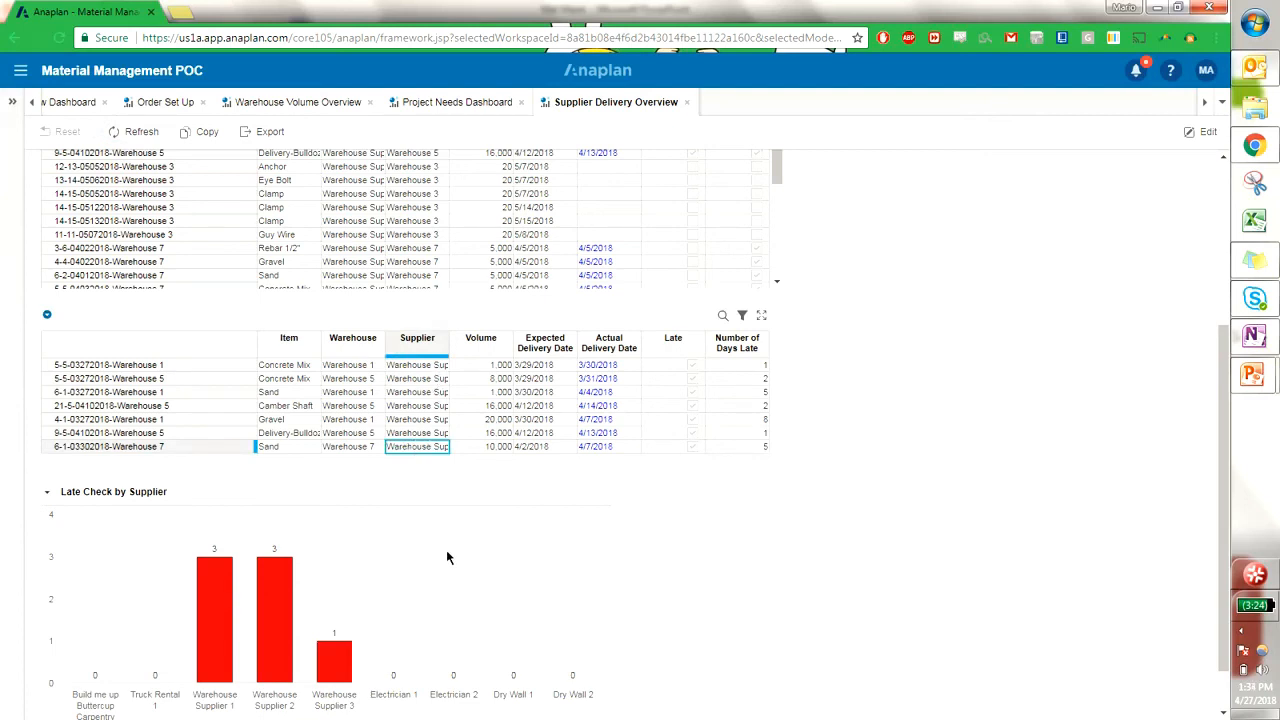
pyautogui.scroll(-3)
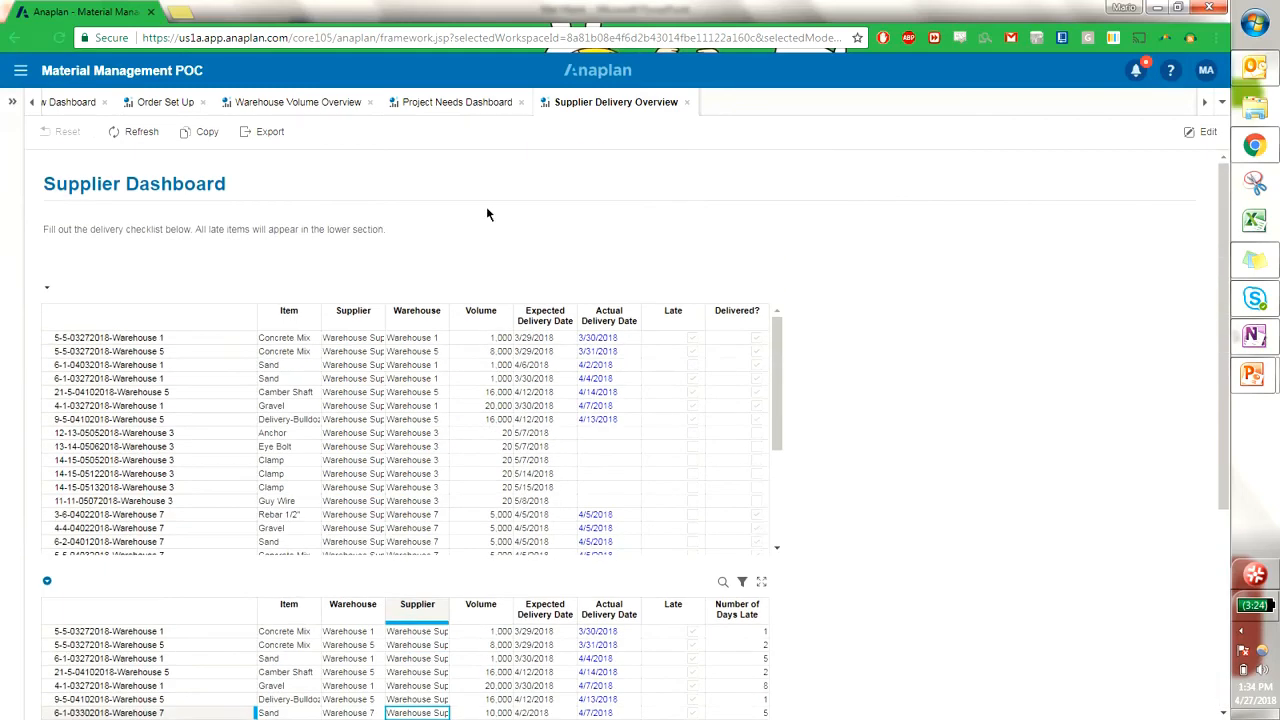
pyautogui.click(496, 100)
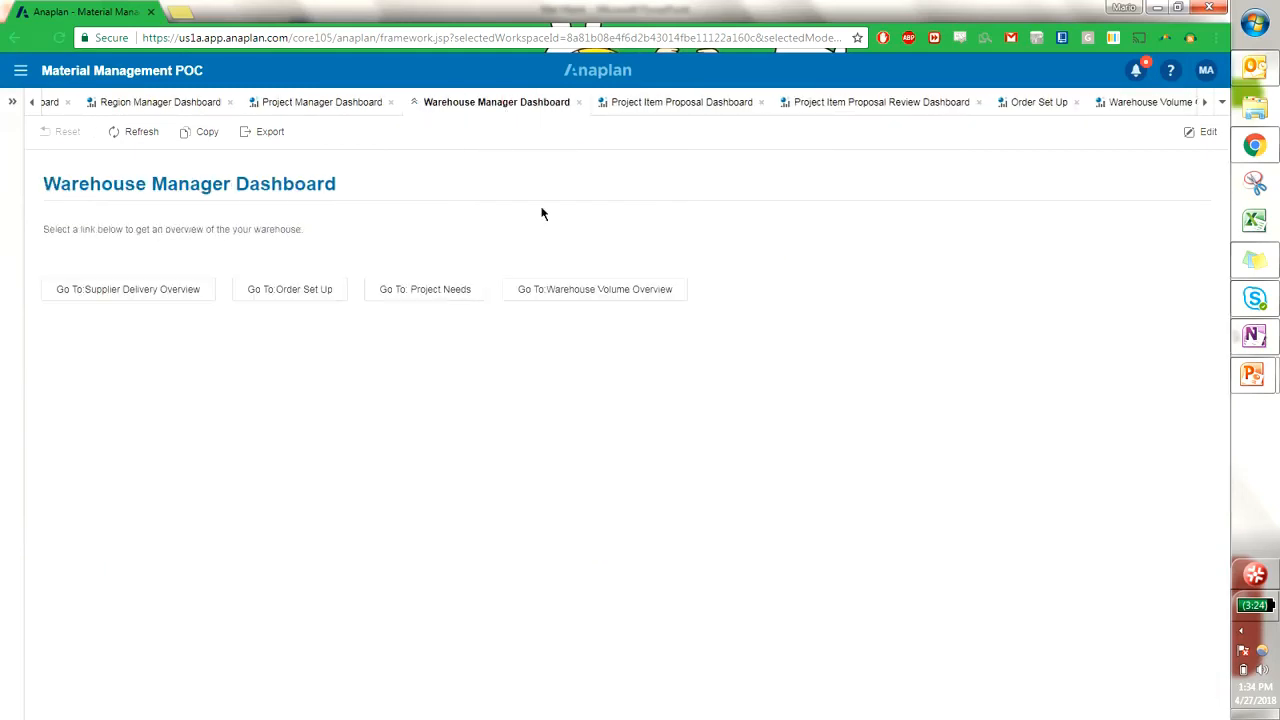